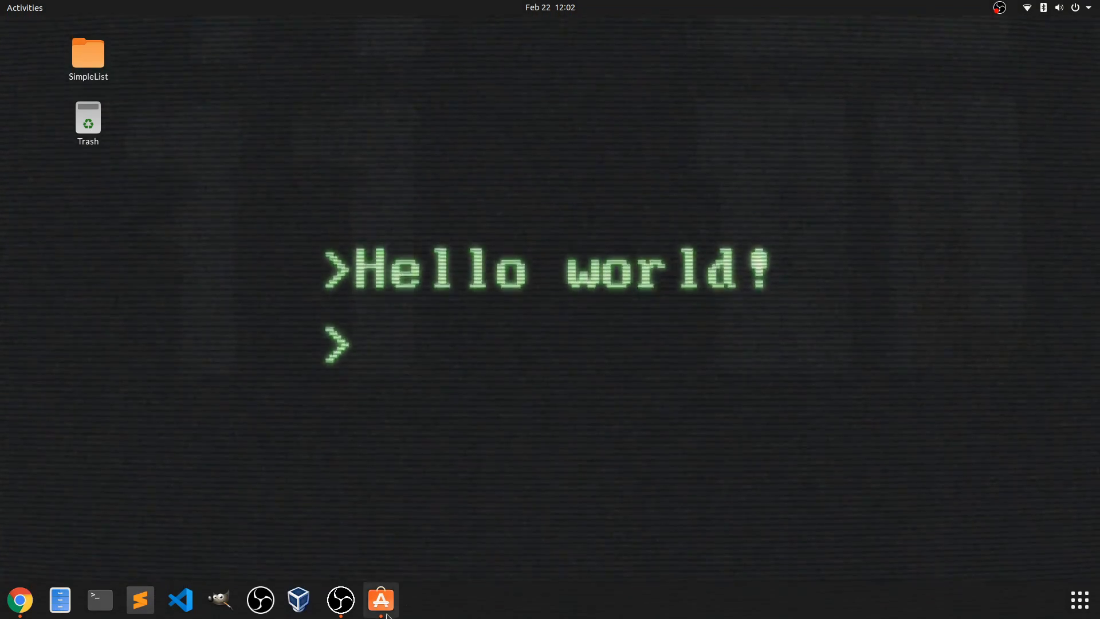
# - Search the Ubuntu Software catalogue for 'gnome tweaks' so GNOME Tweaks is the only result
pyautogui.click(380, 599)
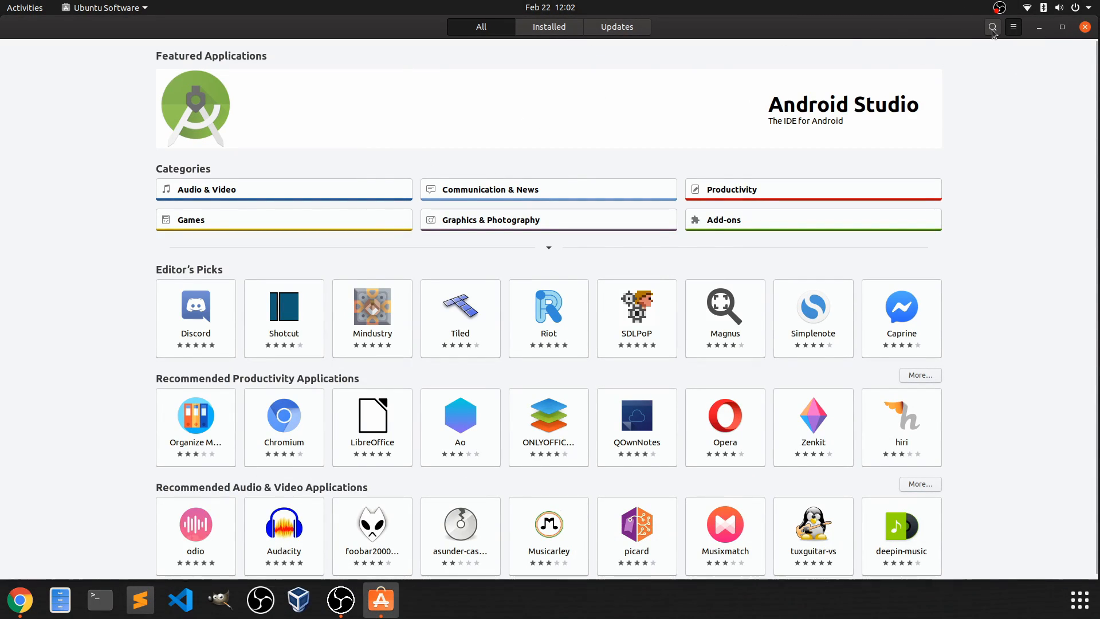
pyautogui.click(992, 26)
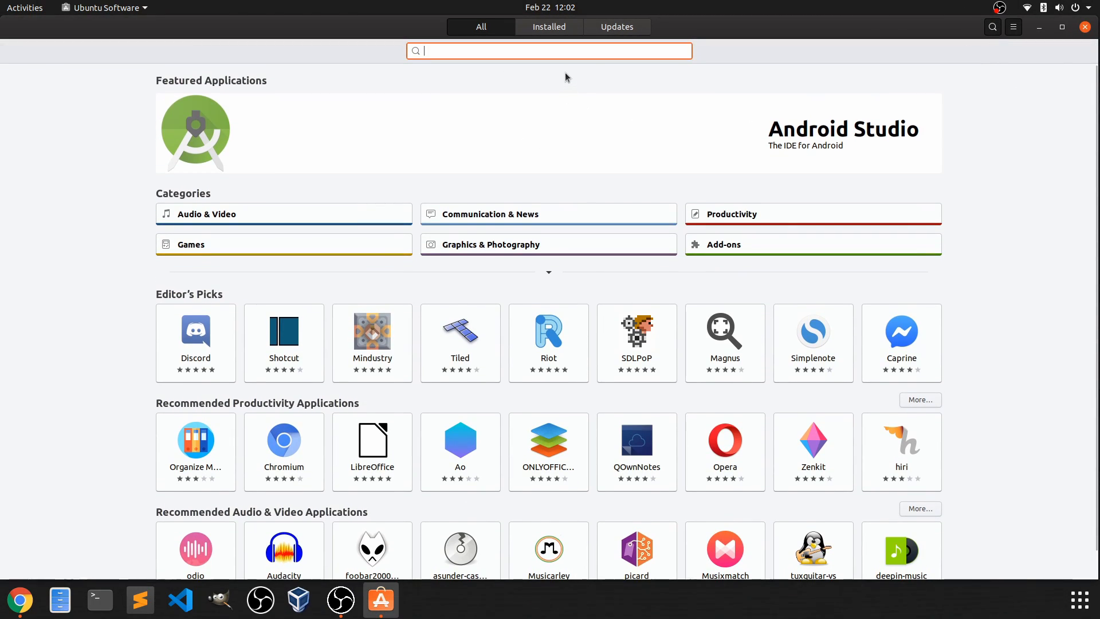
pyautogui.write('tweaks')
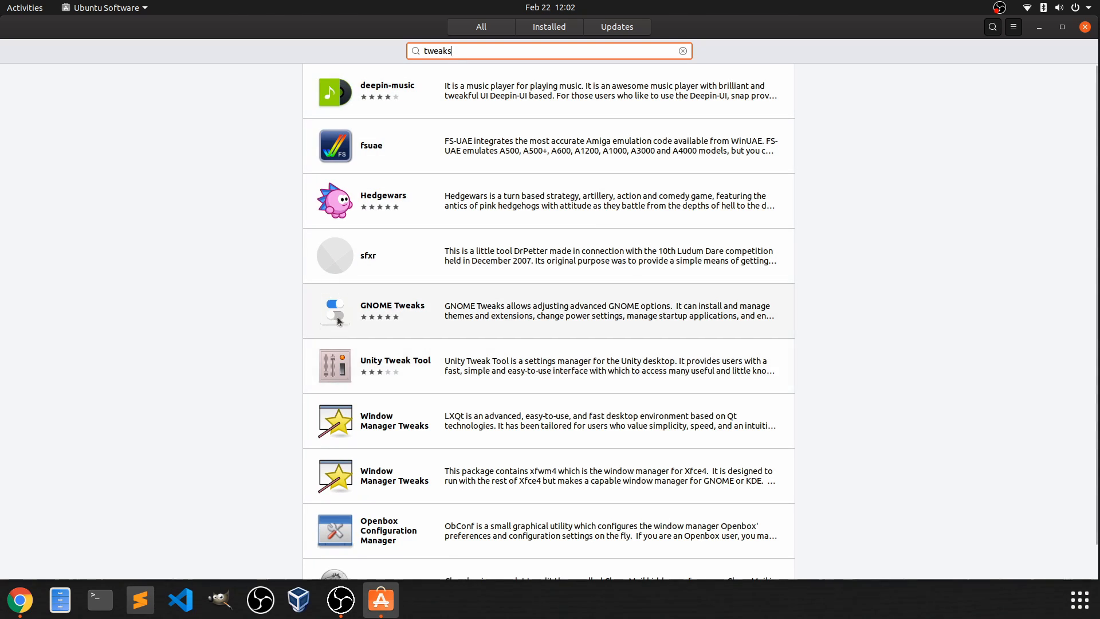
pyautogui.moveTo(346, 335)
pyautogui.write('g')
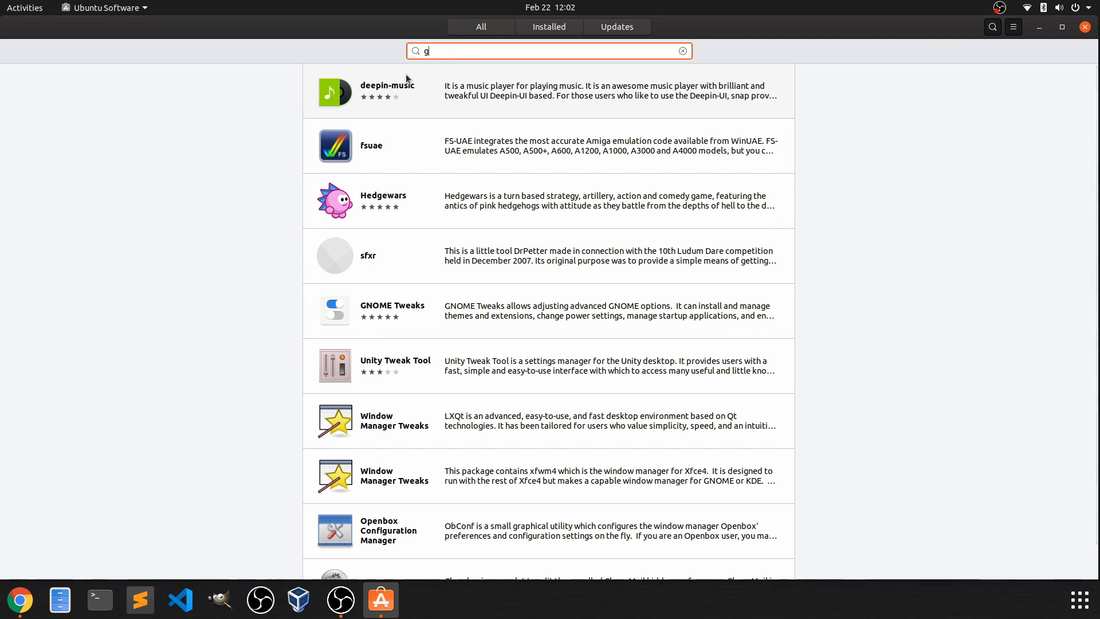
pyautogui.write('nome tweaks')
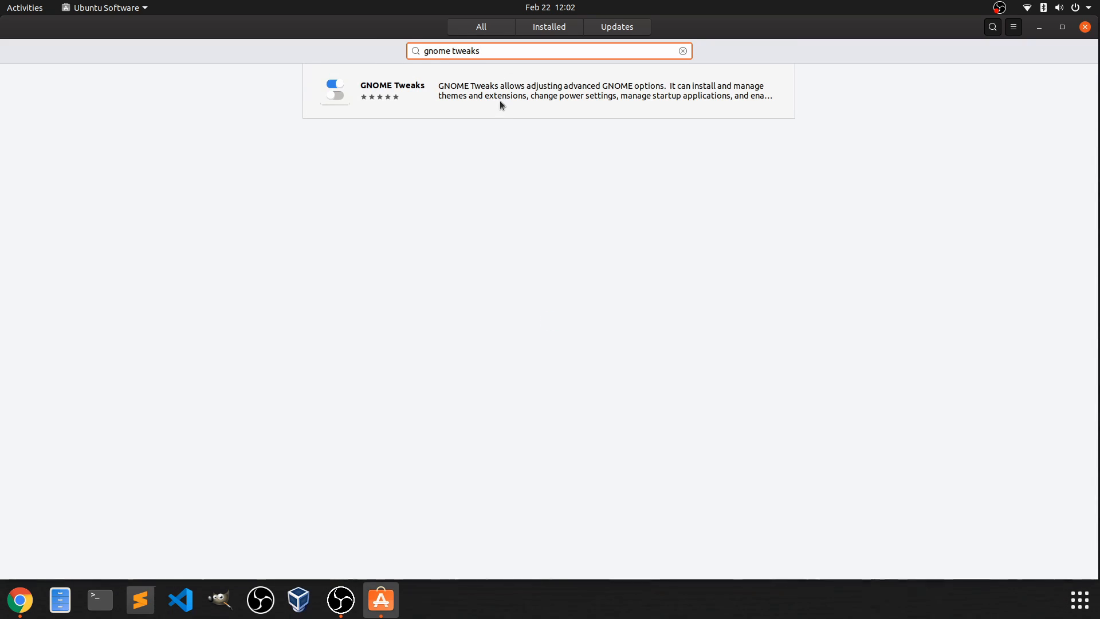
# - Install GNOME Tweaks from its details page, authenticating the install, and launch it
pyautogui.click(492, 91)
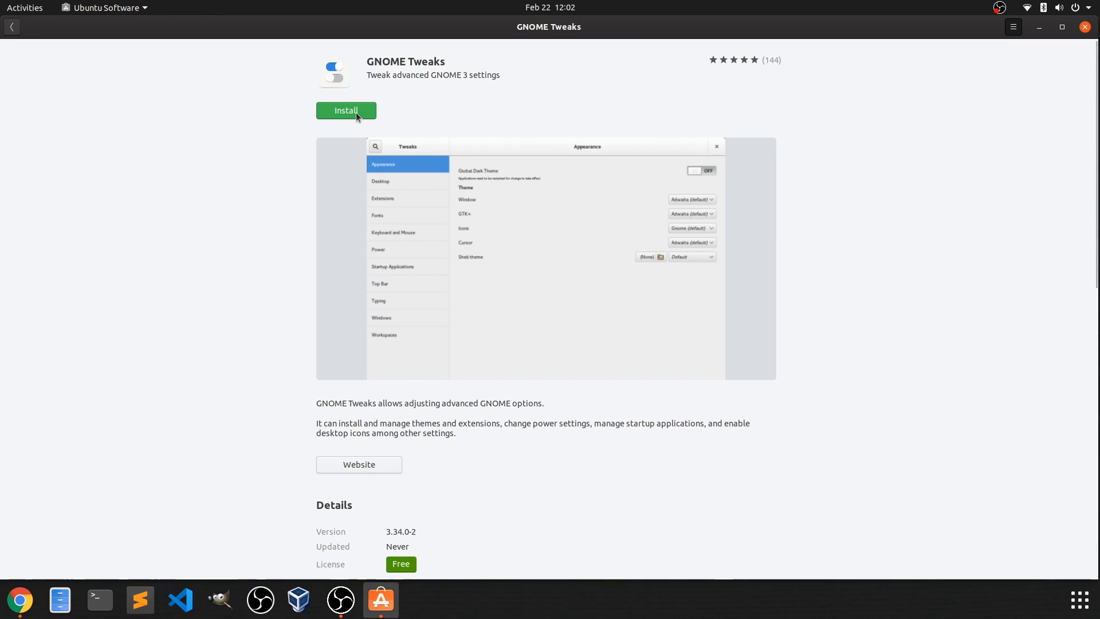
pyautogui.click(345, 110)
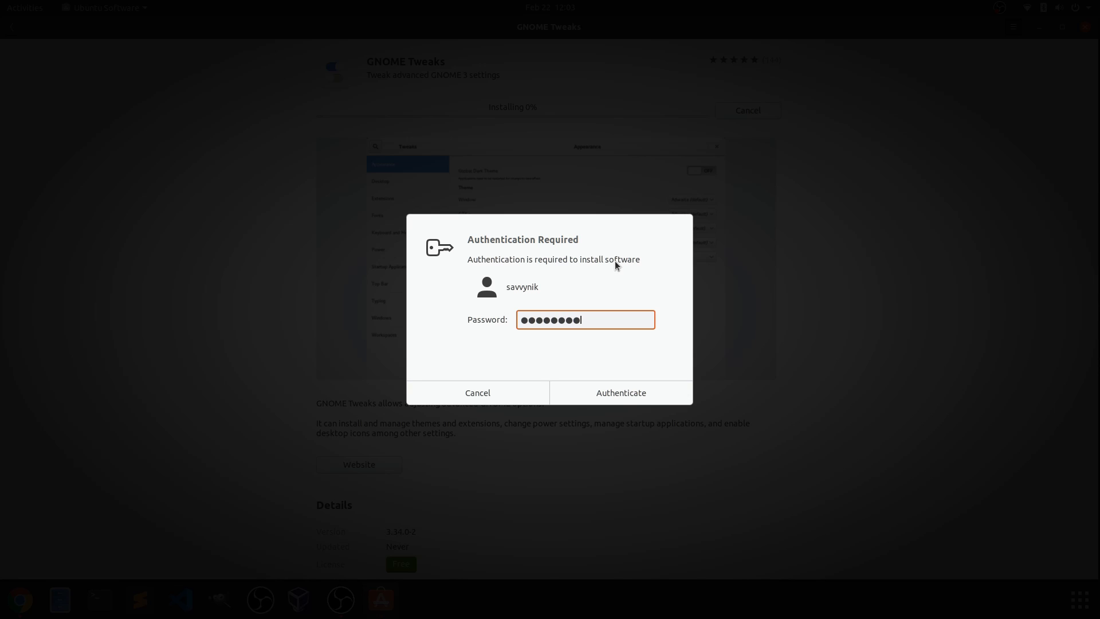
pyautogui.click(619, 392)
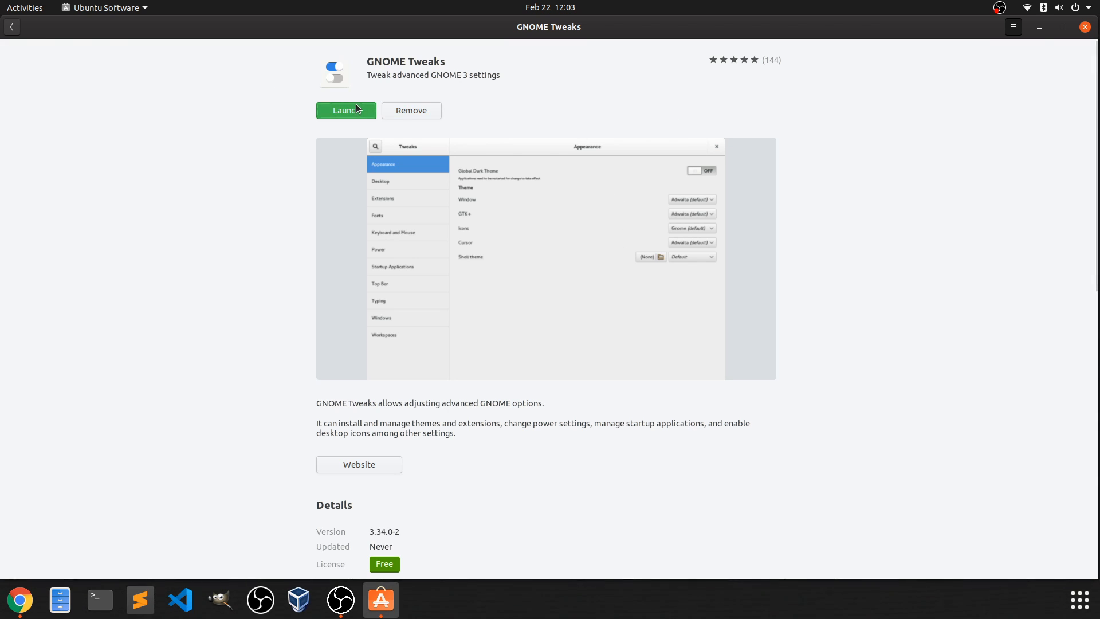
pyautogui.click(345, 110)
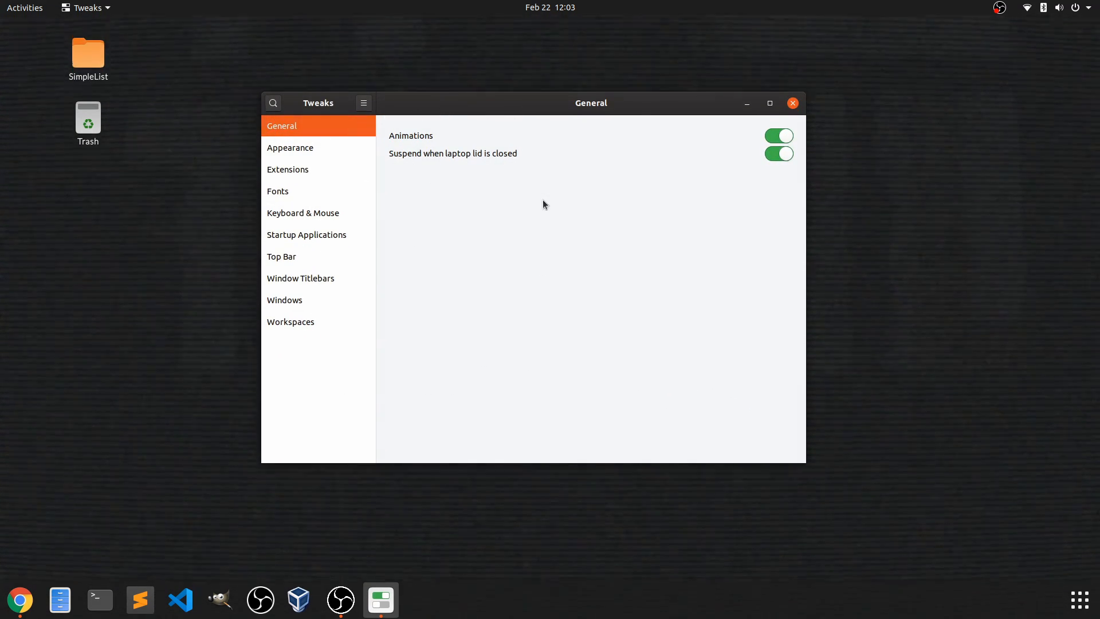
pyautogui.moveTo(289, 148)
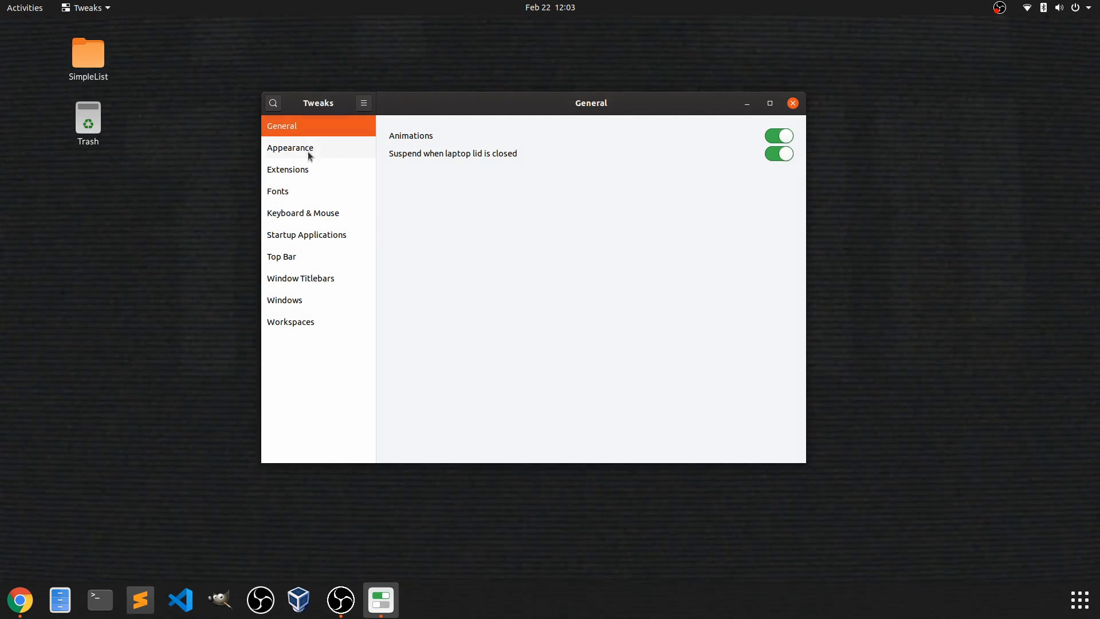
pyautogui.moveTo(447, 359)
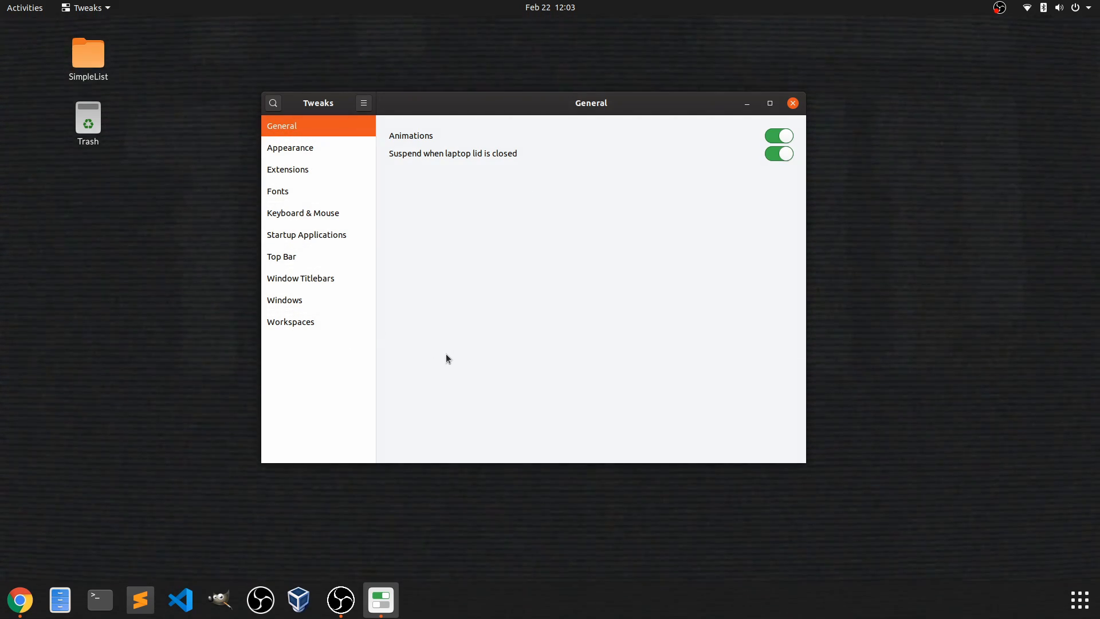
pyautogui.moveTo(445, 148)
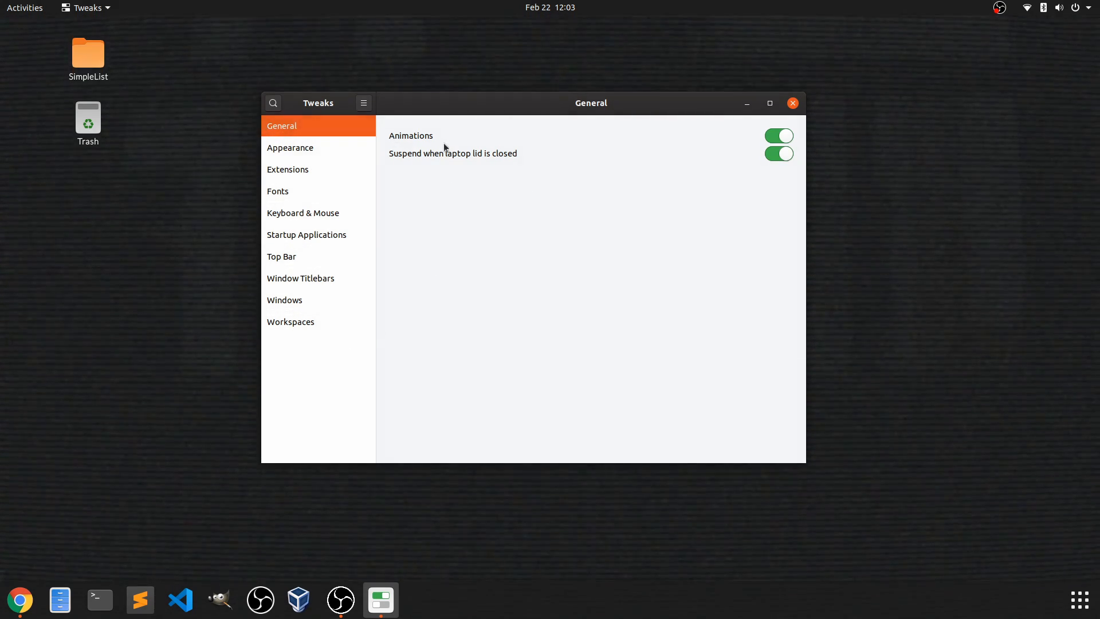
pyautogui.moveTo(548, 199)
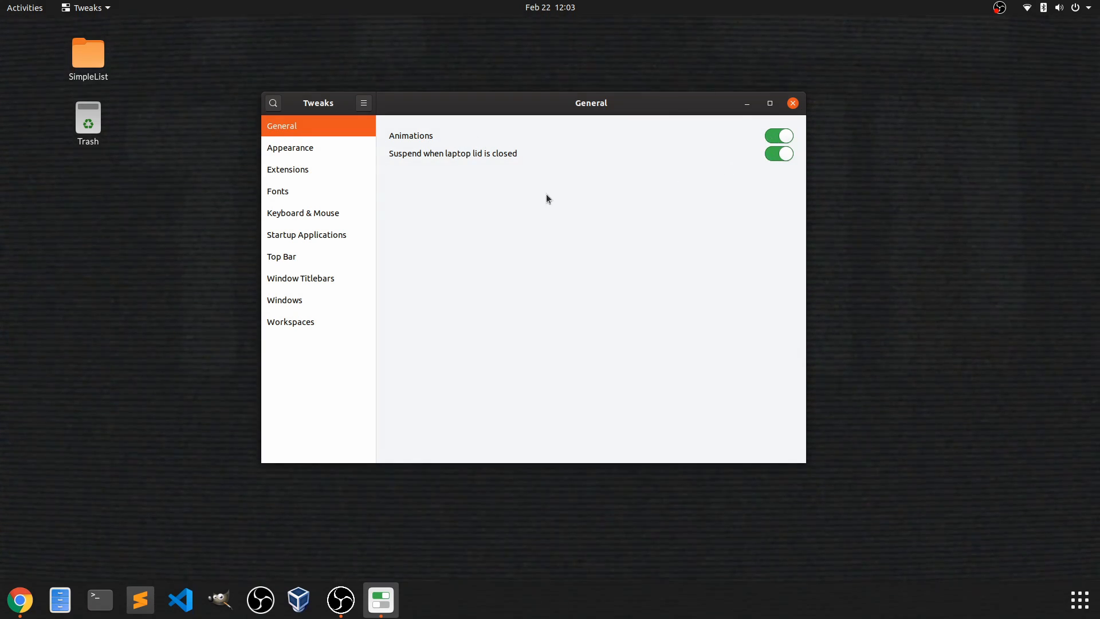
pyautogui.moveTo(480, 175)
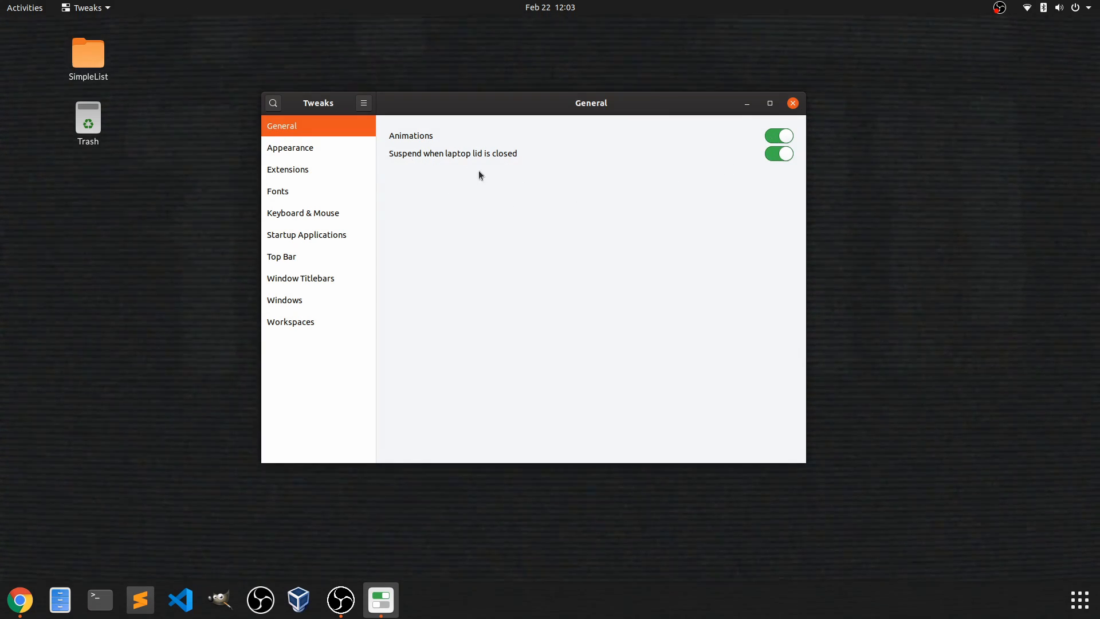
pyautogui.moveTo(440, 220)
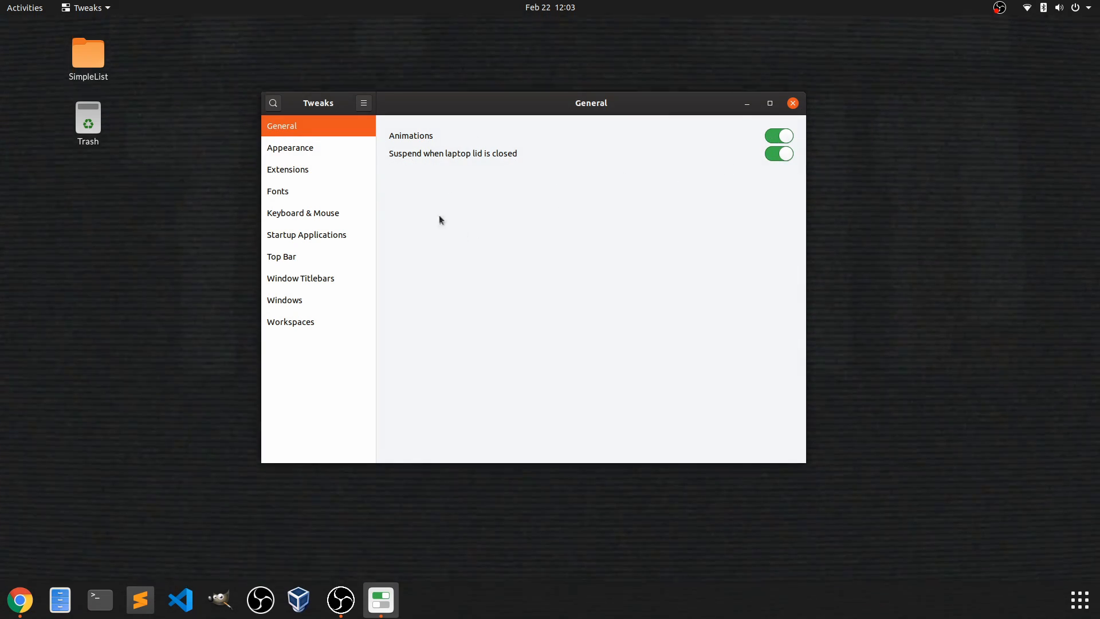
pyautogui.moveTo(783, 176)
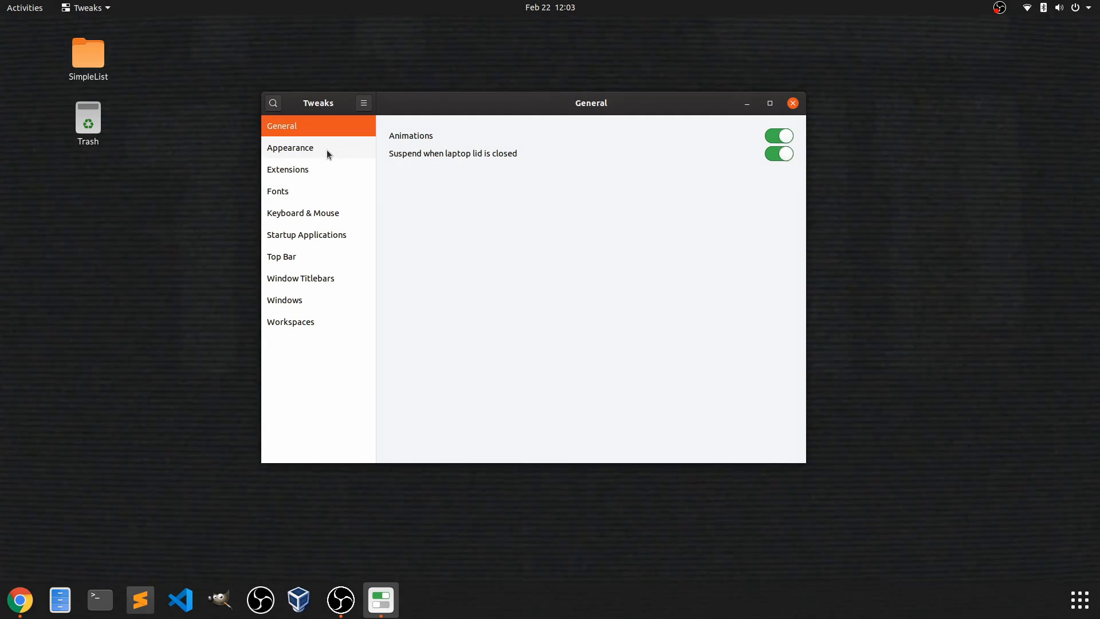
# - On the Appearance page, try Yaru-dark then settle the applications theme on Adwaita-dark
pyautogui.click(290, 147)
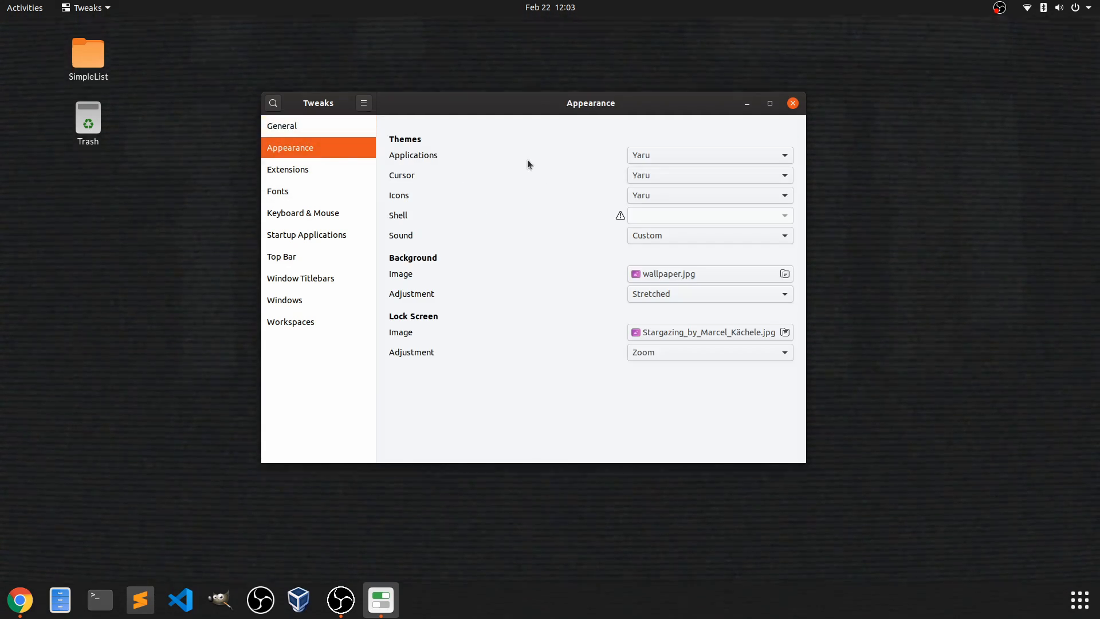
pyautogui.moveTo(518, 172)
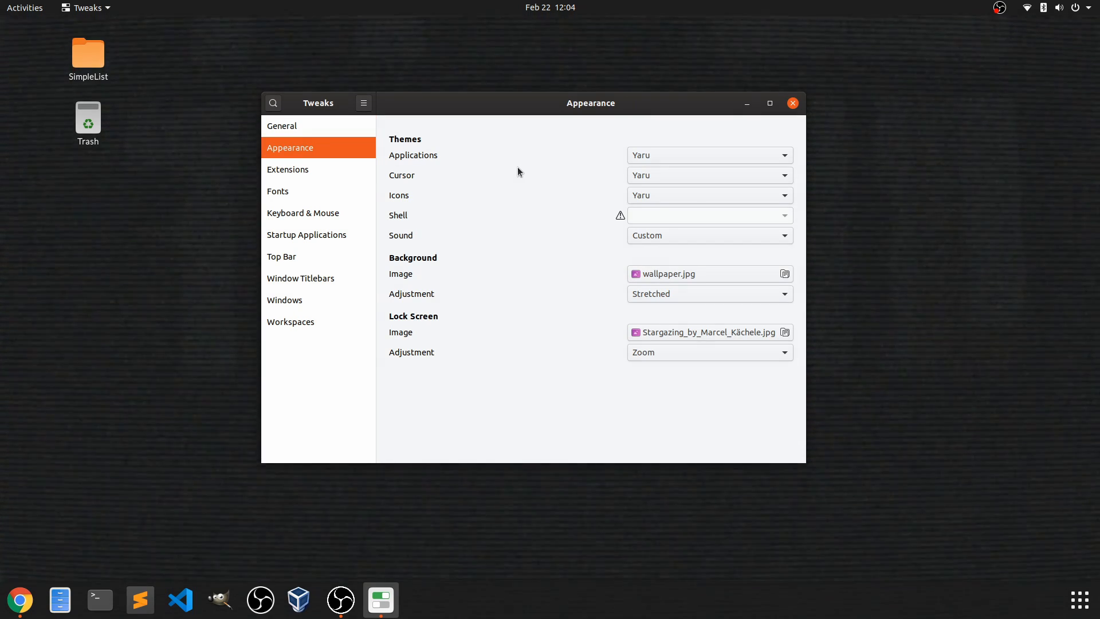
pyautogui.moveTo(386, 184)
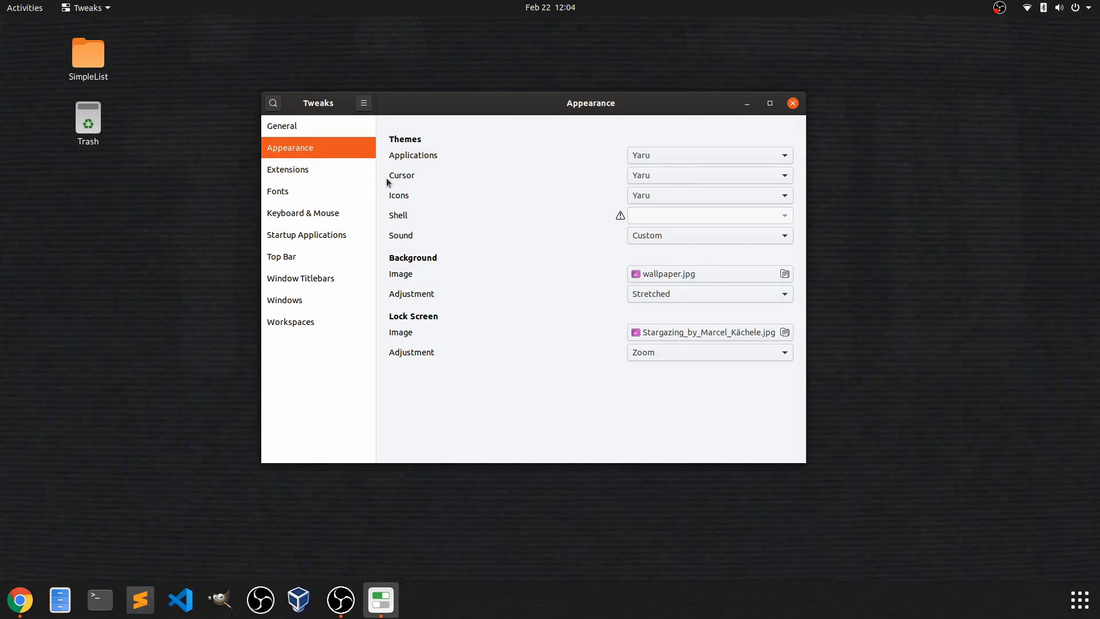
pyautogui.moveTo(414, 200)
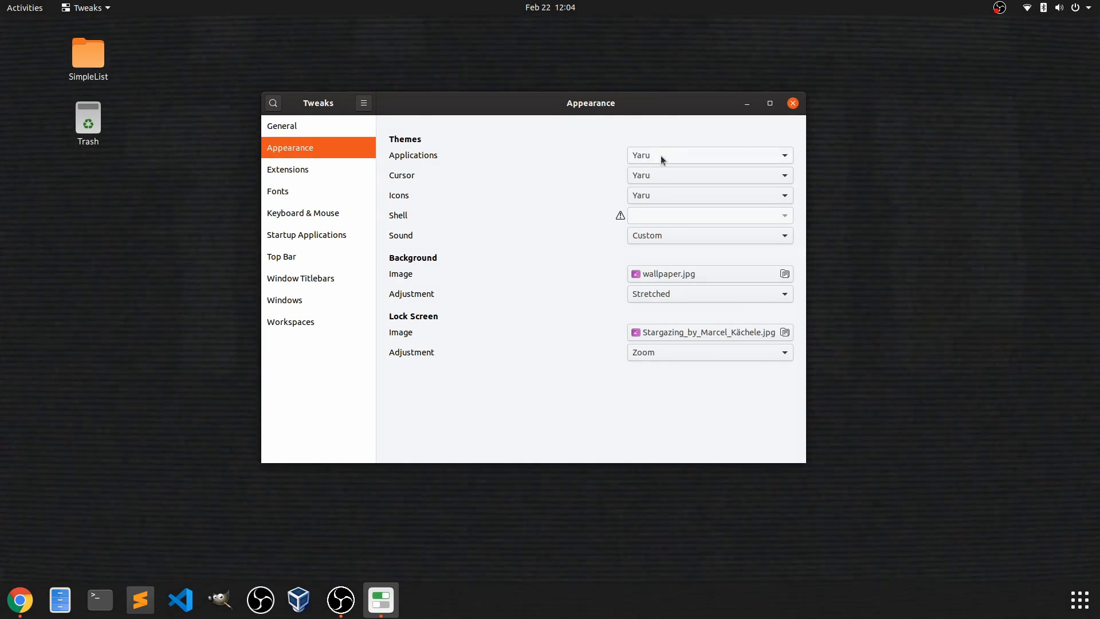
pyautogui.click(708, 155)
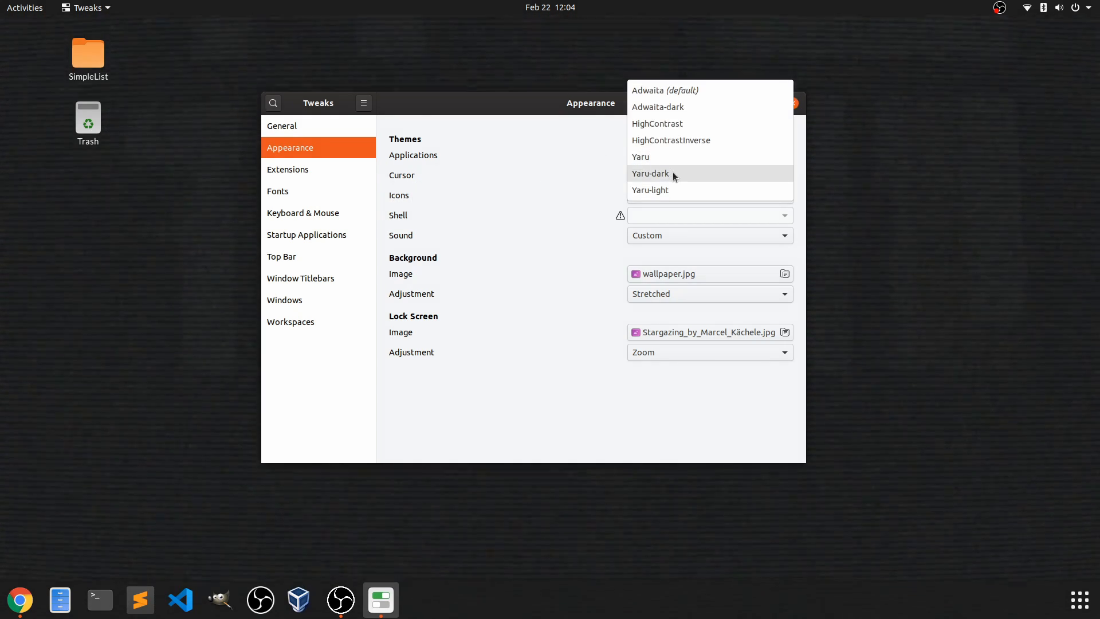
pyautogui.click(650, 173)
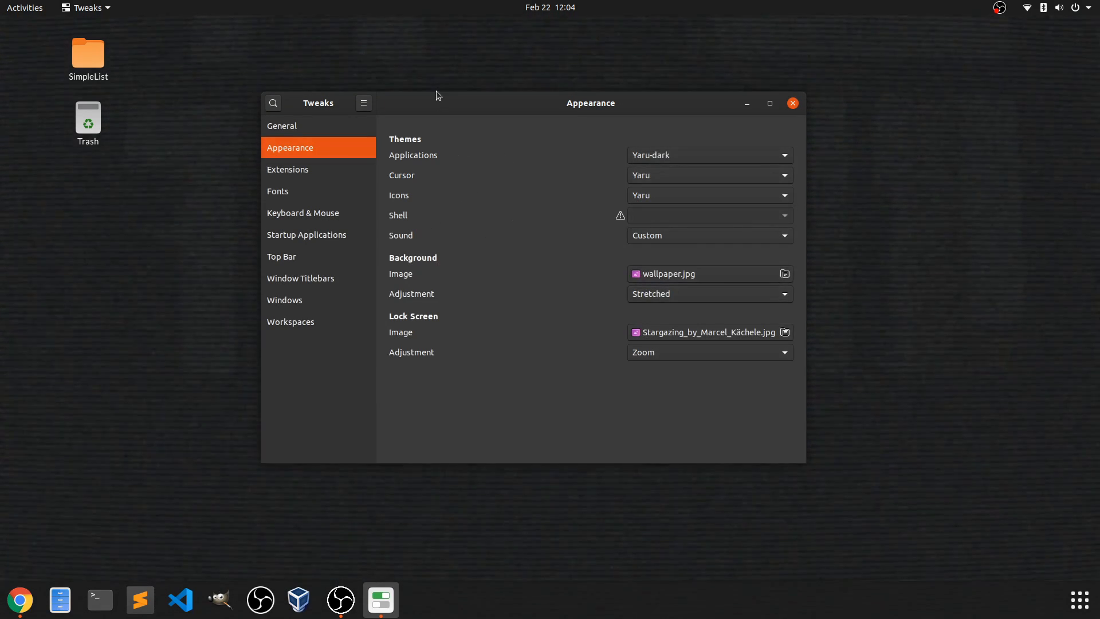
pyautogui.moveTo(565, 310)
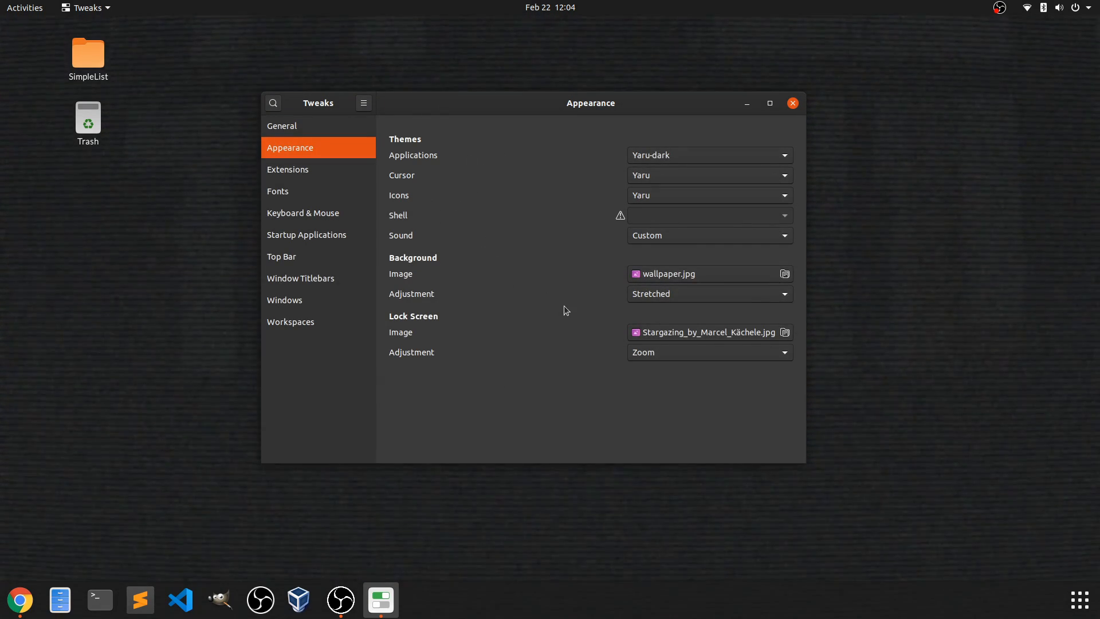
pyautogui.moveTo(505, 293)
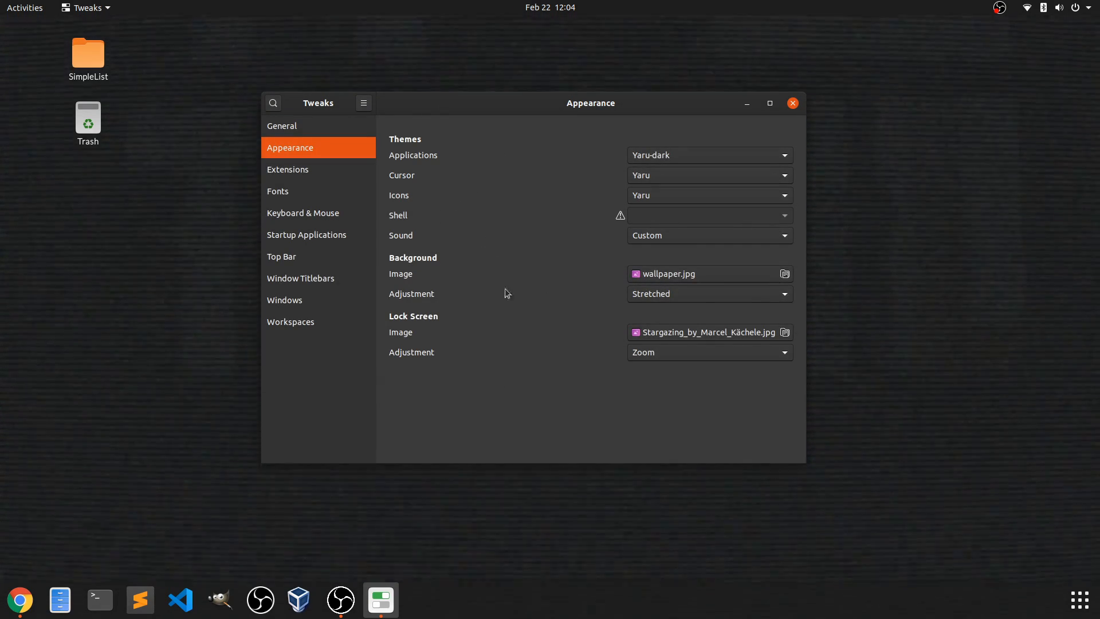
pyautogui.moveTo(678, 157)
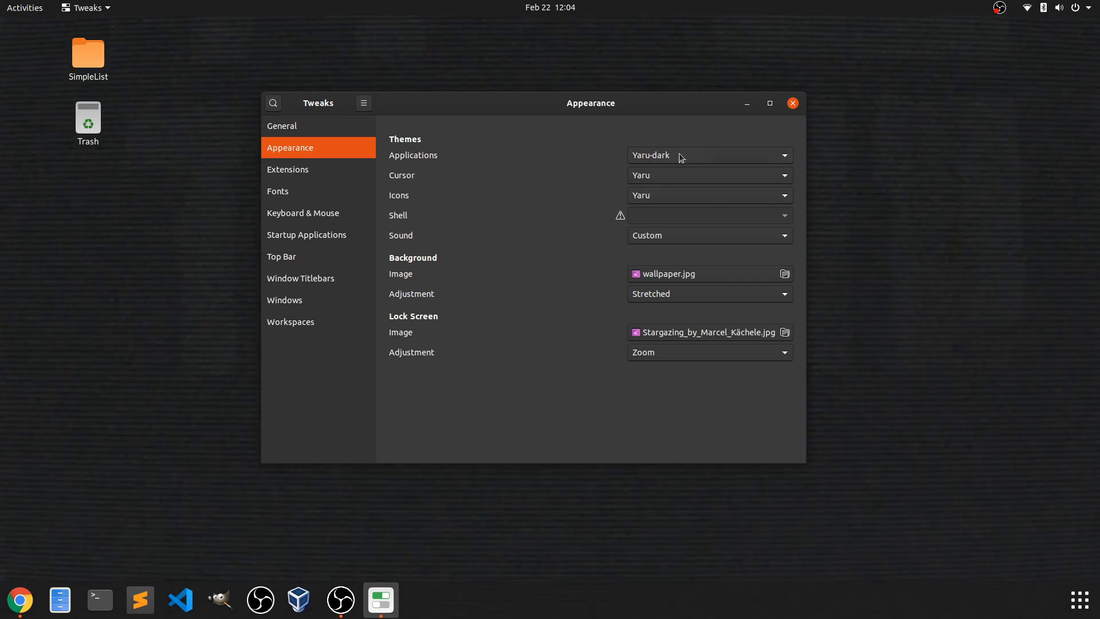
pyautogui.click(707, 155)
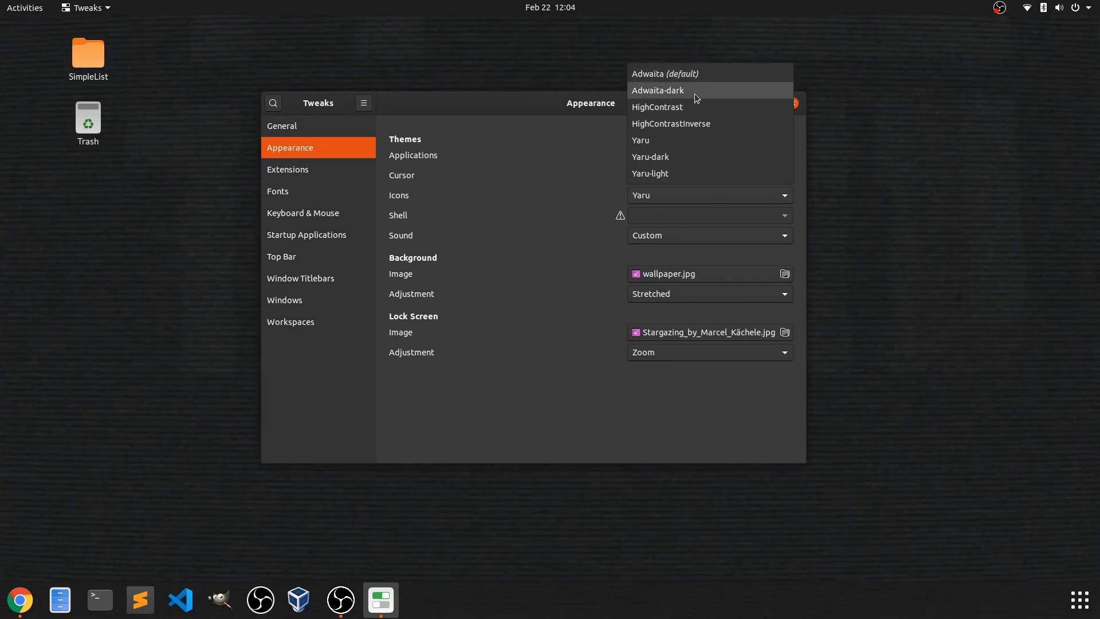
pyautogui.click(658, 90)
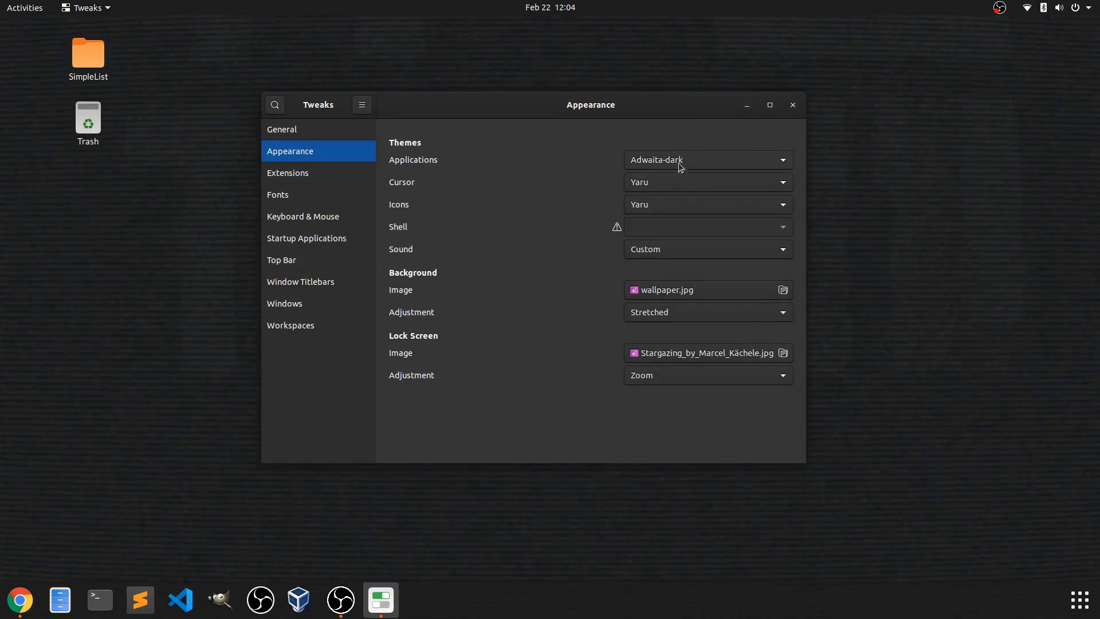
pyautogui.click(706, 159)
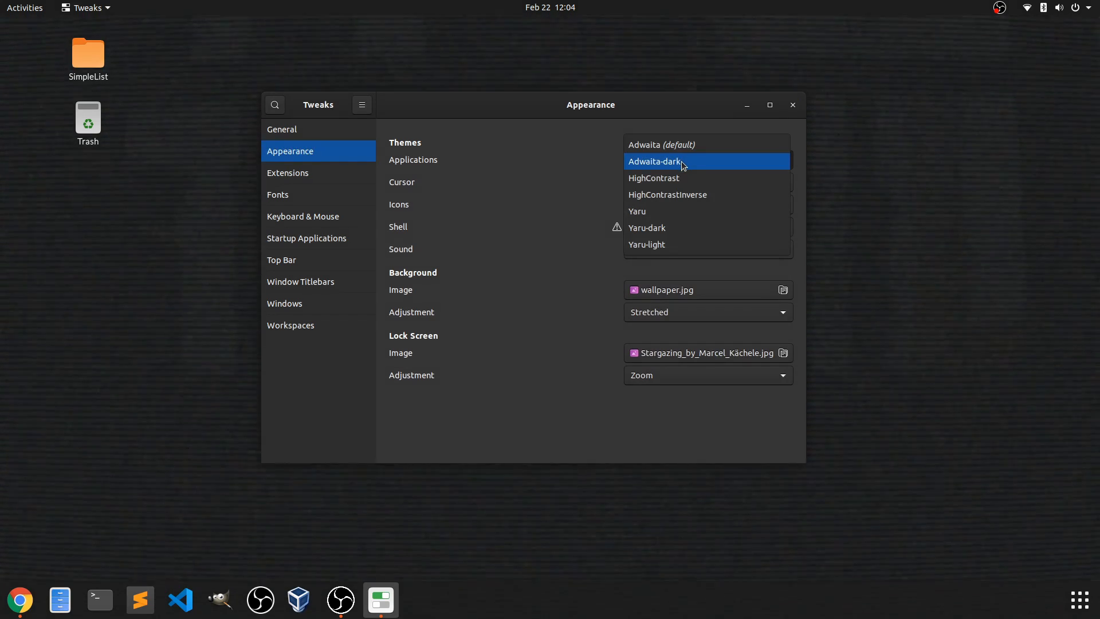
pyautogui.click(653, 178)
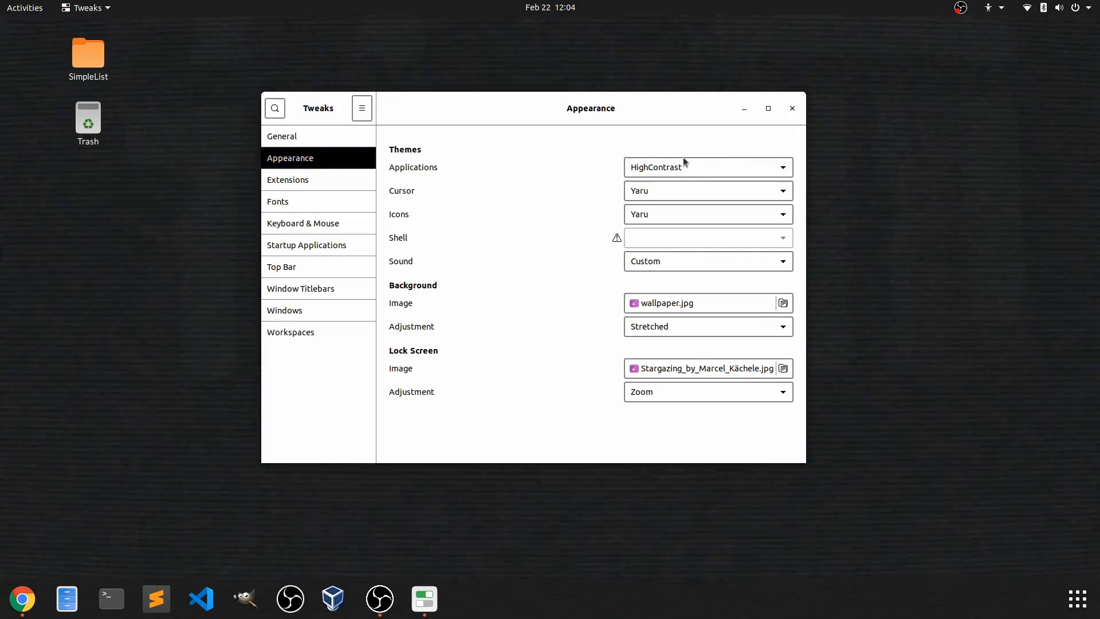
# - Try the HighContrastInverse applications theme, then switch back to Adwaita-dark
pyautogui.click(707, 167)
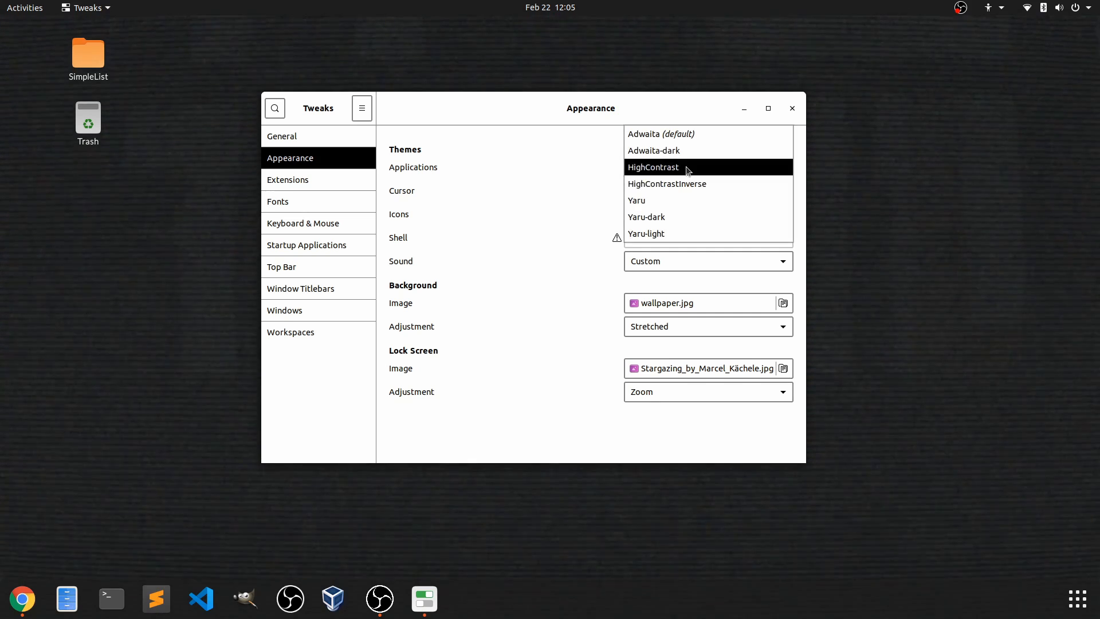
pyautogui.click(666, 184)
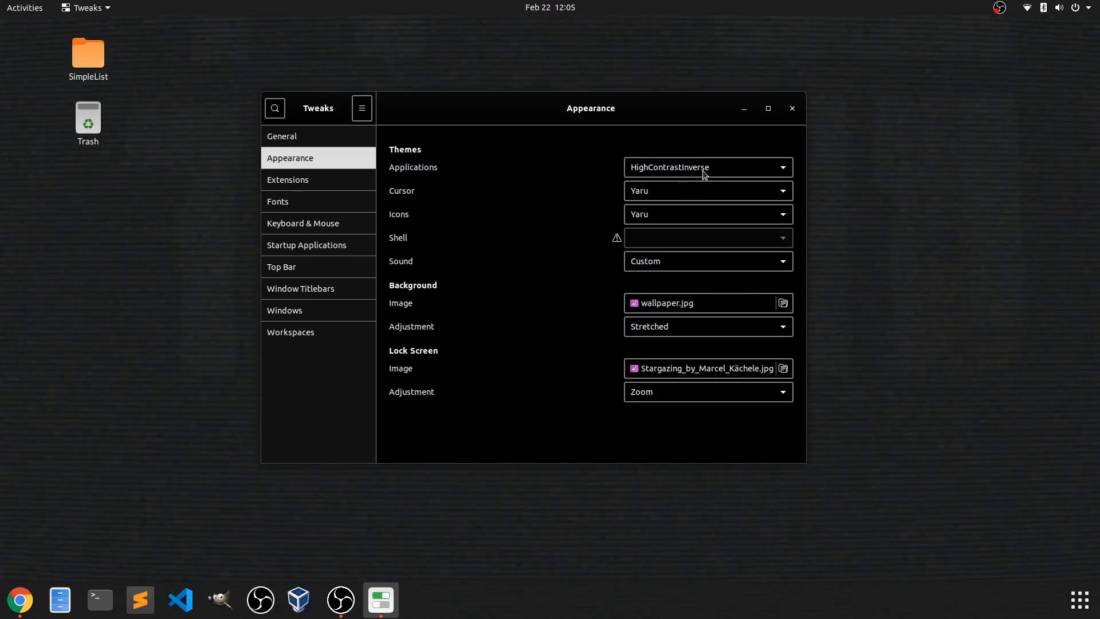
pyautogui.click(706, 167)
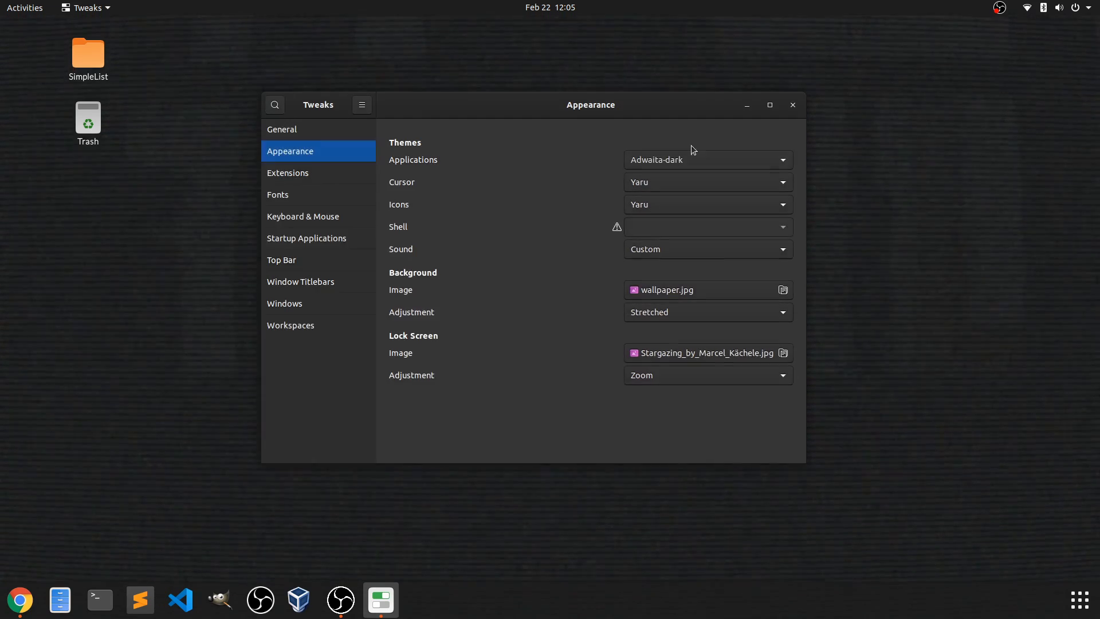
pyautogui.moveTo(675, 173)
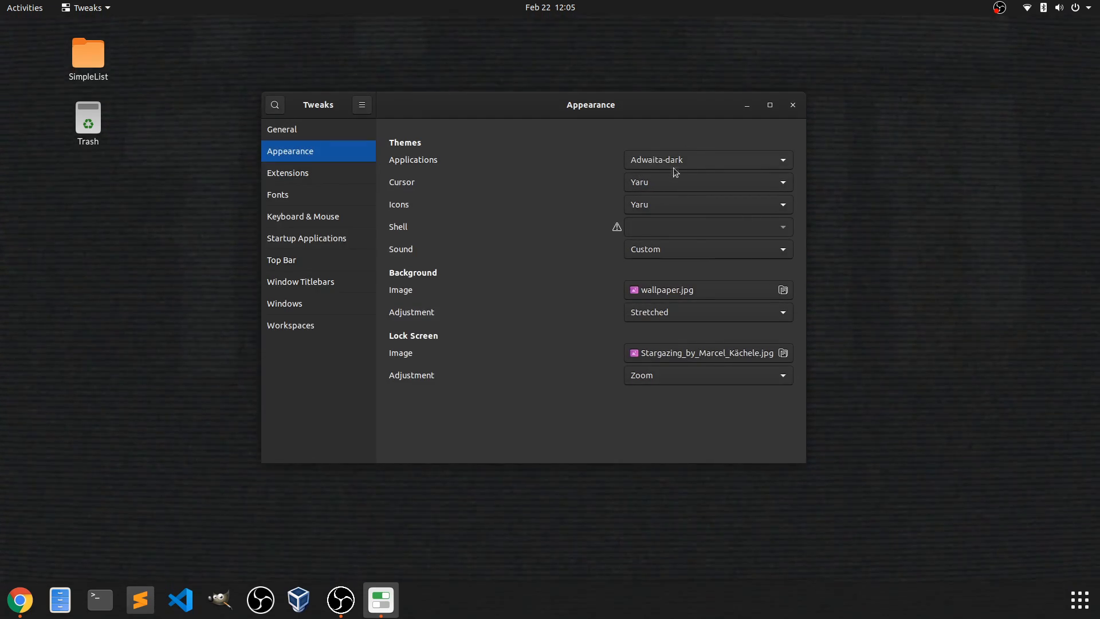
# - Set the cursor theme to Whiteglass, try DMZ-White briefly, then return to Whiteglass
pyautogui.click(706, 182)
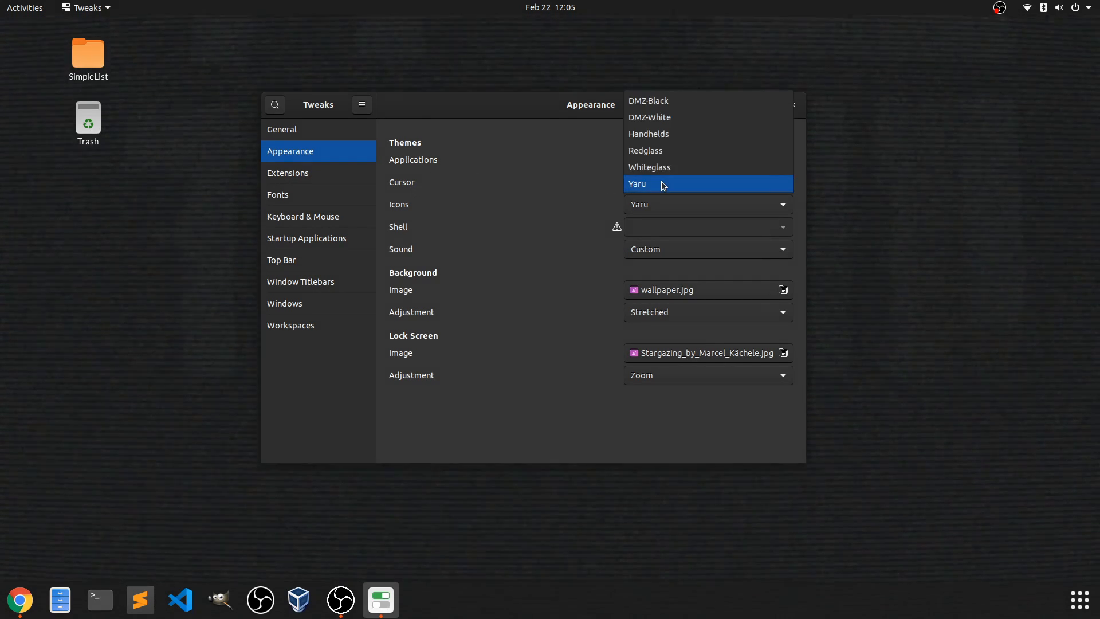
pyautogui.moveTo(660, 167)
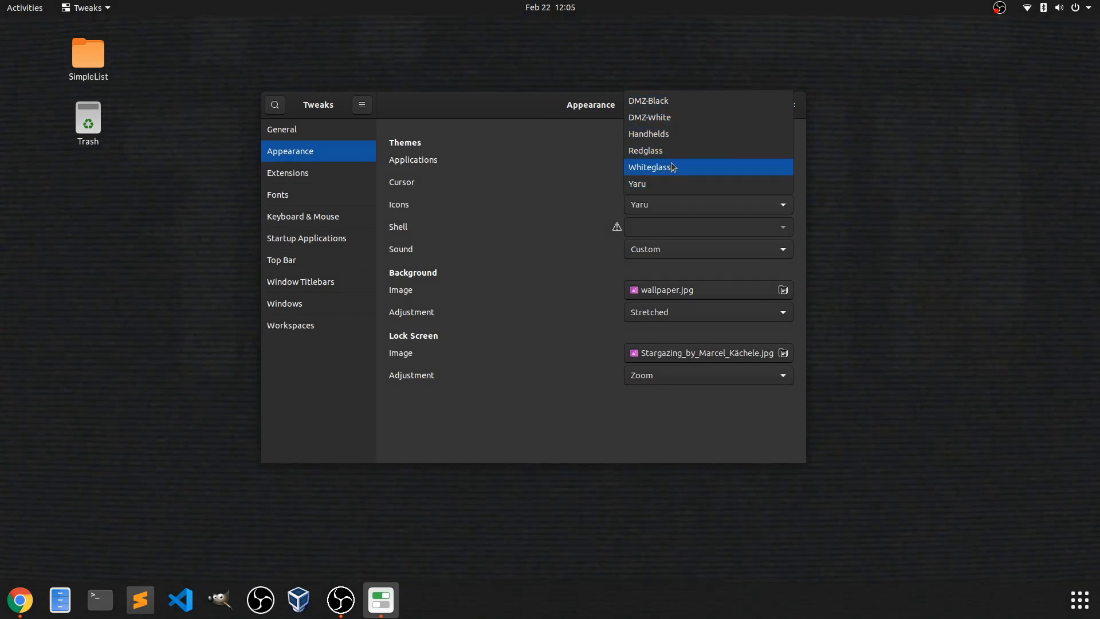
pyautogui.click(650, 167)
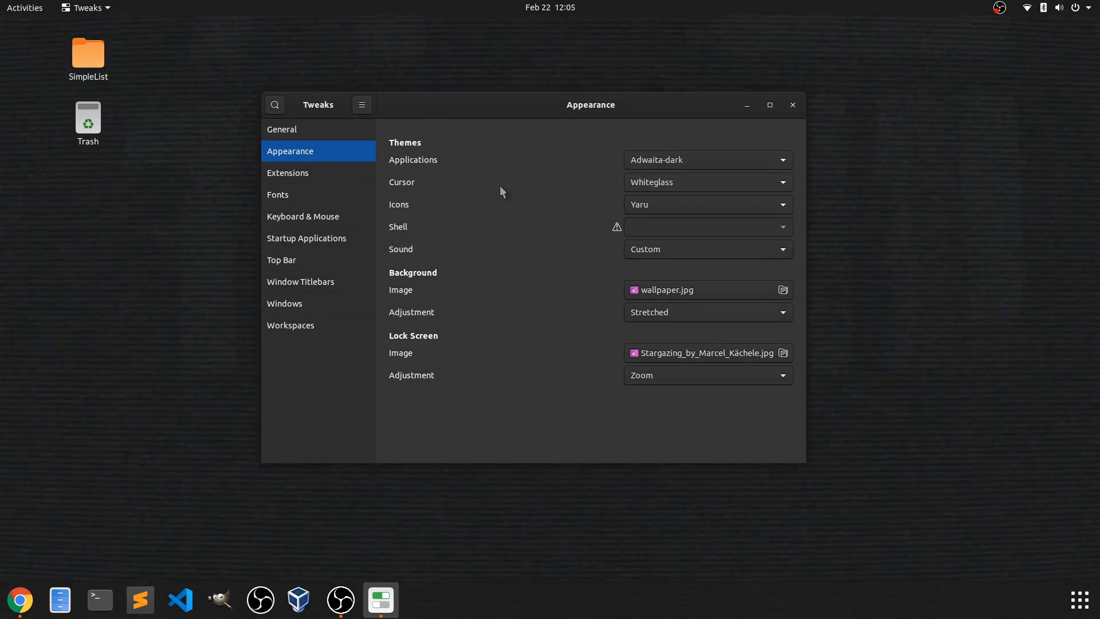
pyautogui.moveTo(460, 191)
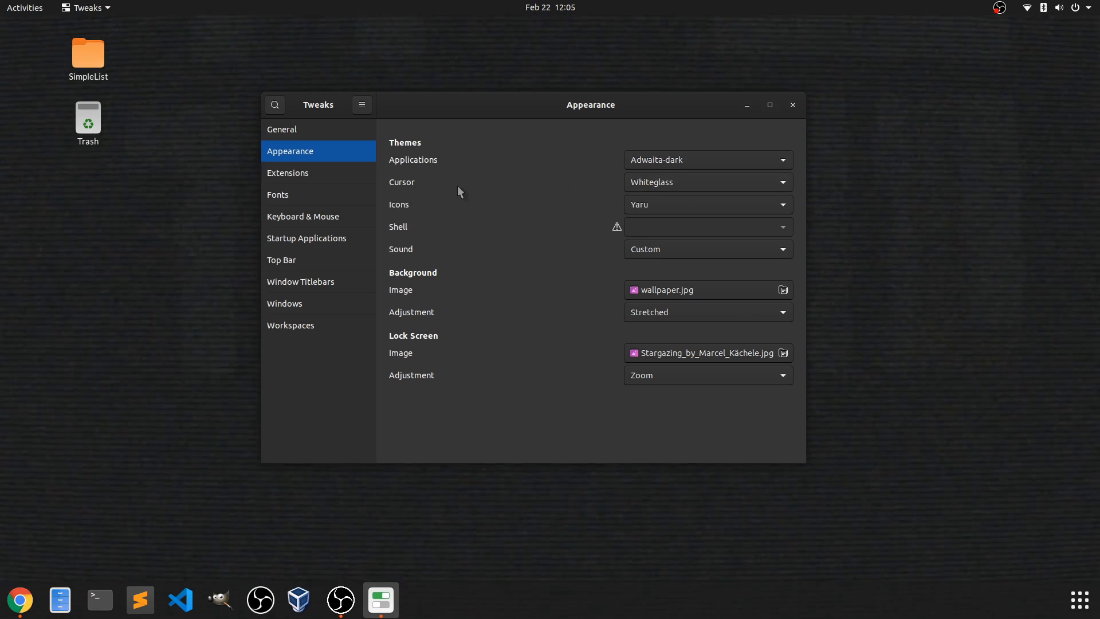
pyautogui.moveTo(493, 185)
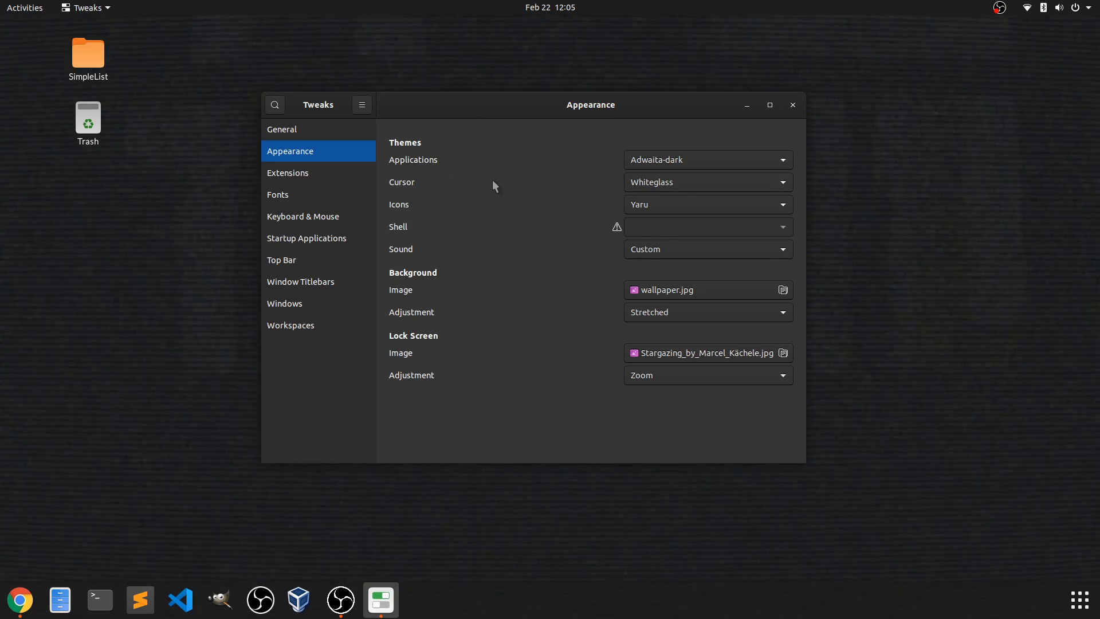
pyautogui.moveTo(549, 194)
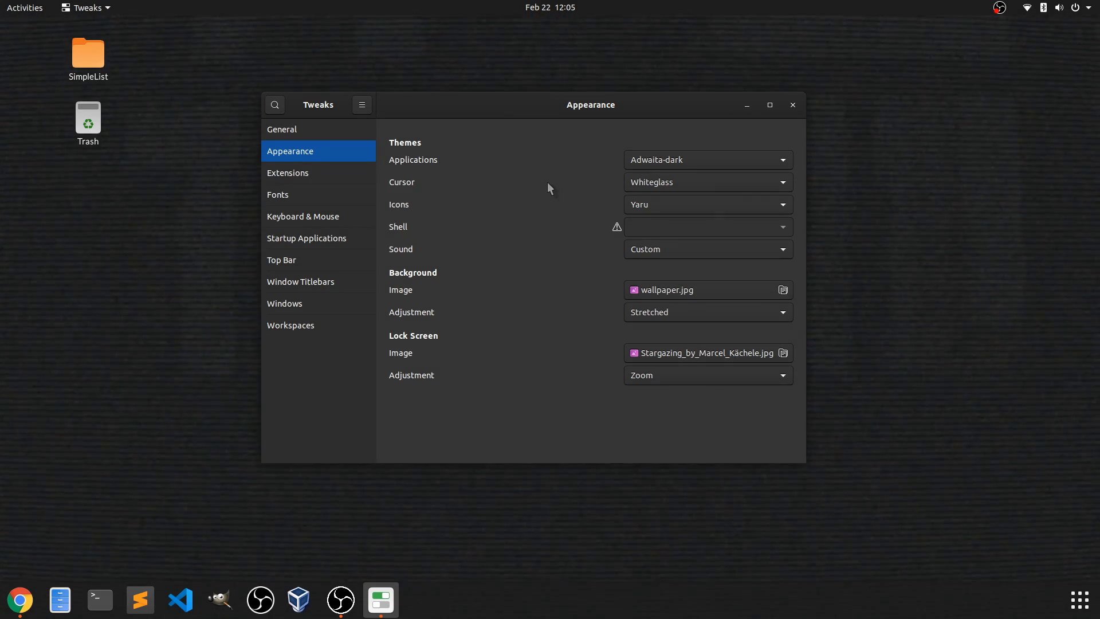
pyautogui.moveTo(636, 195)
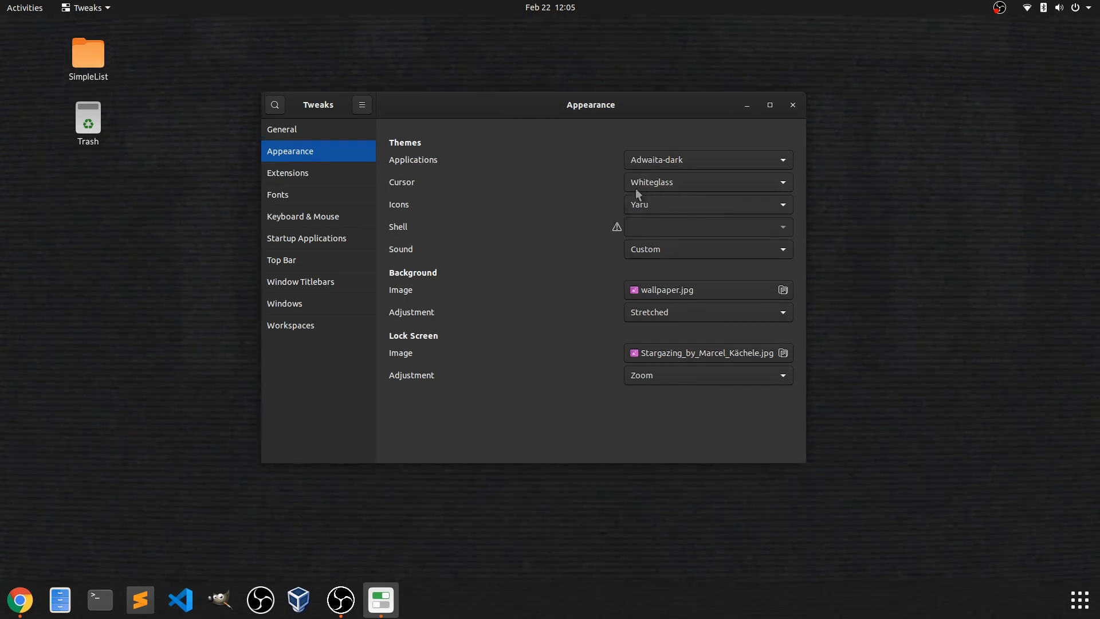
pyautogui.click(707, 183)
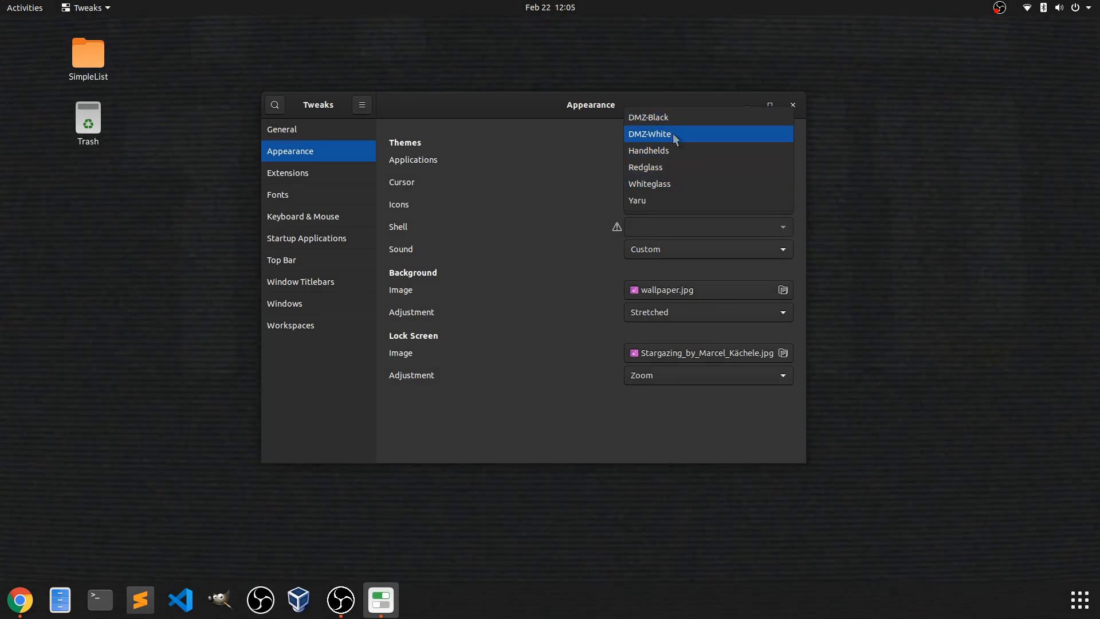
pyautogui.click(649, 135)
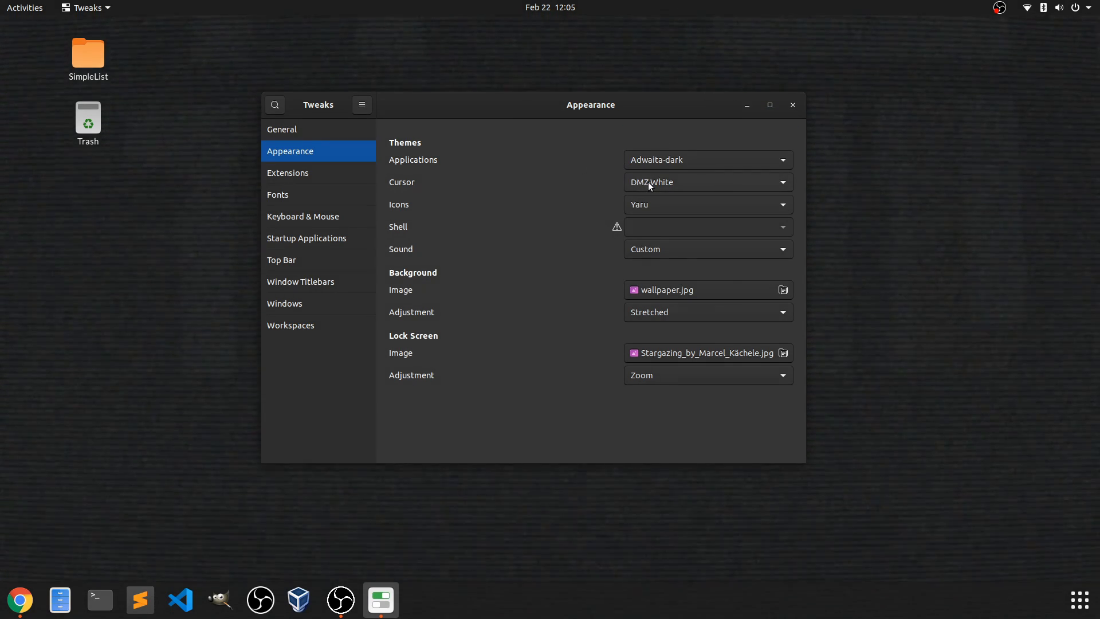
pyautogui.click(704, 182)
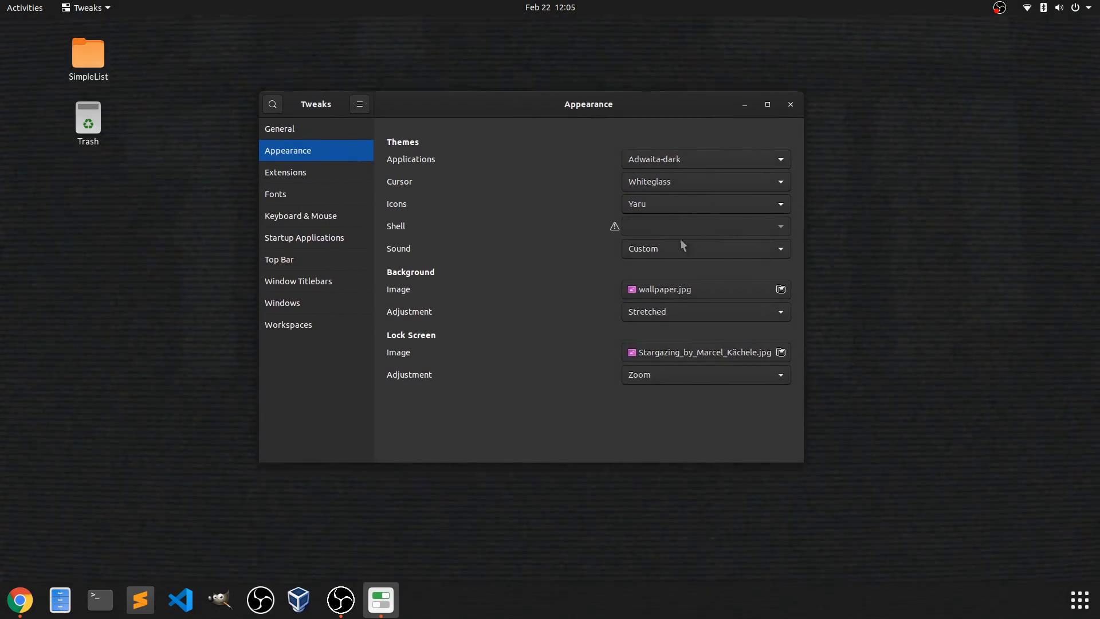
pyautogui.moveTo(520, 191)
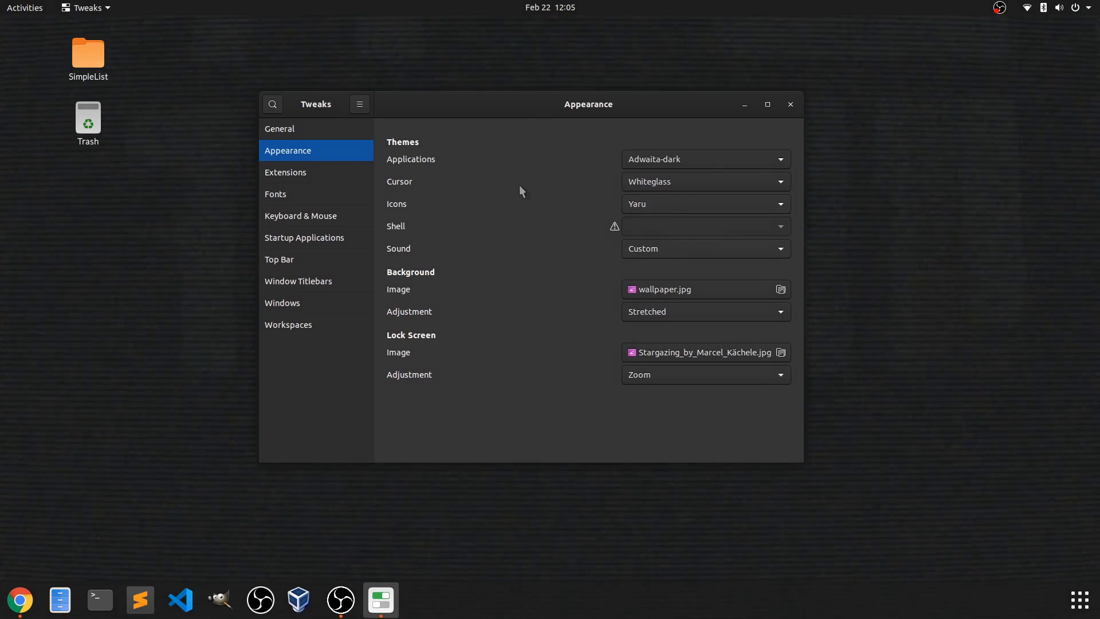
pyautogui.moveTo(512, 184)
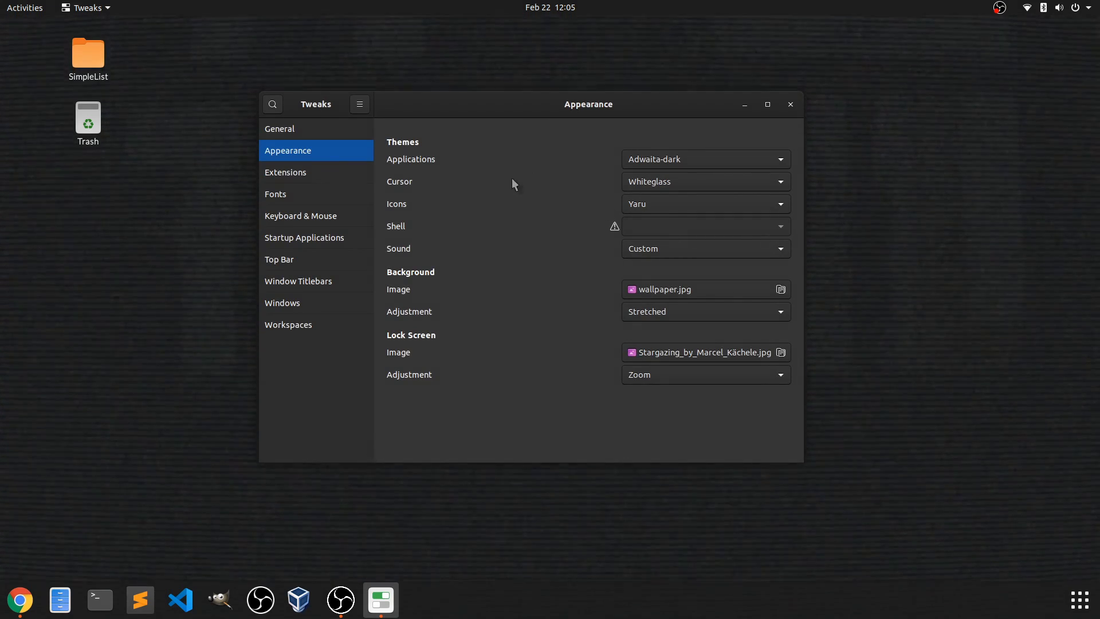
pyautogui.moveTo(497, 181)
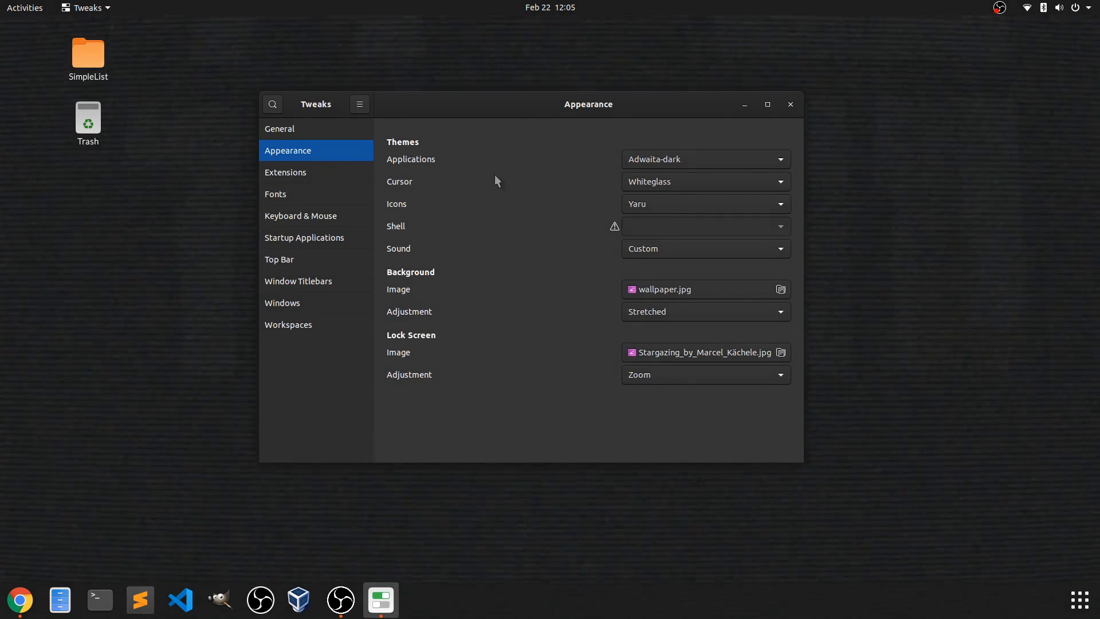
pyautogui.moveTo(567, 243)
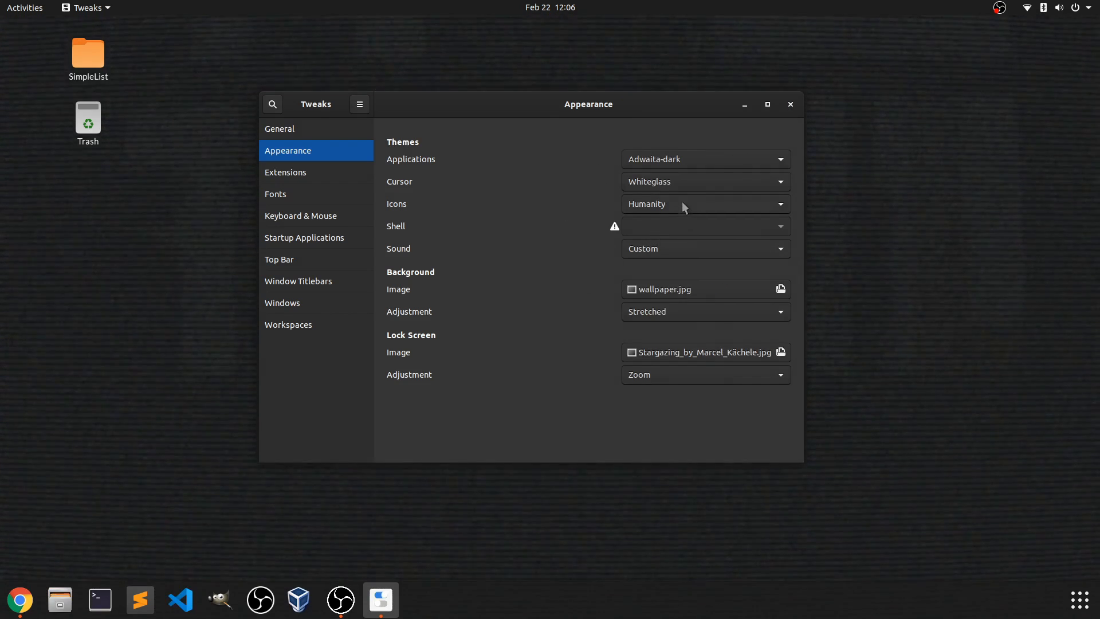
# - Try the DMZ-Black icon theme from the Icons dropdown
pyautogui.click(704, 204)
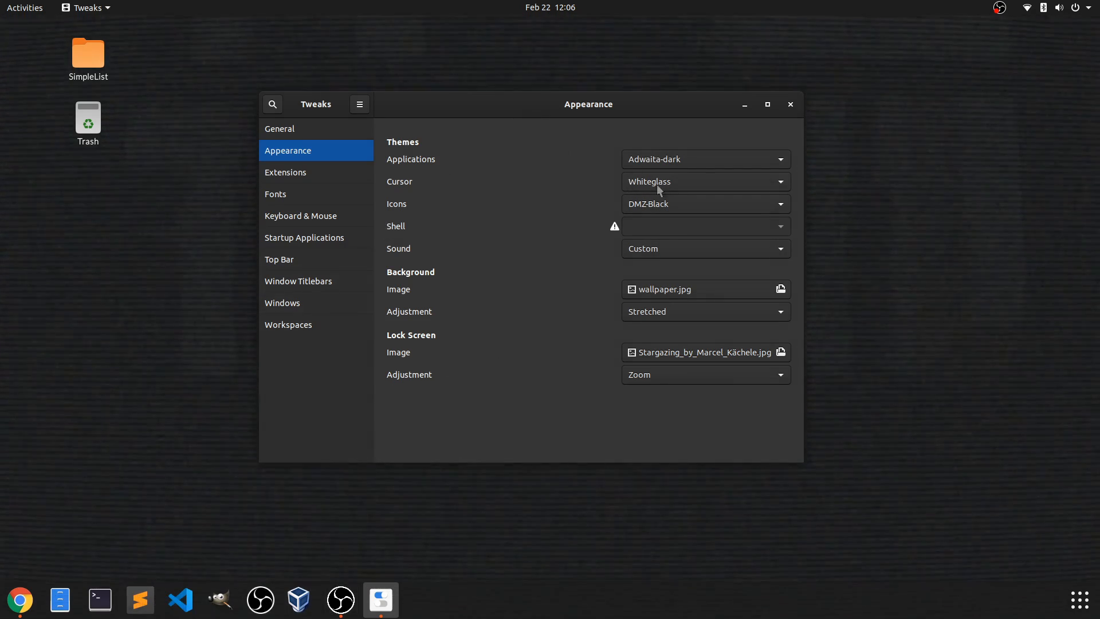
pyautogui.moveTo(668, 187)
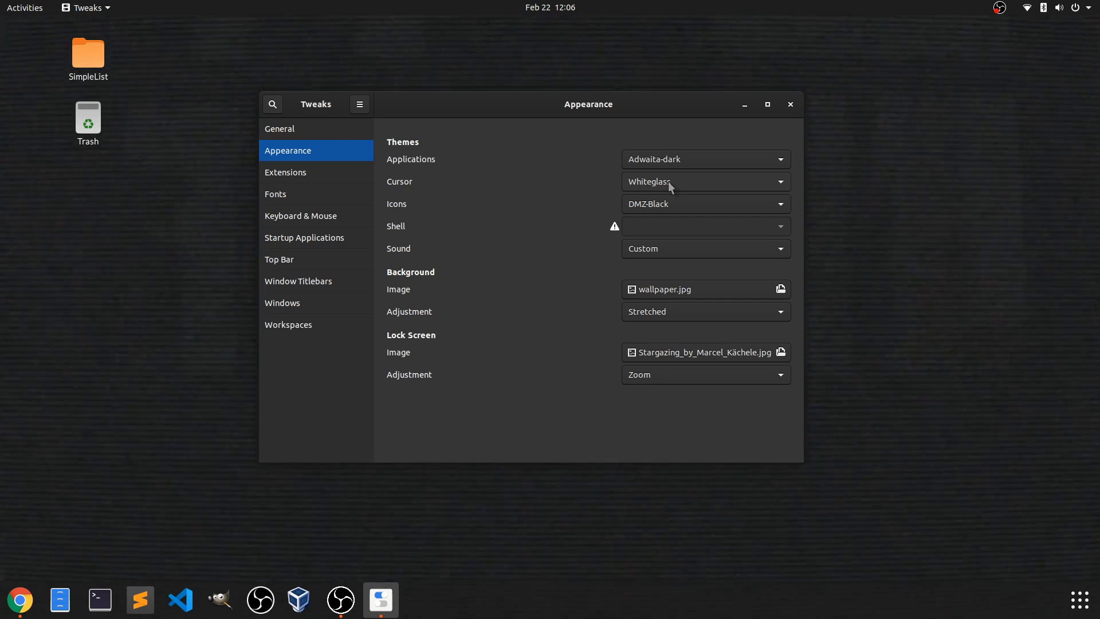
pyautogui.click(703, 204)
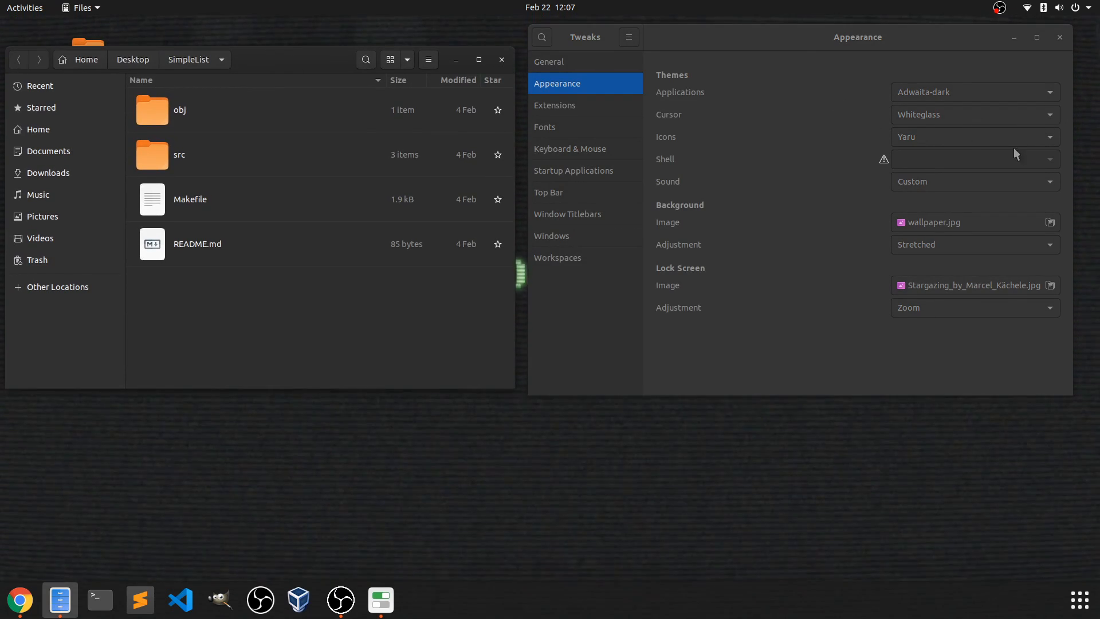
# - Try the Hicolor icon theme, then restore the Yaru icon theme
pyautogui.click(974, 136)
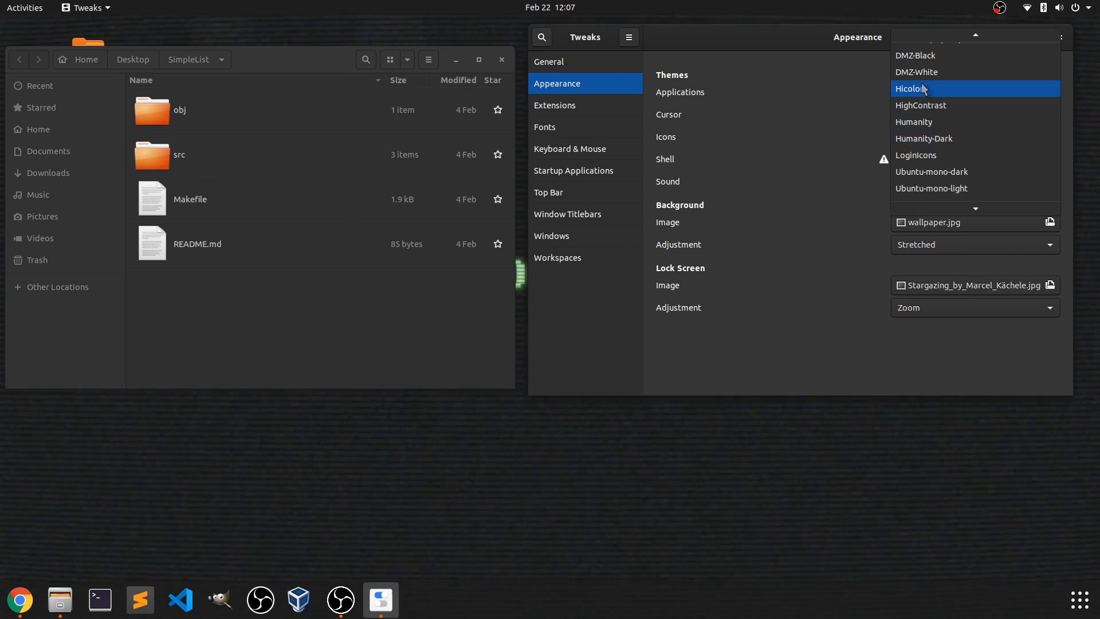
pyautogui.click(911, 88)
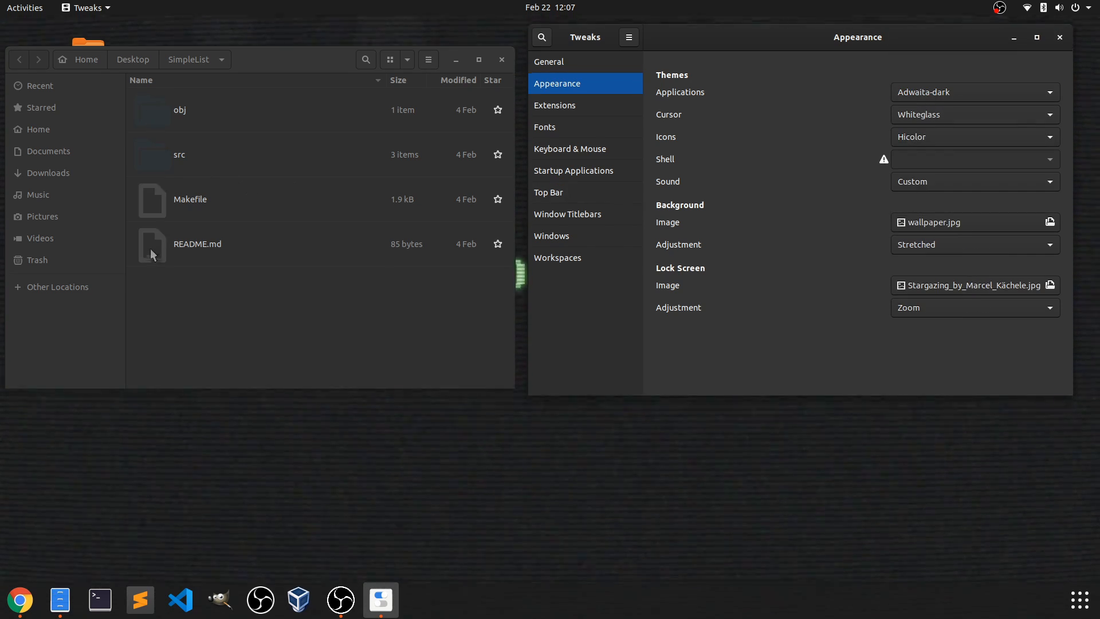
pyautogui.moveTo(945, 133)
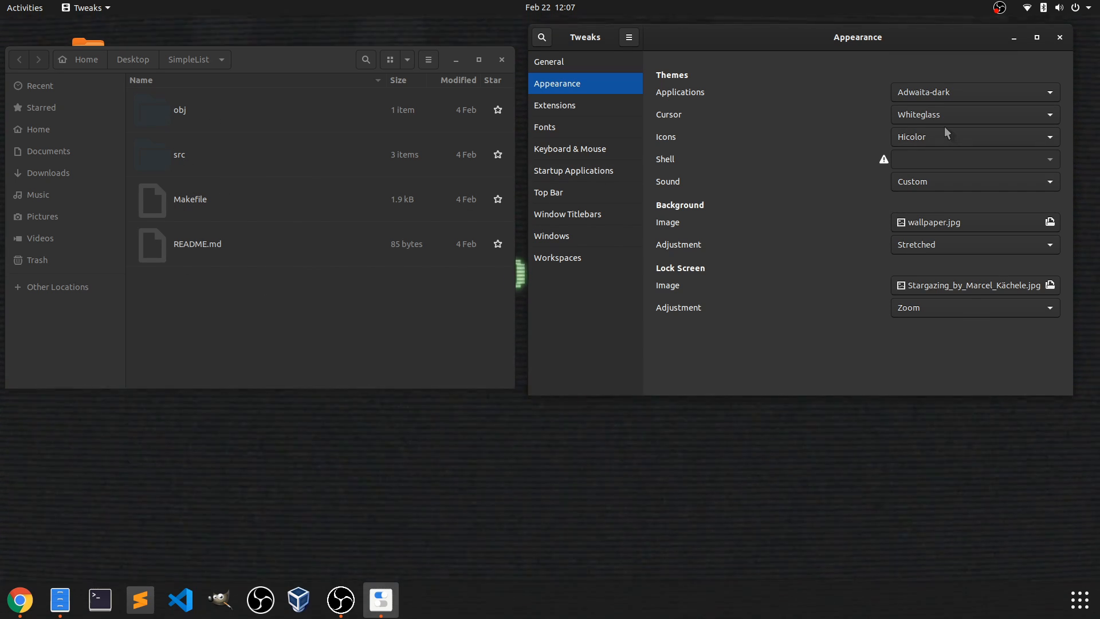
pyautogui.click(973, 137)
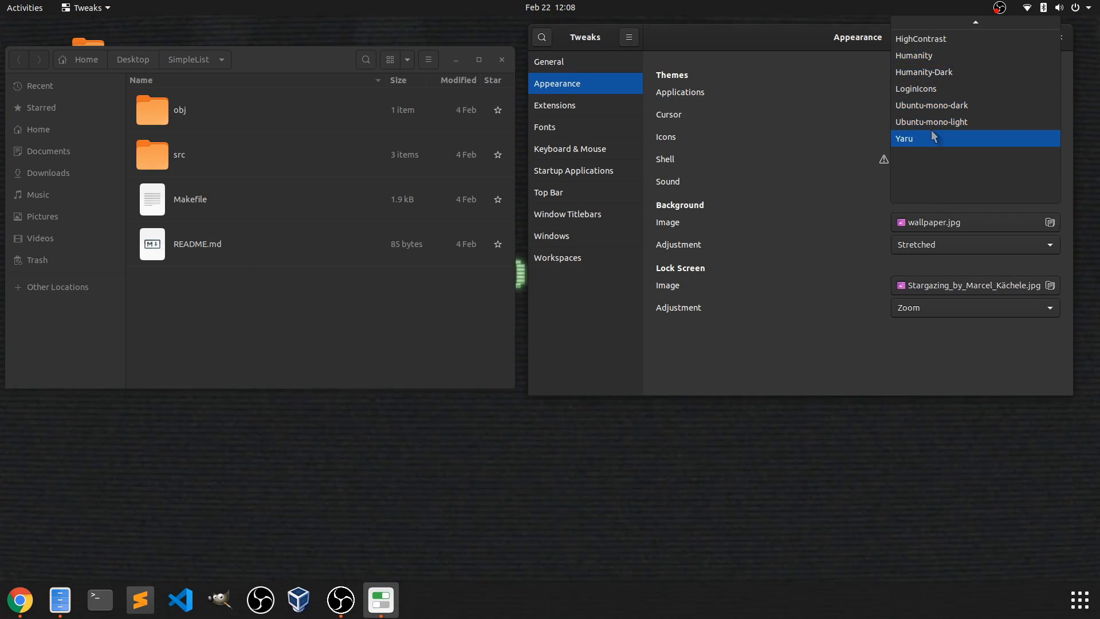
pyautogui.click(903, 138)
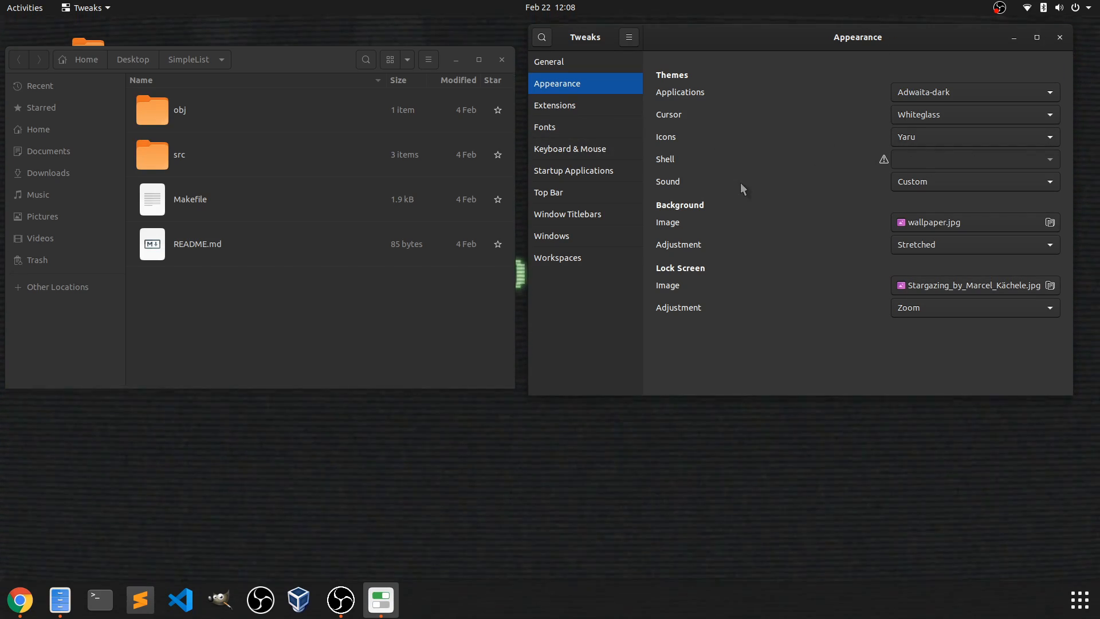
pyautogui.moveTo(1042, 154)
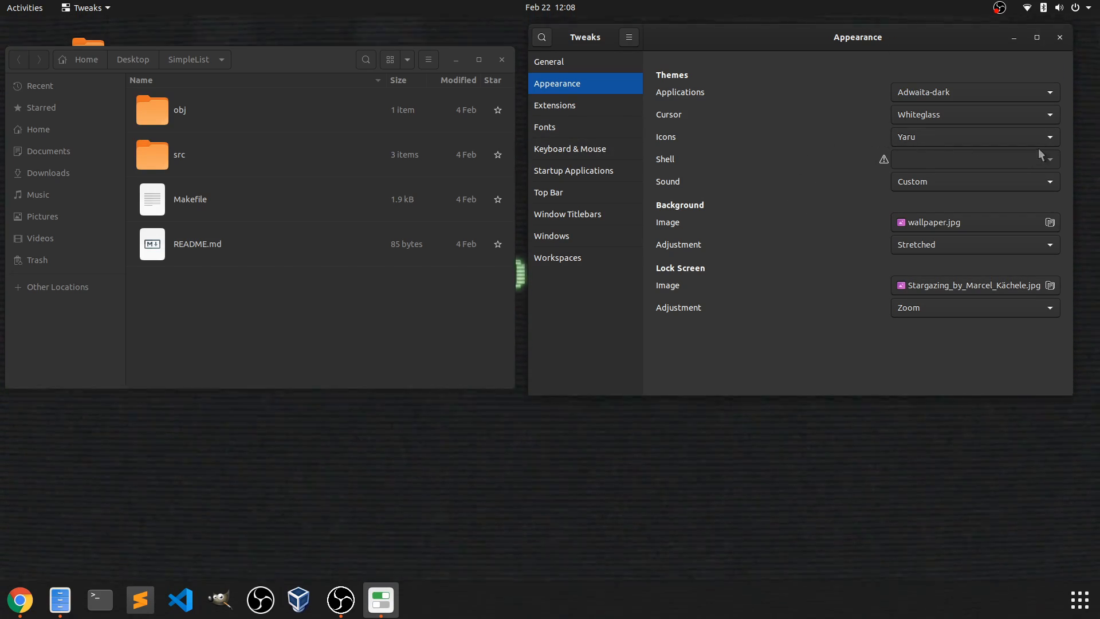
pyautogui.moveTo(710, 151)
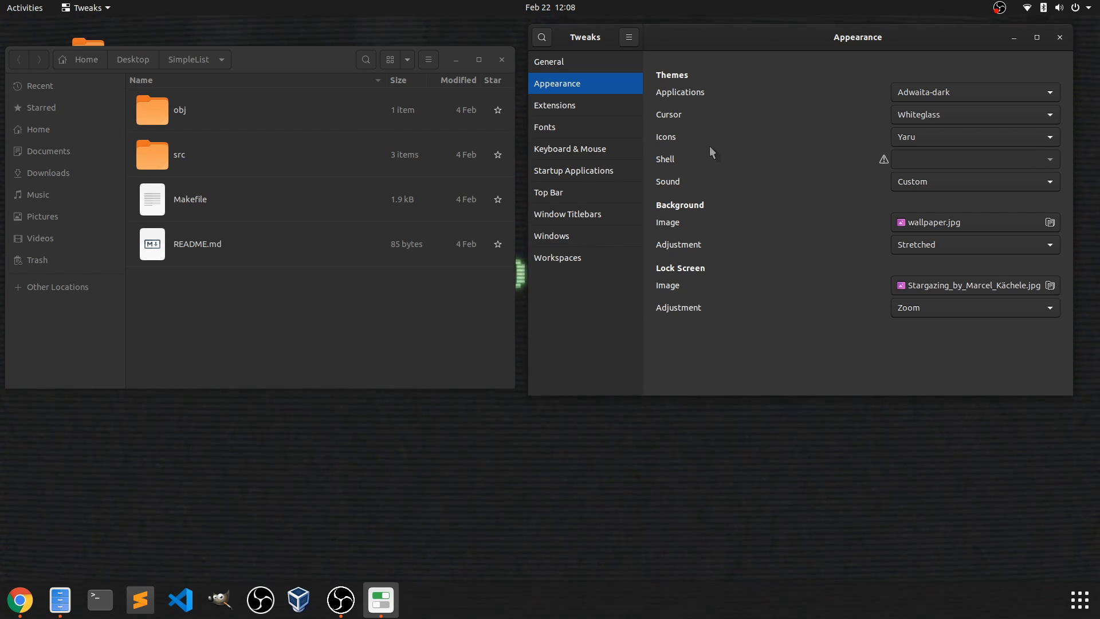
pyautogui.moveTo(845, 175)
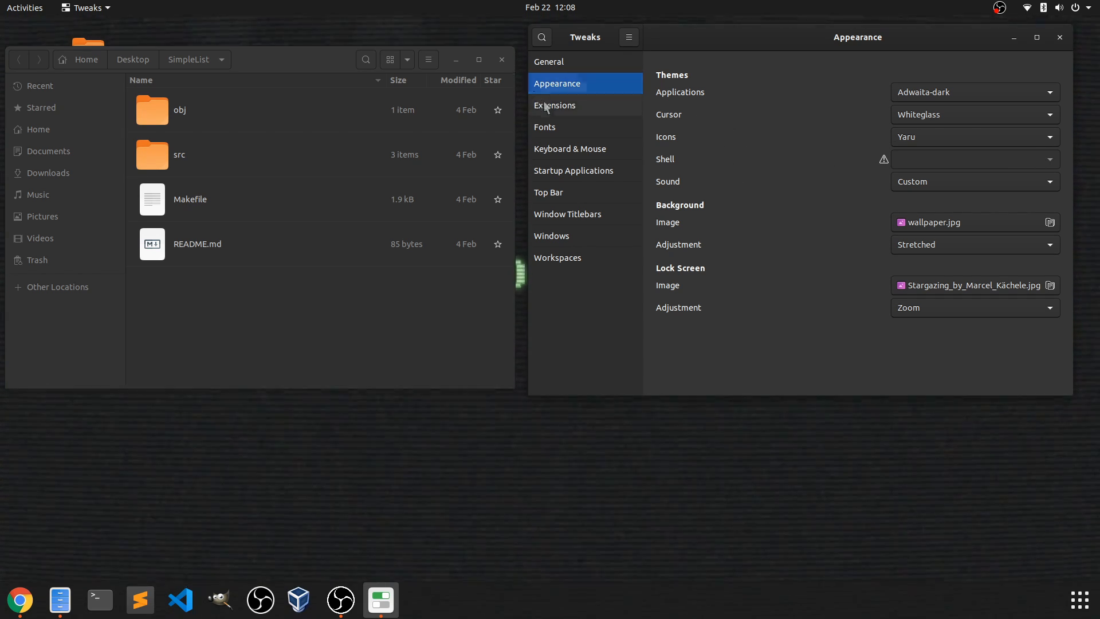
# - Switch on the Desktop Icons extension on the Extensions page
pyautogui.click(555, 105)
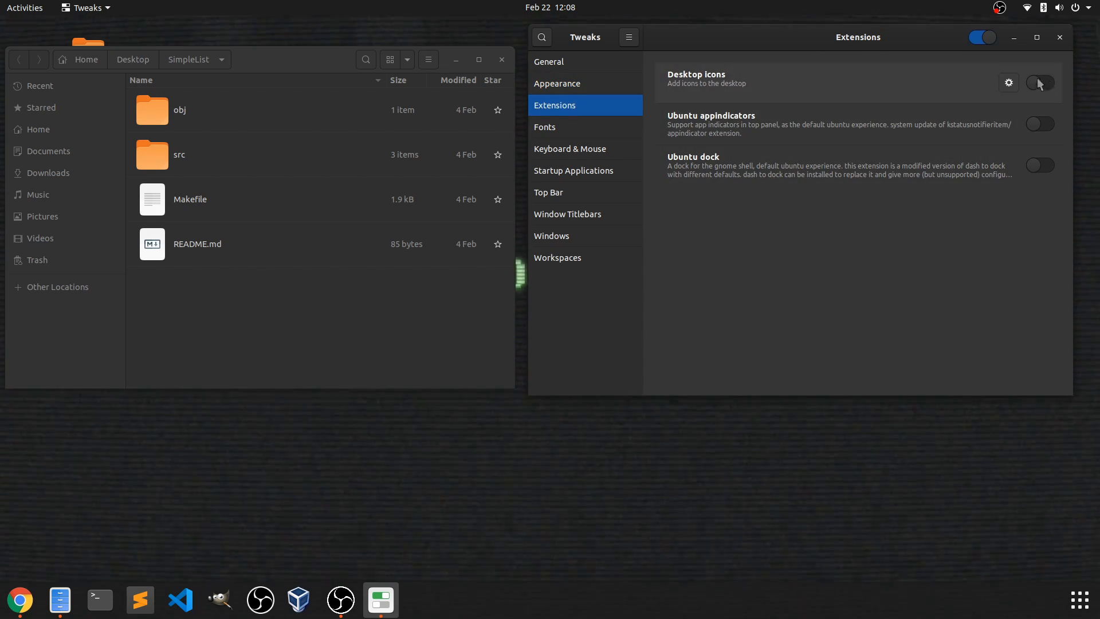
pyautogui.click(1040, 83)
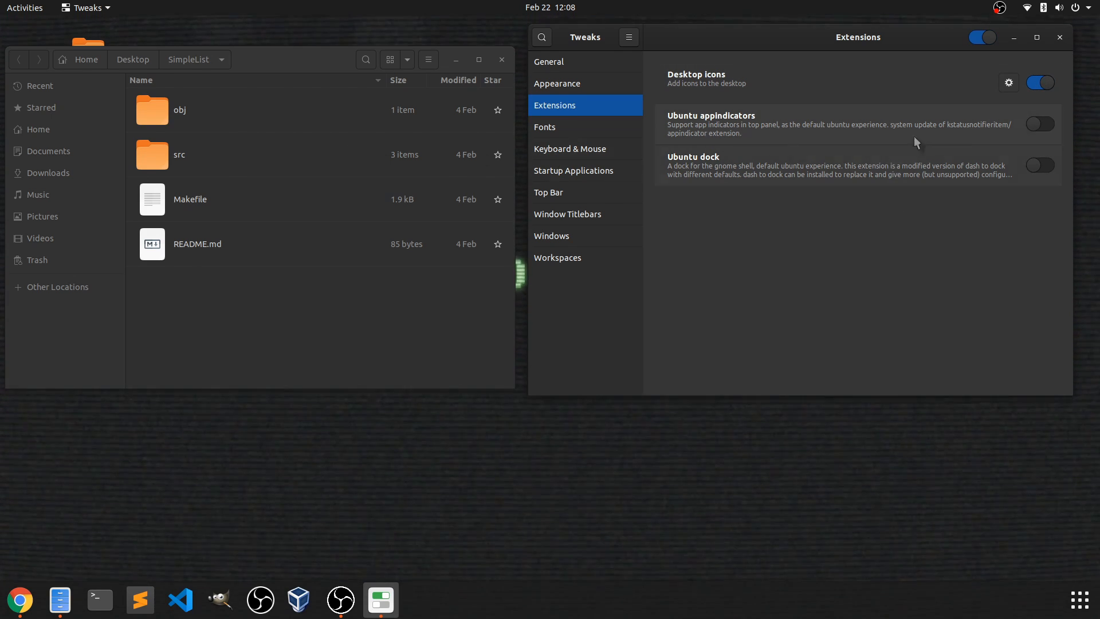
pyautogui.moveTo(667, 148)
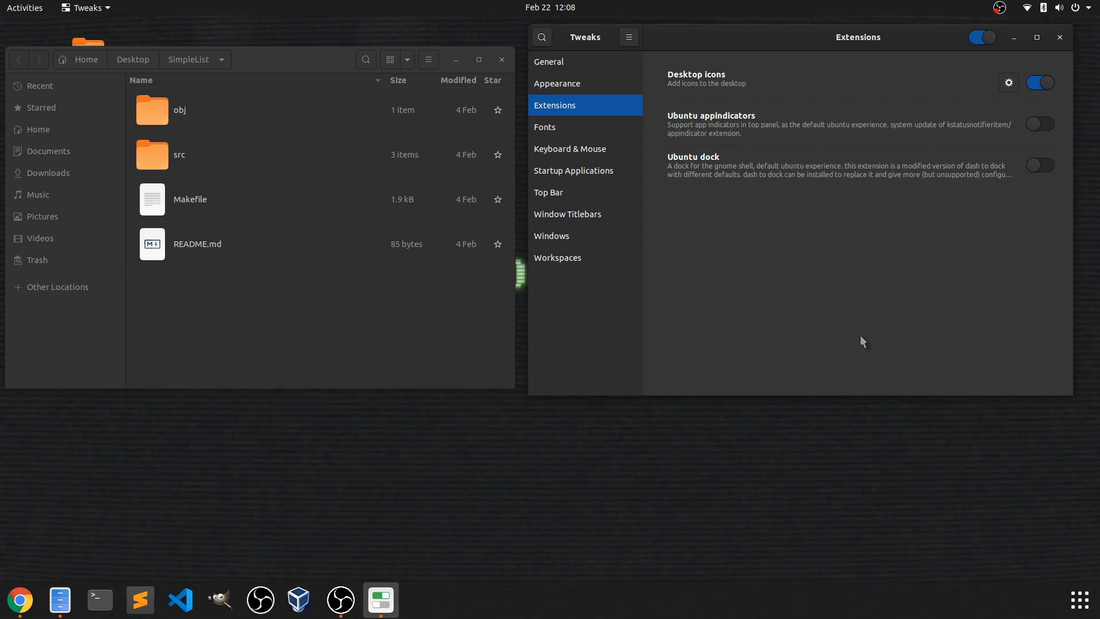
pyautogui.moveTo(912, 545)
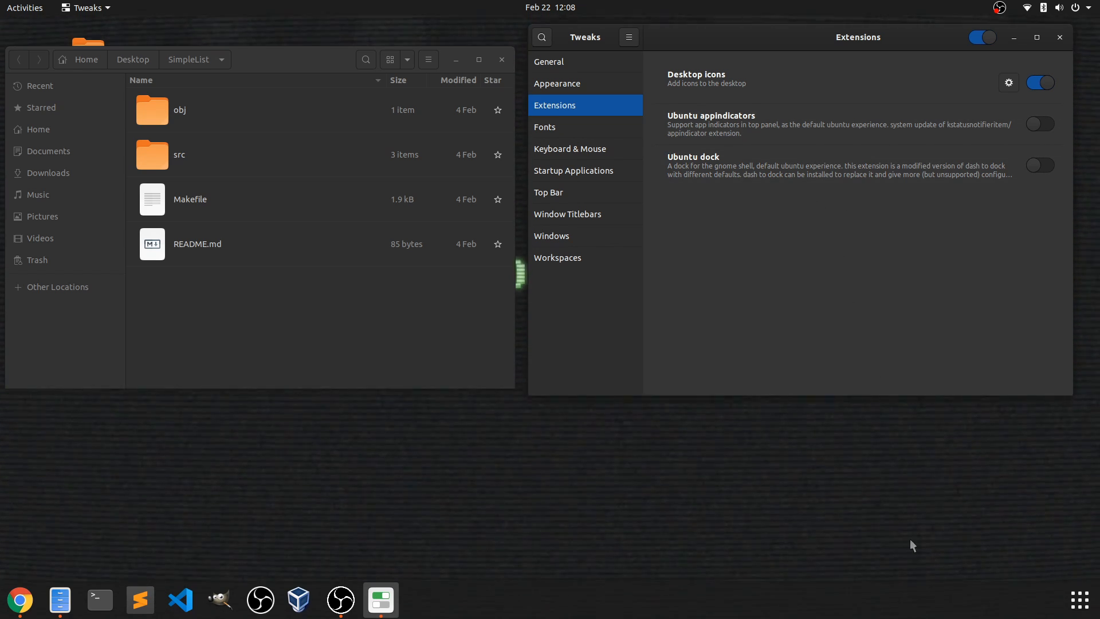
# - Set the interface text font to DejaVu Sans Bold at size 14
pyautogui.click(546, 127)
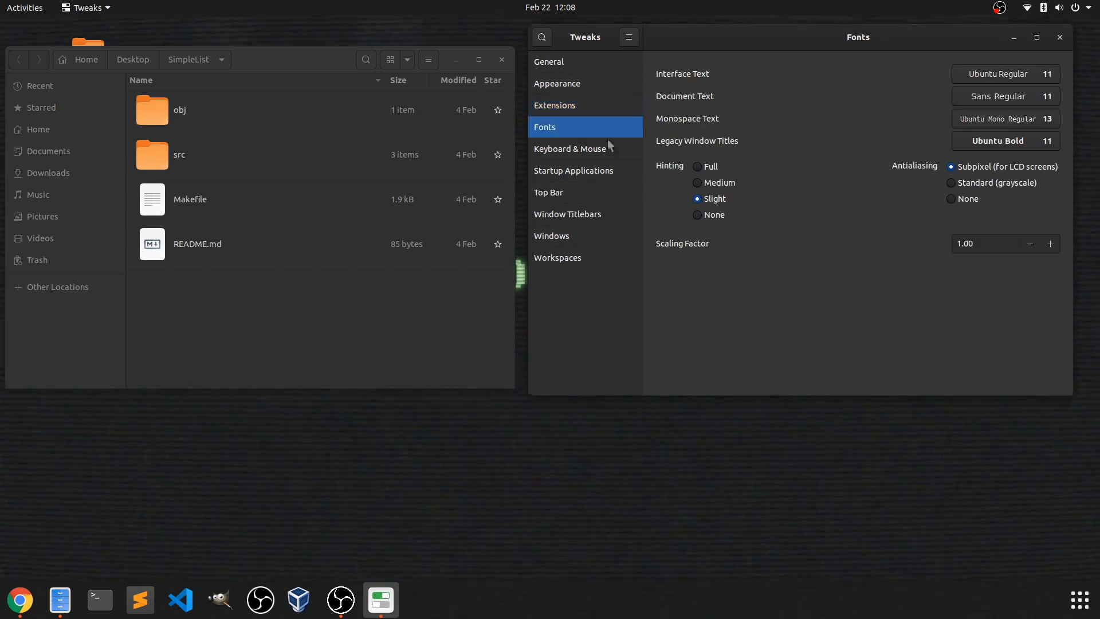
pyautogui.click(1001, 73)
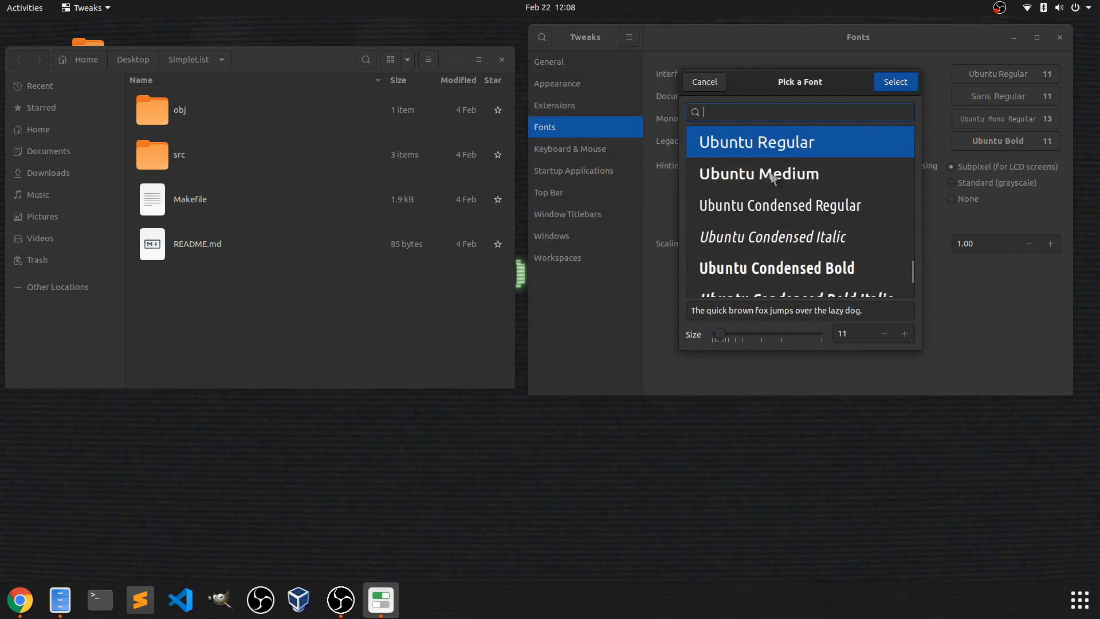
pyautogui.scroll(-3)
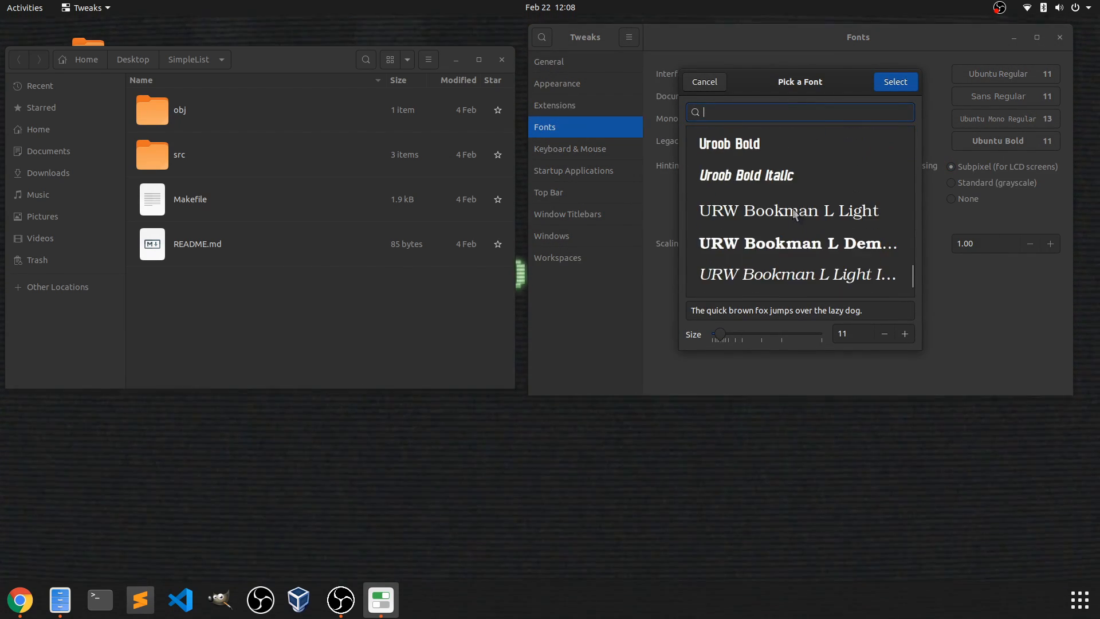
pyautogui.scroll(-3)
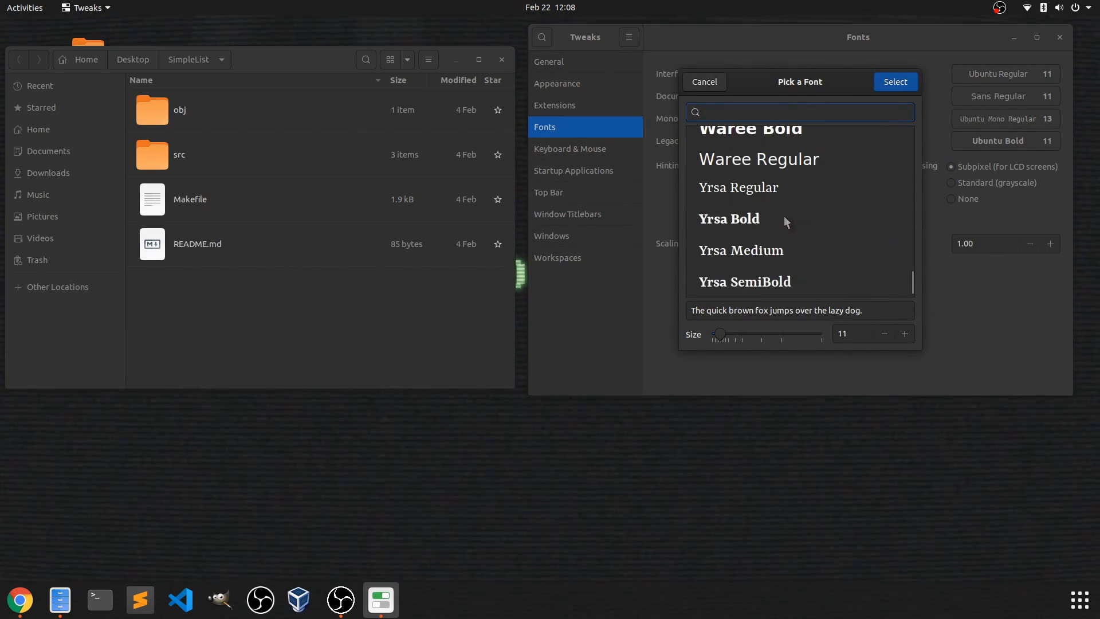
pyautogui.scroll(-3)
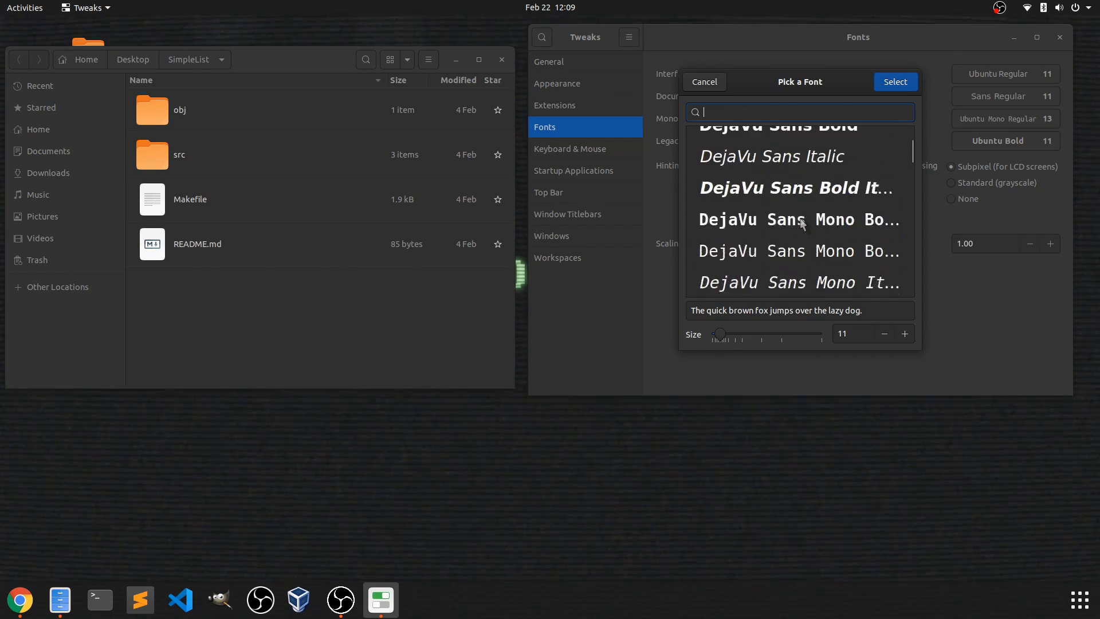
pyautogui.click(800, 202)
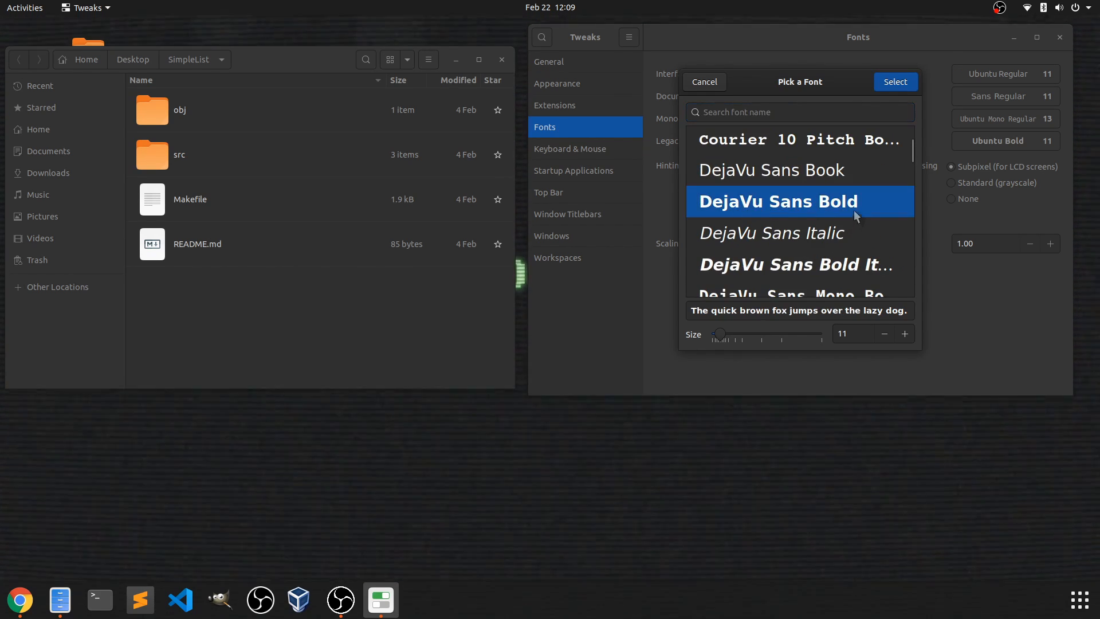
pyautogui.click(903, 333)
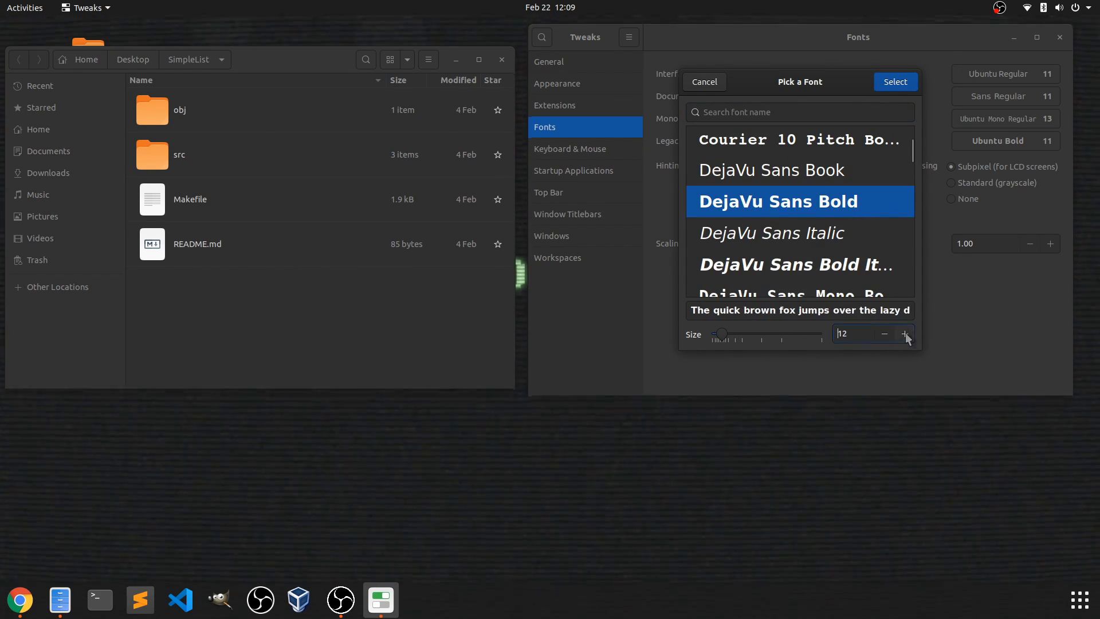
pyautogui.click(905, 333)
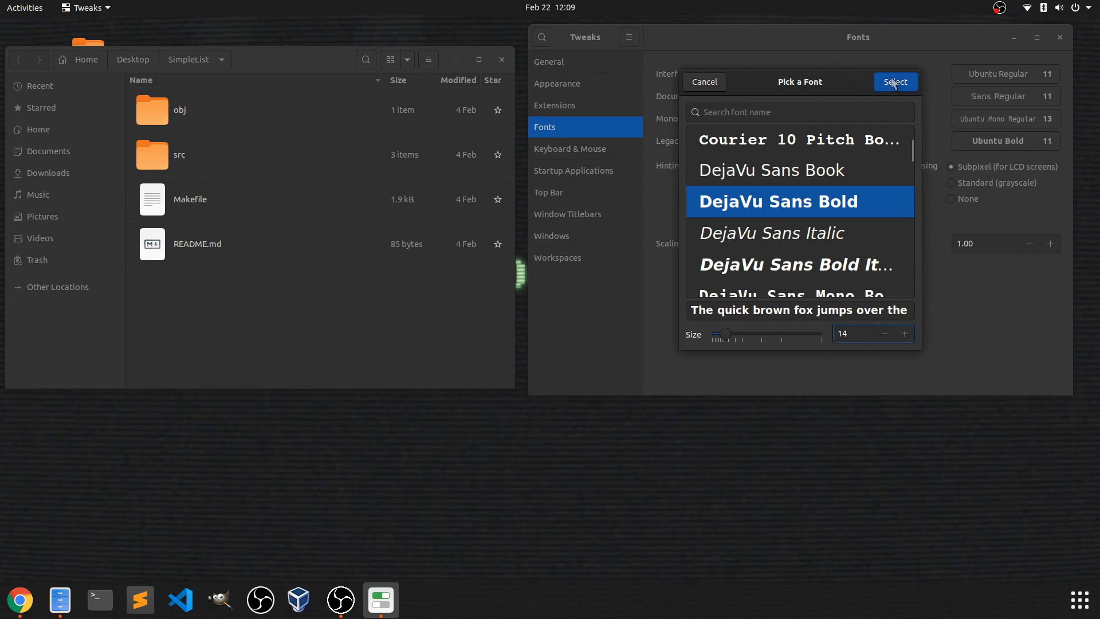
pyautogui.click(895, 81)
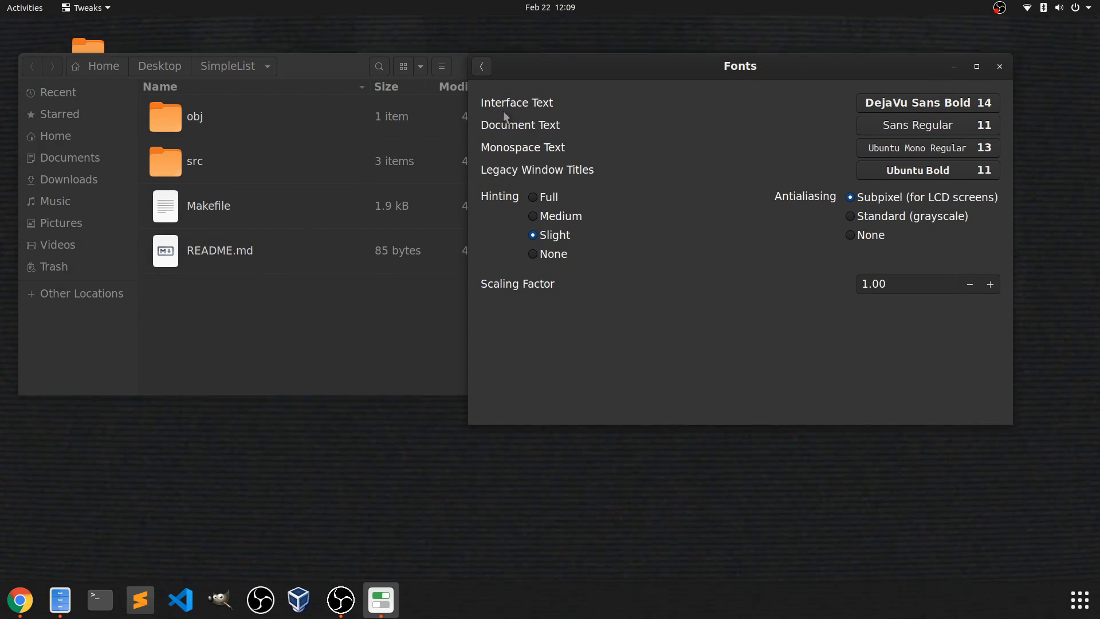
pyautogui.moveTo(549, 148)
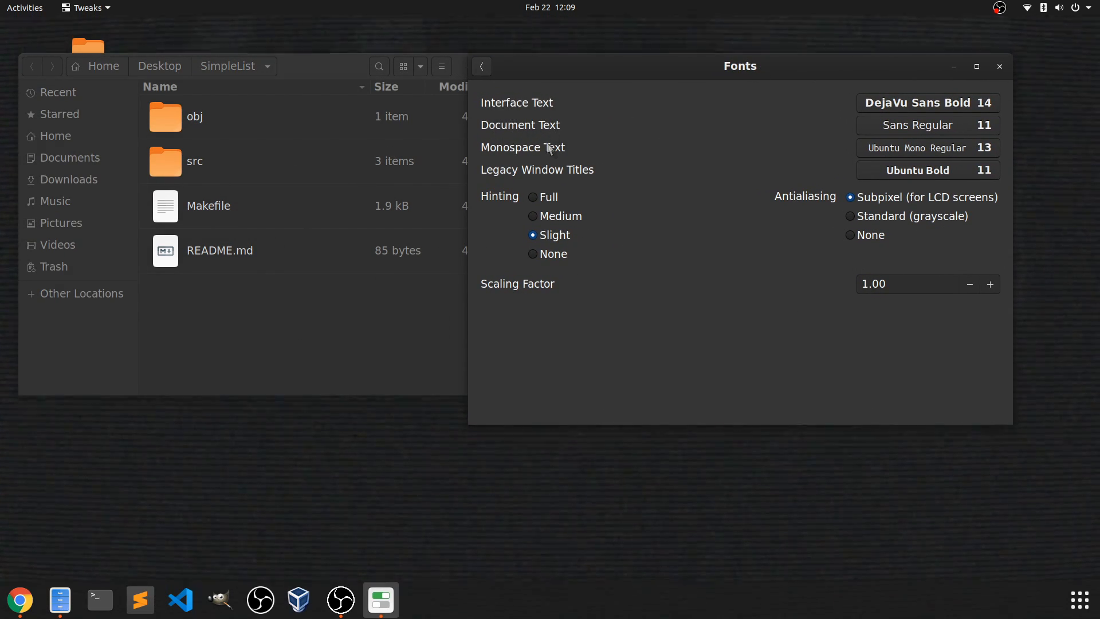
pyautogui.moveTo(556, 161)
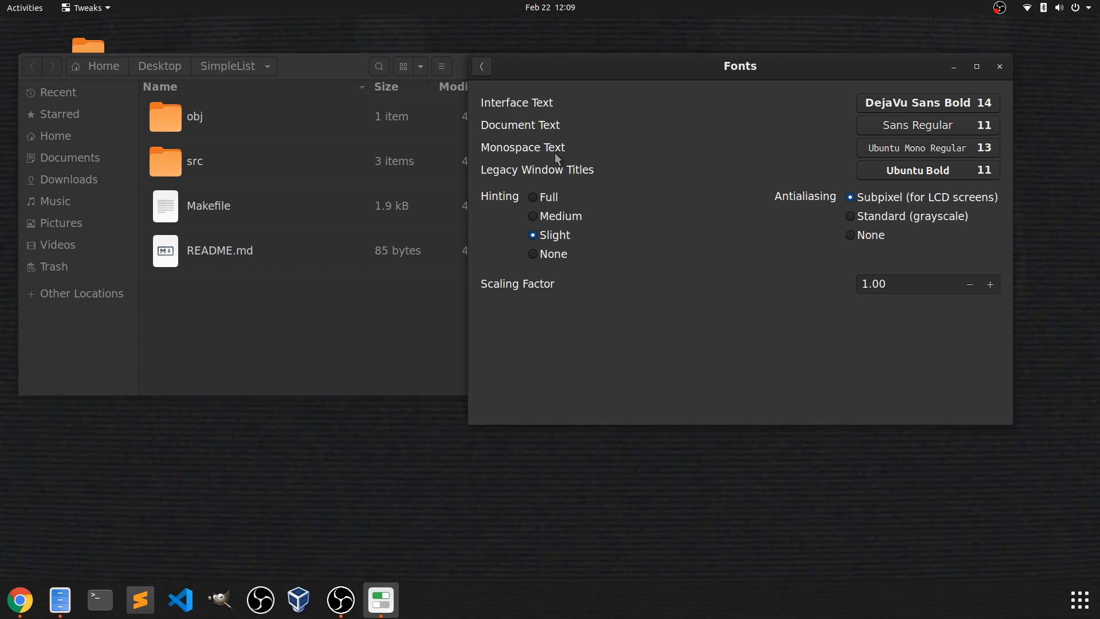
pyautogui.moveTo(974, 189)
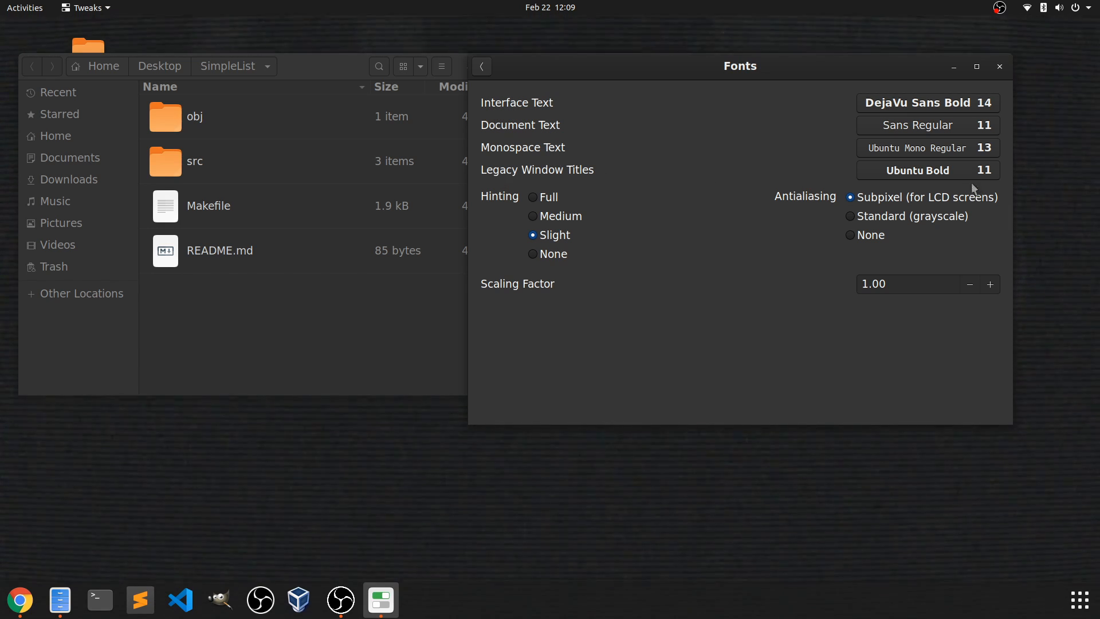
pyautogui.moveTo(660, 217)
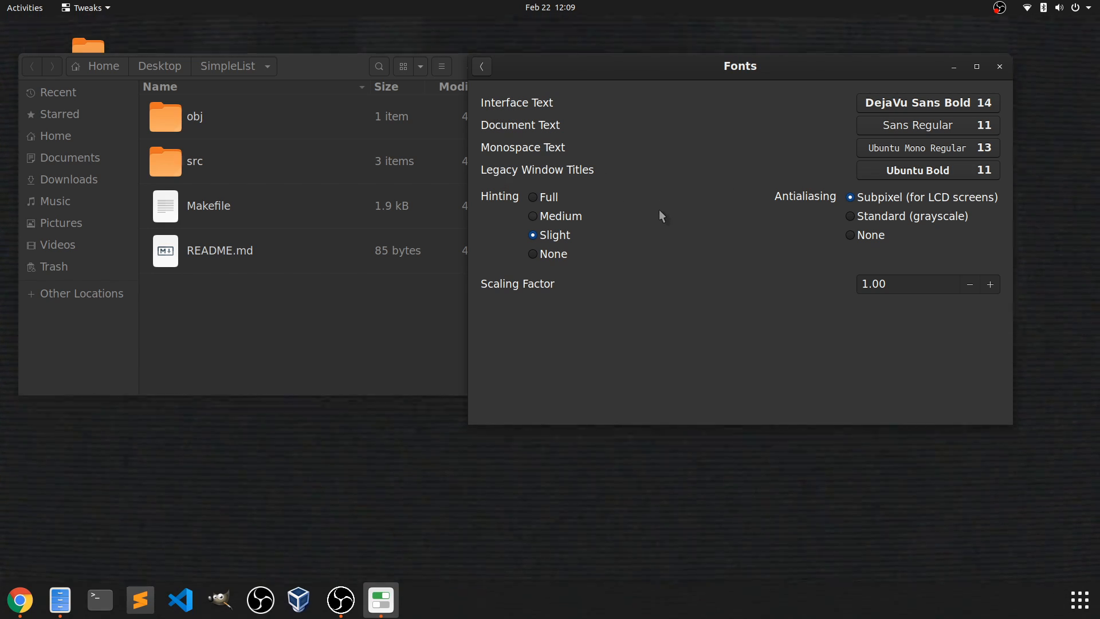
# - Set font hinting to Full and go back to the settings categories
pyautogui.click(533, 197)
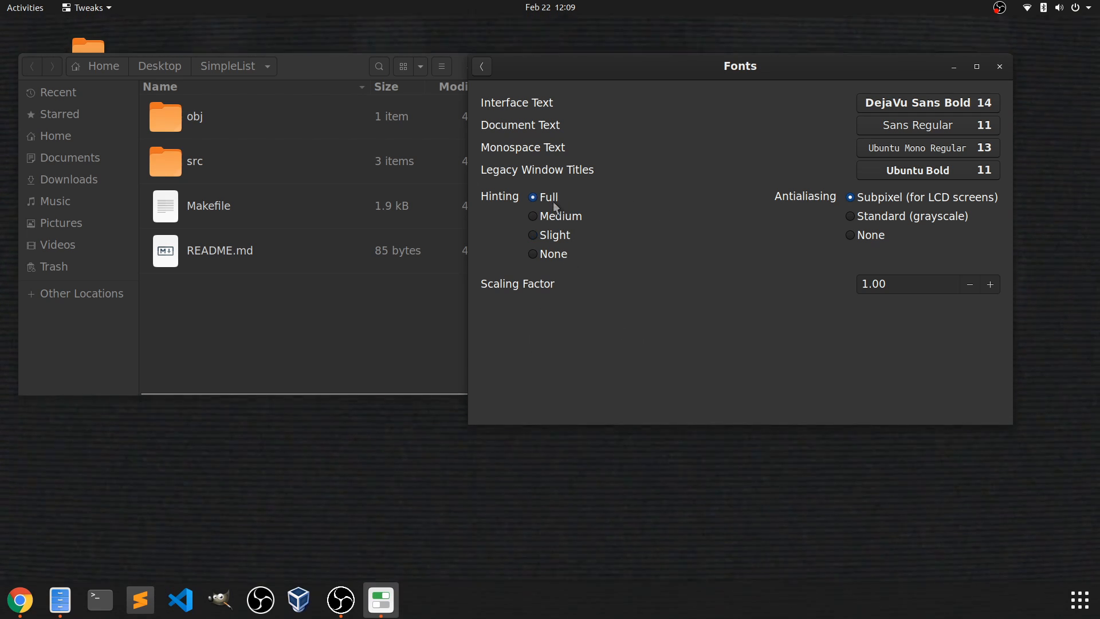
pyautogui.click(482, 66)
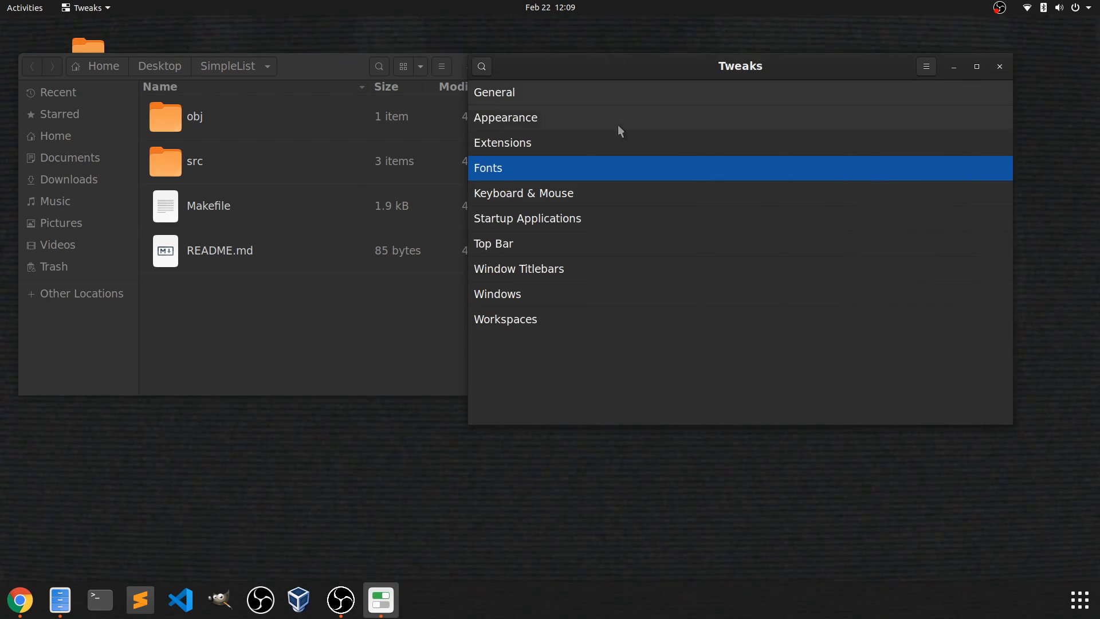
pyautogui.click(524, 193)
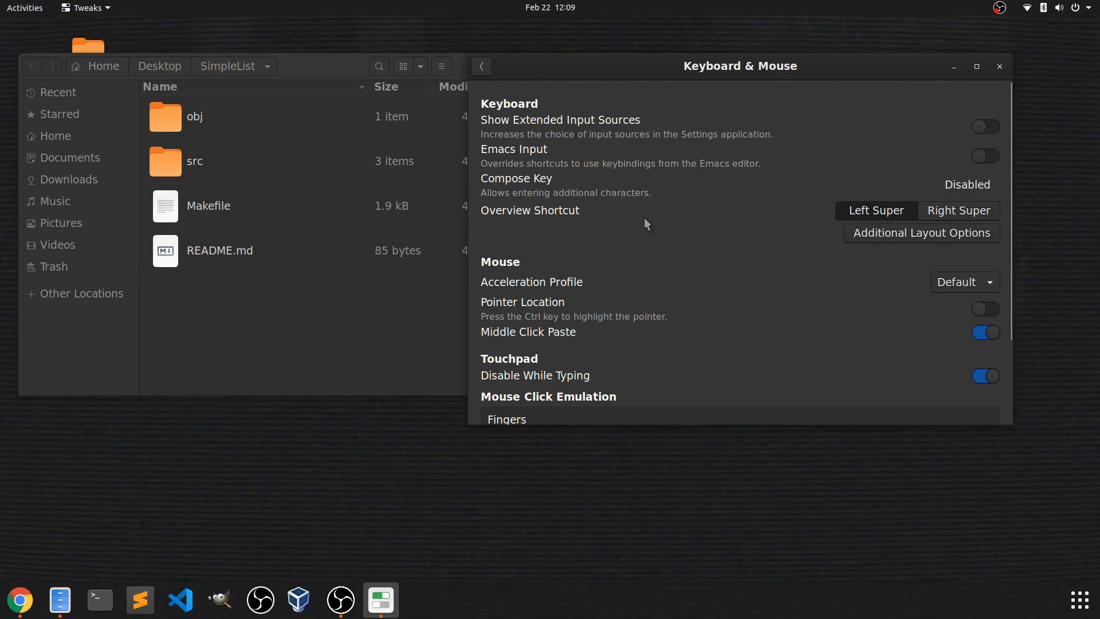
pyautogui.moveTo(711, 290)
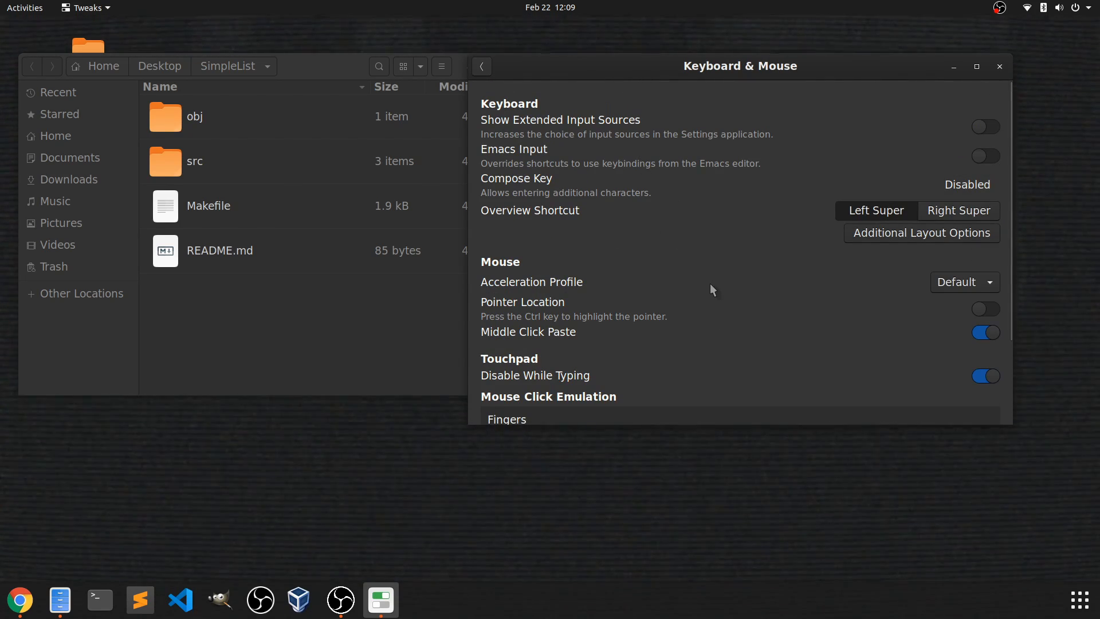
pyautogui.click(482, 66)
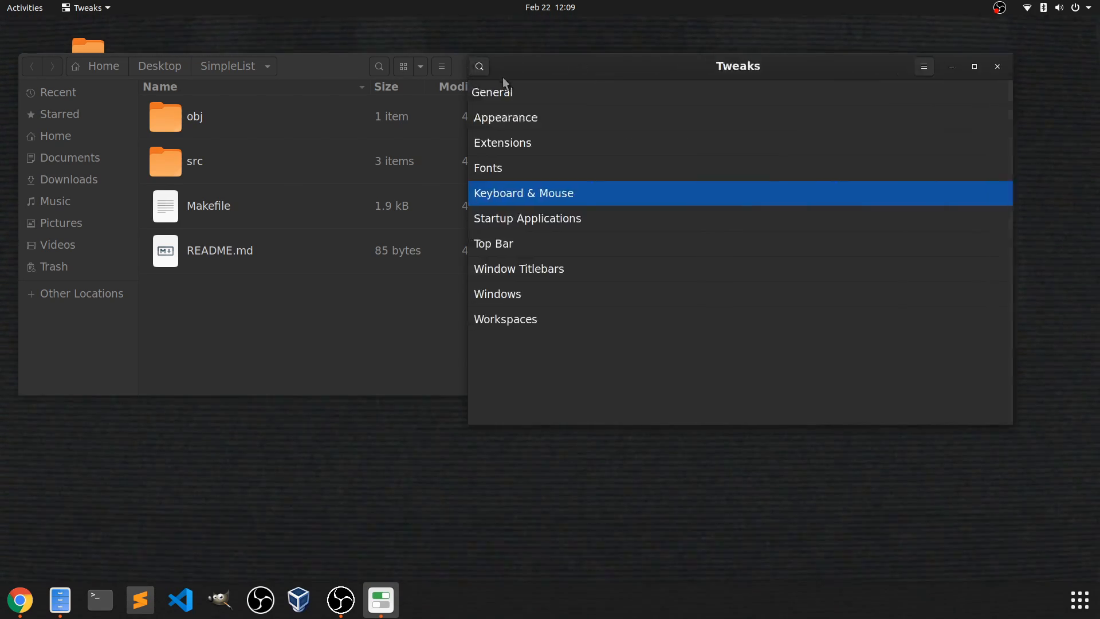
# - Browse the startup app picker, close it without adding anything beyond Komorebi, and go back to the categories
pyautogui.click(527, 218)
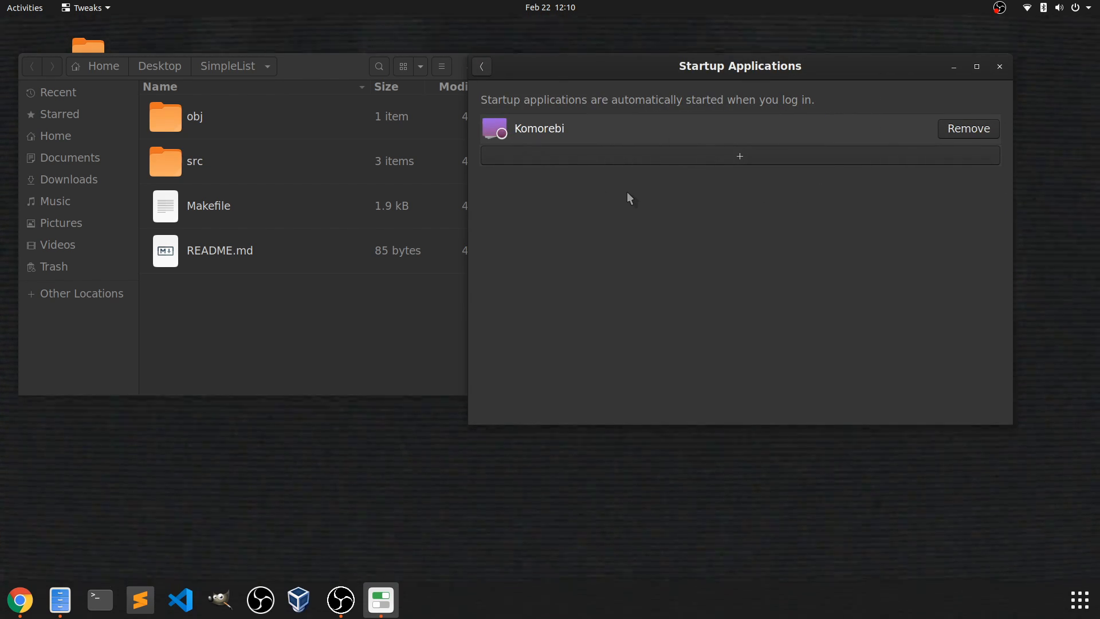
pyautogui.moveTo(730, 157)
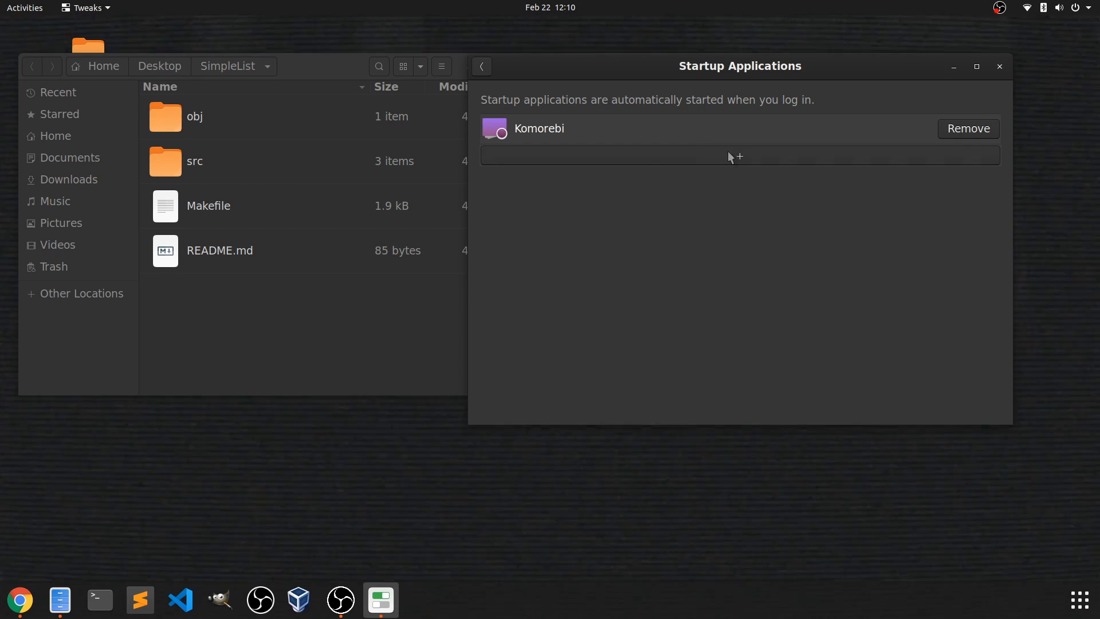
pyautogui.click(739, 155)
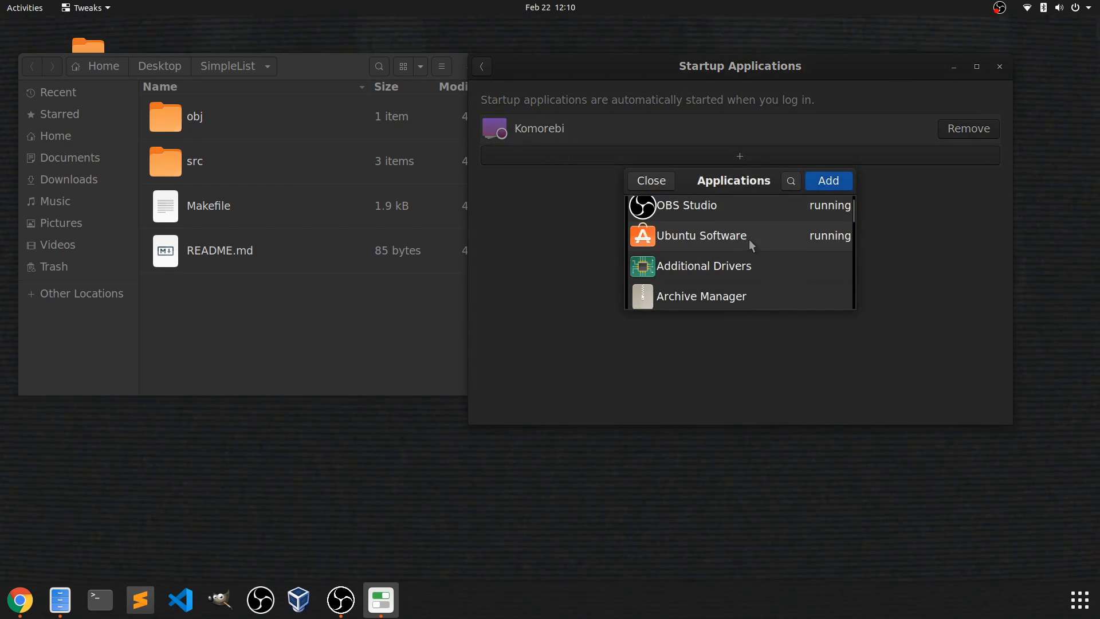
pyautogui.scroll(-3)
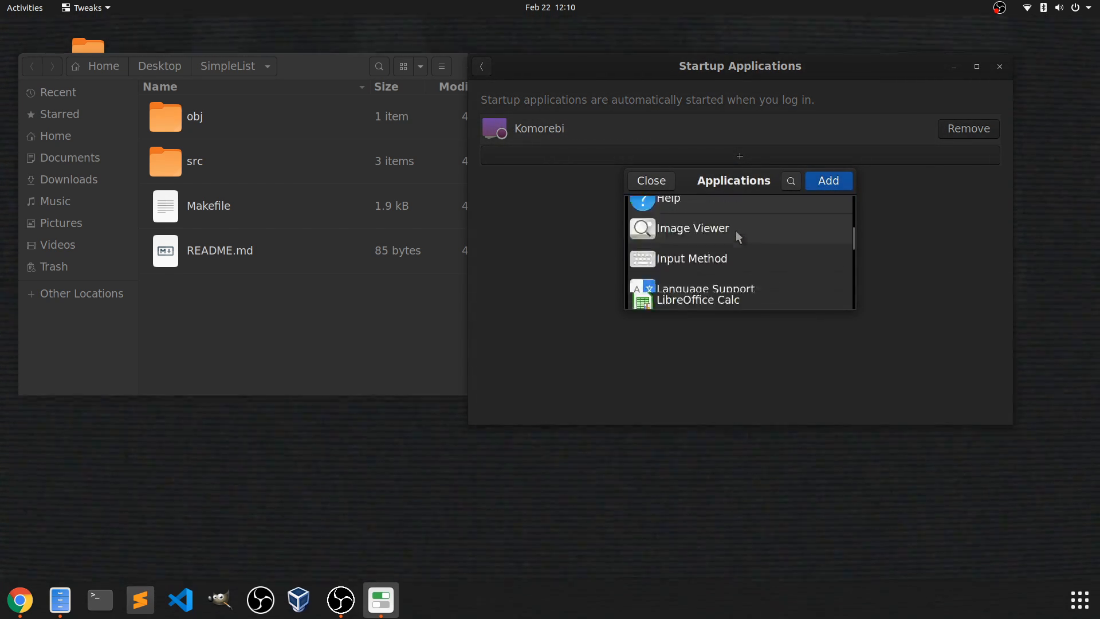
pyautogui.scroll(-3)
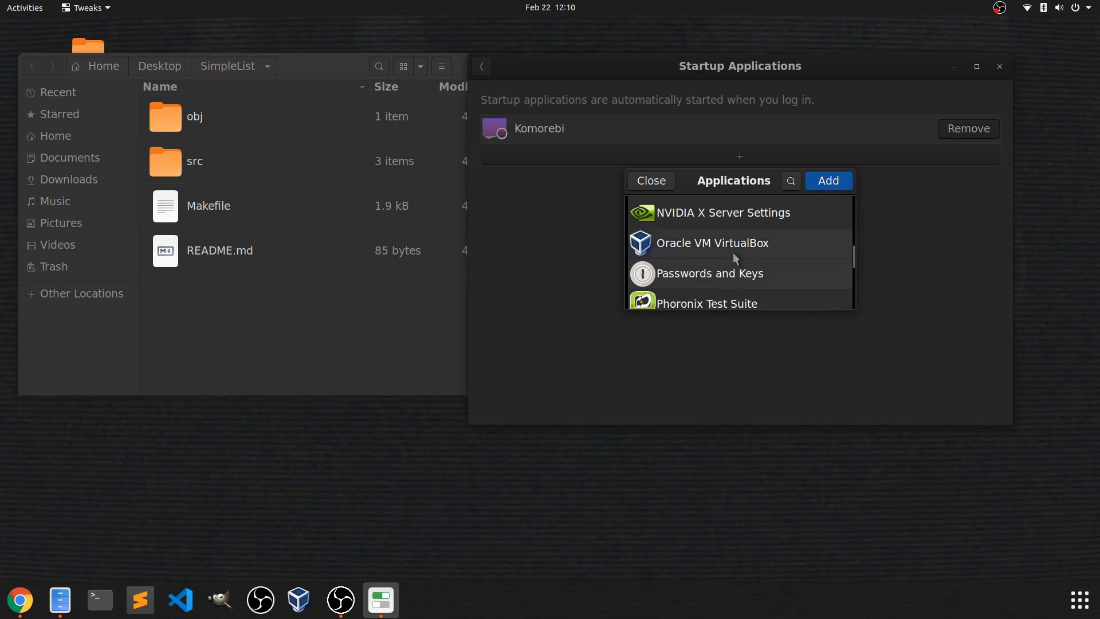
pyautogui.scroll(-3)
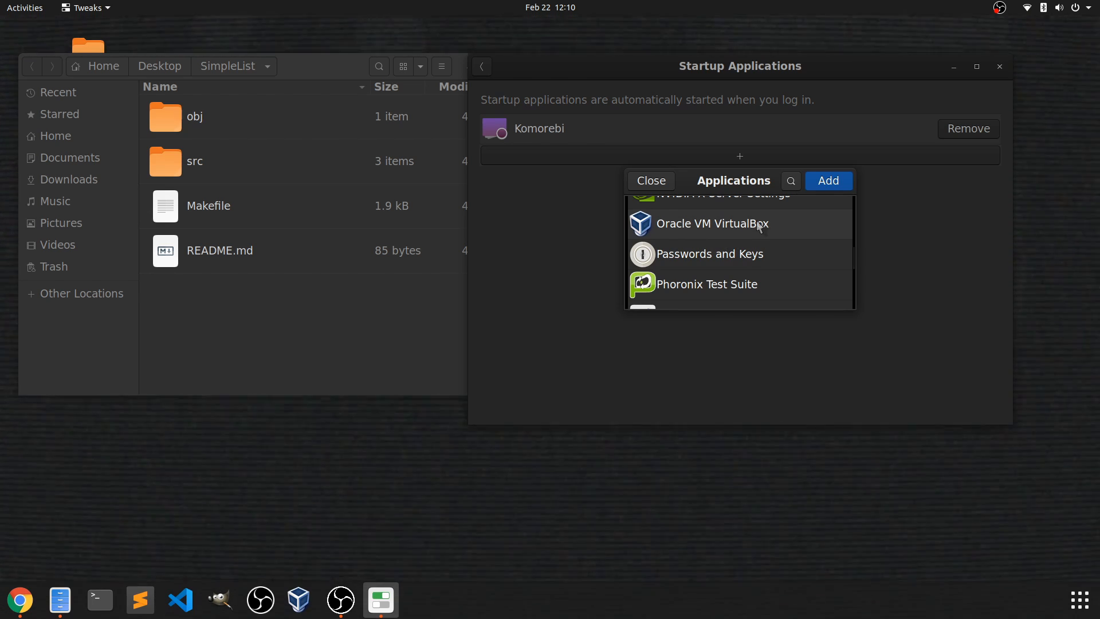
pyautogui.moveTo(711, 231)
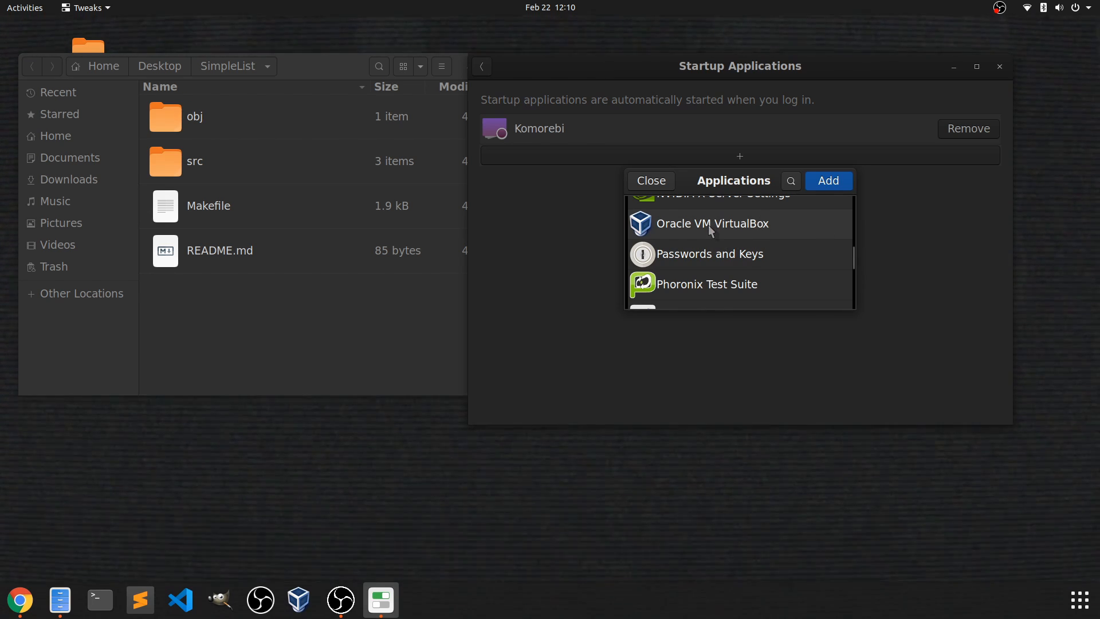
pyautogui.moveTo(651, 185)
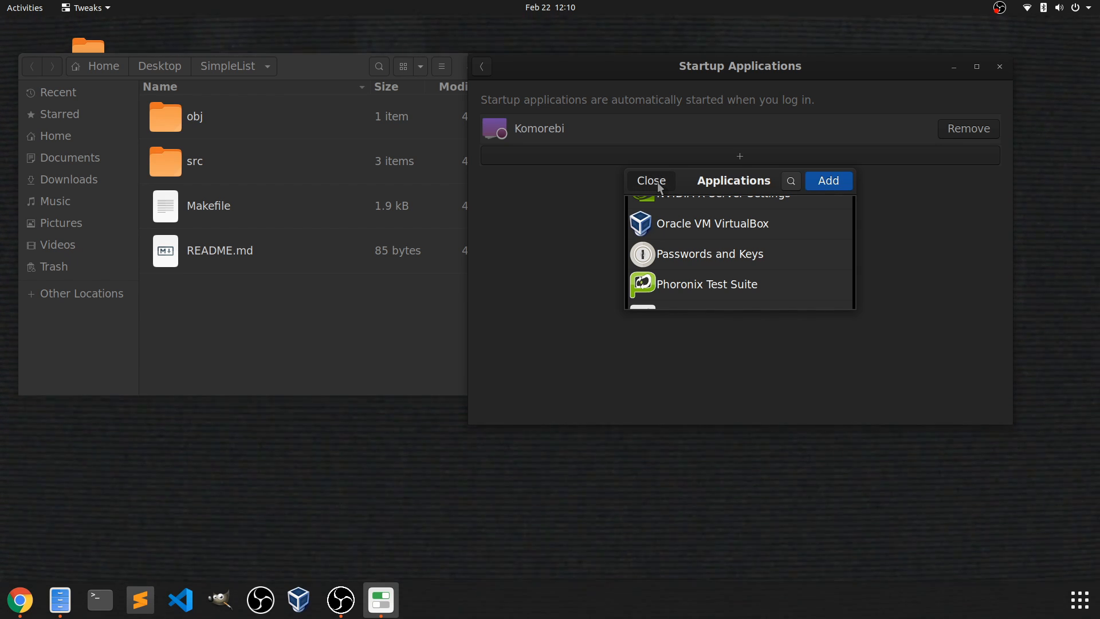
pyautogui.click(650, 179)
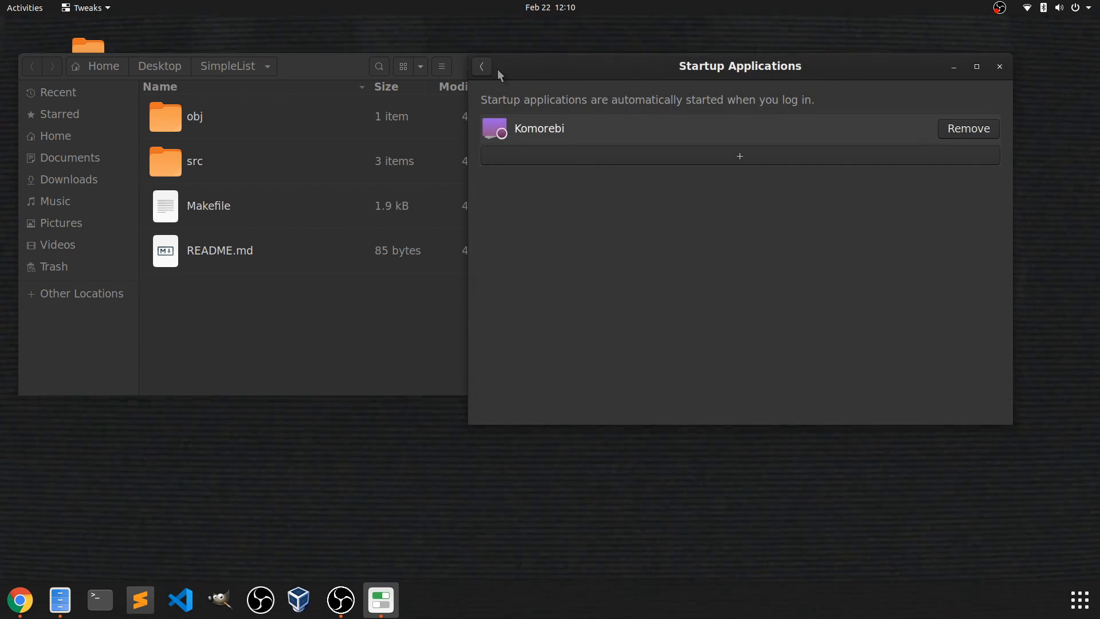
pyautogui.click(481, 66)
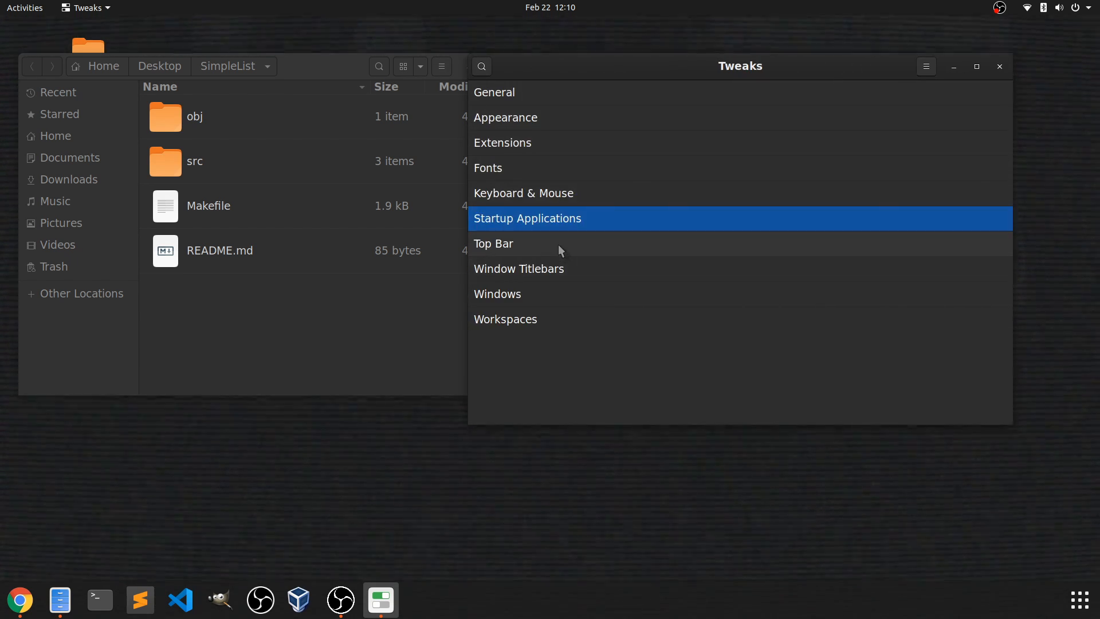
pyautogui.click(493, 243)
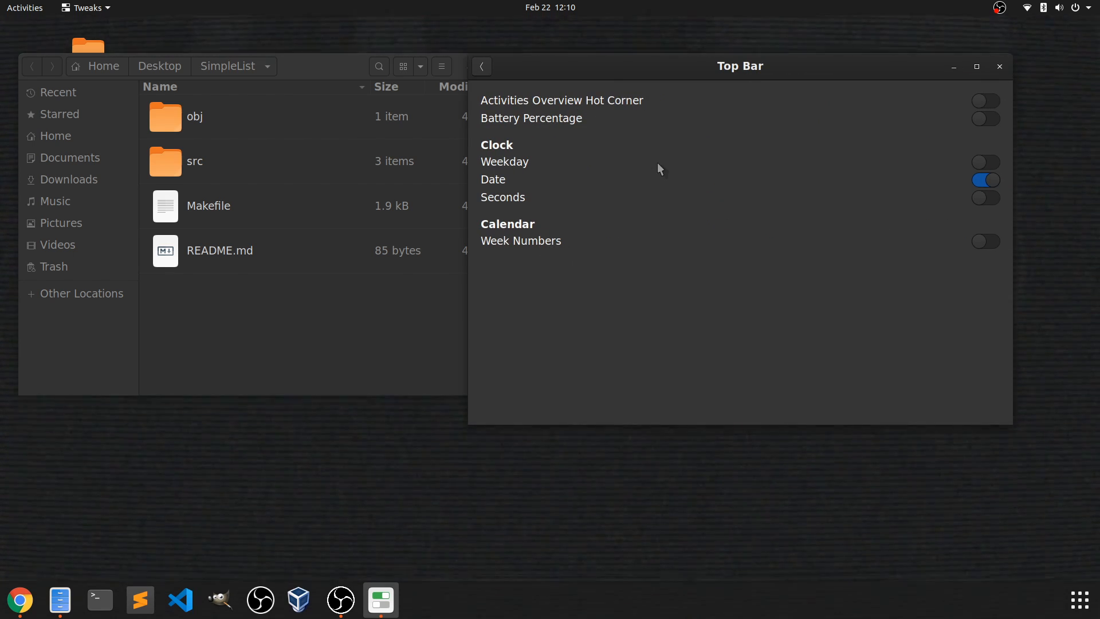
pyautogui.moveTo(652, 164)
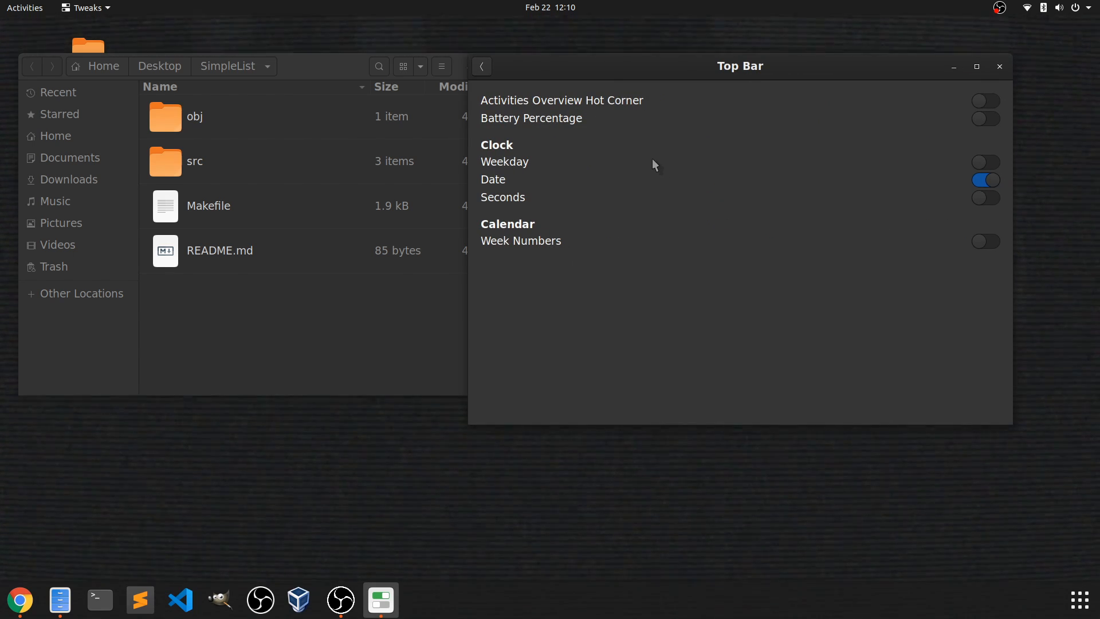
pyautogui.moveTo(519, 198)
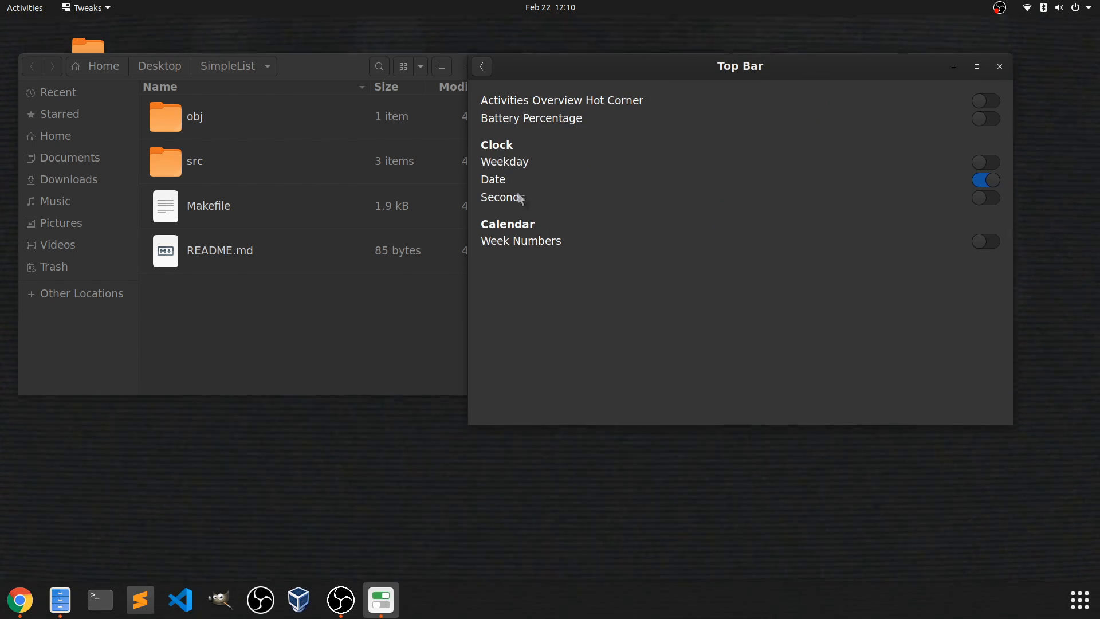
pyautogui.moveTo(599, 125)
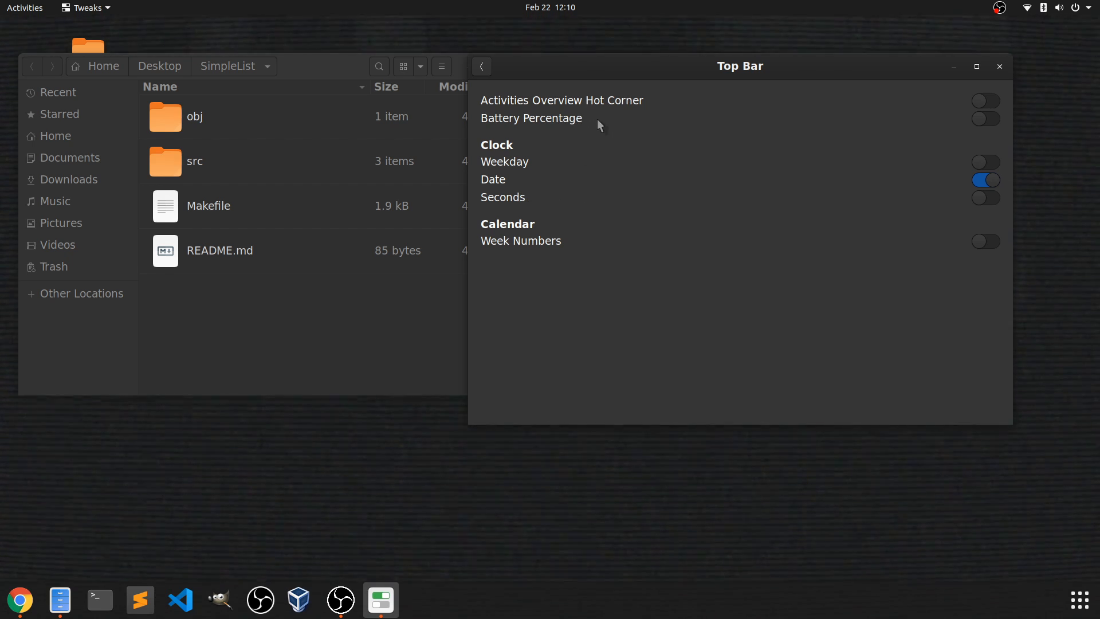
pyautogui.moveTo(606, 120)
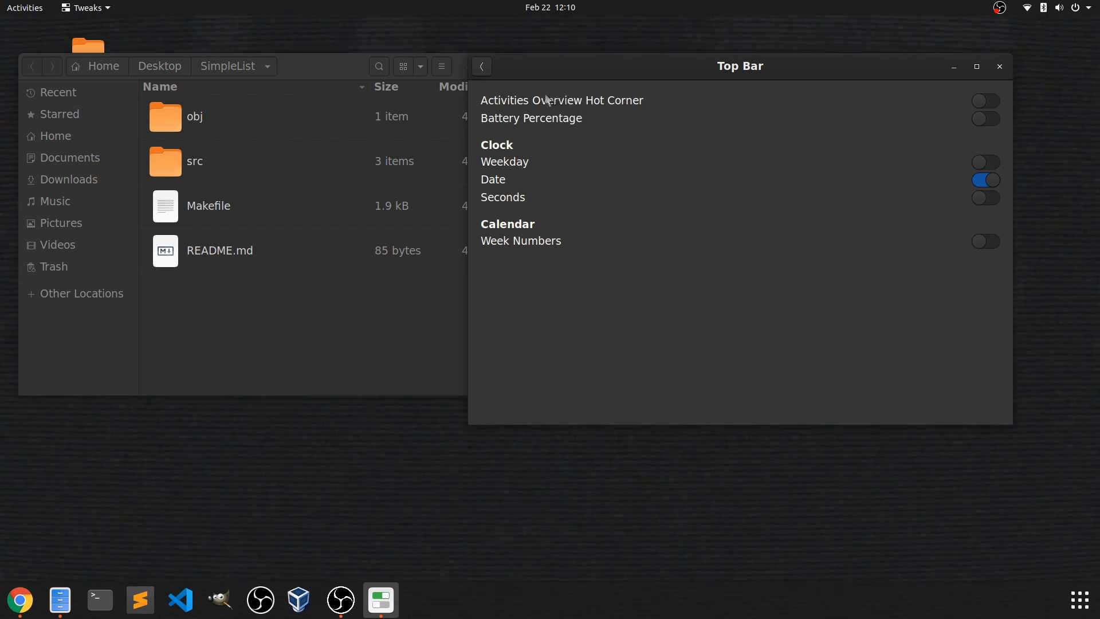
pyautogui.click(482, 66)
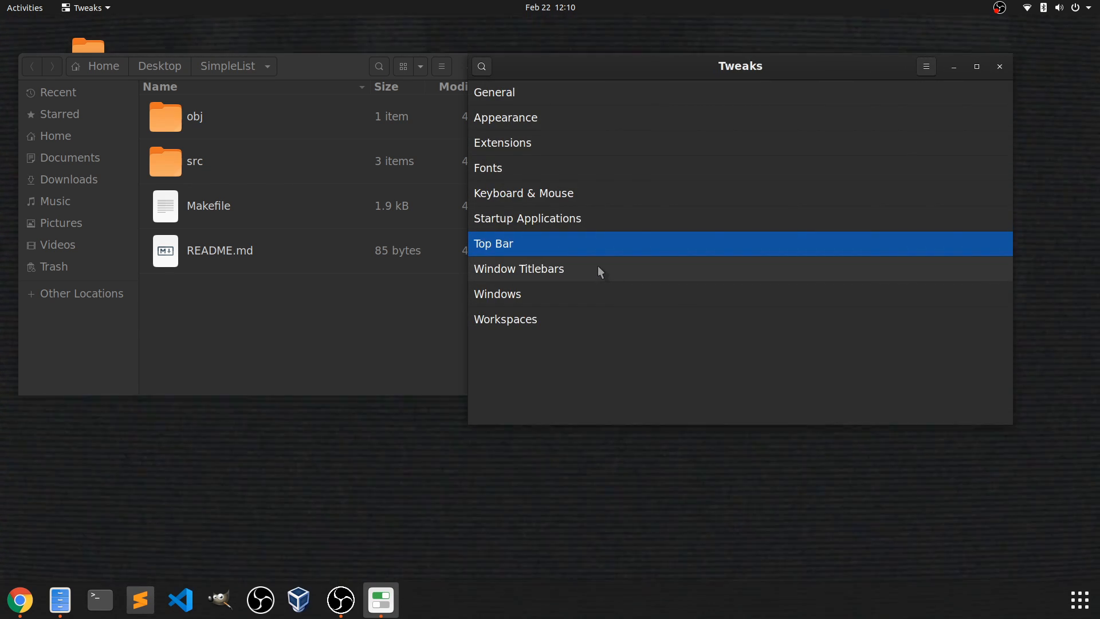
# - Show the Window Titlebars page with Maximize and Minimize buttons on the right
pyautogui.click(519, 268)
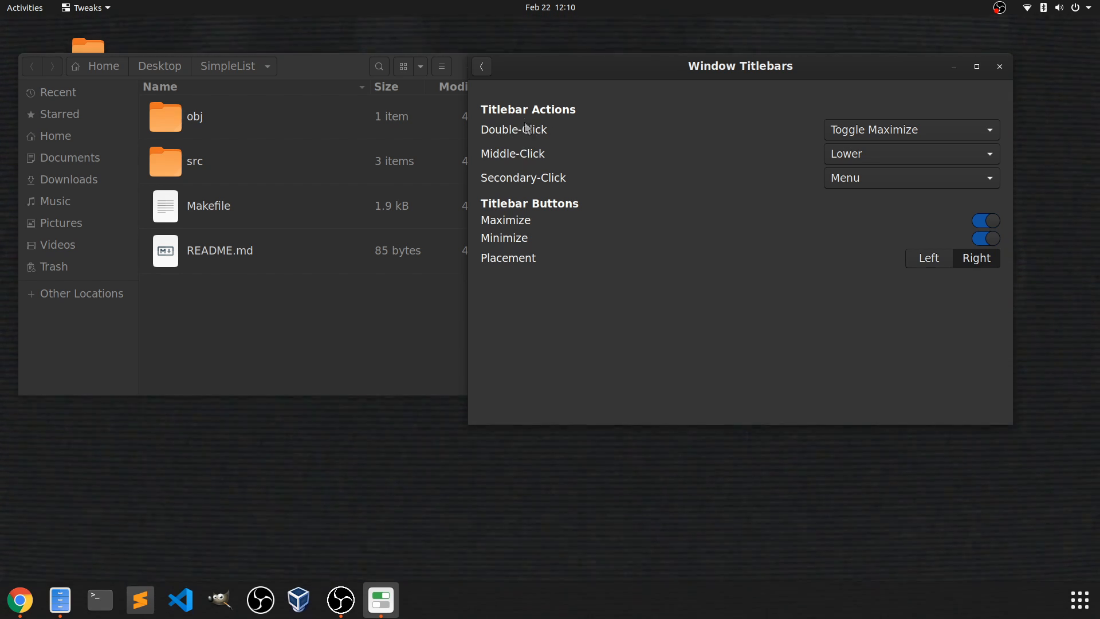
pyautogui.moveTo(546, 135)
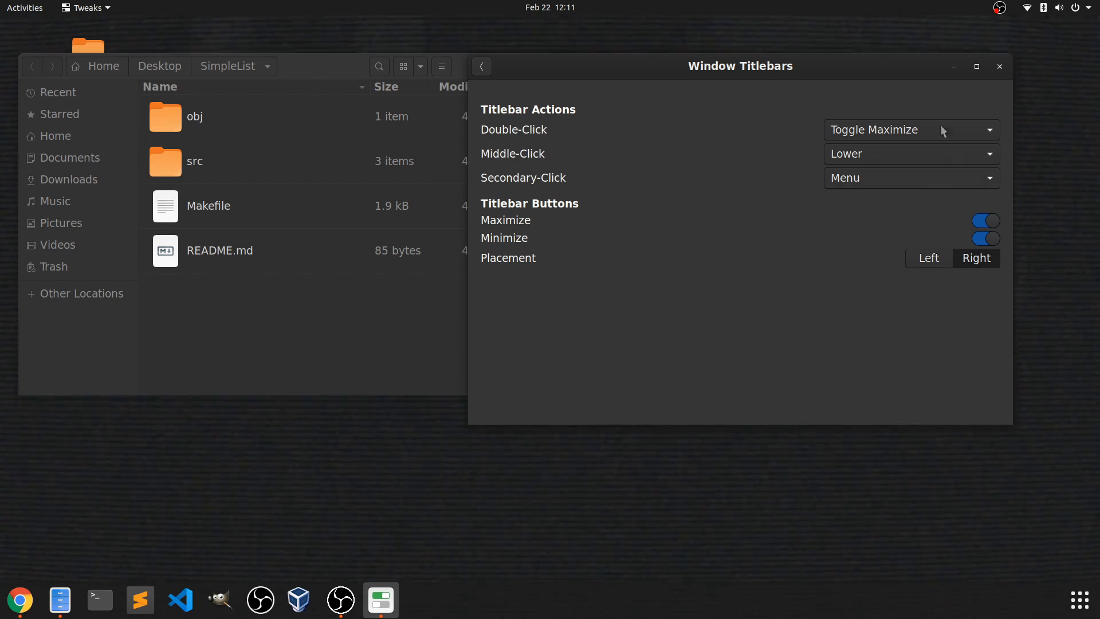
pyautogui.moveTo(549, 213)
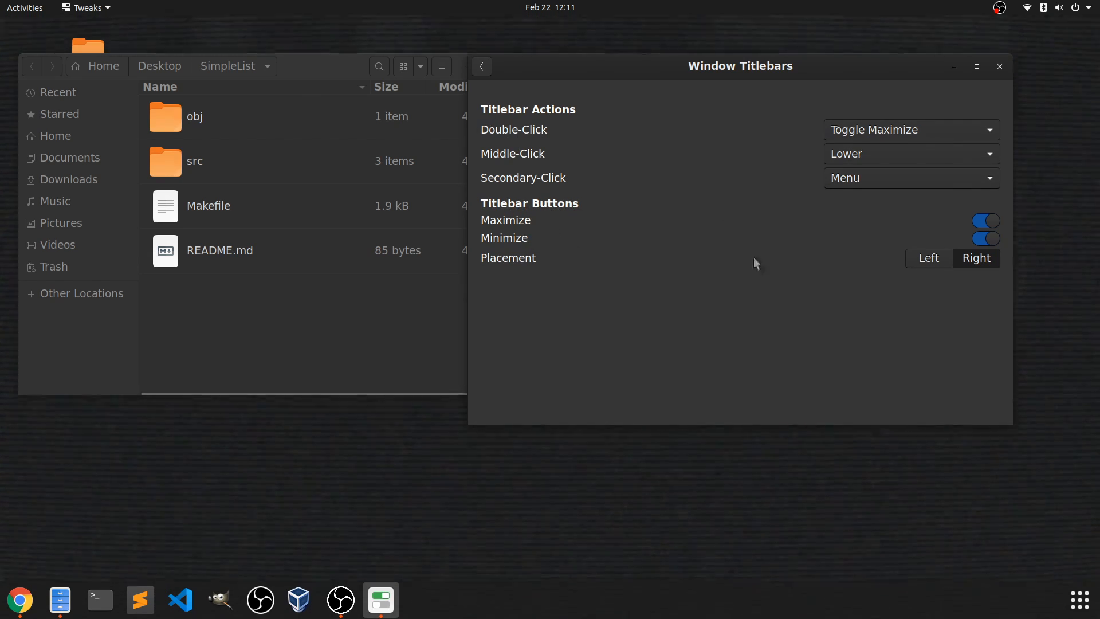
pyautogui.moveTo(905, 292)
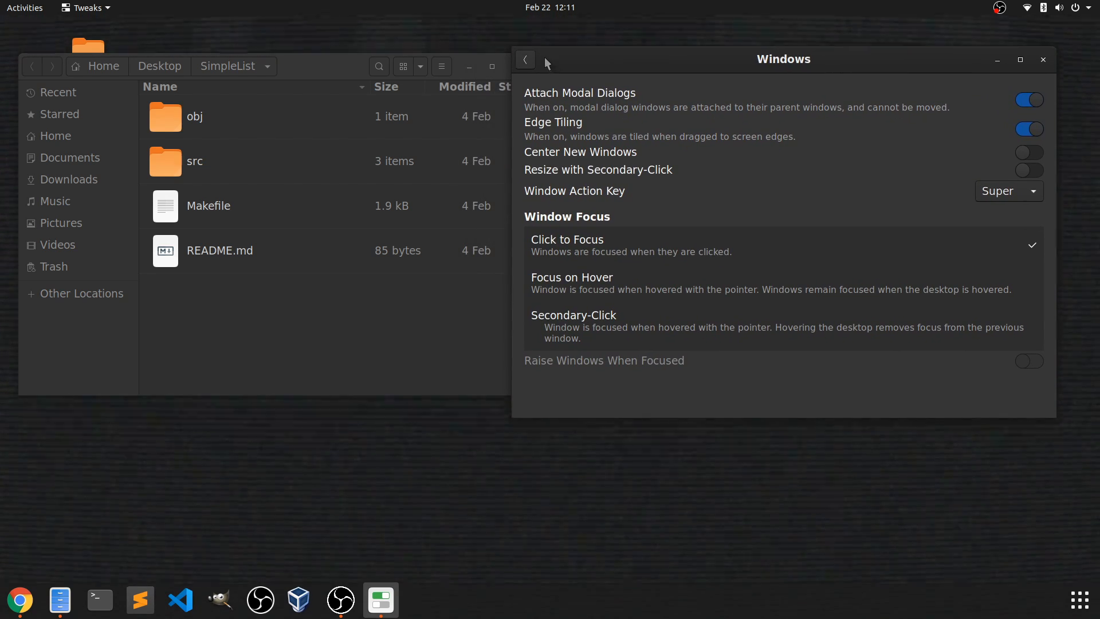
# - Review the Workspaces page without changes and return to the settings category list
pyautogui.click(525, 59)
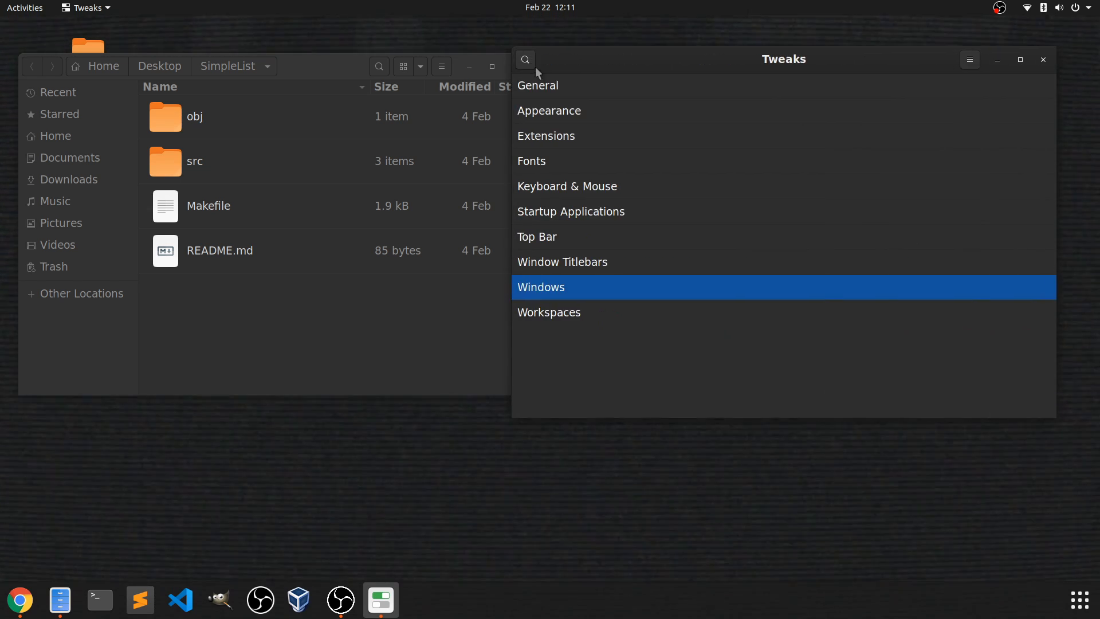
pyautogui.click(548, 311)
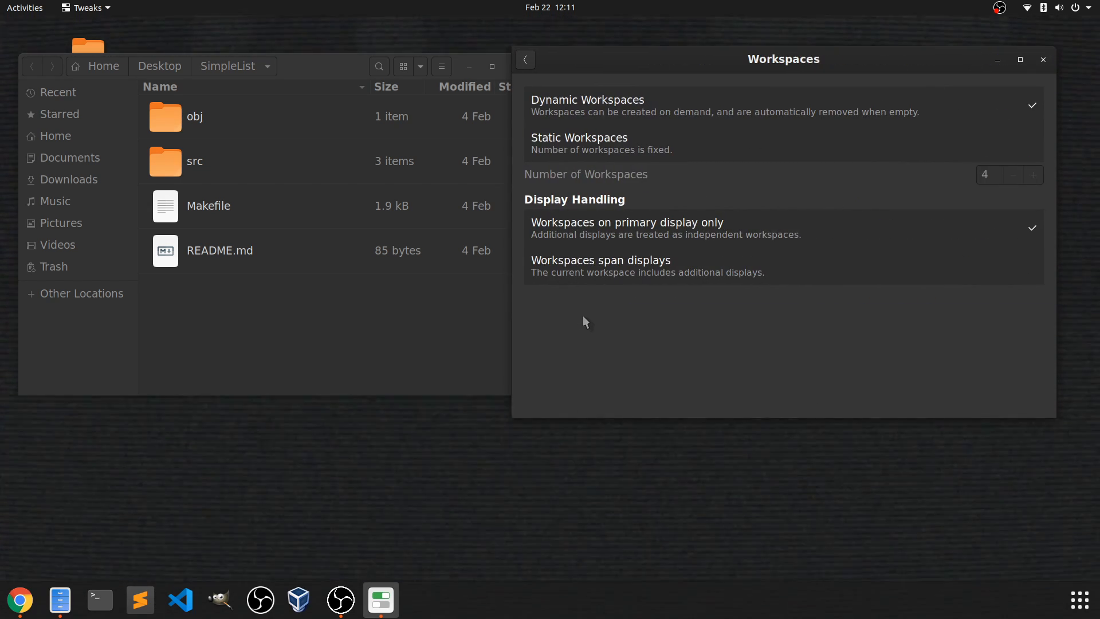
pyautogui.moveTo(581, 324)
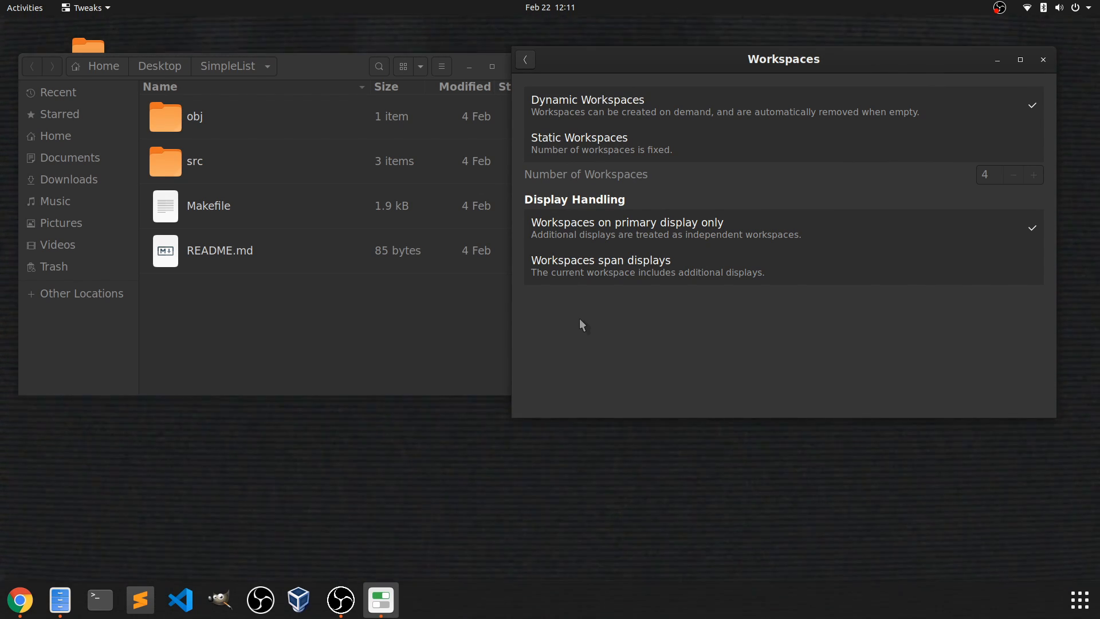
pyautogui.click(524, 59)
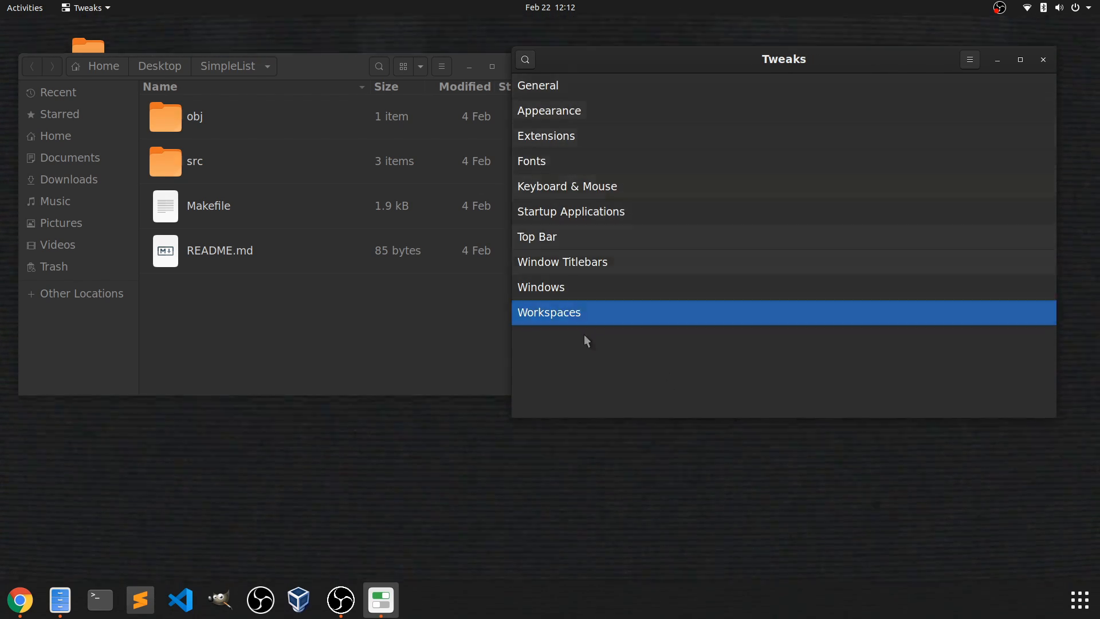
pyautogui.moveTo(610, 350)
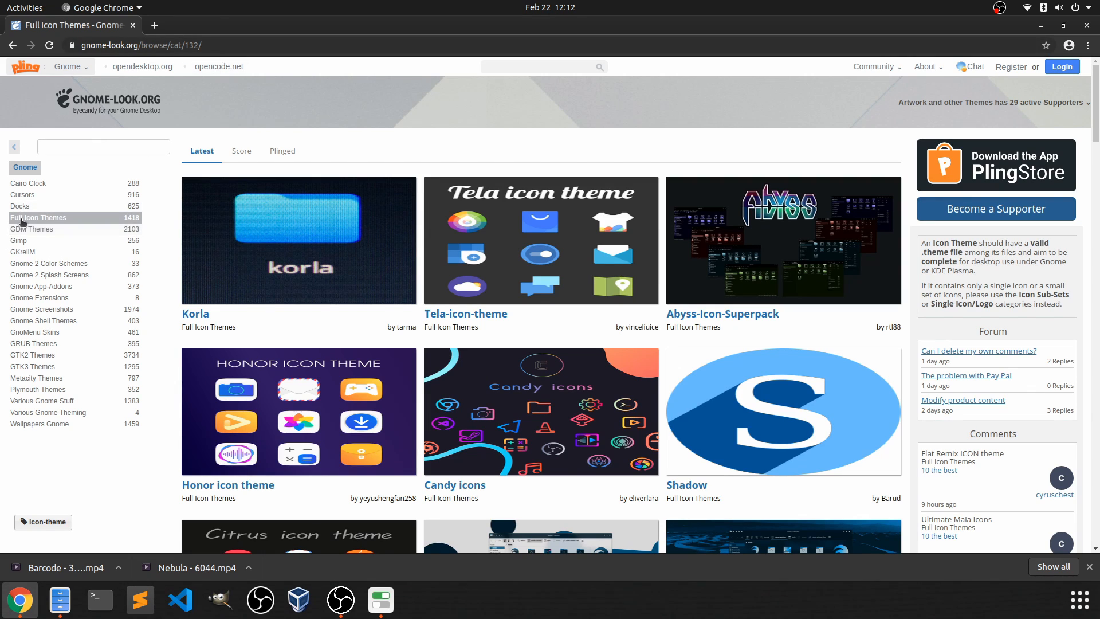
pyautogui.moveTo(164, 226)
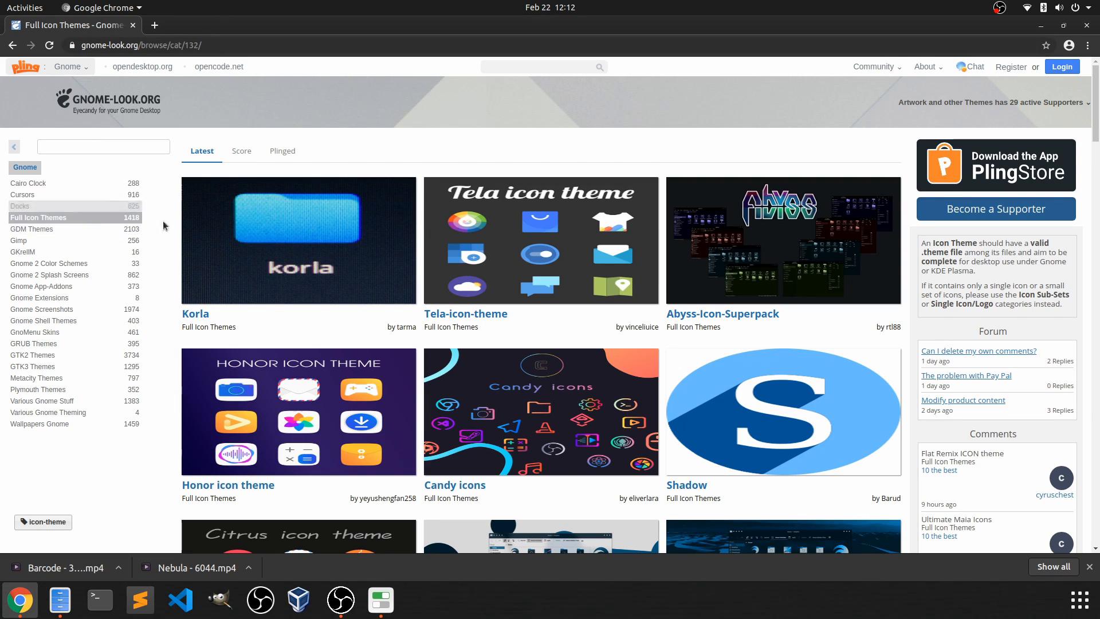
# - Locate Candy icons in the Full Icon Themes listing and go to its theme page
pyautogui.scroll(-3)
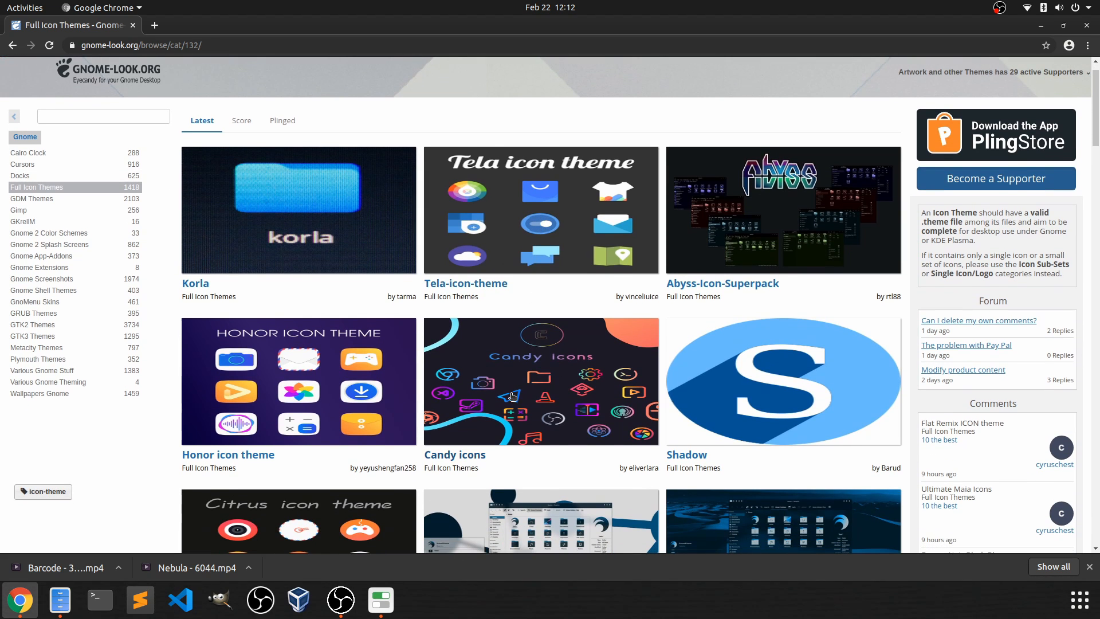
pyautogui.scroll(-3)
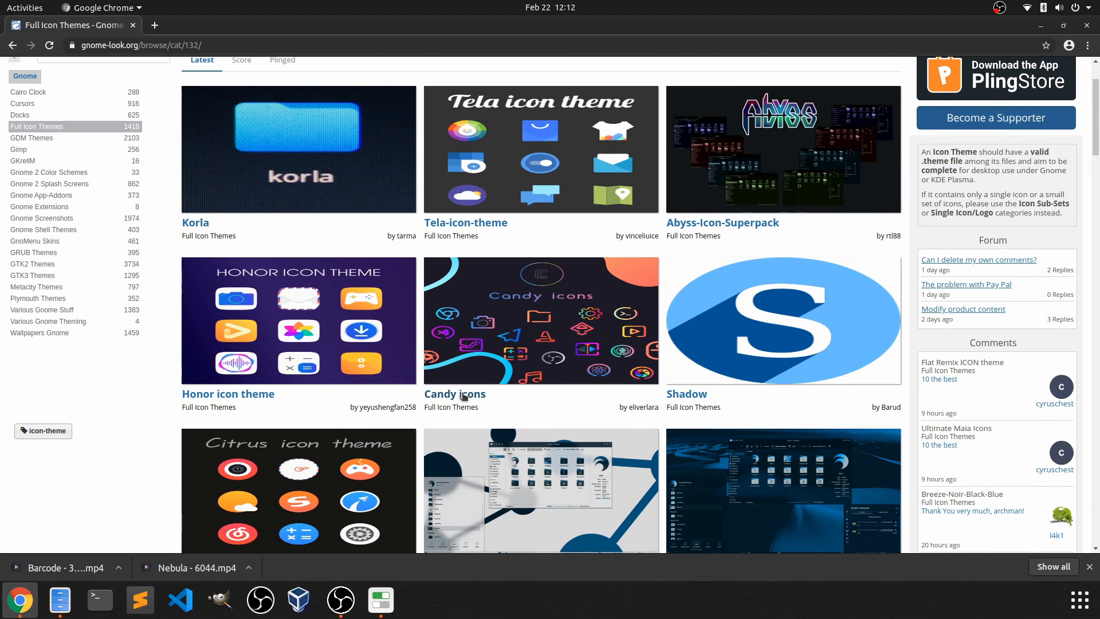
pyautogui.click(455, 393)
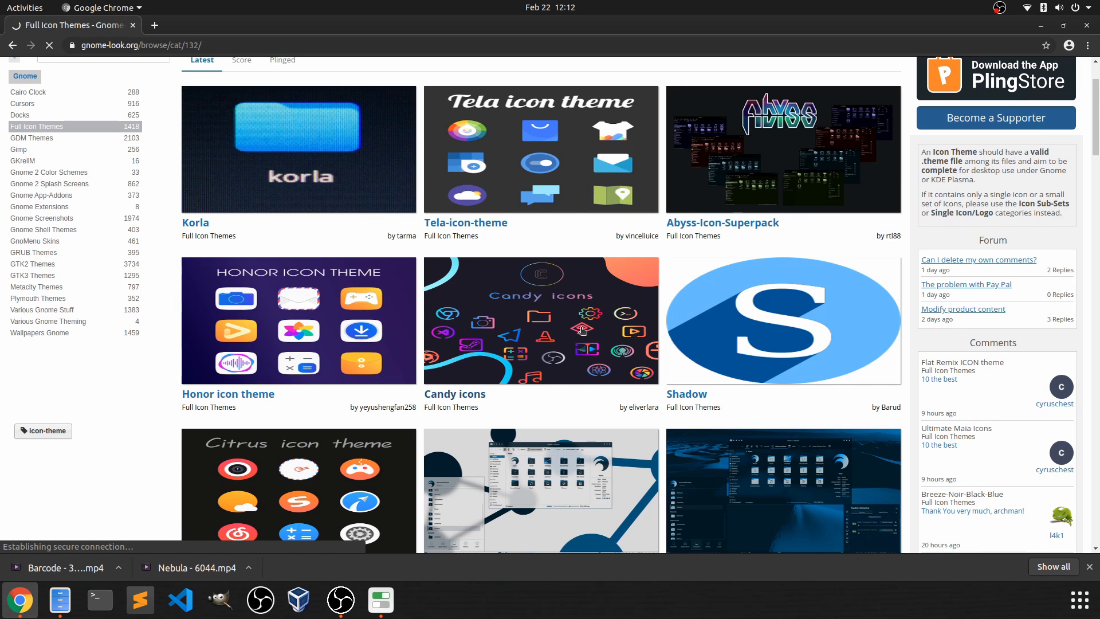
pyautogui.moveTo(536, 327)
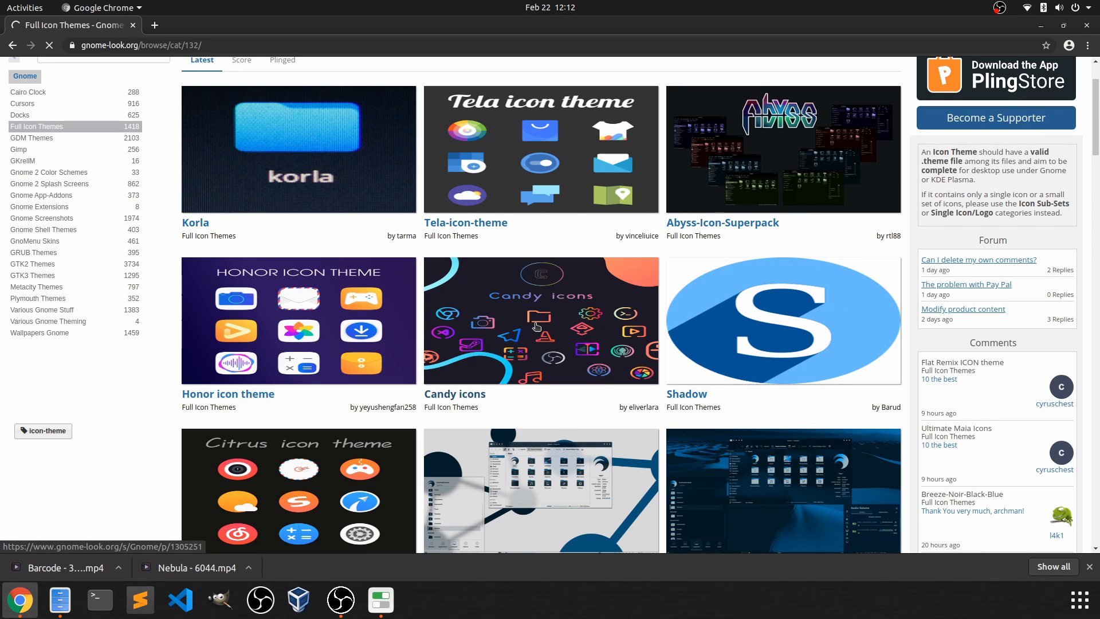
# - Download candy-icons.tar.xz (0.75 MB) from the Files list and show it in the Downloads folder
pyautogui.click(539, 320)
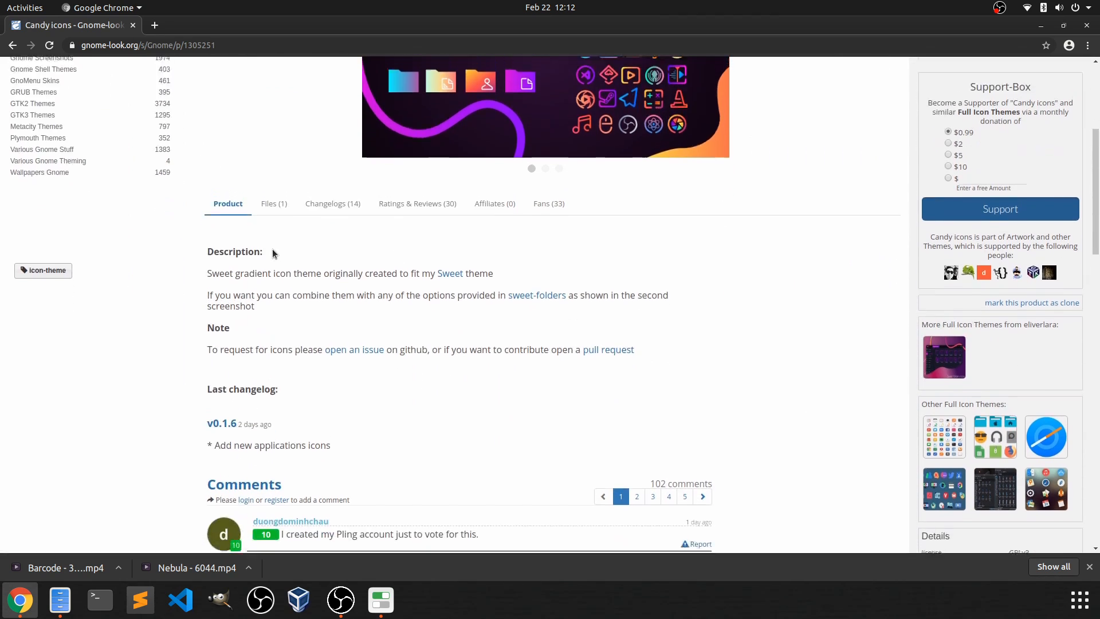
pyautogui.click(273, 204)
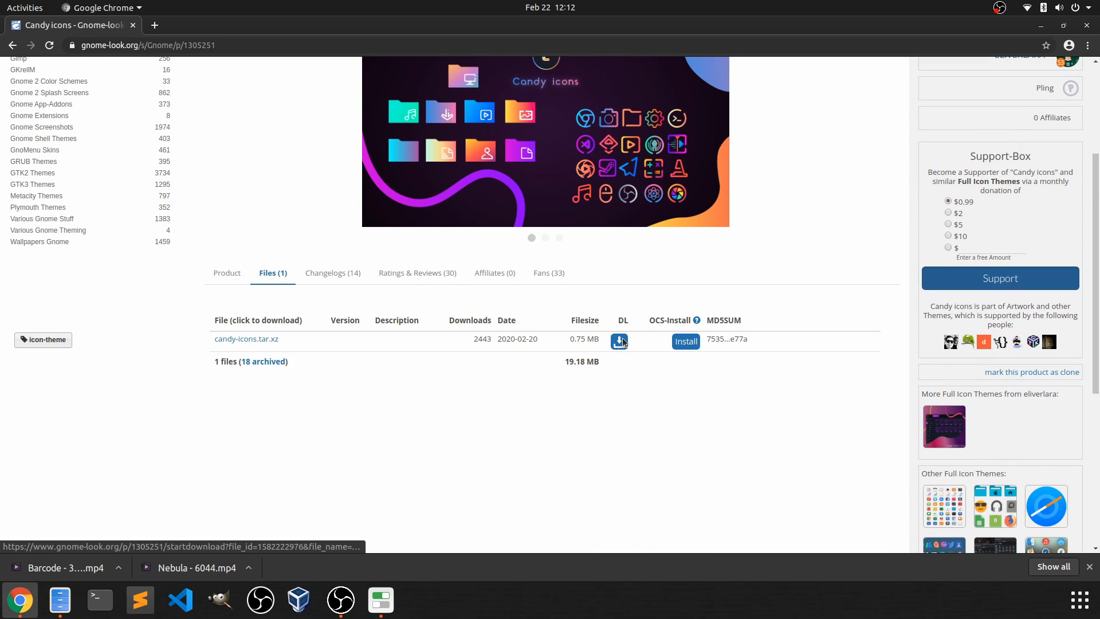
pyautogui.click(618, 340)
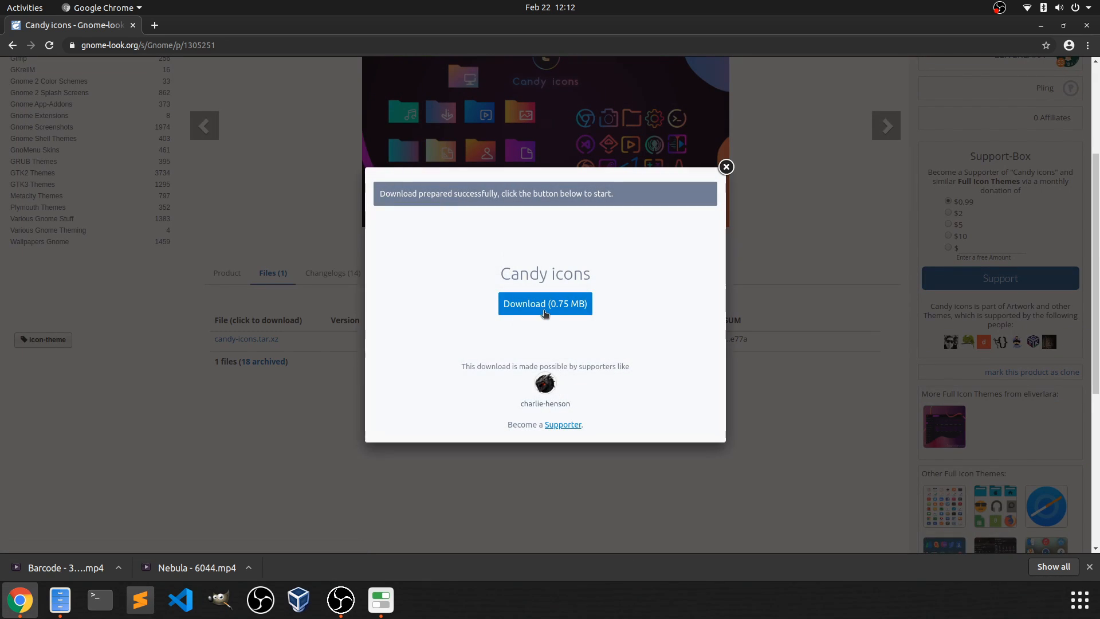
pyautogui.click(545, 302)
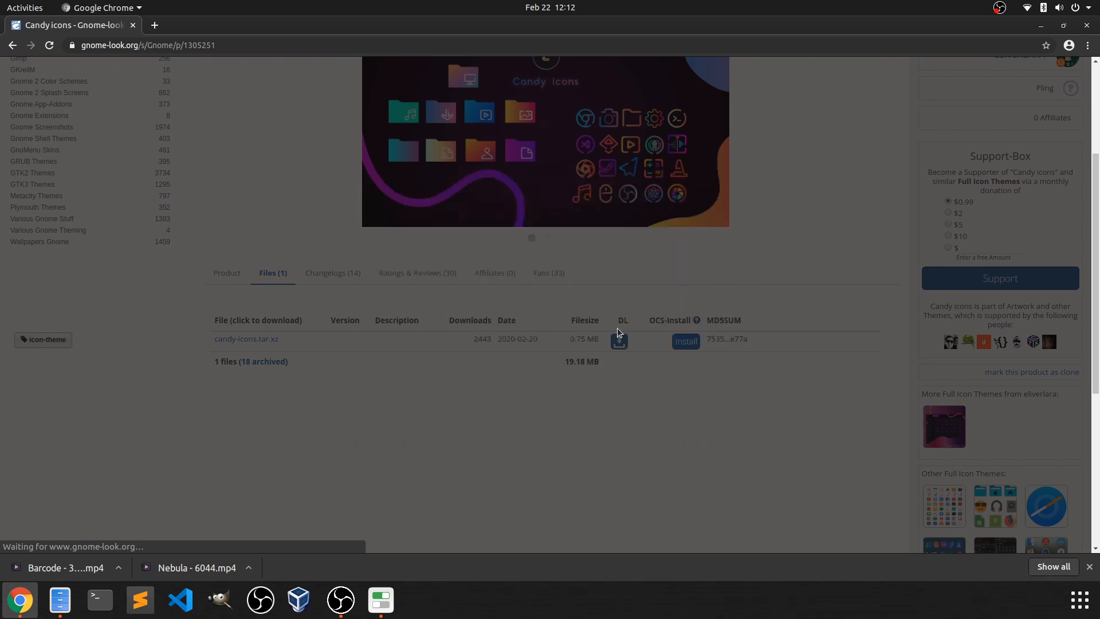
pyautogui.click(618, 342)
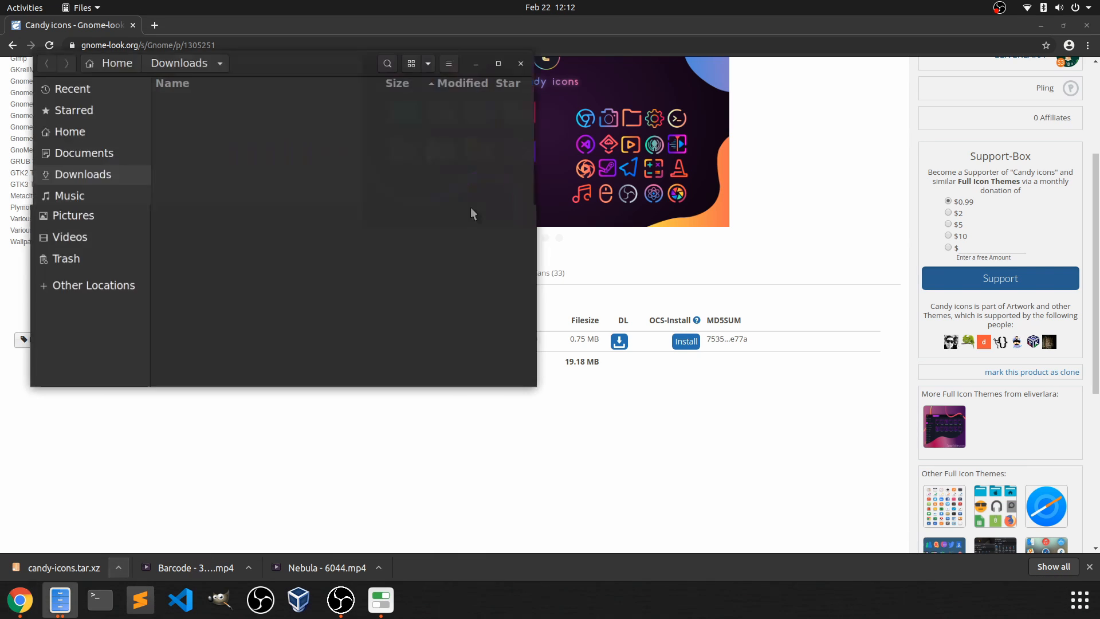
# - Extract candy-icons.tar.xz in place, giving a candy-icons folder in Downloads, and launch Terminal
pyautogui.click(246, 106)
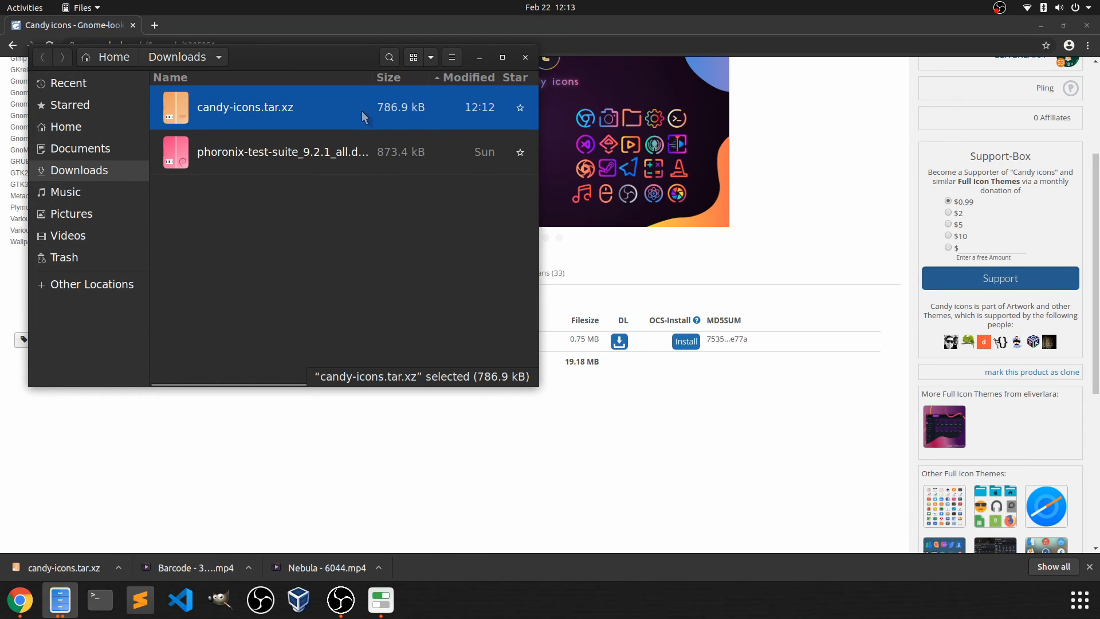
pyautogui.rightClick(246, 107)
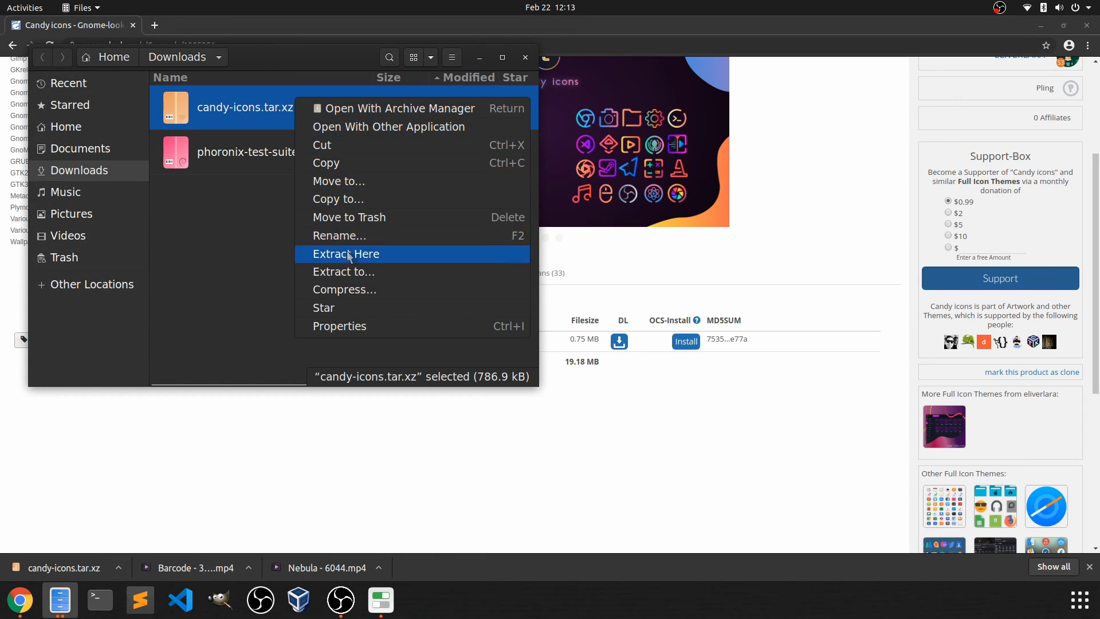
pyautogui.click(345, 253)
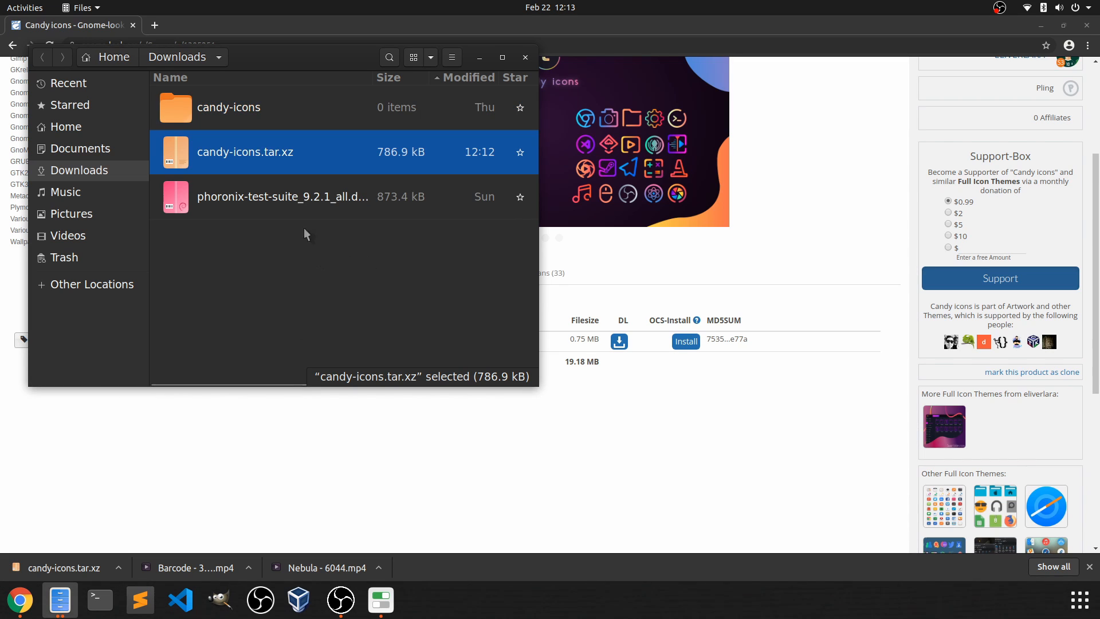
pyautogui.click(229, 106)
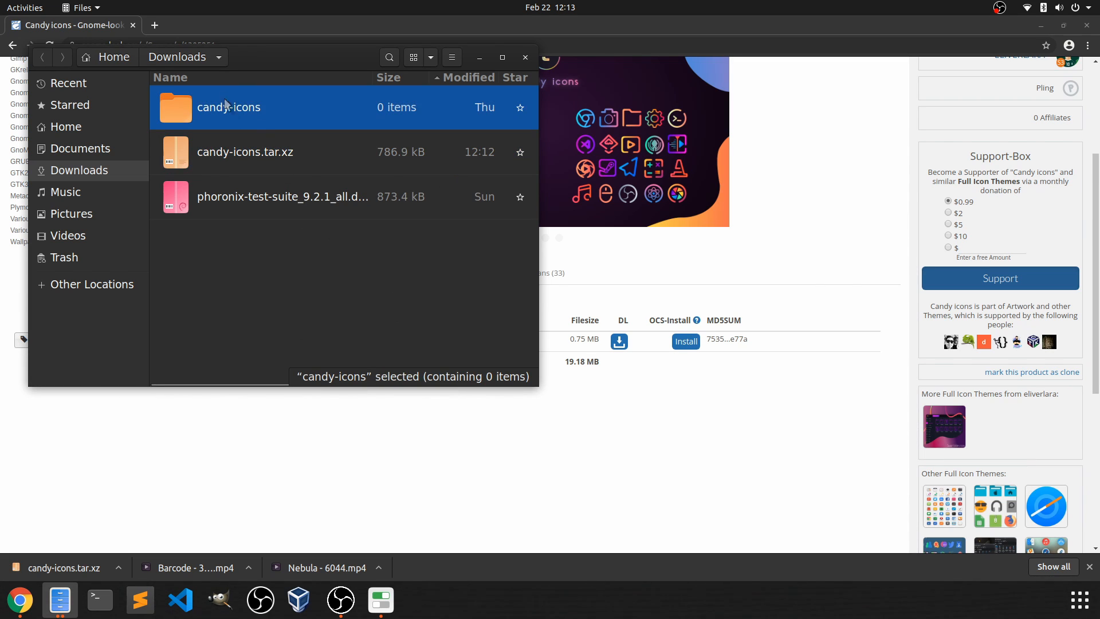
pyautogui.moveTo(232, 119)
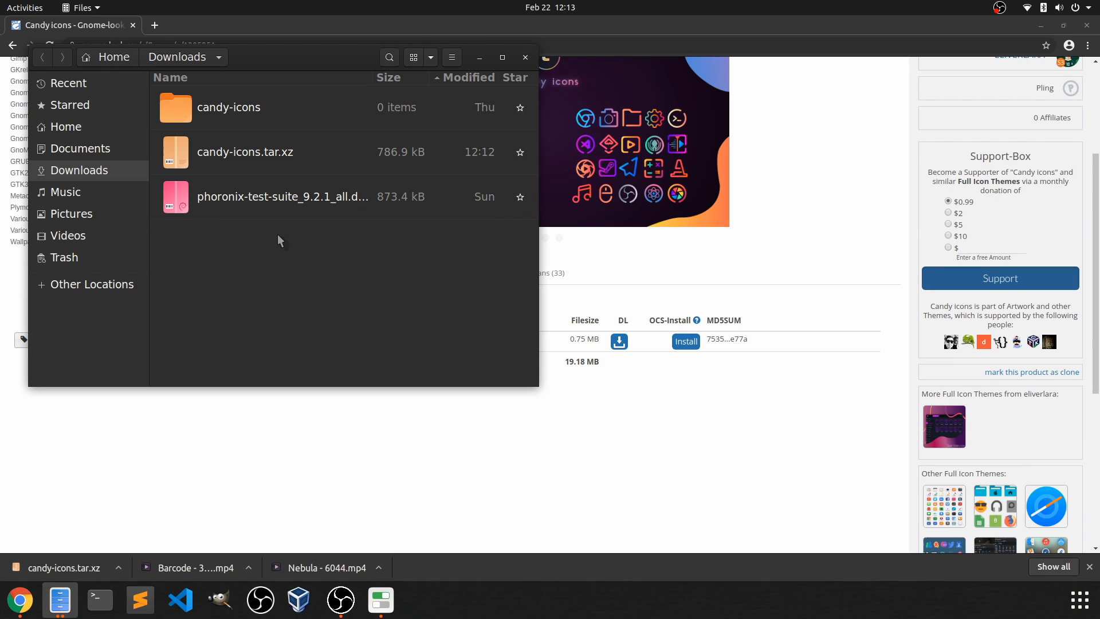
pyautogui.click(100, 599)
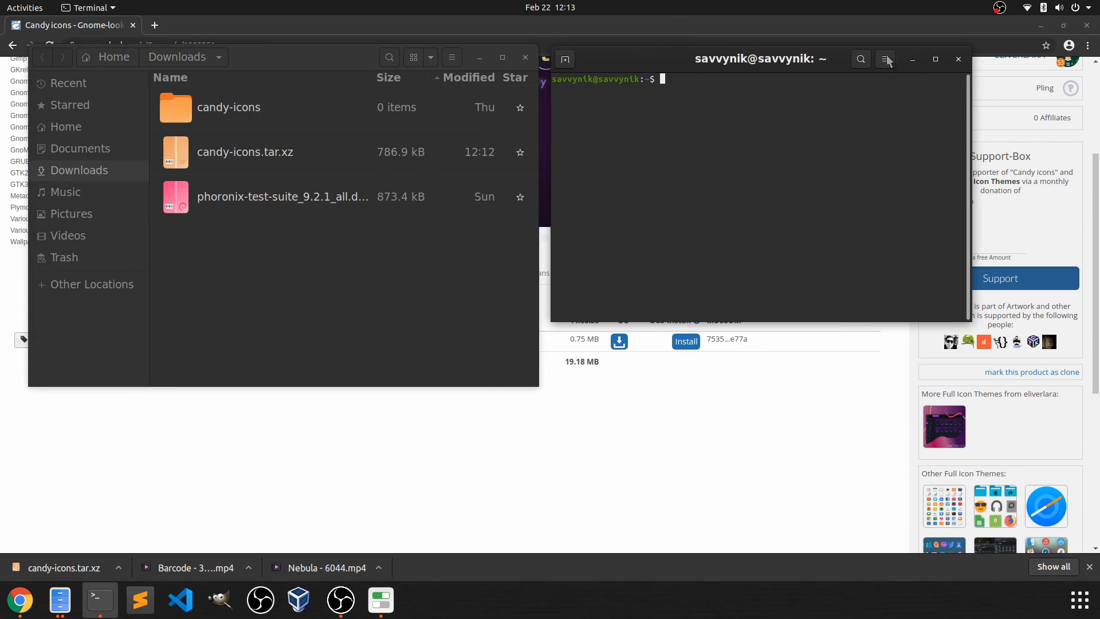
# - Enlarge the terminal text via the menu's zoom-in and maximize the terminal window
pyautogui.click(885, 59)
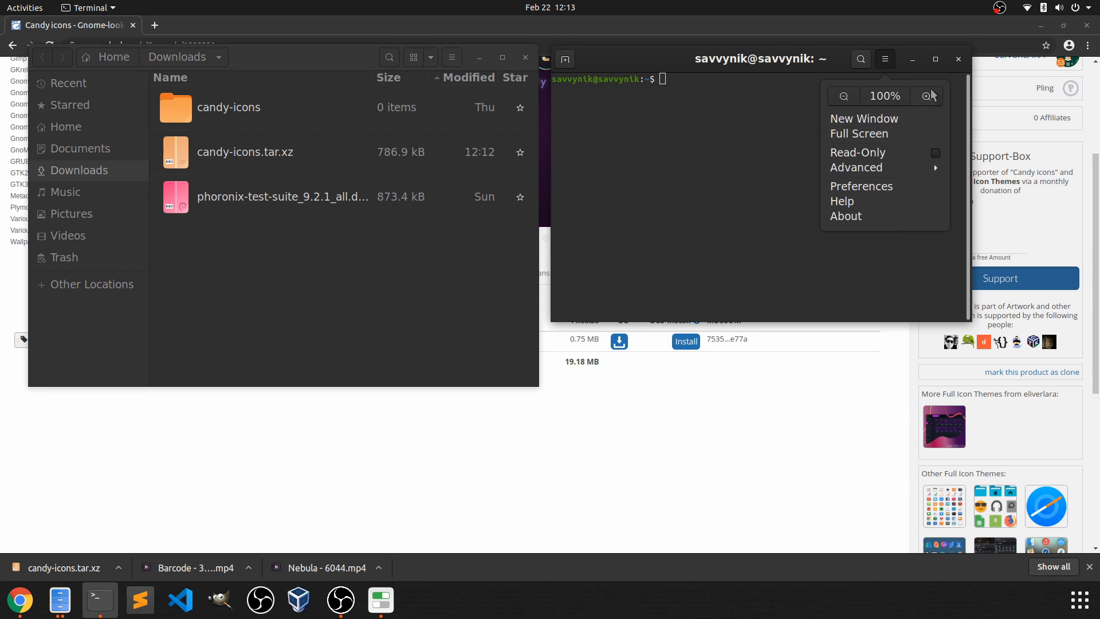
pyautogui.click(884, 59)
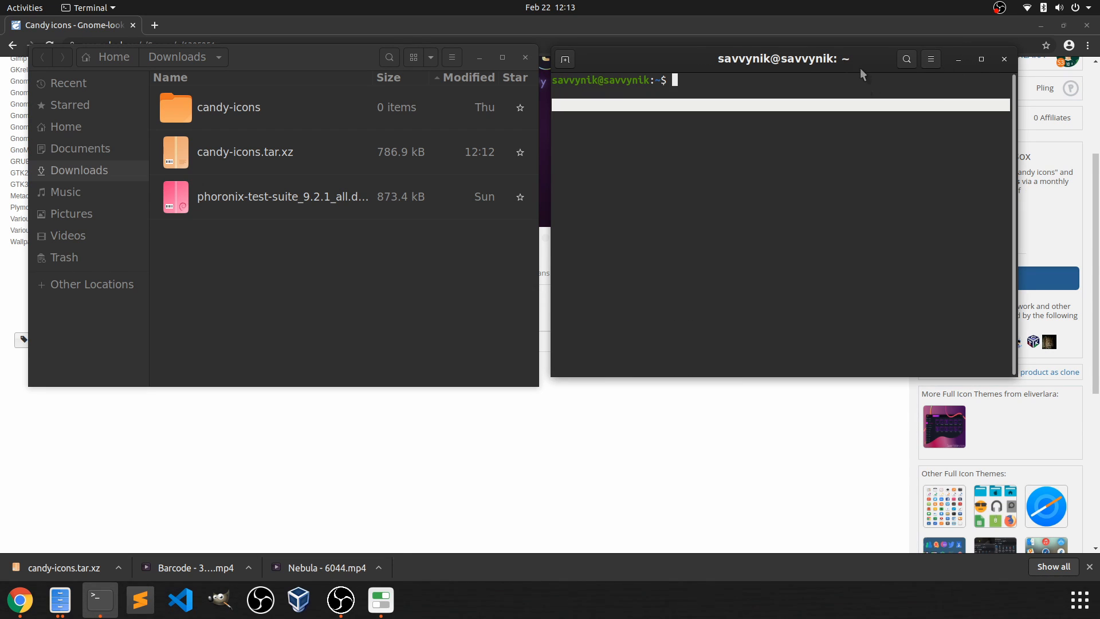
pyautogui.click(930, 59)
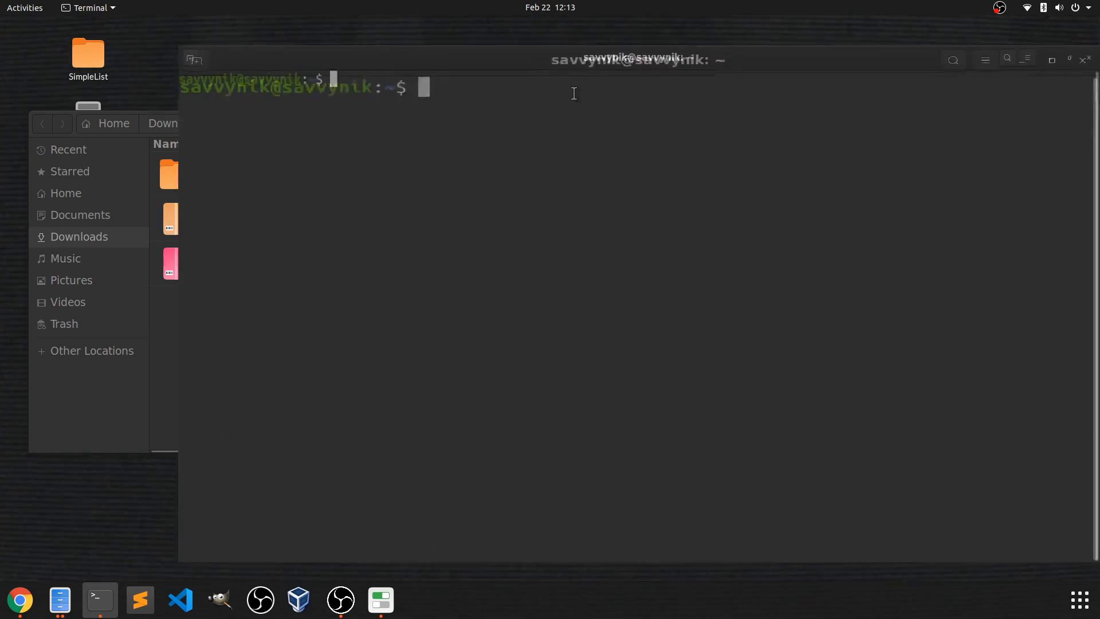
pyautogui.click(1050, 60)
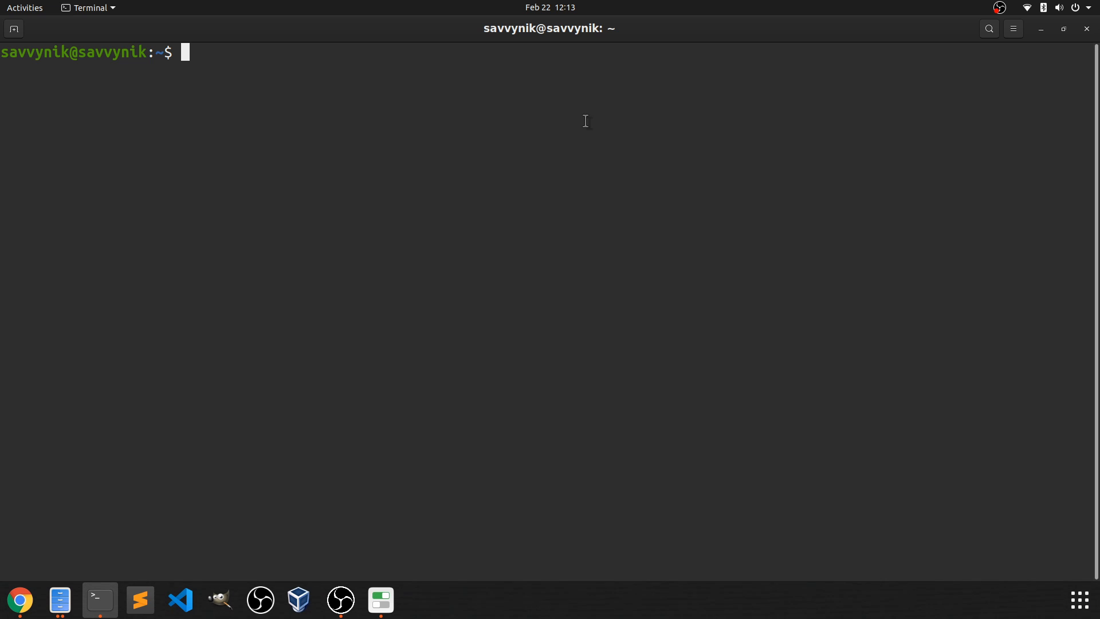
# - Confirm the home directory with pwd and create a hidden .icons folder with mkdir .icons
pyautogui.write('pwd')
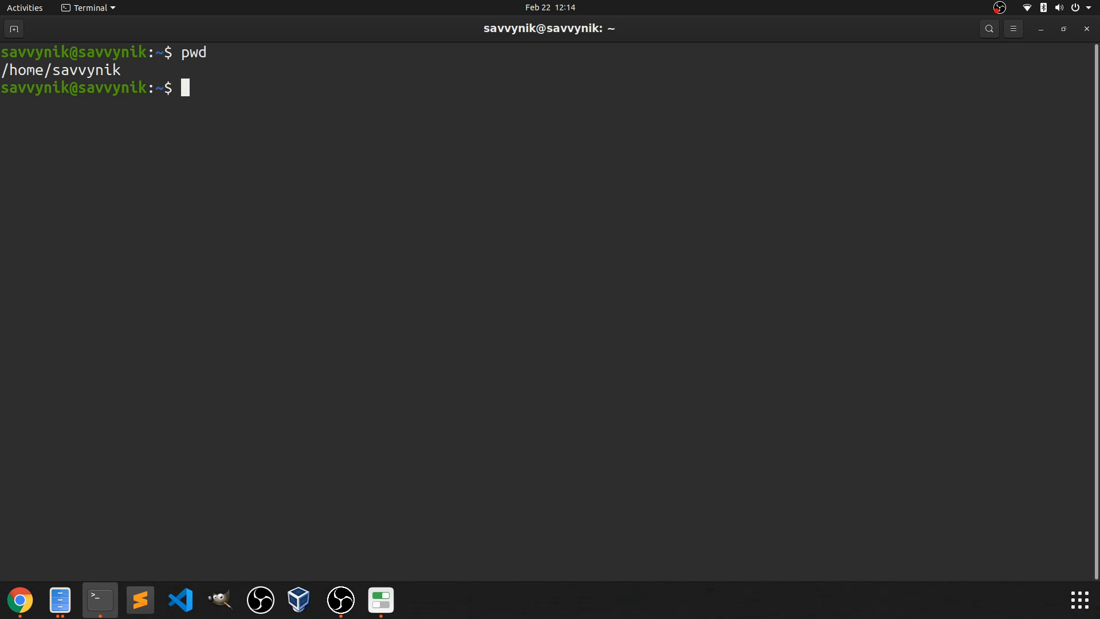
pyautogui.write('mkdir')
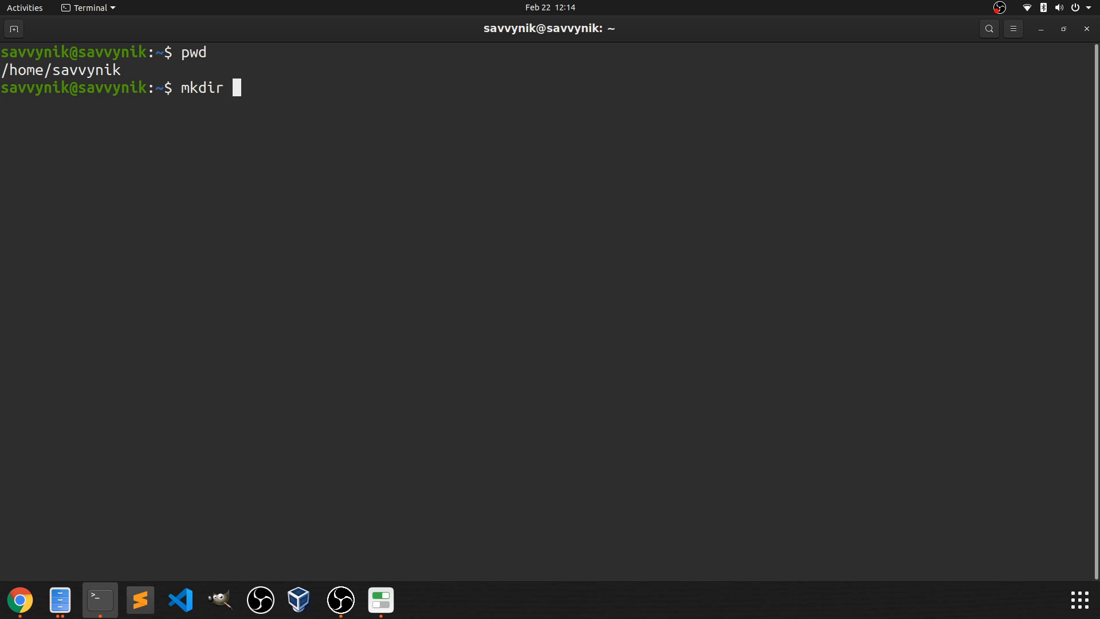
pyautogui.write('.')
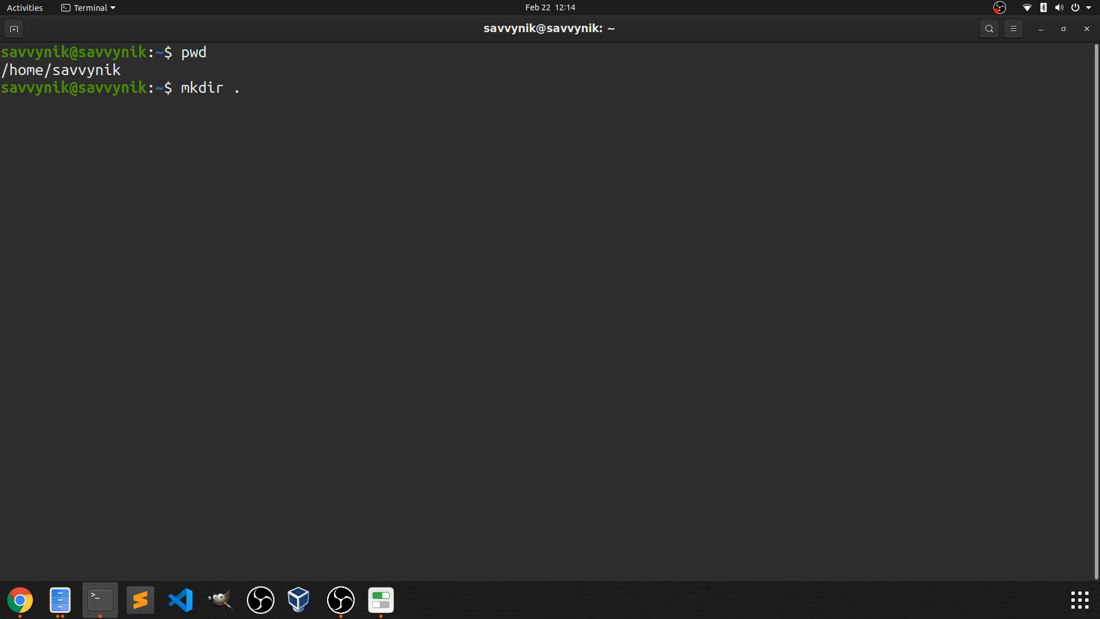
pyautogui.write('/')
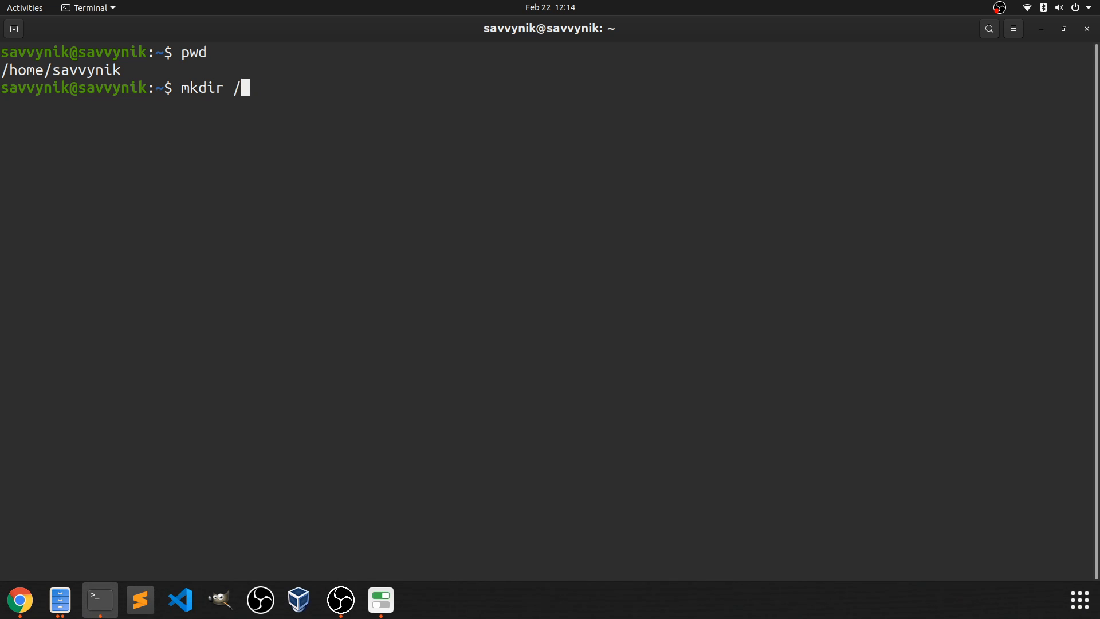
pyautogui.press('BackSpace')
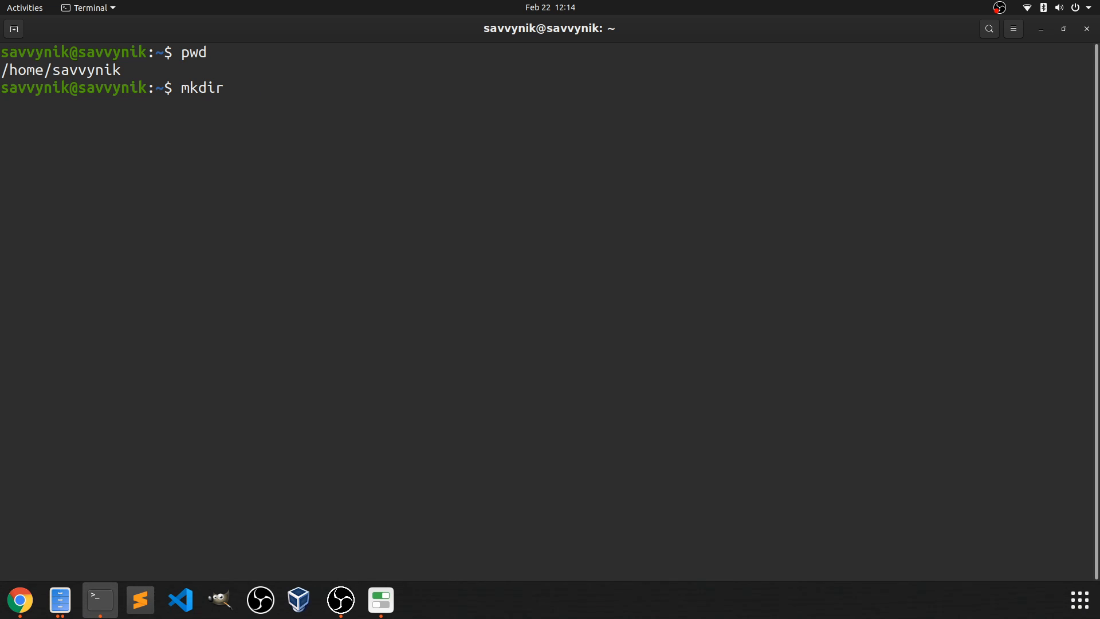
pyautogui.write('.icons')
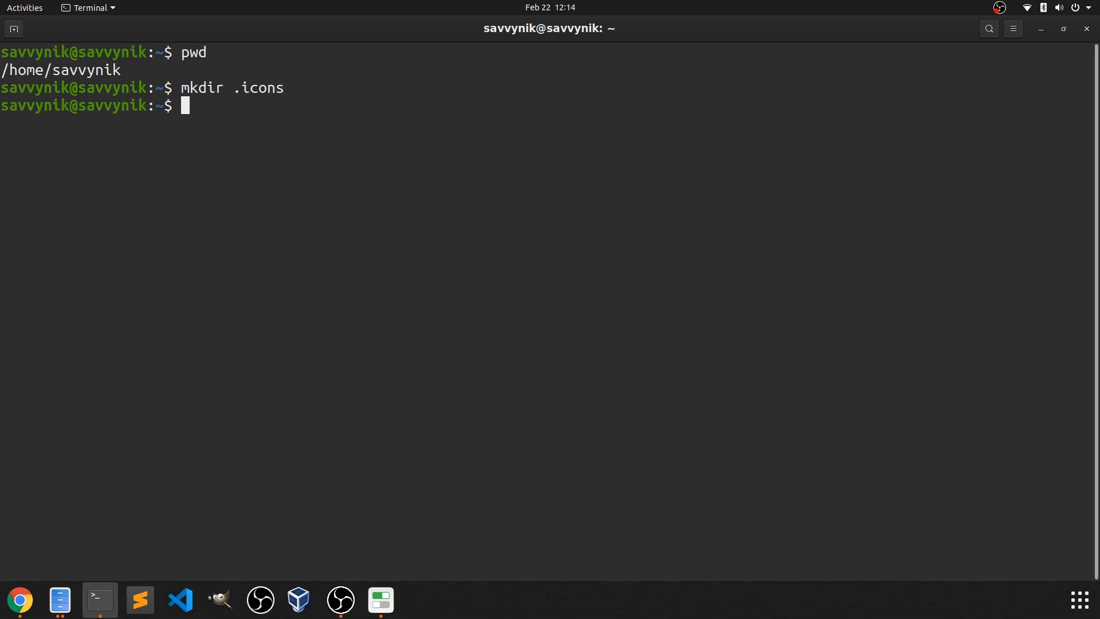
pyautogui.write('cd .icons/')
pyautogui.write('ls')
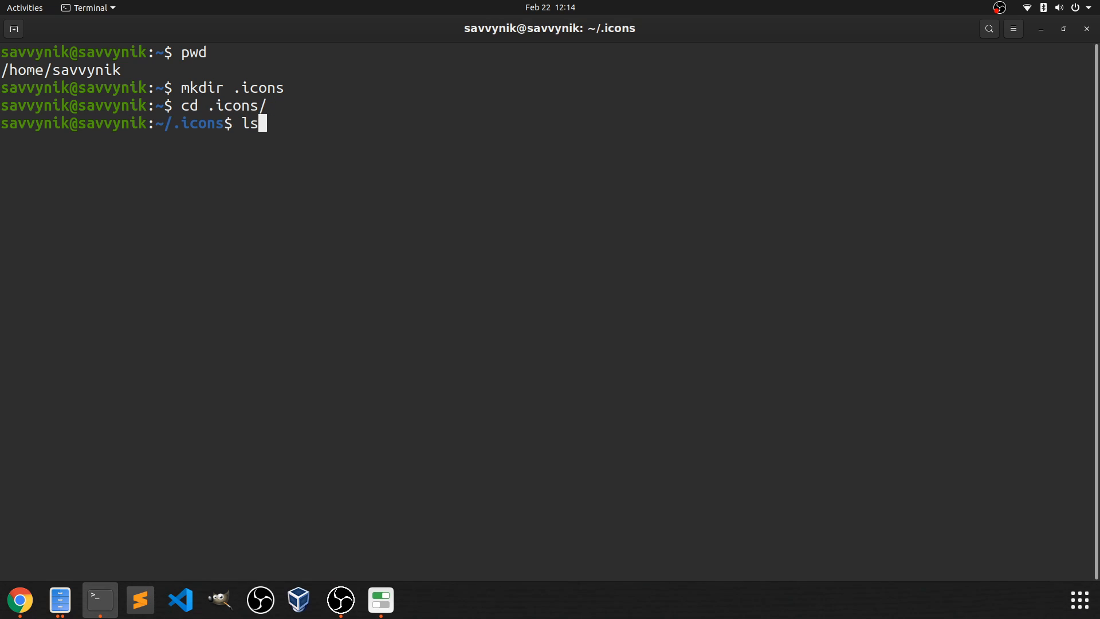
# - From inside .icons, move ~/Downloads/candy-icons into the current folder with mv
pyautogui.press('Return')
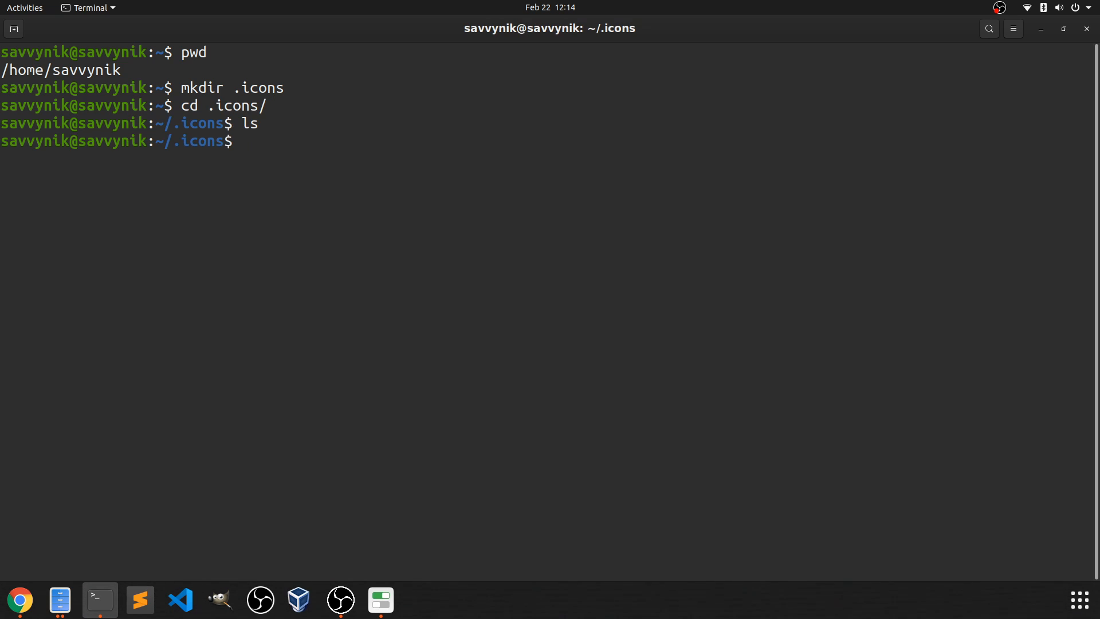
pyautogui.write('mv ~')
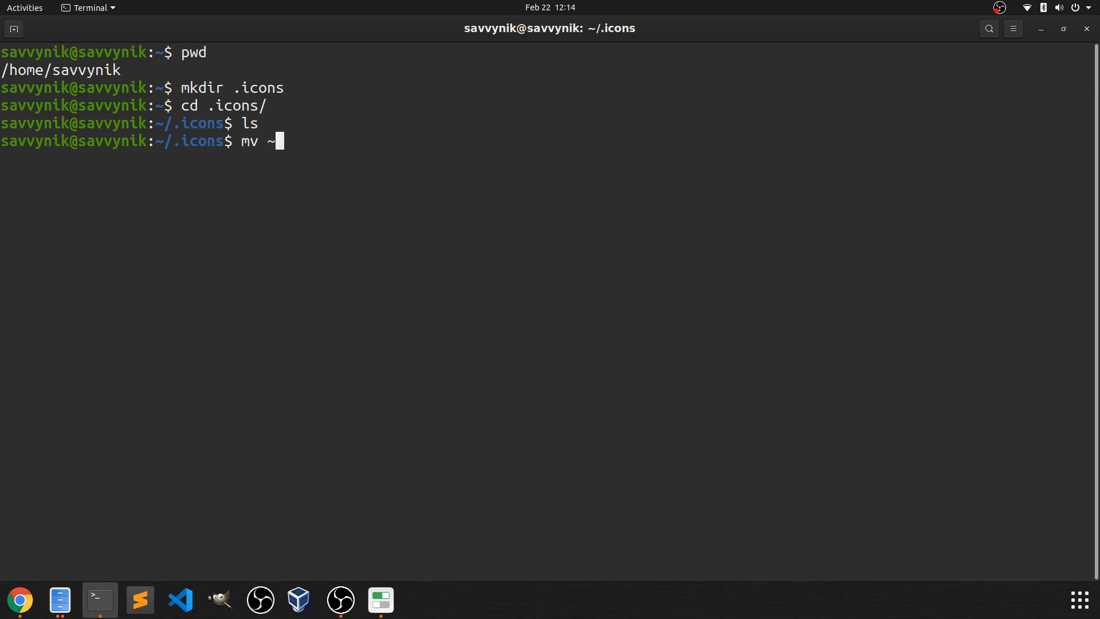
pyautogui.write('/Dow')
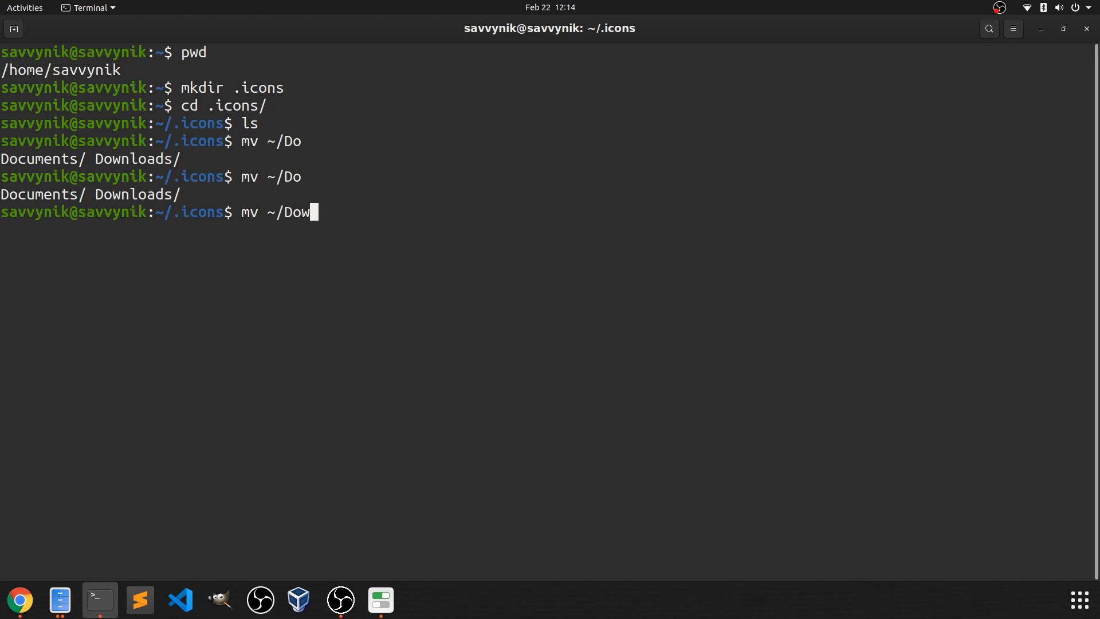
pyautogui.press('Tab')
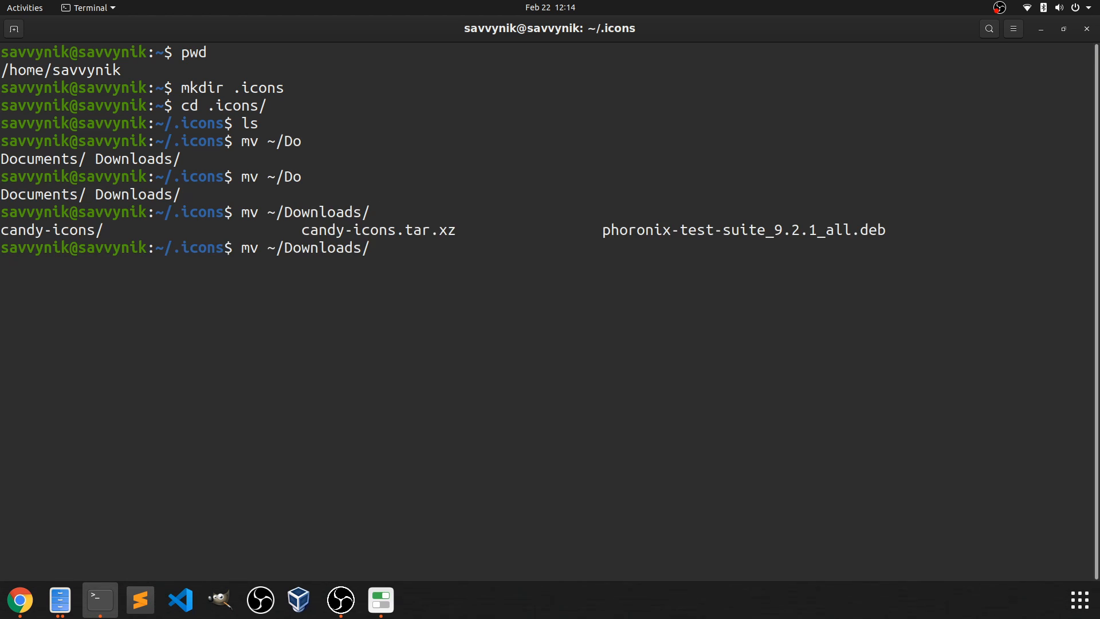
pyautogui.write('candy-icons')
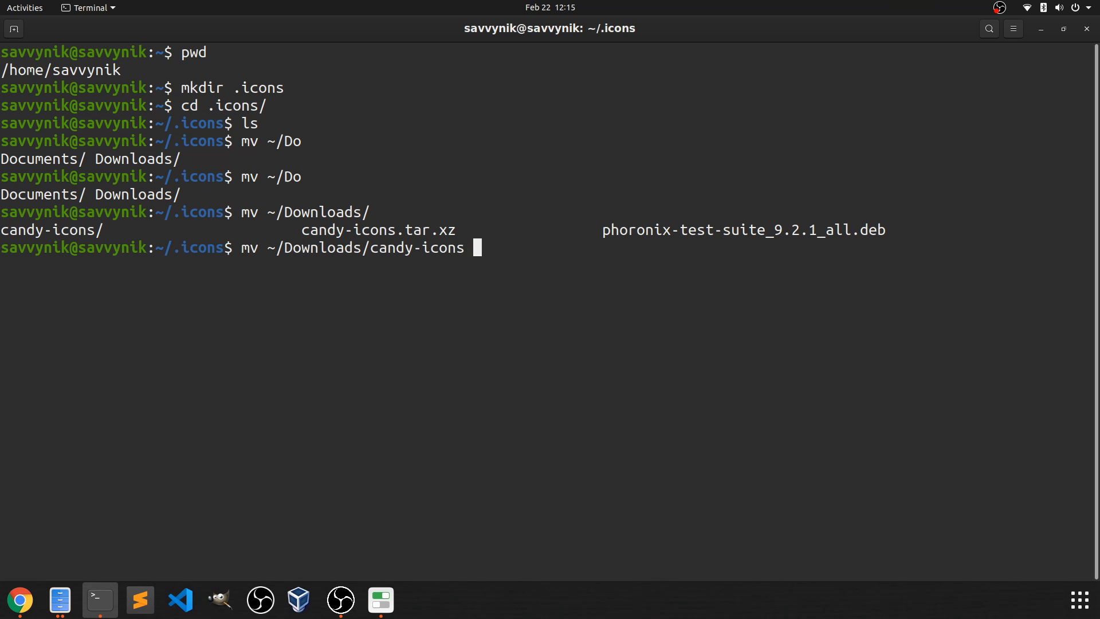
pyautogui.write('.')
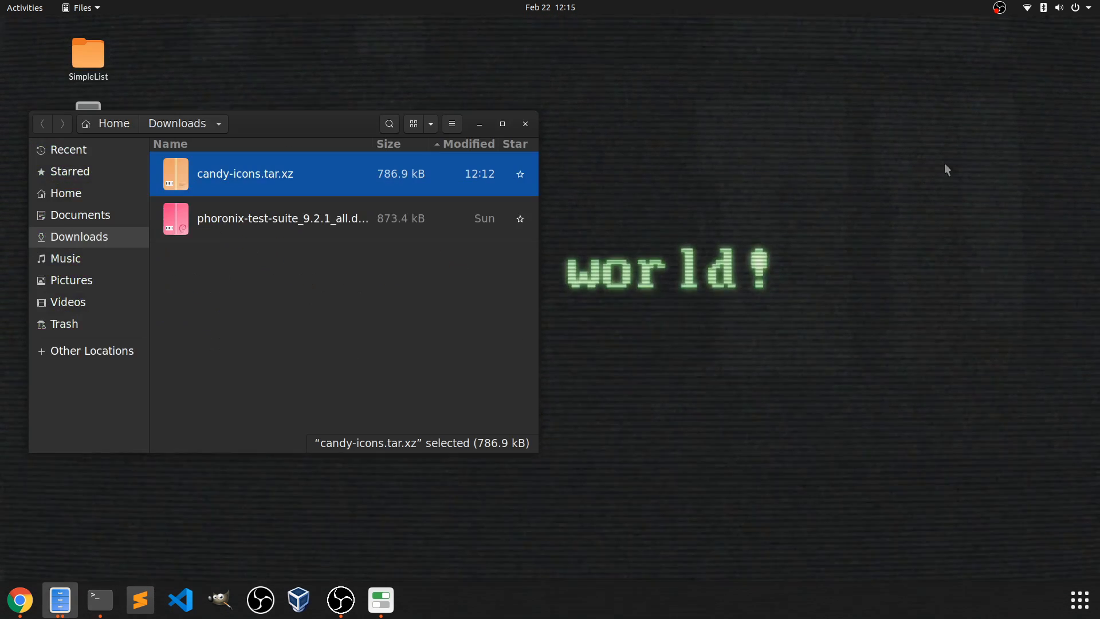
# - Launch GNOME Tweaks after confirming candy-icons has left Downloads
pyautogui.click(525, 123)
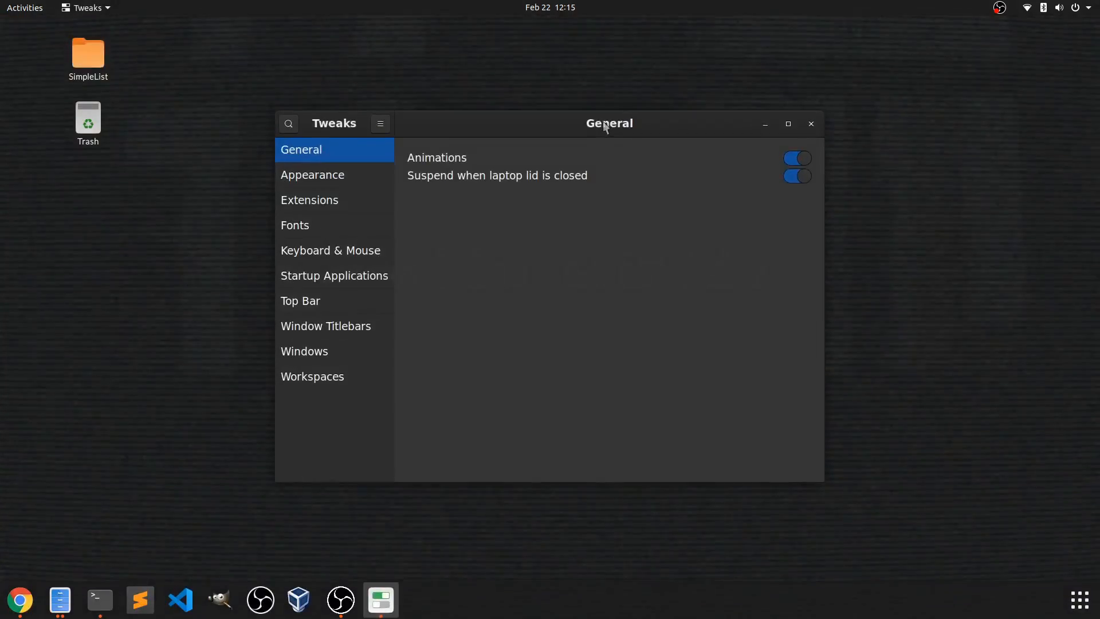
# - On the Appearance page, set the Icons theme to Candy-icons
pyautogui.click(295, 224)
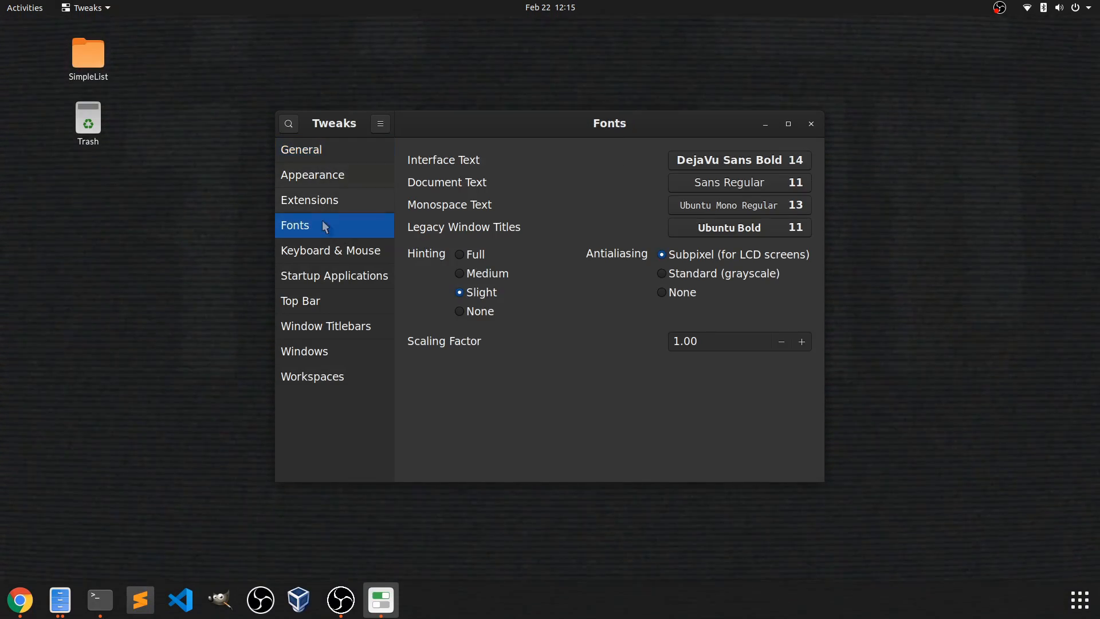
pyautogui.click(312, 174)
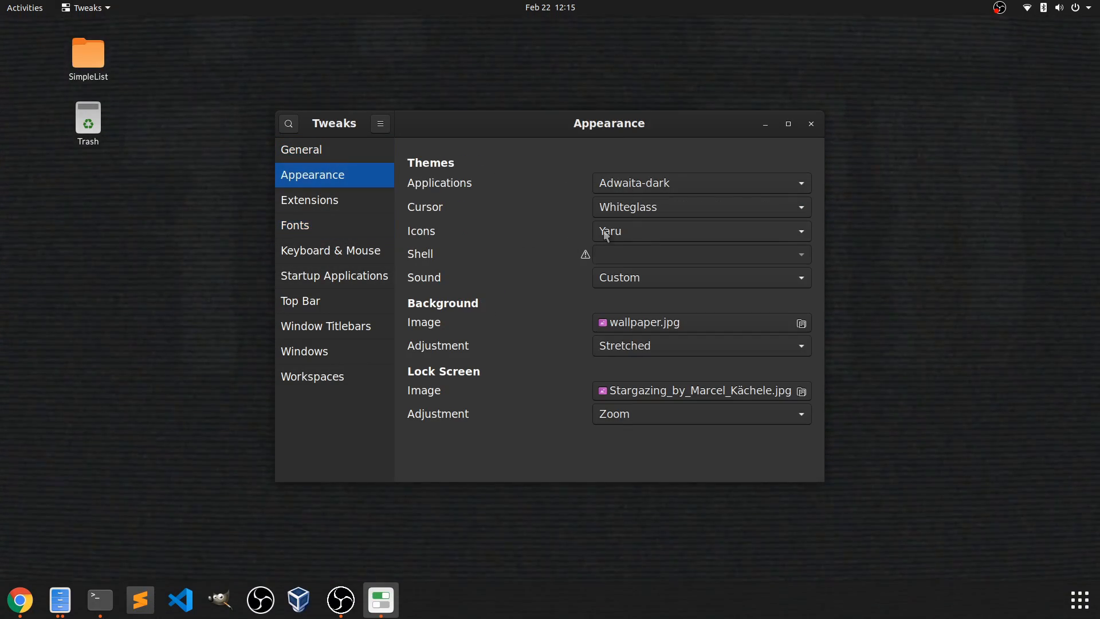
pyautogui.click(699, 230)
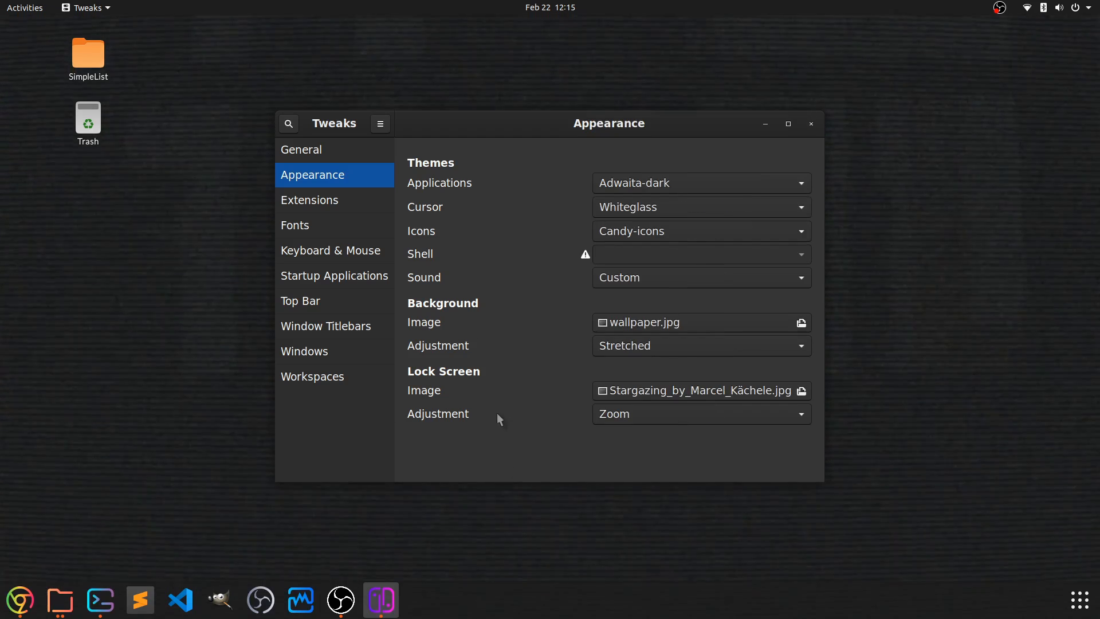
pyautogui.moveTo(101, 599)
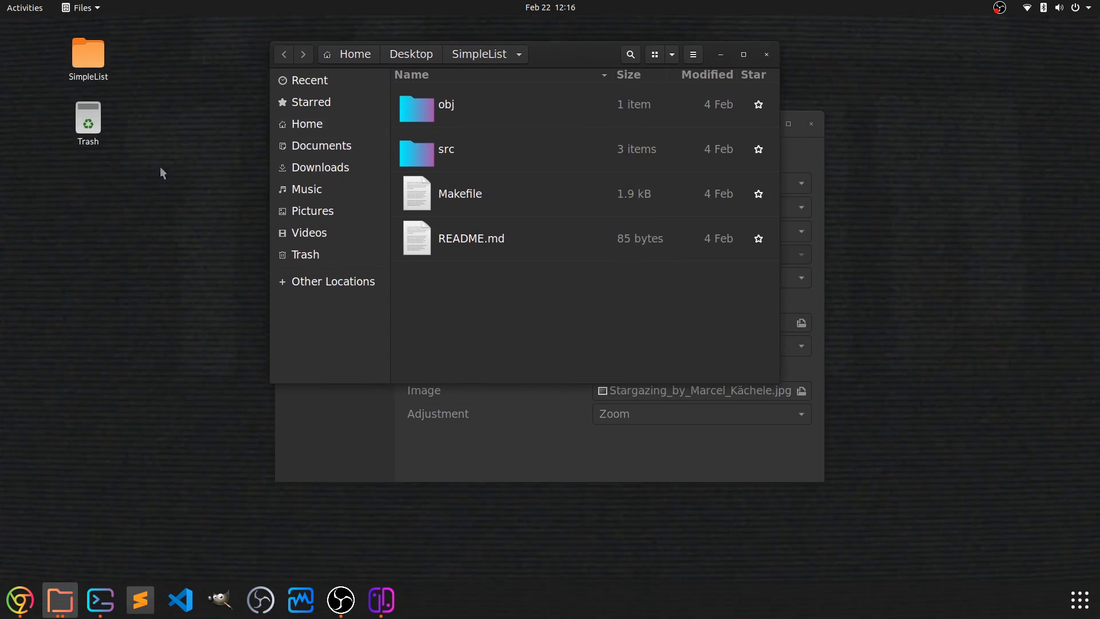
pyautogui.moveTo(617, 46)
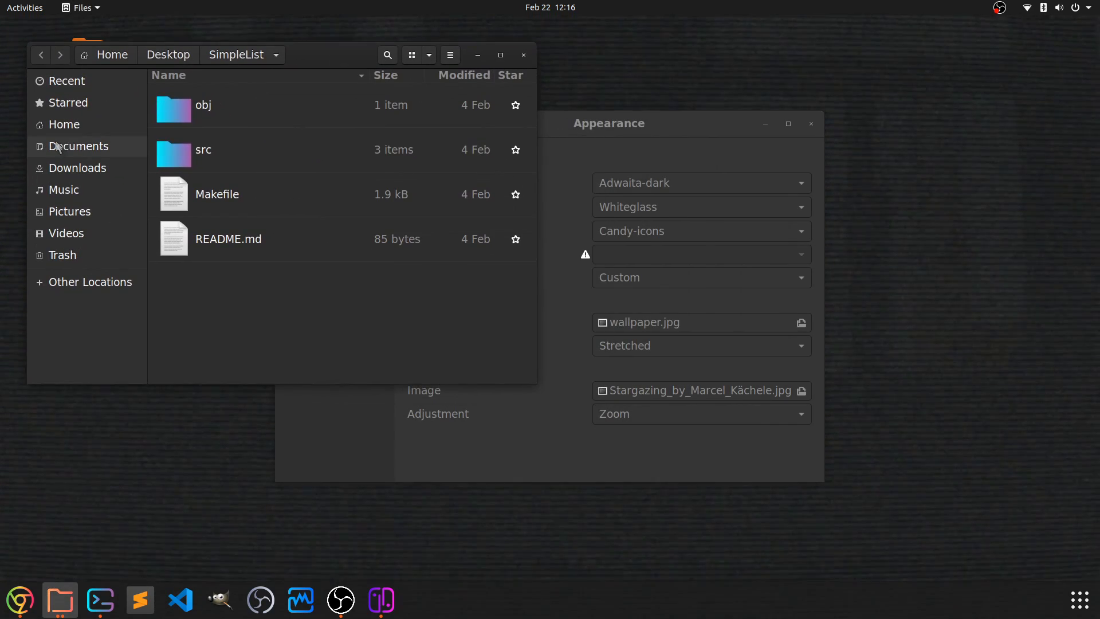
pyautogui.moveTo(100, 136)
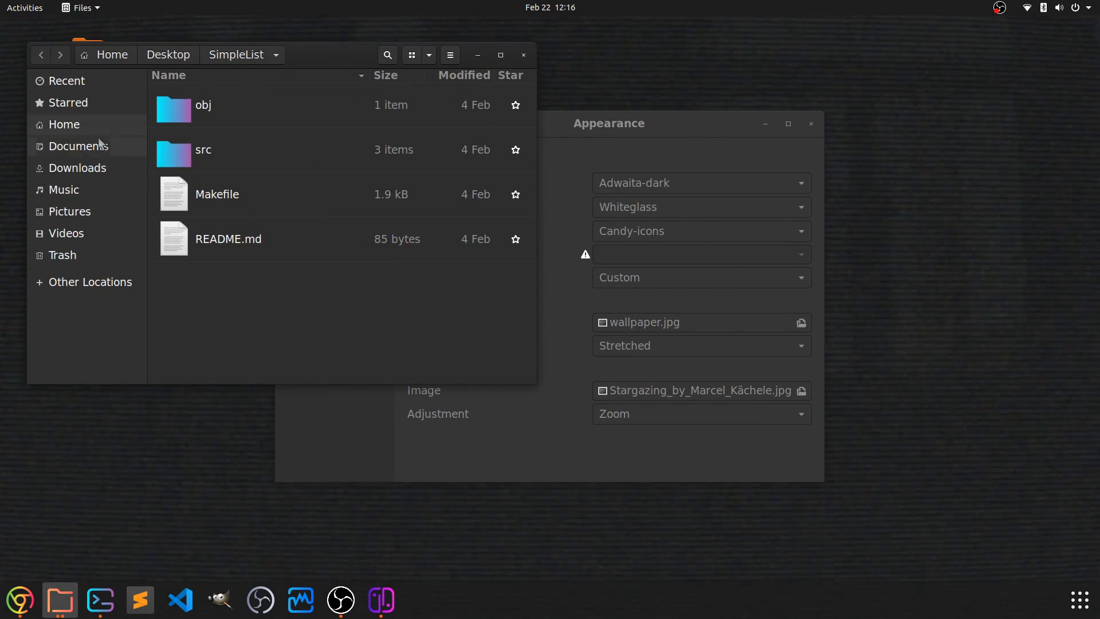
# - Return to the Home folder in Files to see its folders in Candy icons
pyautogui.click(64, 124)
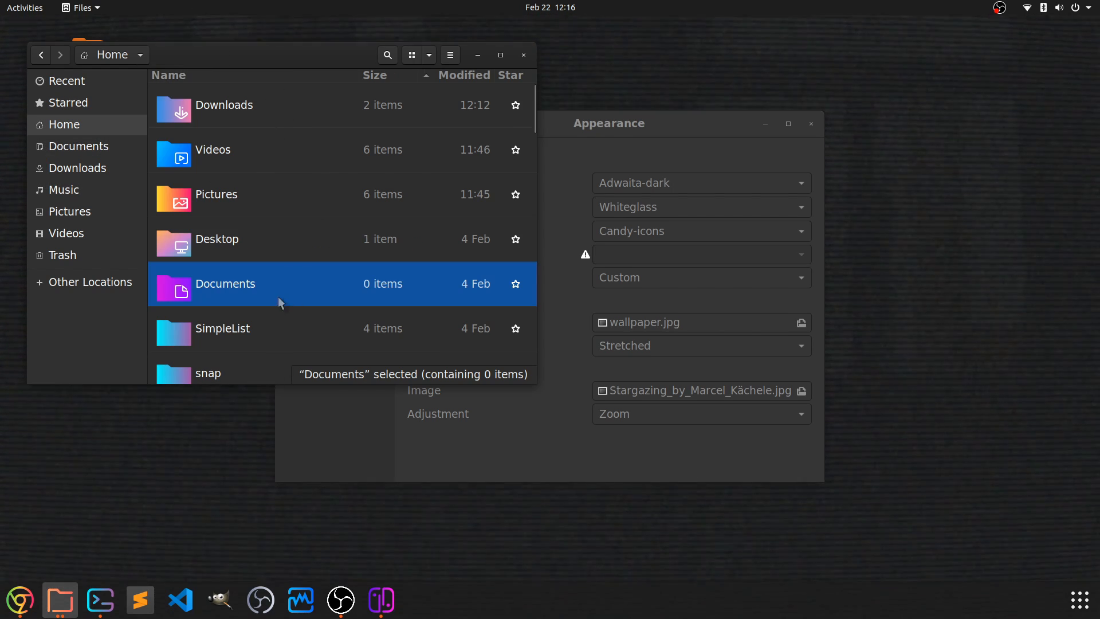
pyautogui.moveTo(325, 161)
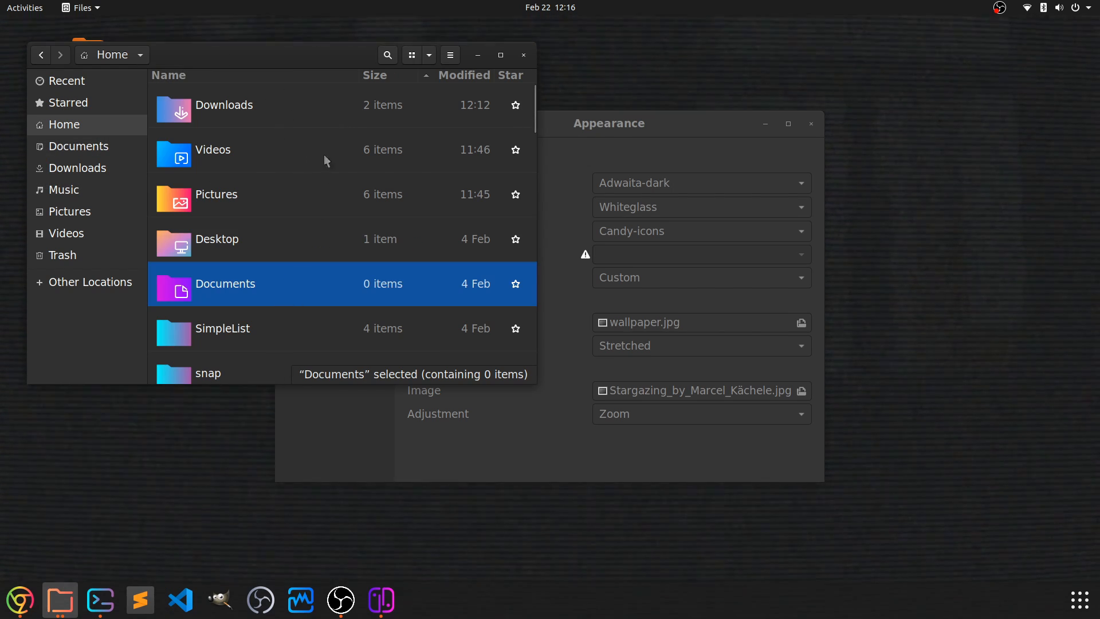
pyautogui.moveTo(437, 218)
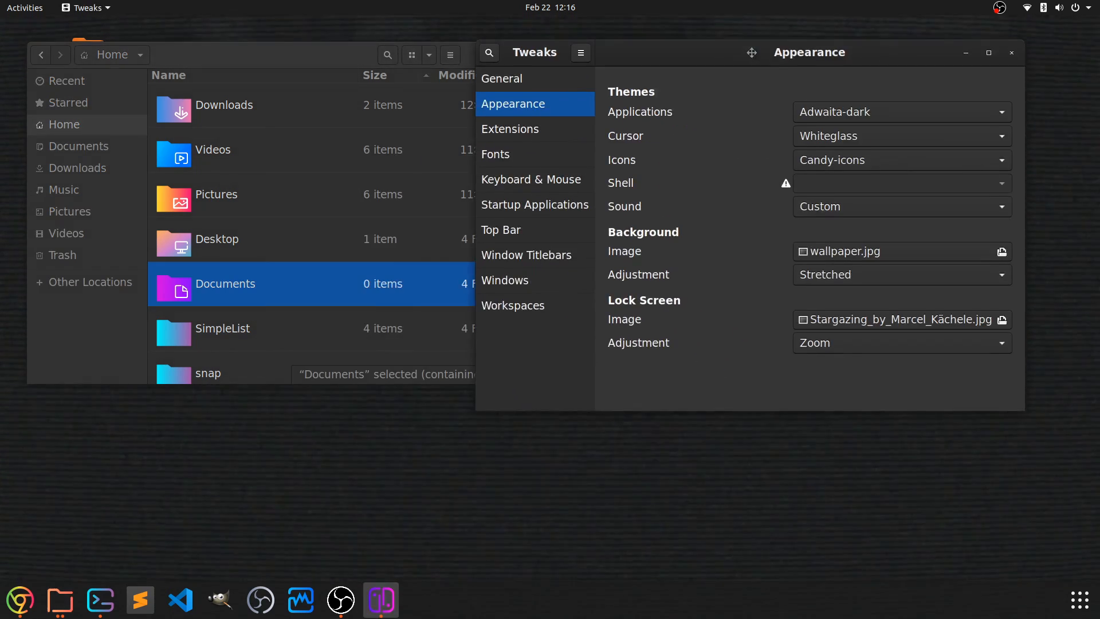
pyautogui.click(570, 136)
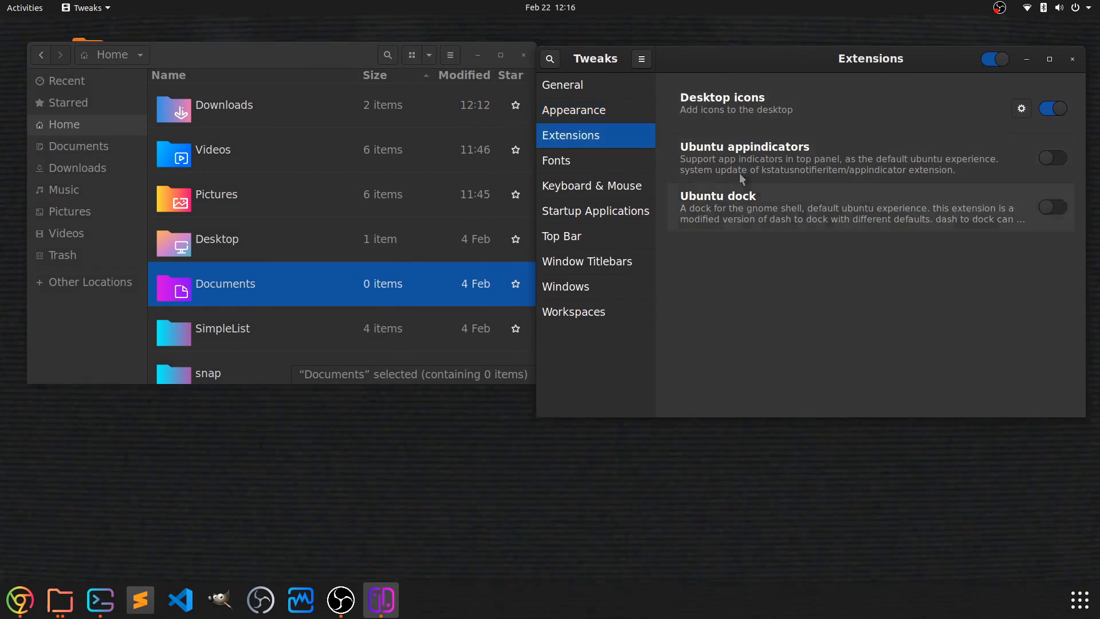
pyautogui.click(572, 110)
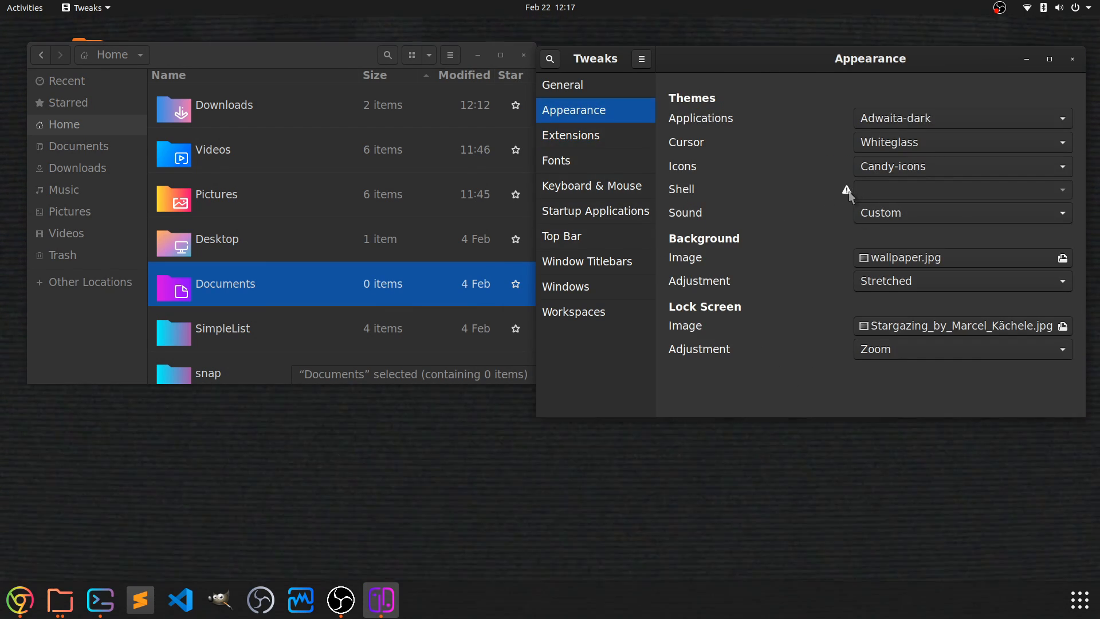
pyautogui.moveTo(846, 189)
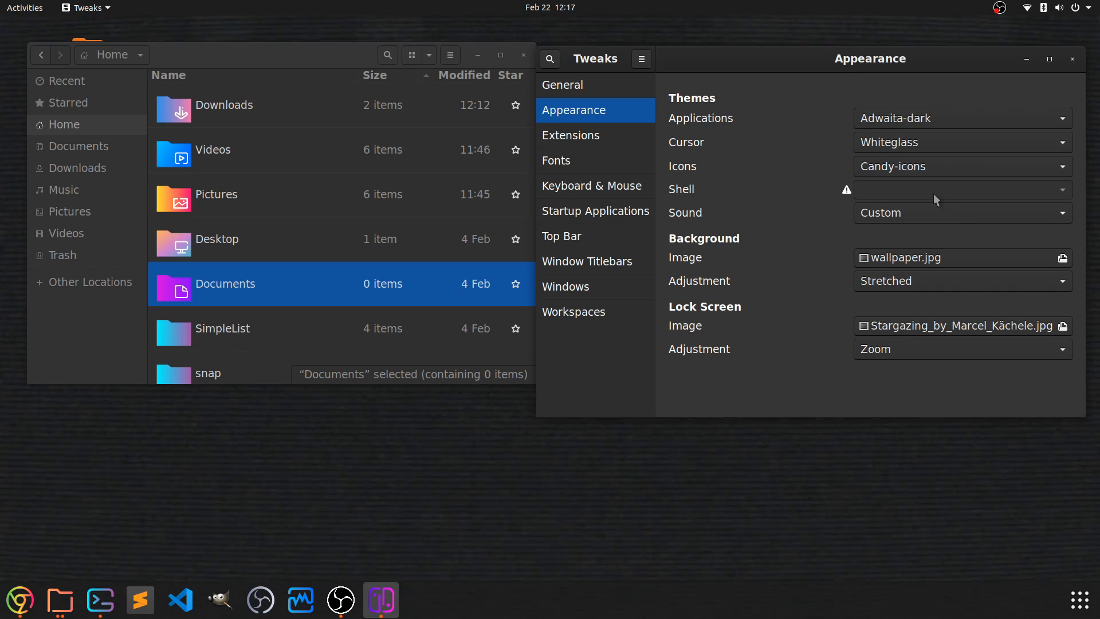
pyautogui.moveTo(805, 208)
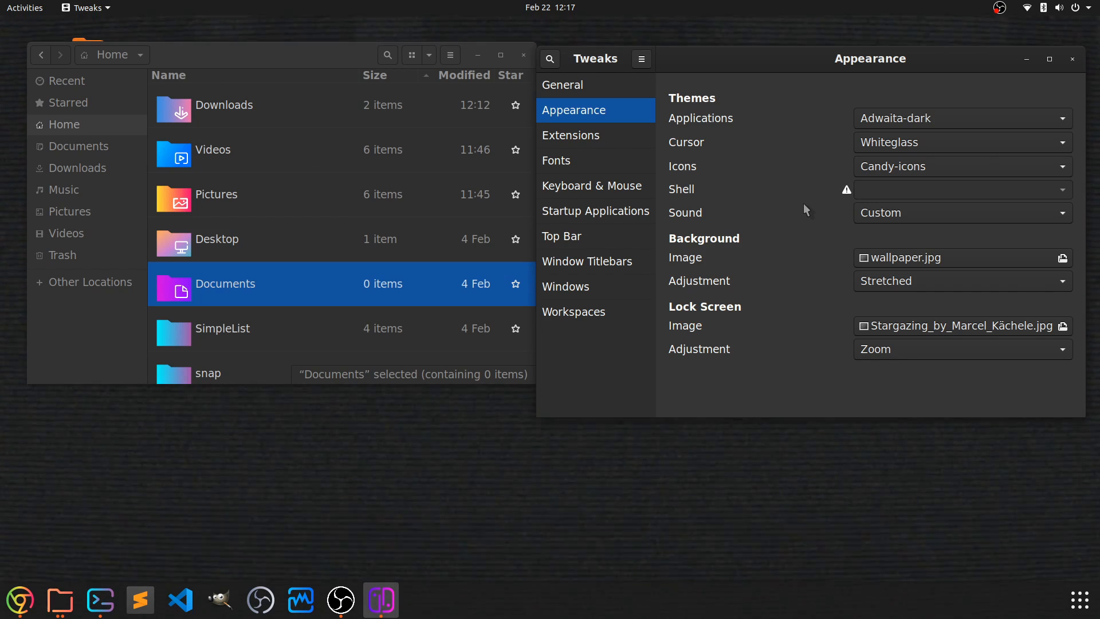
pyautogui.moveTo(711, 199)
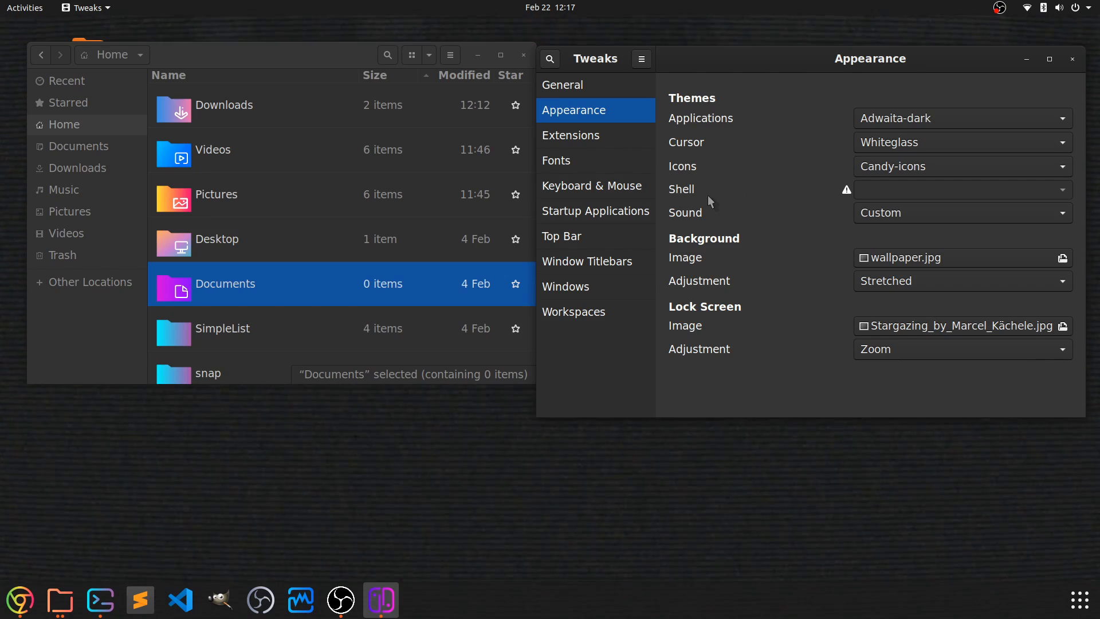
pyautogui.moveTo(845, 191)
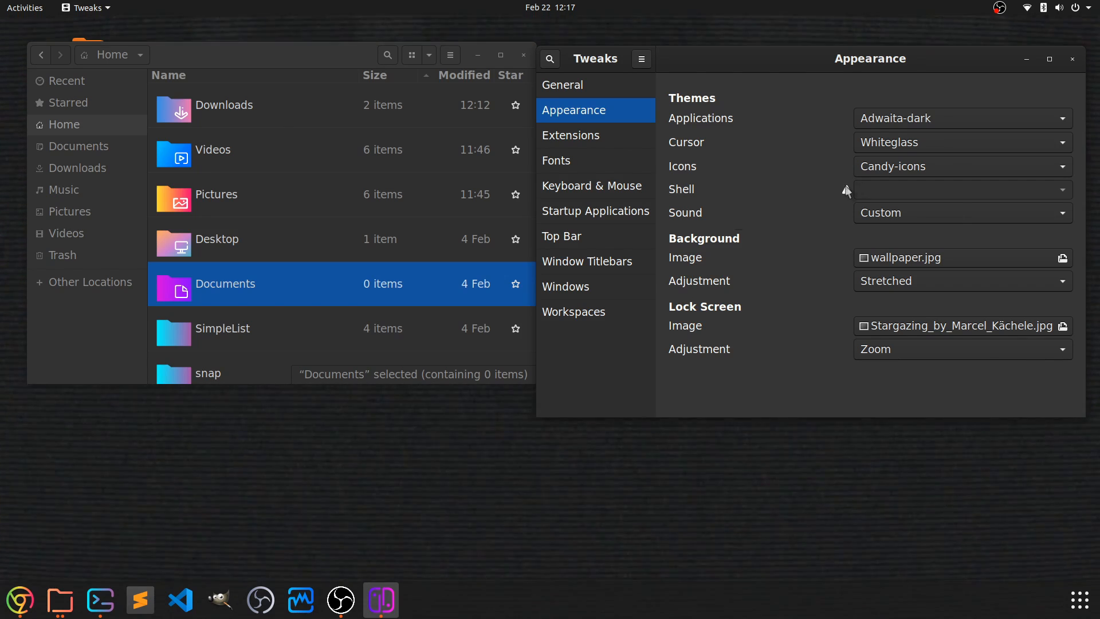
pyautogui.moveTo(780, 195)
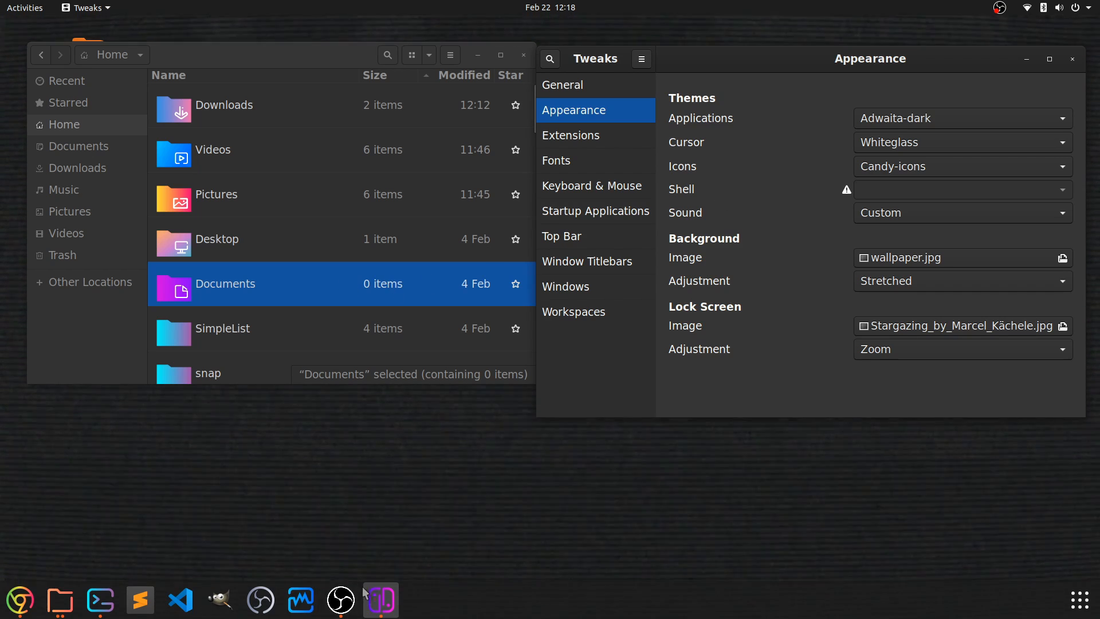
pyautogui.moveTo(337, 528)
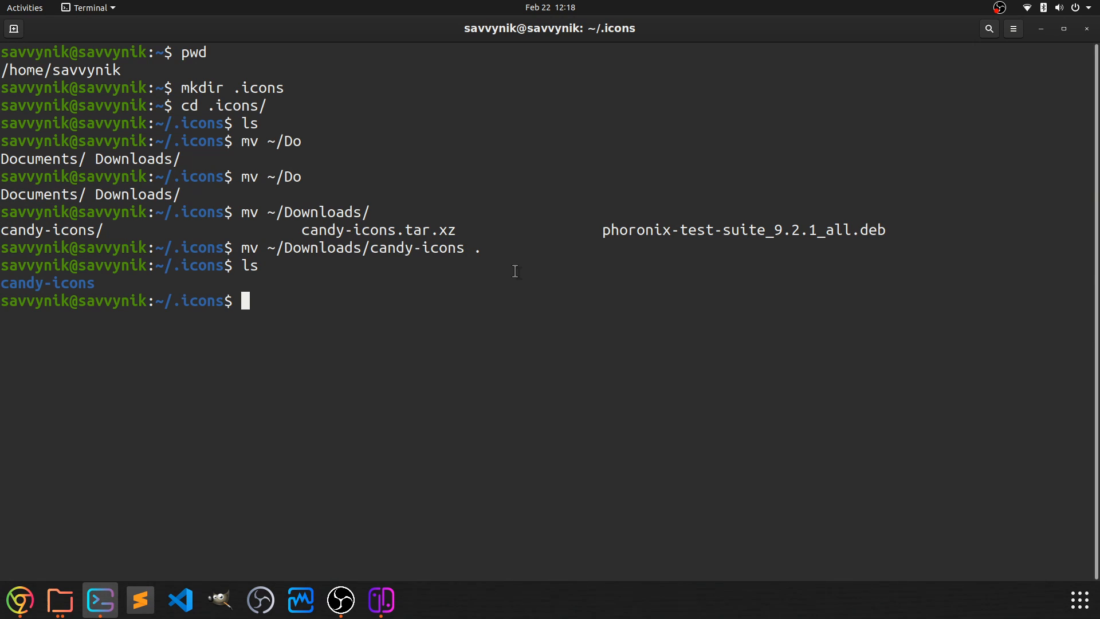
# - Run 'sudo apt install gnome-shell-extensions' and confirm with y to install the package
pyautogui.write('sudo')
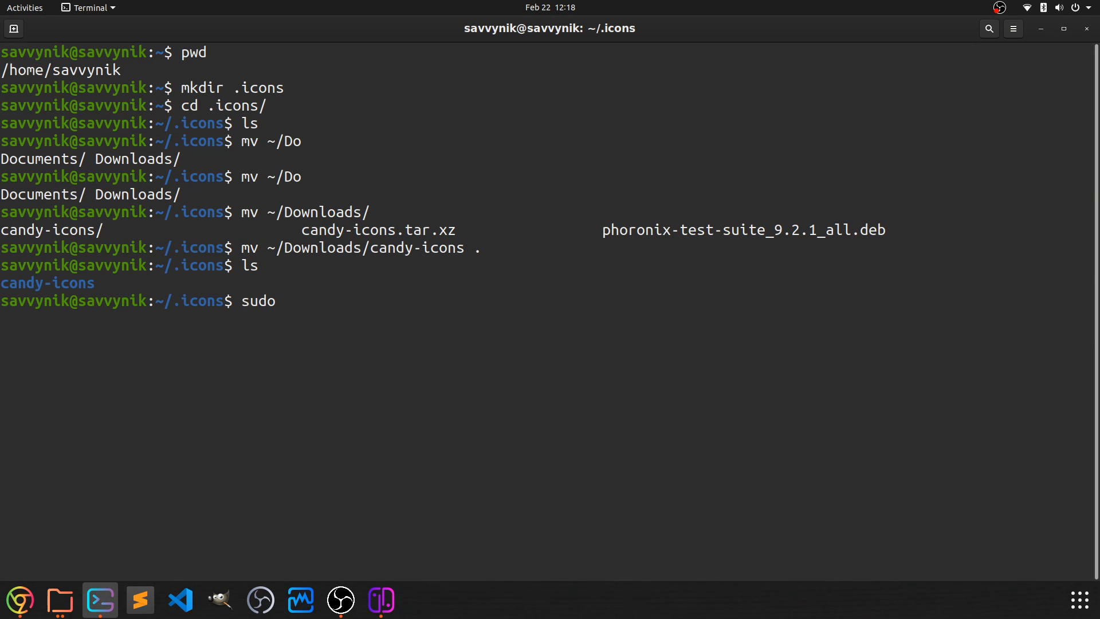
pyautogui.write('apt inst')
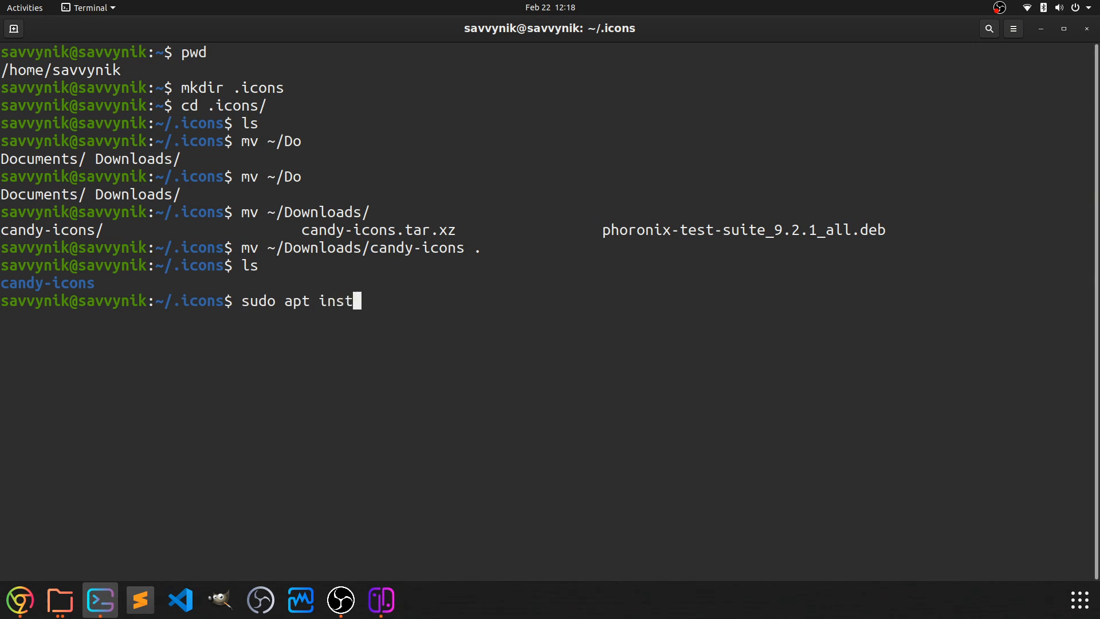
pyautogui.write('all gnome-')
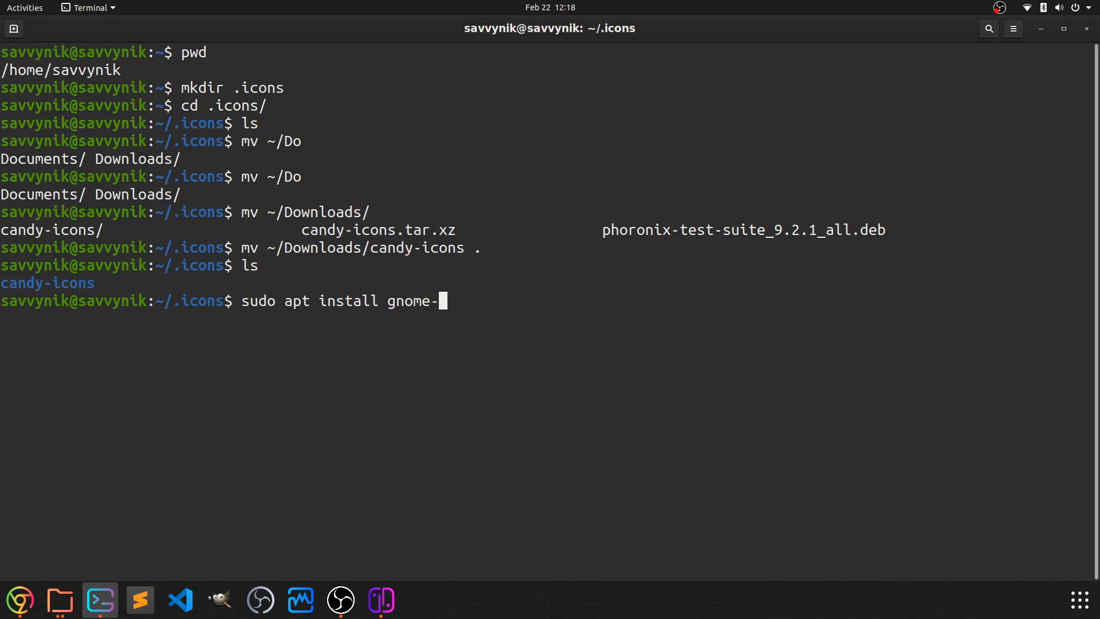
pyautogui.write('shell-')
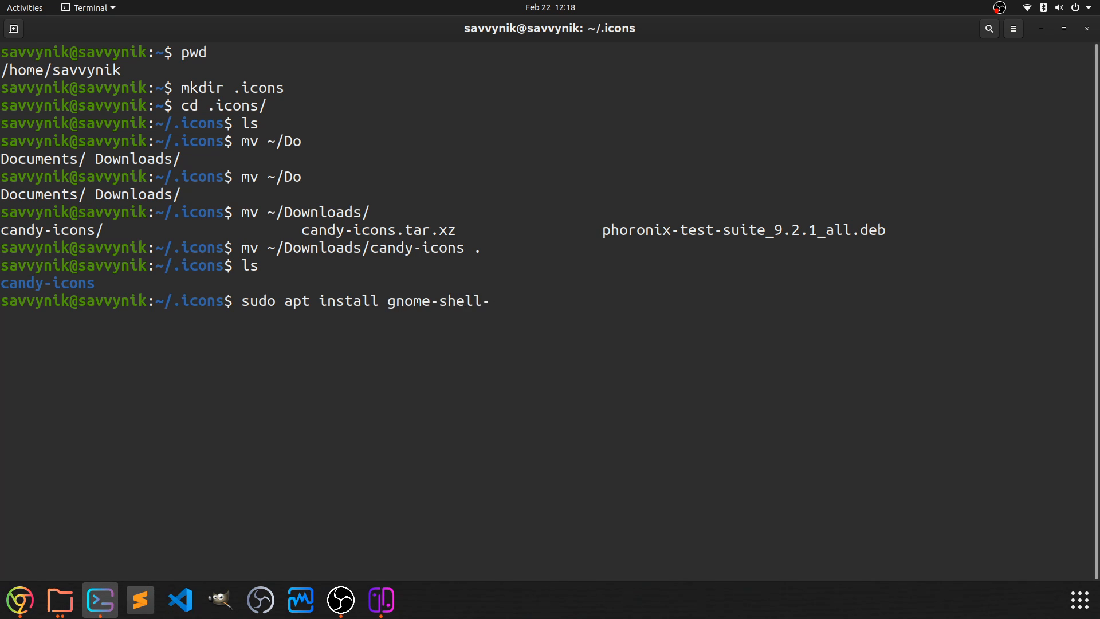
pyautogui.write('extensions')
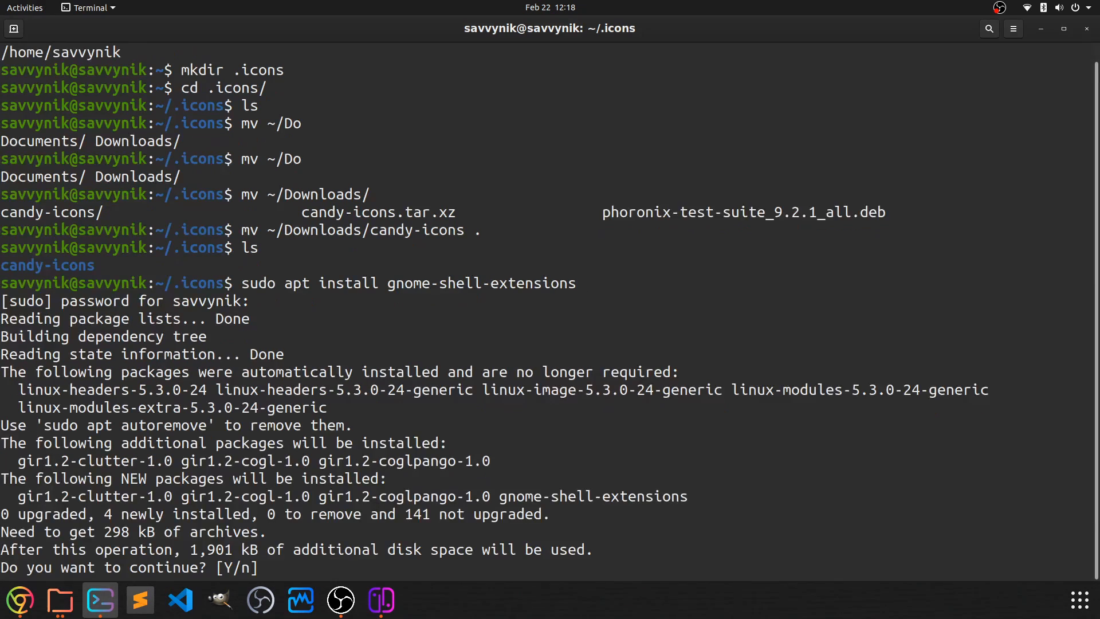
pyautogui.write('y')
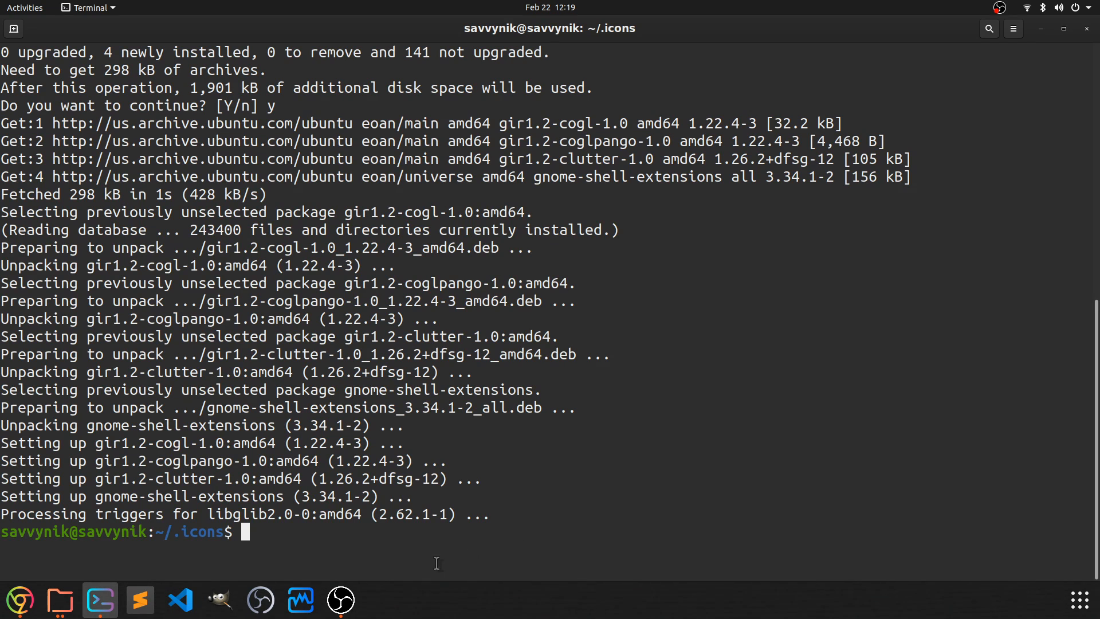
pyautogui.moveTo(340, 598)
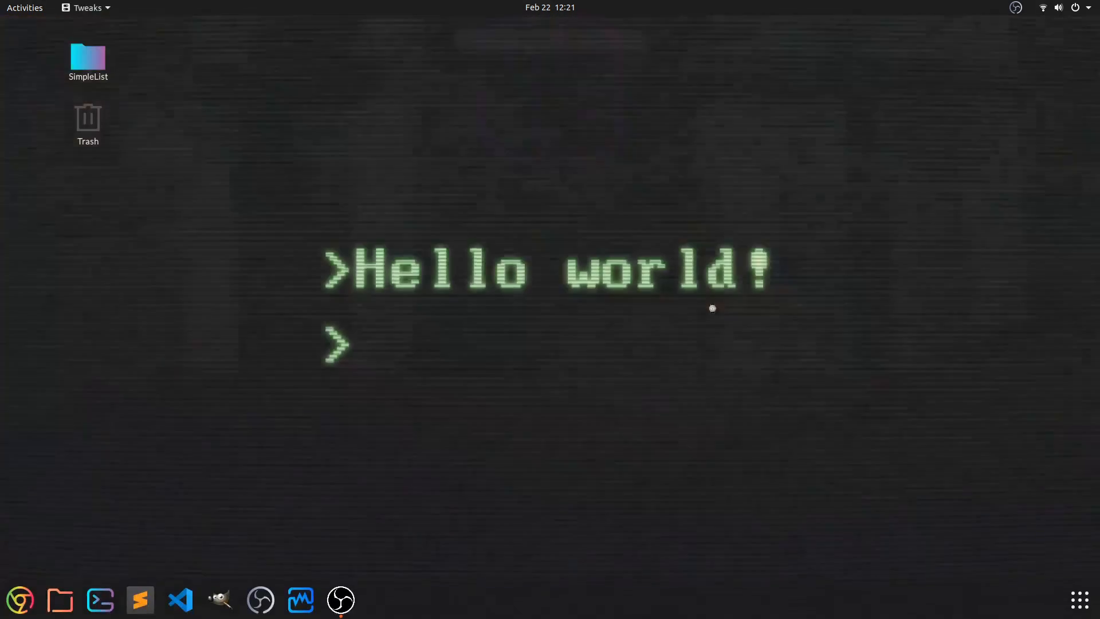
# - Switch on the User themes extension in the Tweaks Extensions list
pyautogui.click(381, 599)
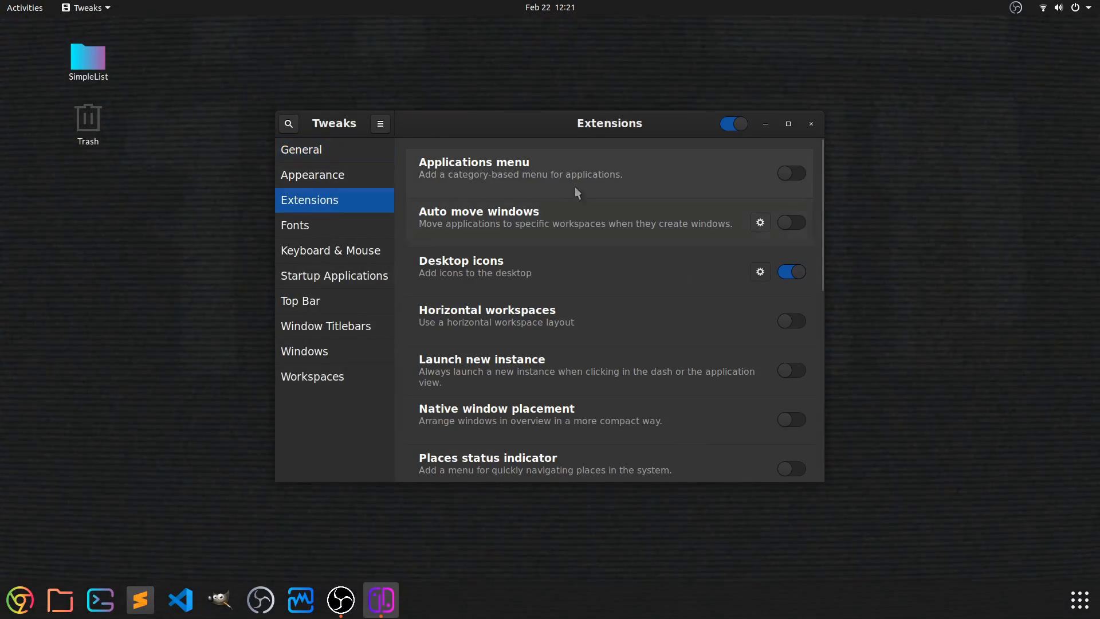
pyautogui.scroll(-3)
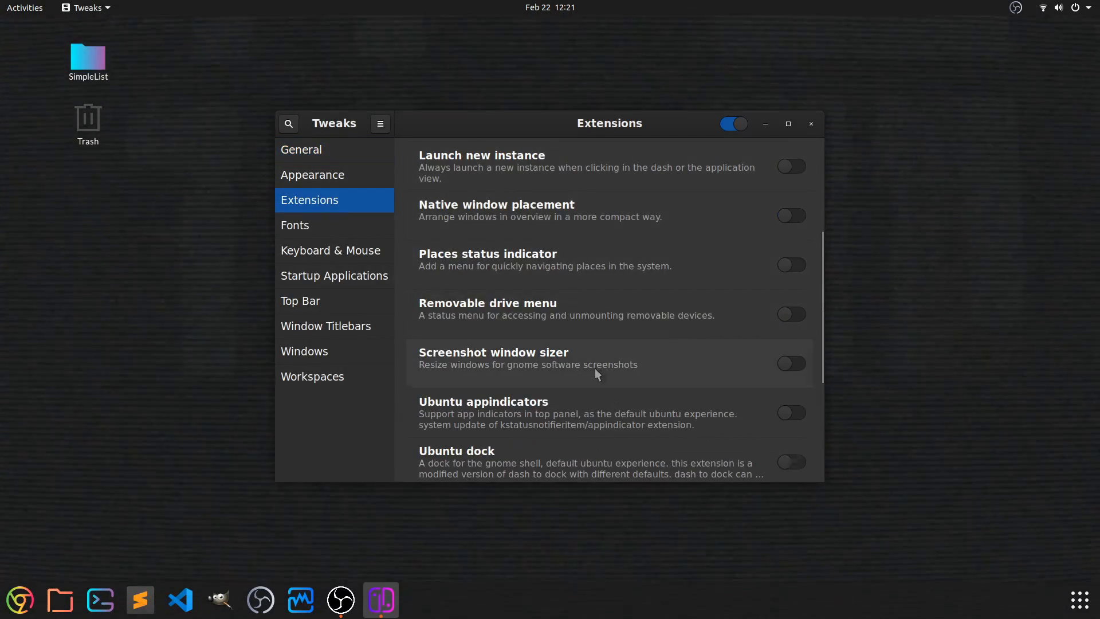
pyautogui.scroll(-3)
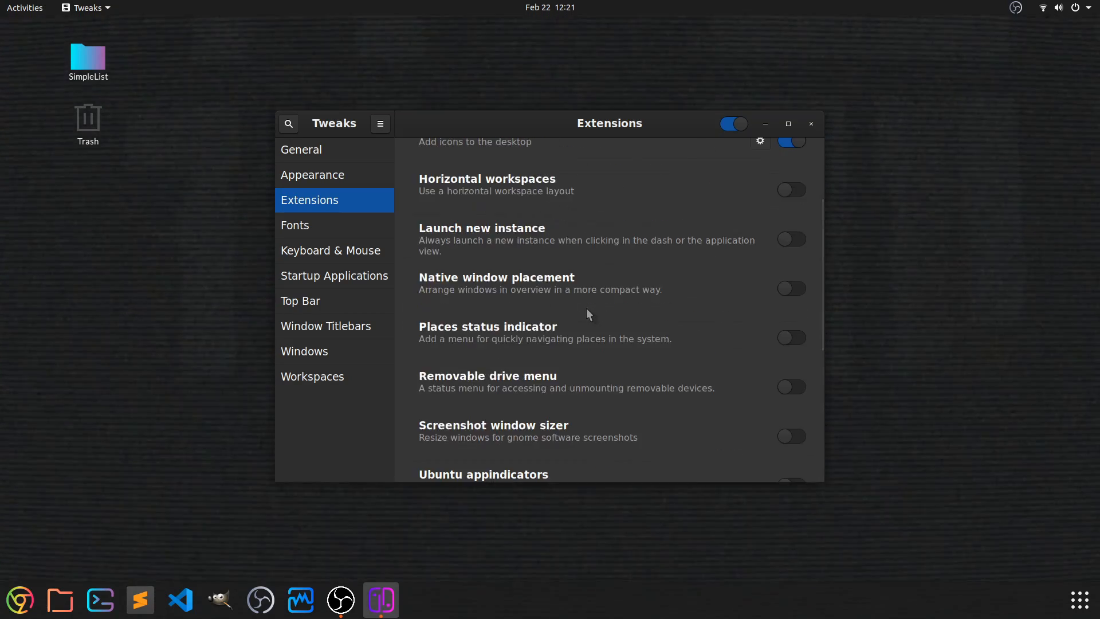
pyautogui.scroll(-3)
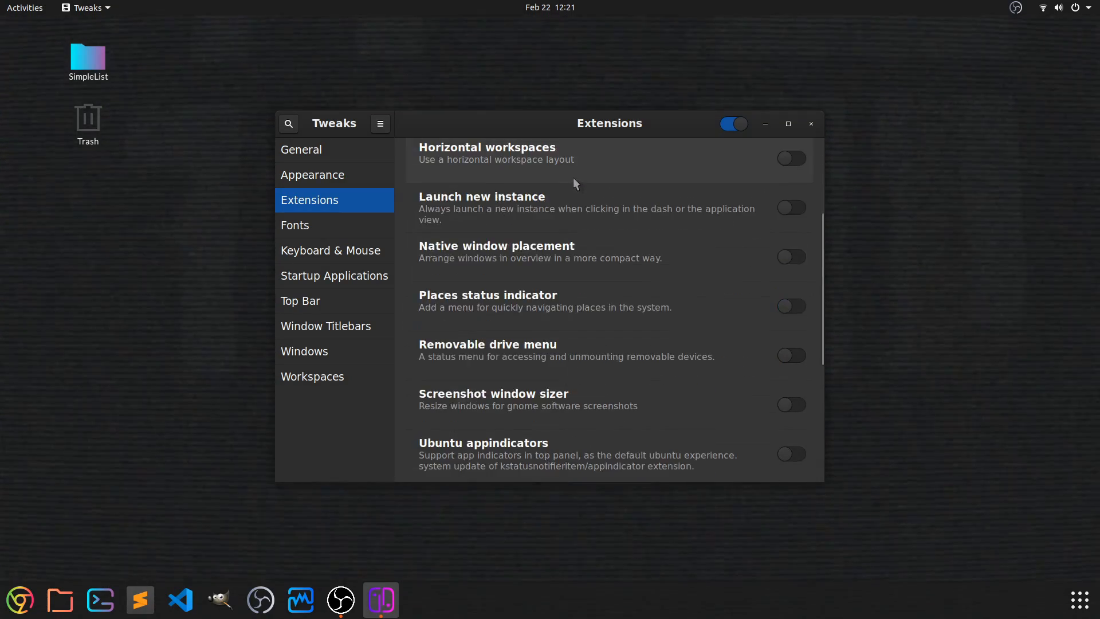
pyautogui.scroll(-3)
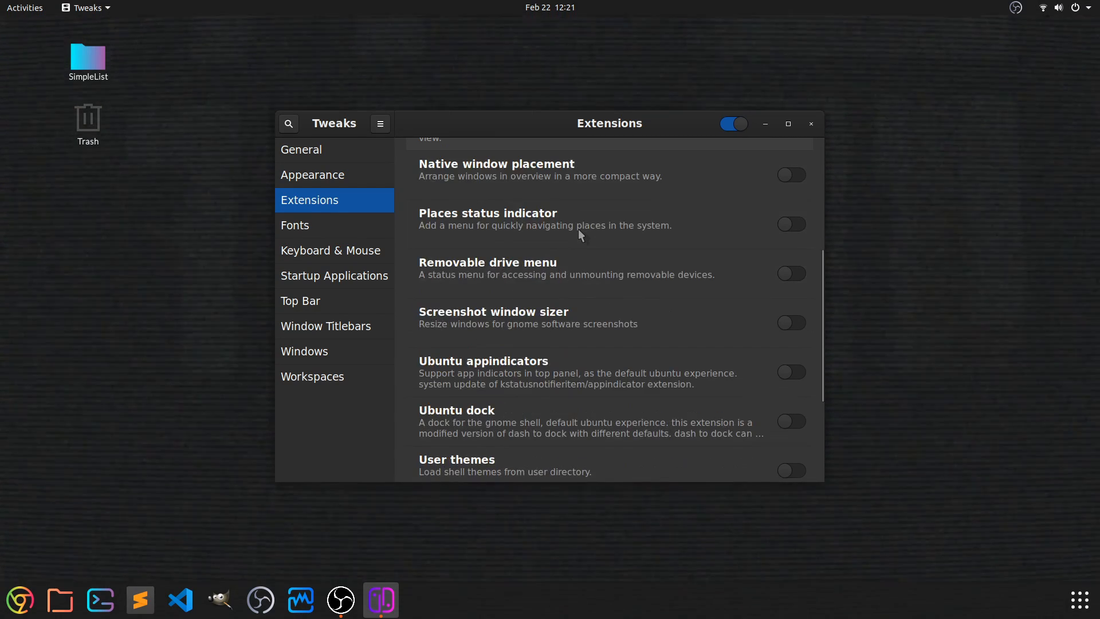
pyautogui.scroll(-3)
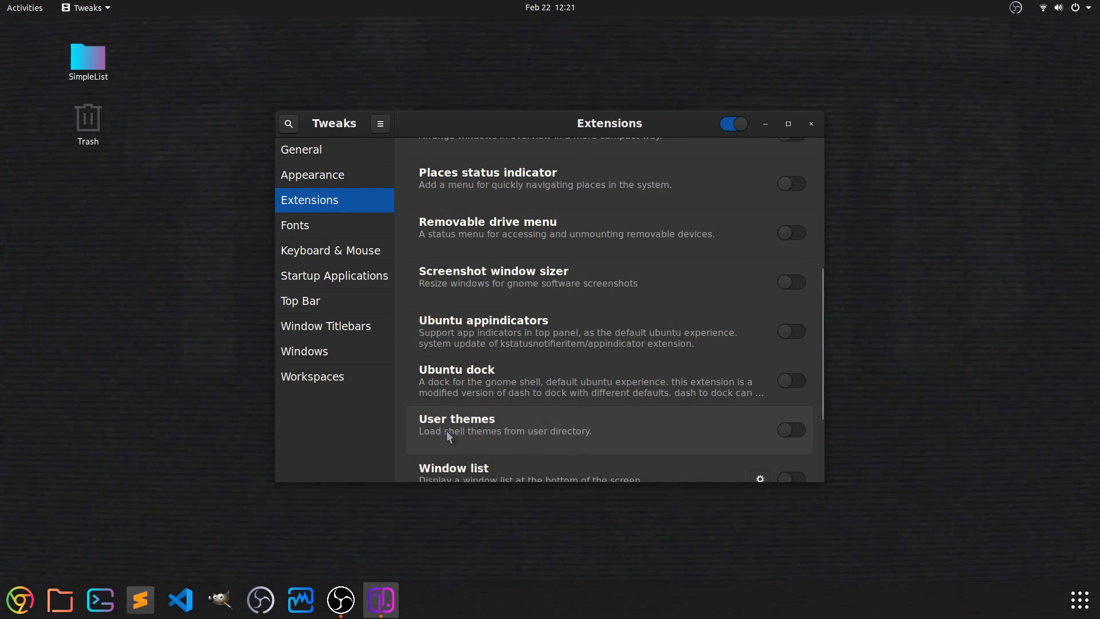
pyautogui.click(791, 430)
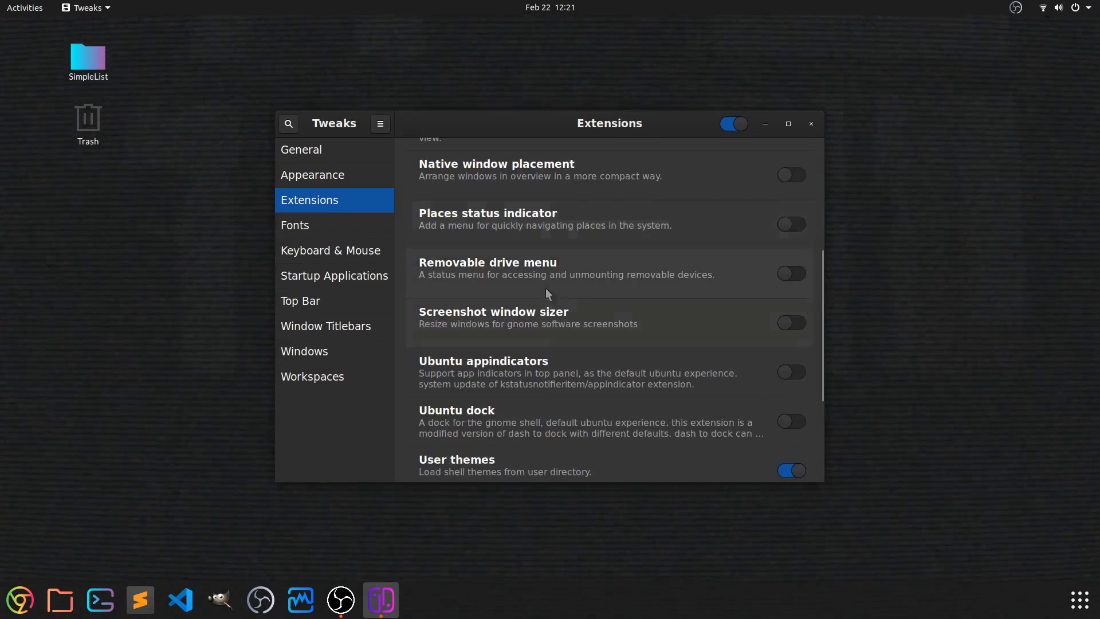
# - Return to the Appearance page of Tweaks
pyautogui.scroll(-3)
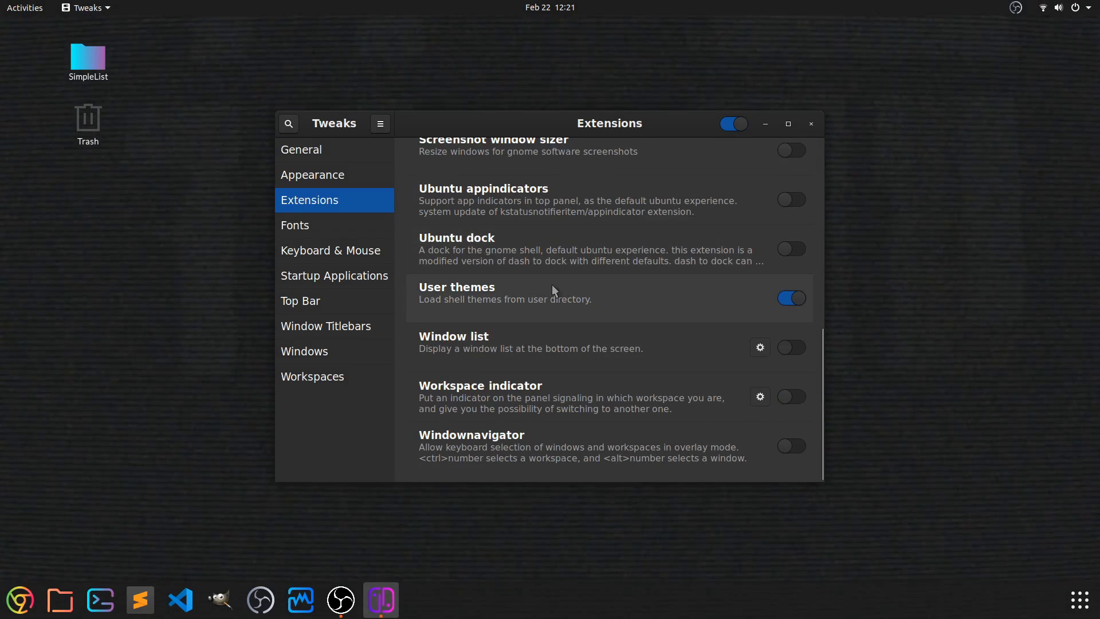
pyautogui.click(312, 174)
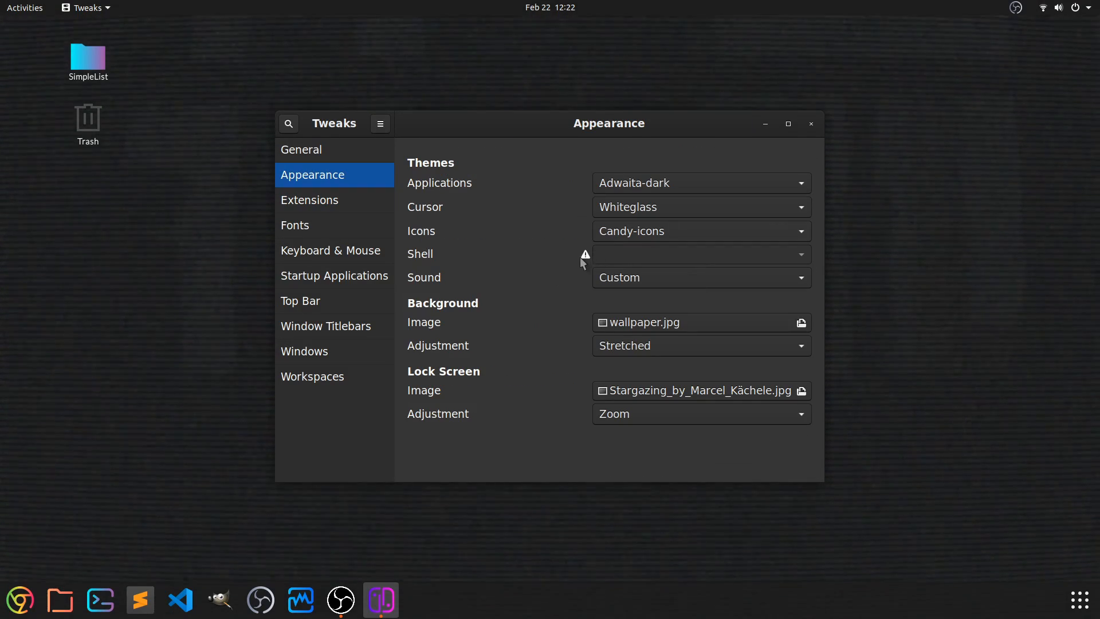
pyautogui.moveTo(801, 150)
pyautogui.write('tw')
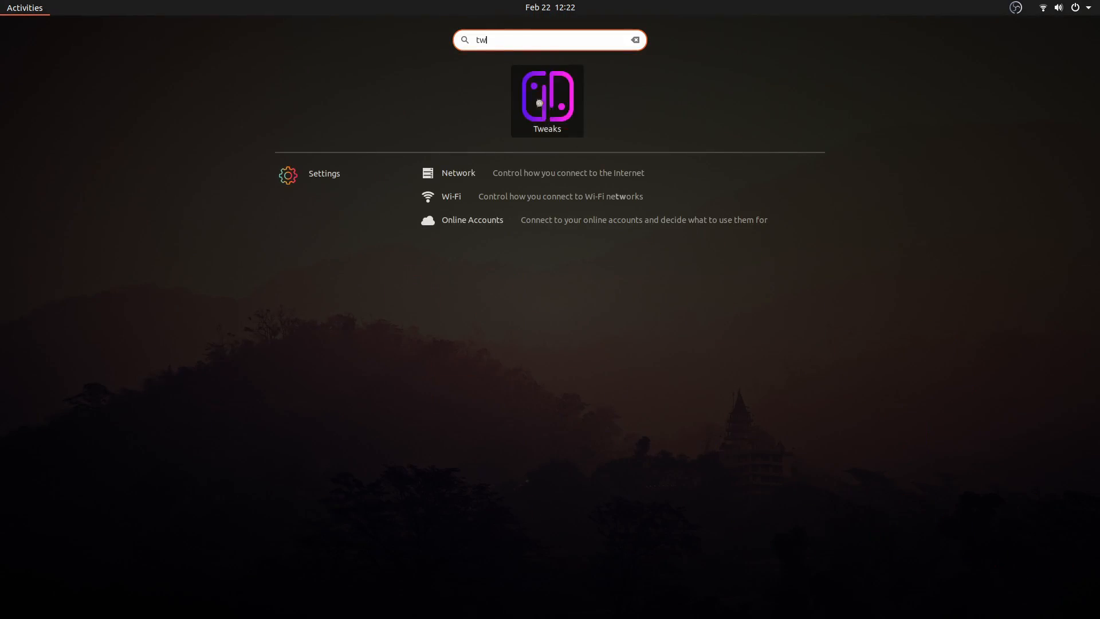
# - Visit Extensions, General and Appearance to confirm the Shell theme is still Default
pyautogui.click(546, 100)
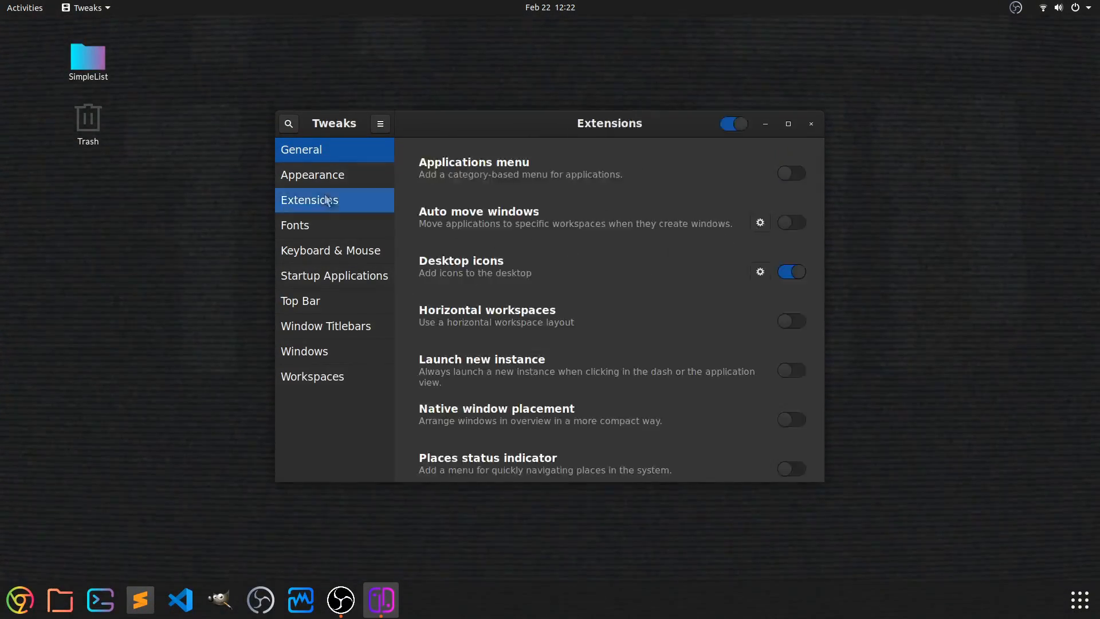
pyautogui.click(301, 149)
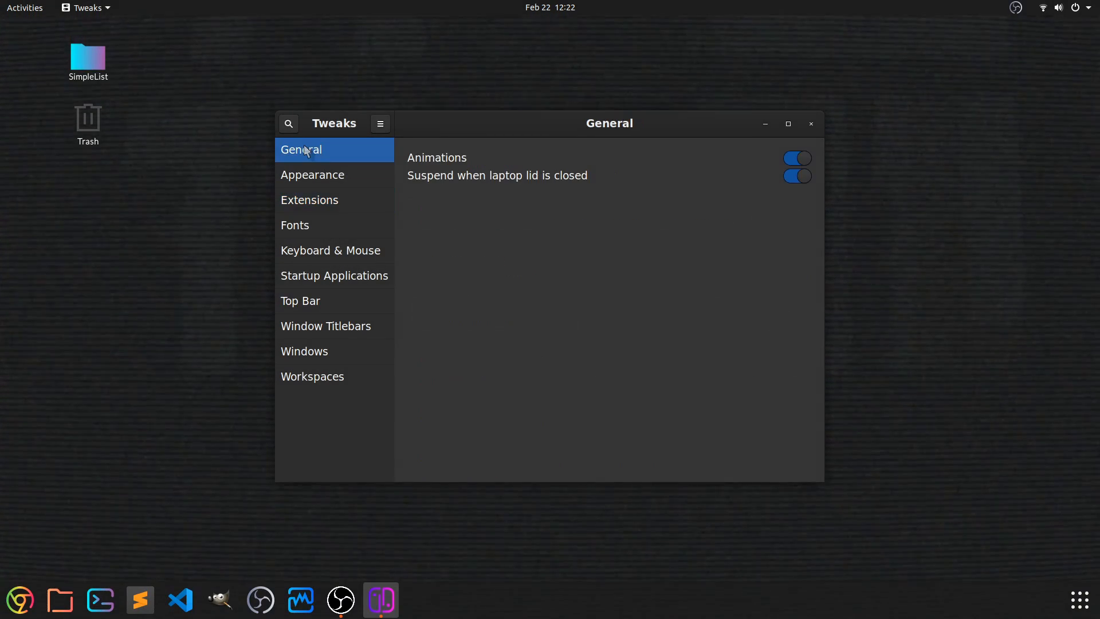
pyautogui.click(311, 174)
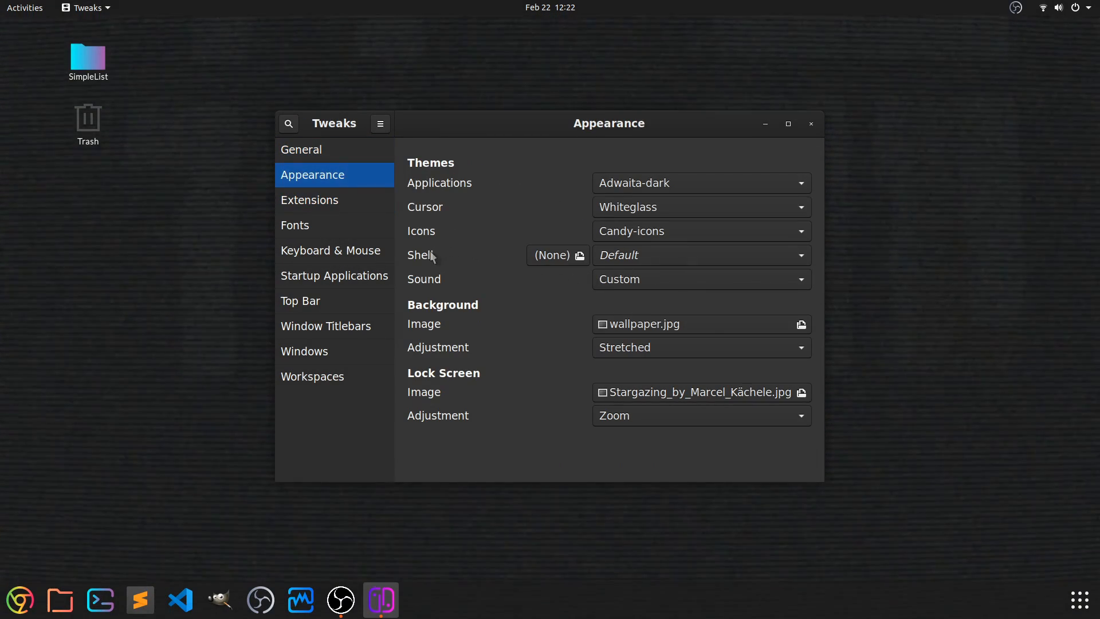
pyautogui.moveTo(588, 268)
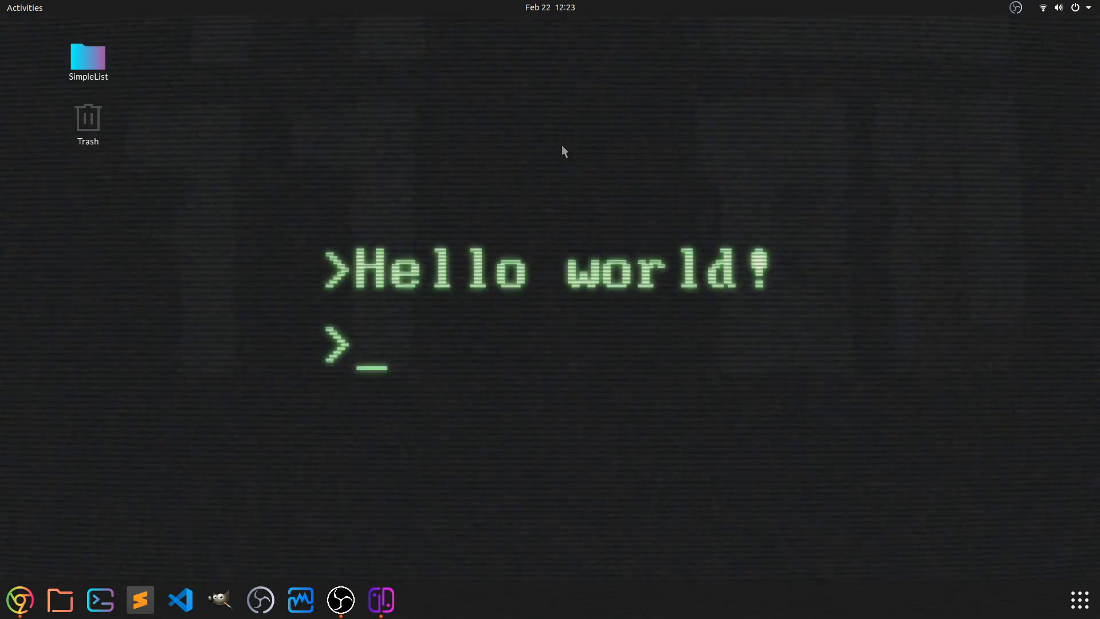
# - Find and open the Transparent Shell Theme page in the gnome-look.org Gnome Shell Themes list
pyautogui.click(20, 599)
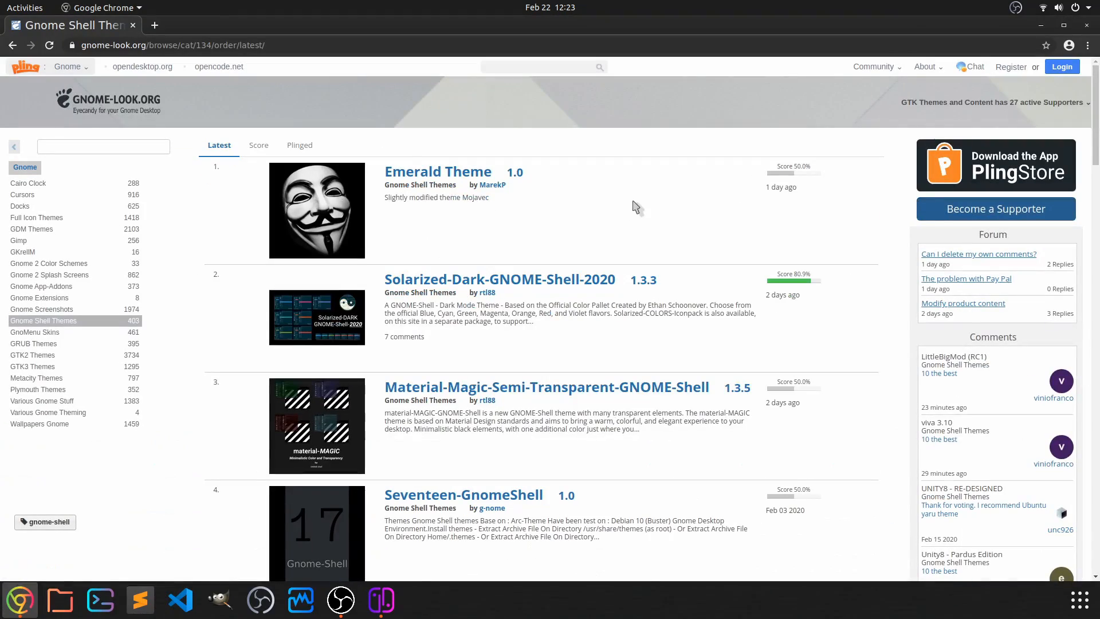
pyautogui.moveTo(73, 332)
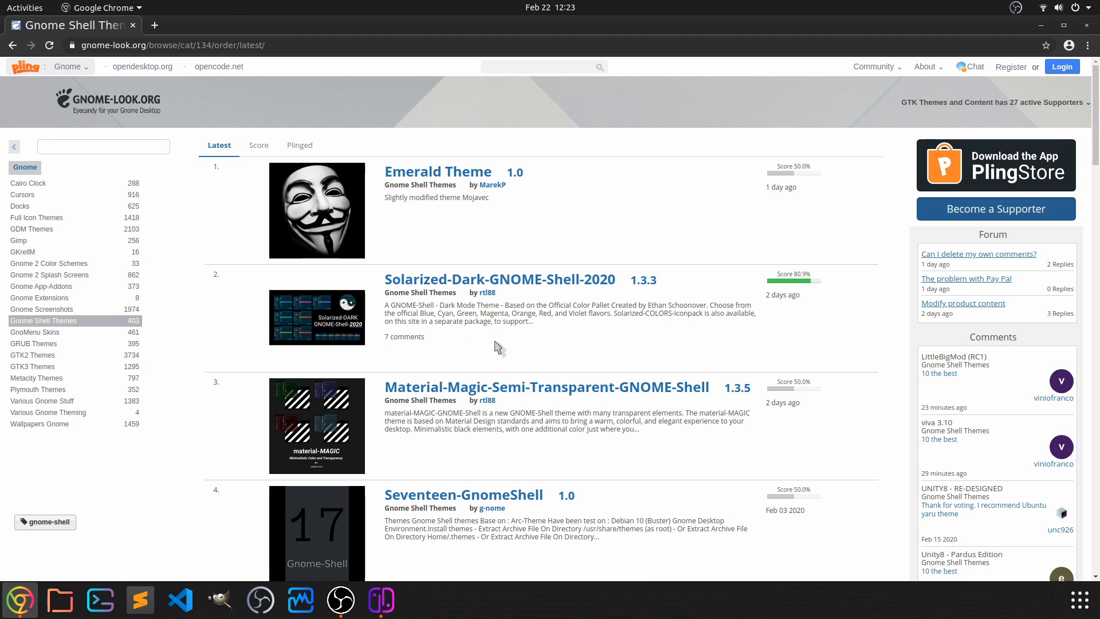
pyautogui.scroll(-3)
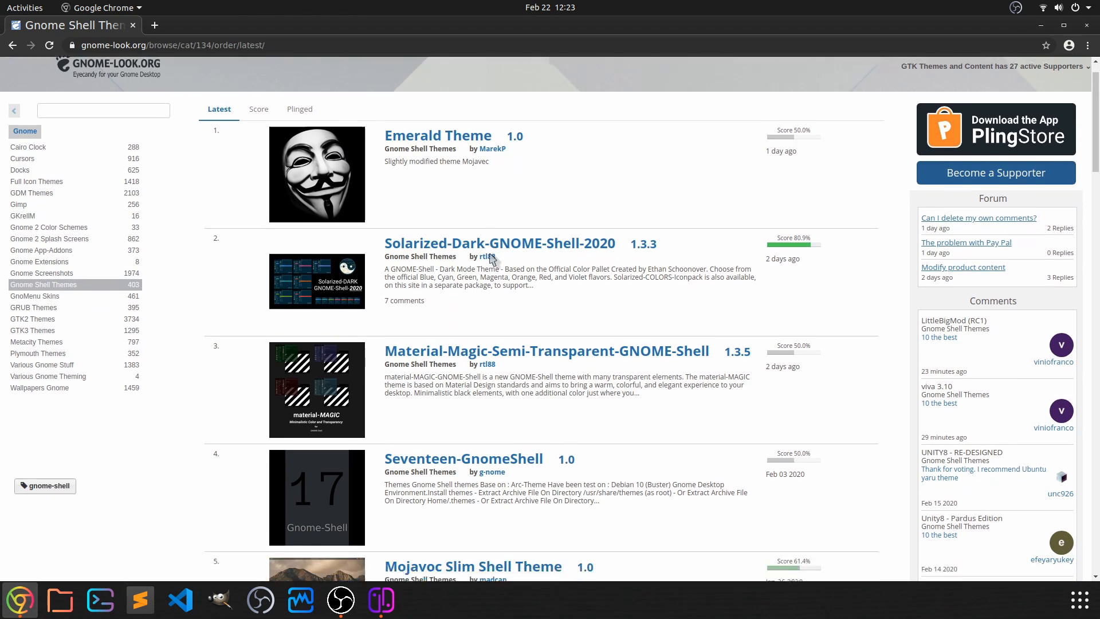
pyautogui.scroll(-3)
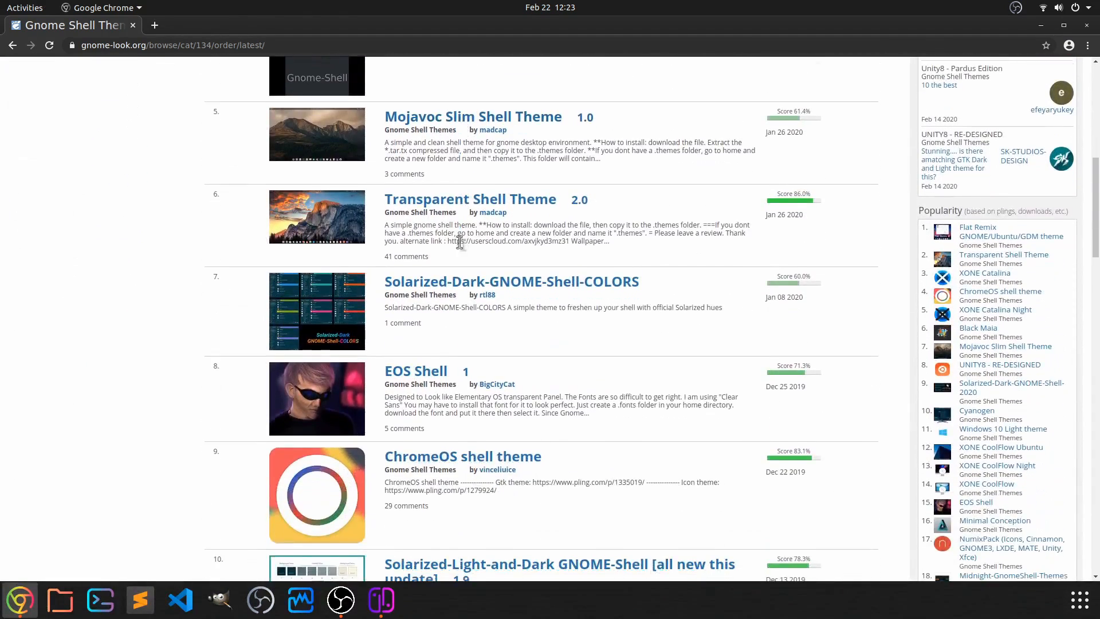
pyautogui.scroll(-3)
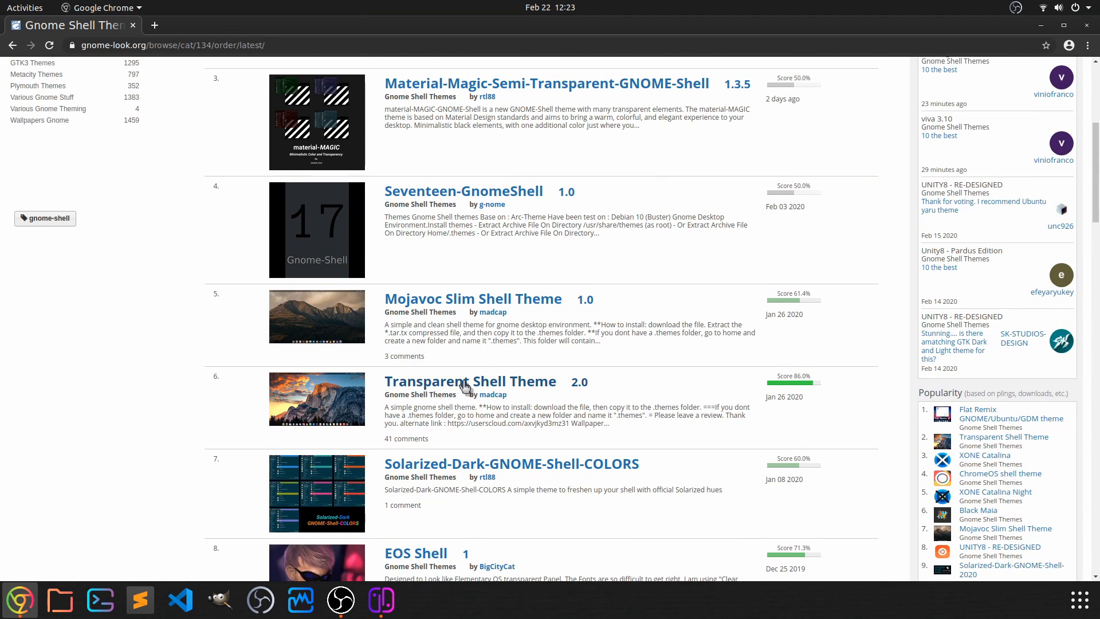
pyautogui.moveTo(711, 394)
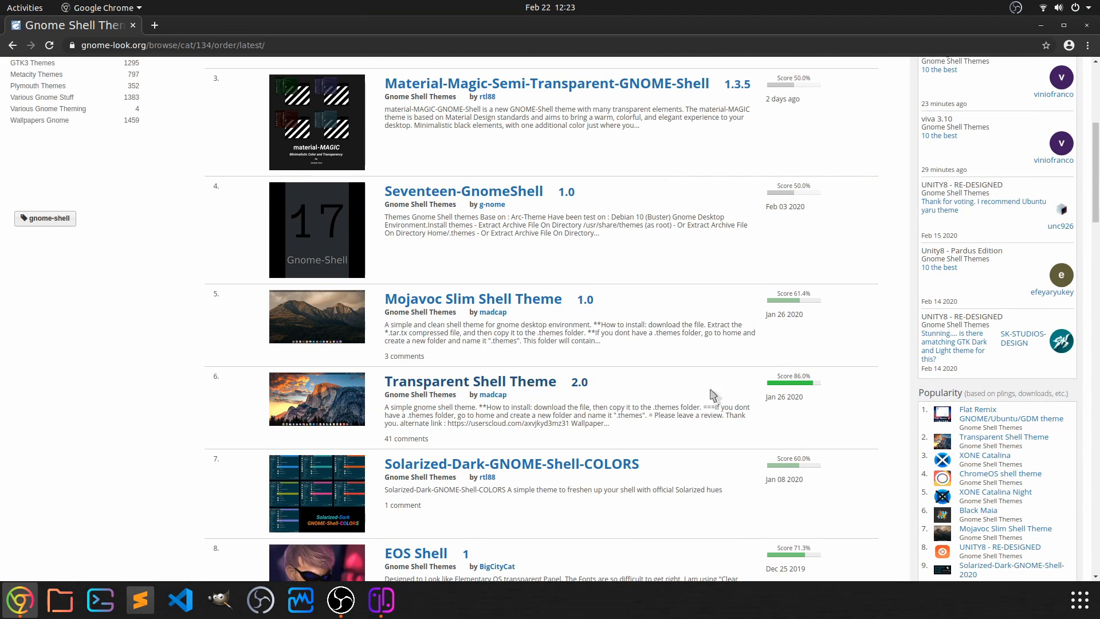
pyautogui.click(470, 380)
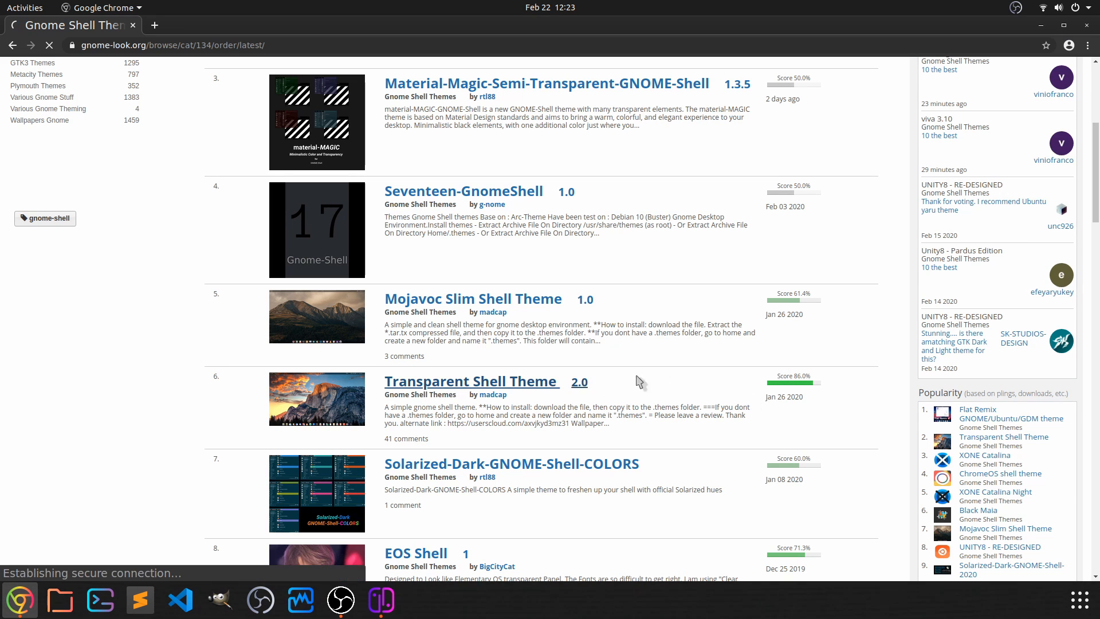
pyautogui.click(470, 380)
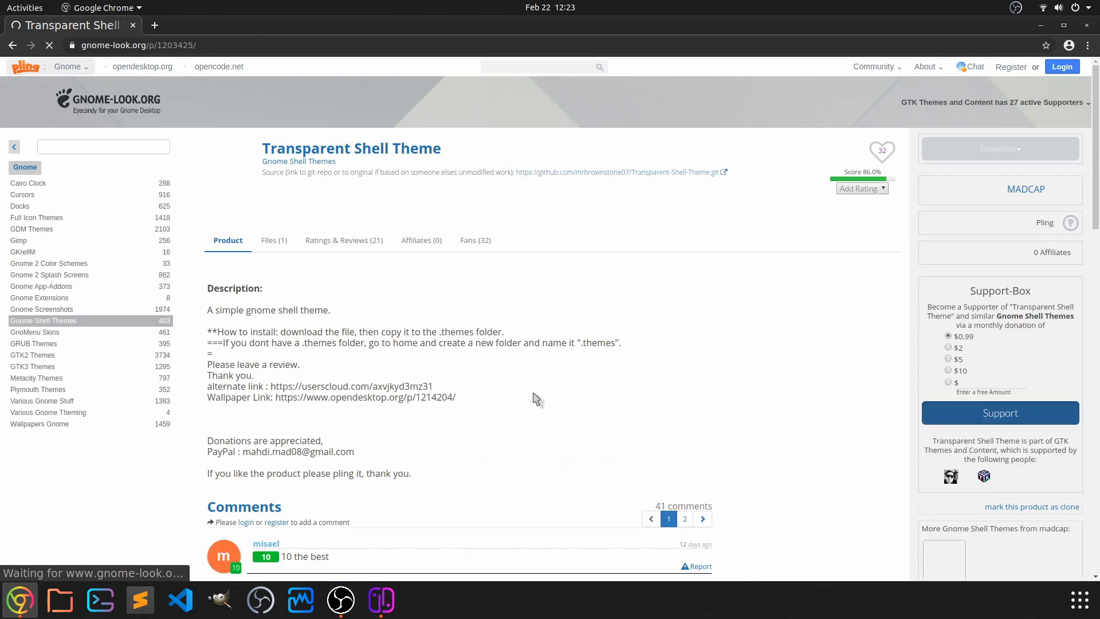
# - Download the Transparent shell theme 3.7 archive and show it in its Downloads folder
pyautogui.click(273, 239)
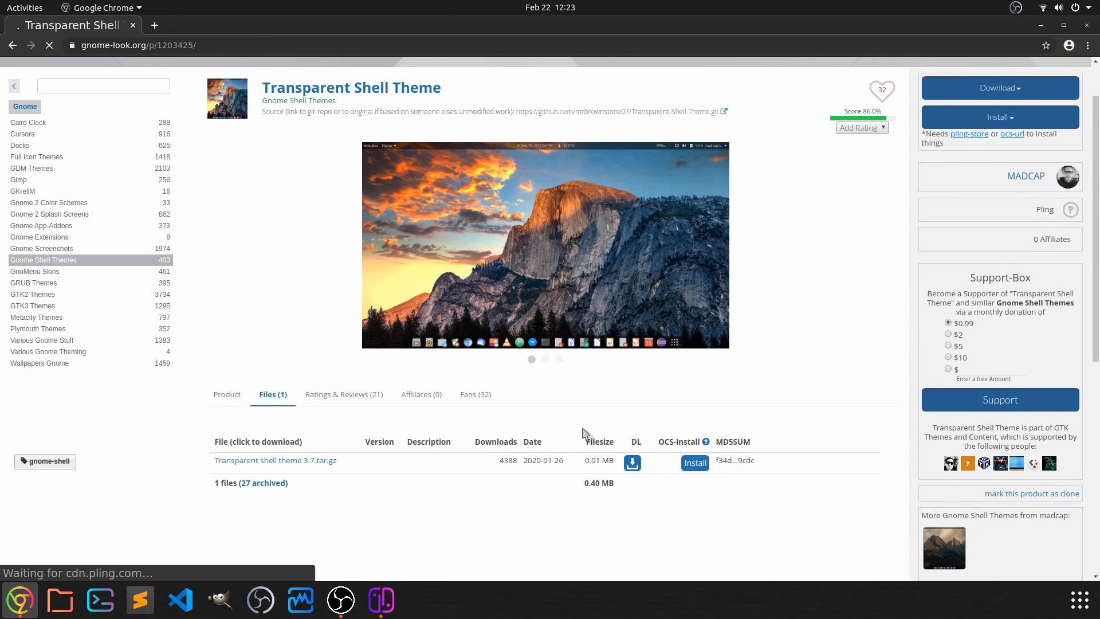
pyautogui.click(631, 462)
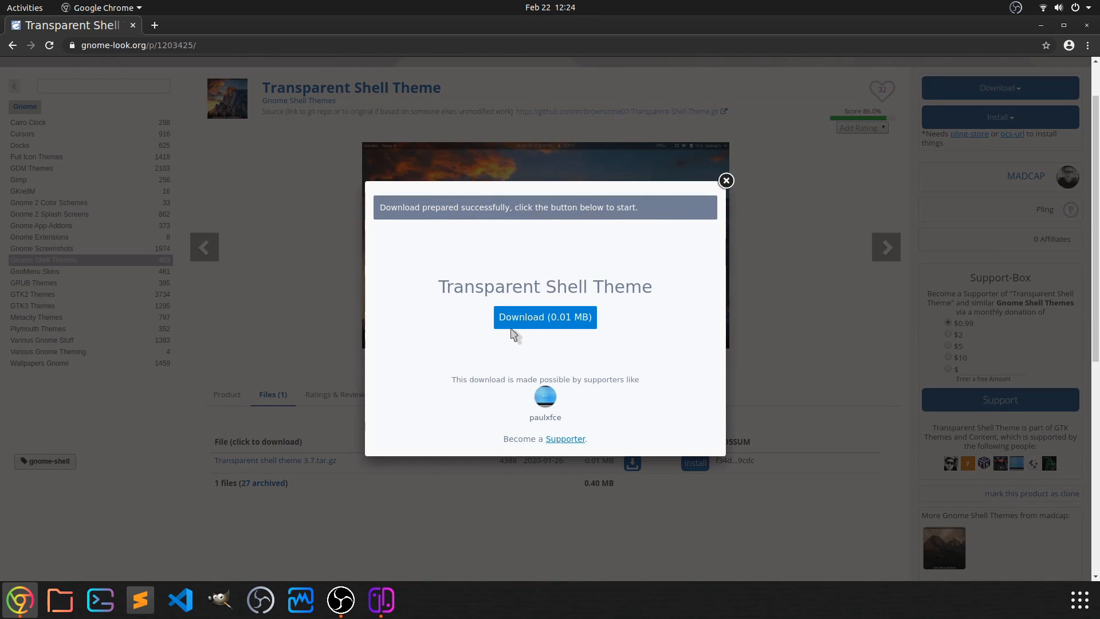
pyautogui.click(544, 316)
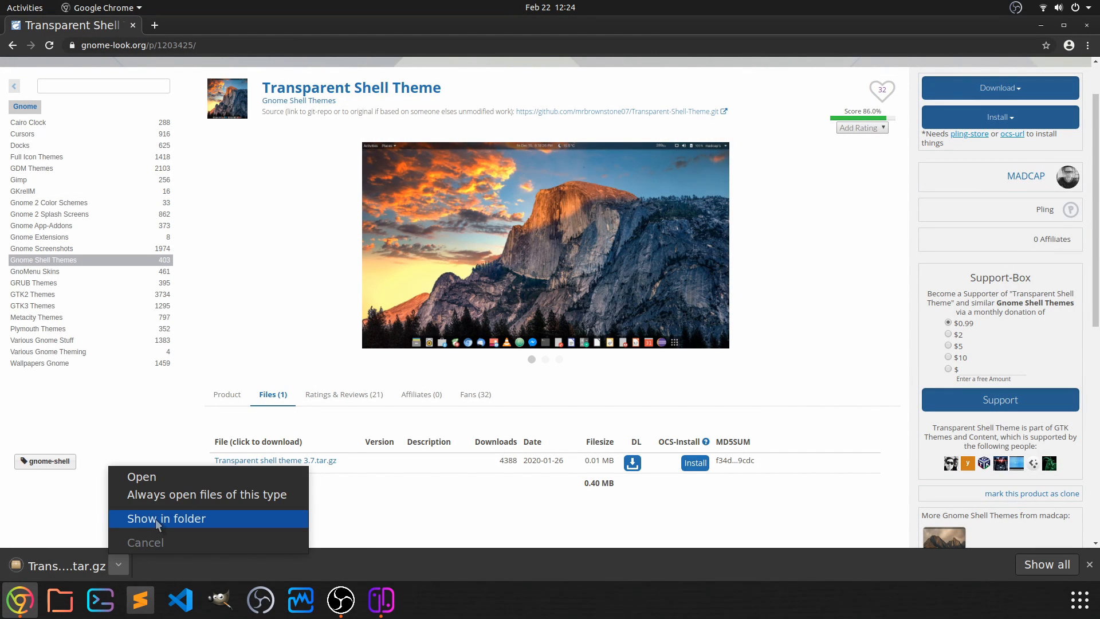
pyautogui.click(167, 517)
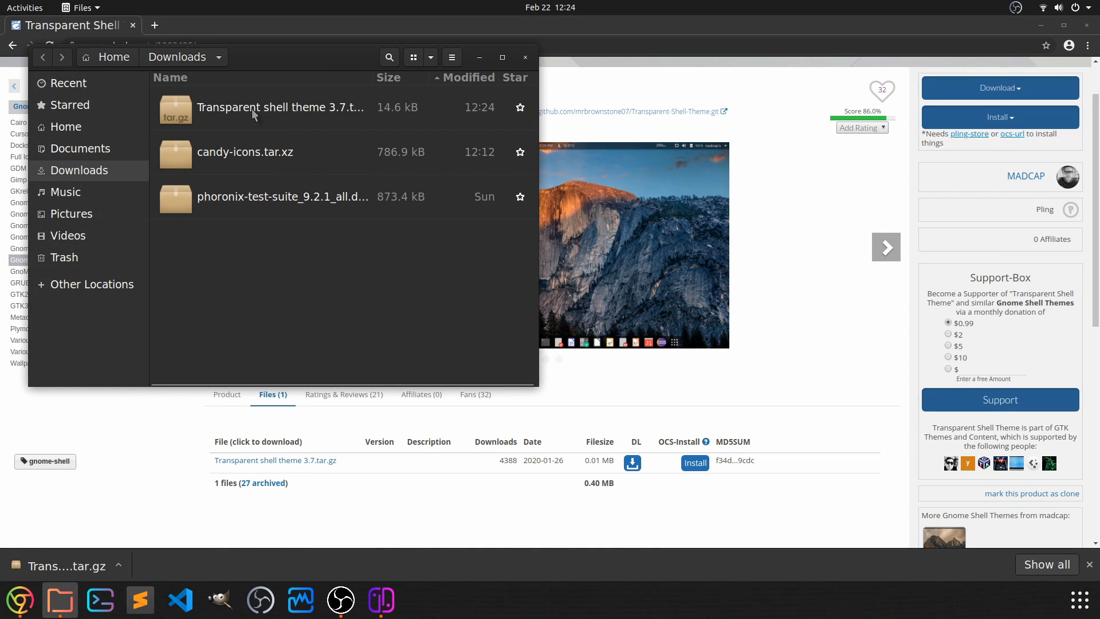
# - Check the theme archive in Downloads, then bring up Terminal maximized to full screen
pyautogui.click(281, 108)
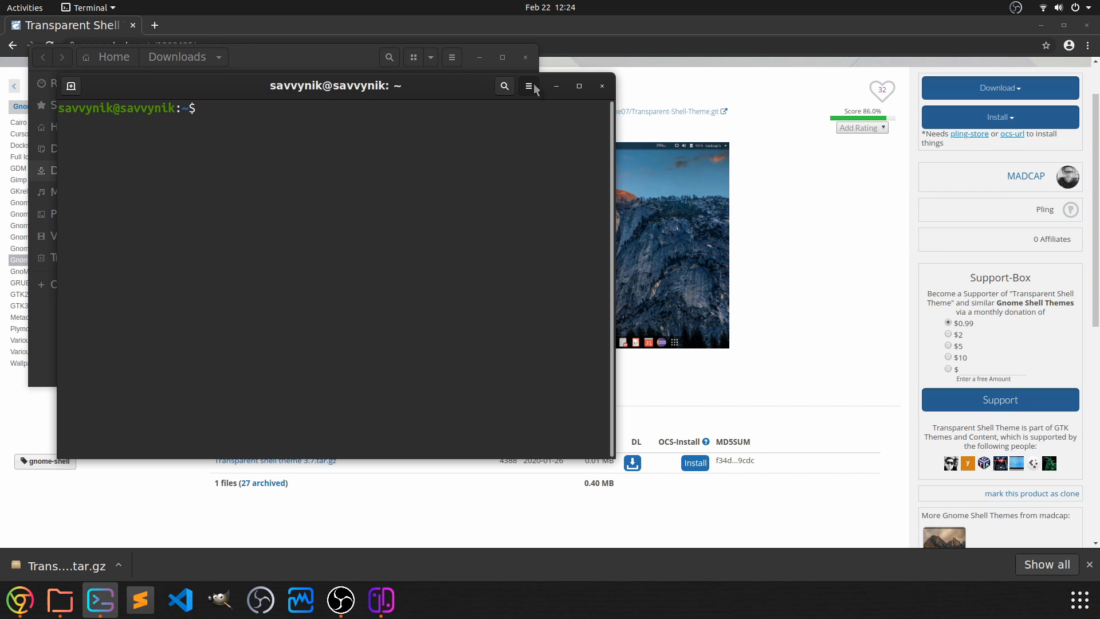
pyautogui.click(578, 86)
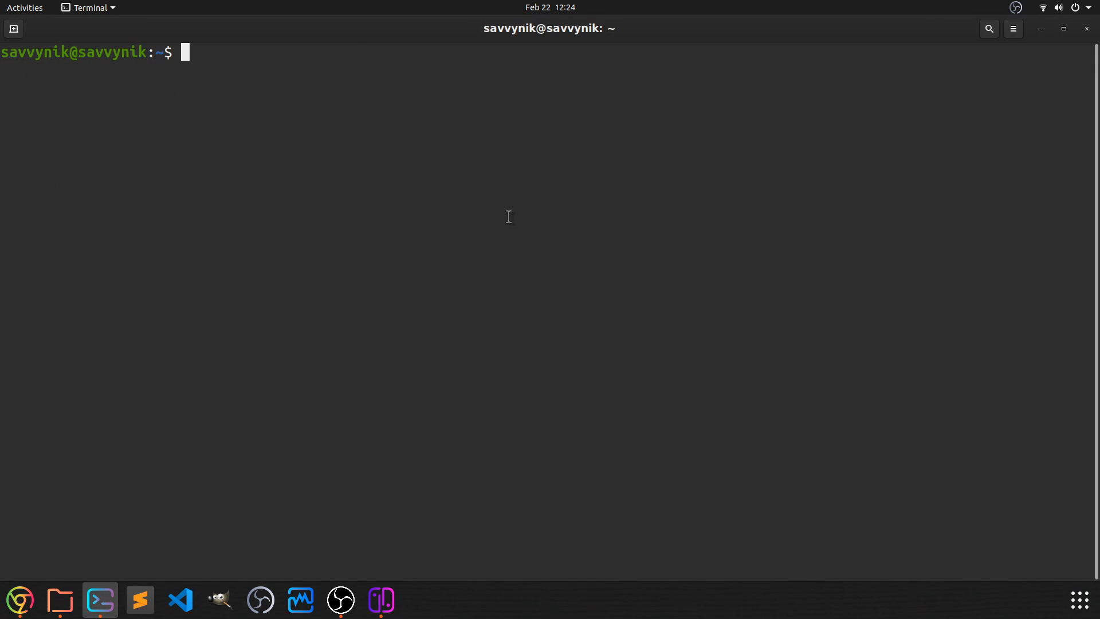
# - Create the hidden ~/.themes folder with mkdir, cd into it and list its contents
pyautogui.write('v')
pyautogui.write('cd ~')
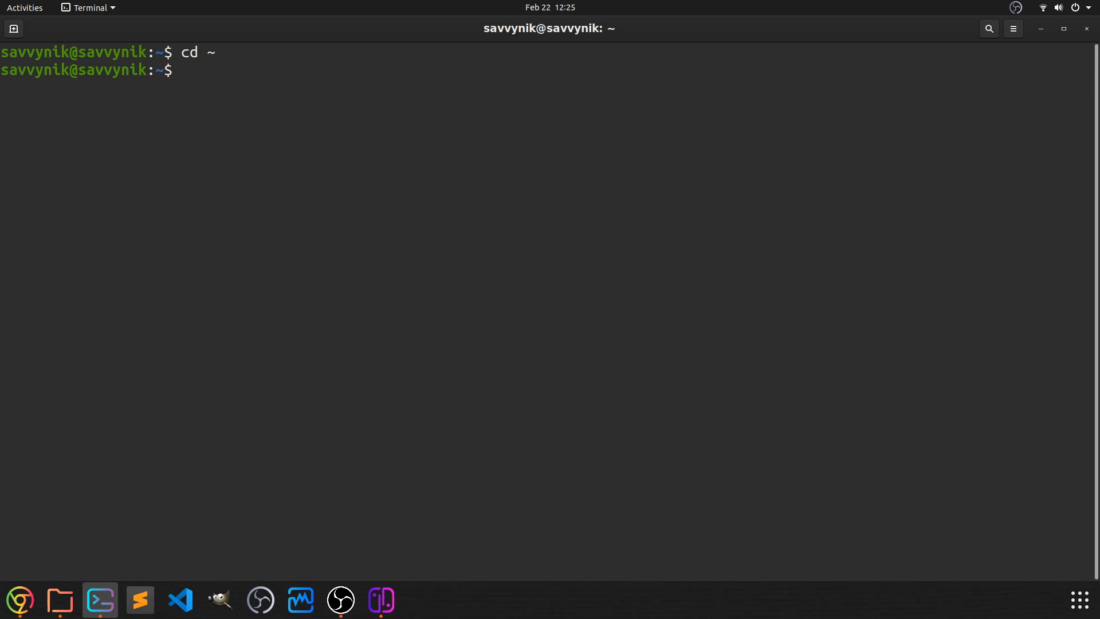
pyautogui.write('mkdir')
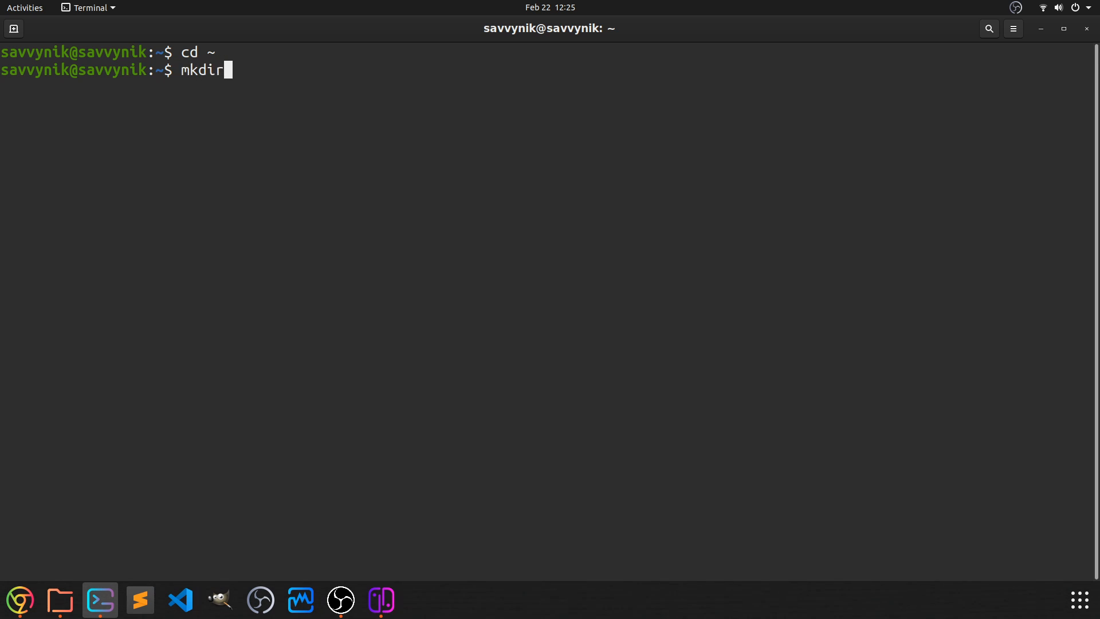
pyautogui.write('~/')
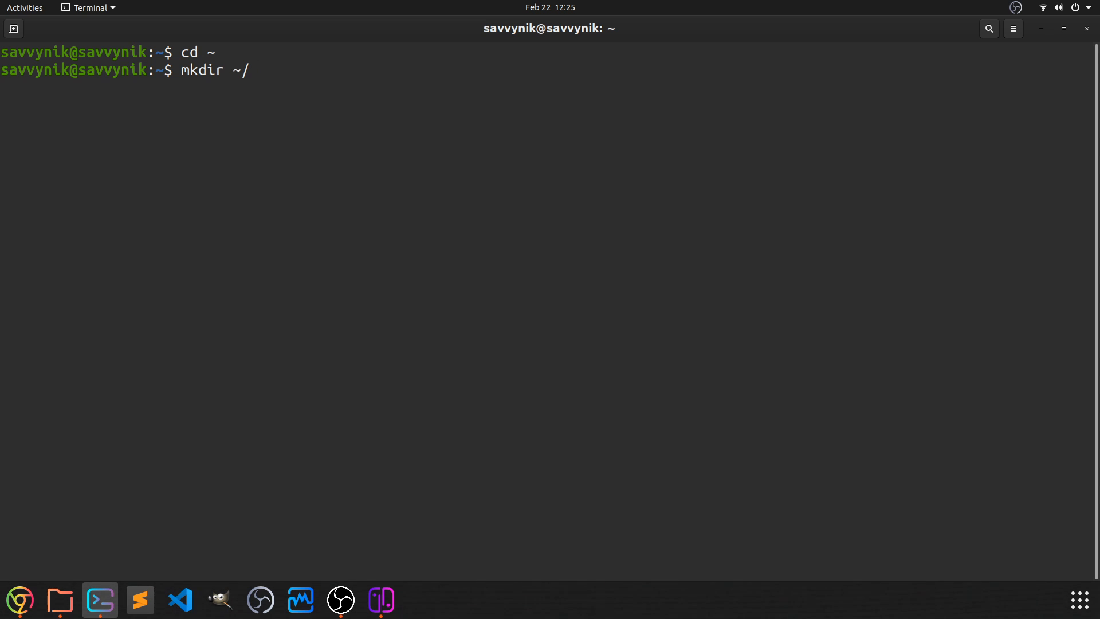
pyautogui.write('.theme')
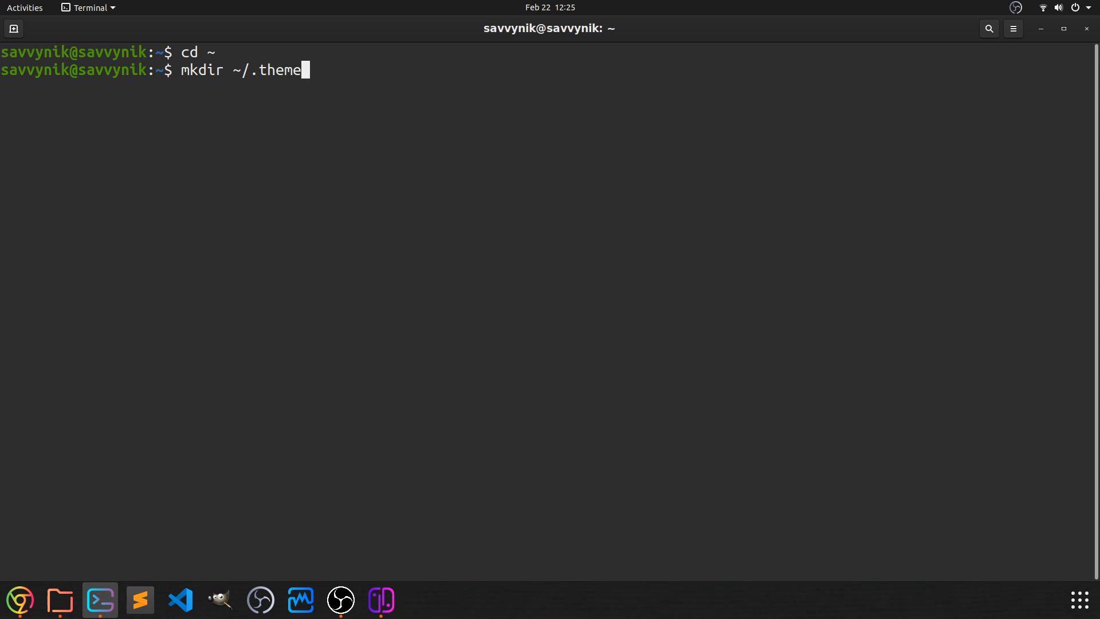
pyautogui.write('s')
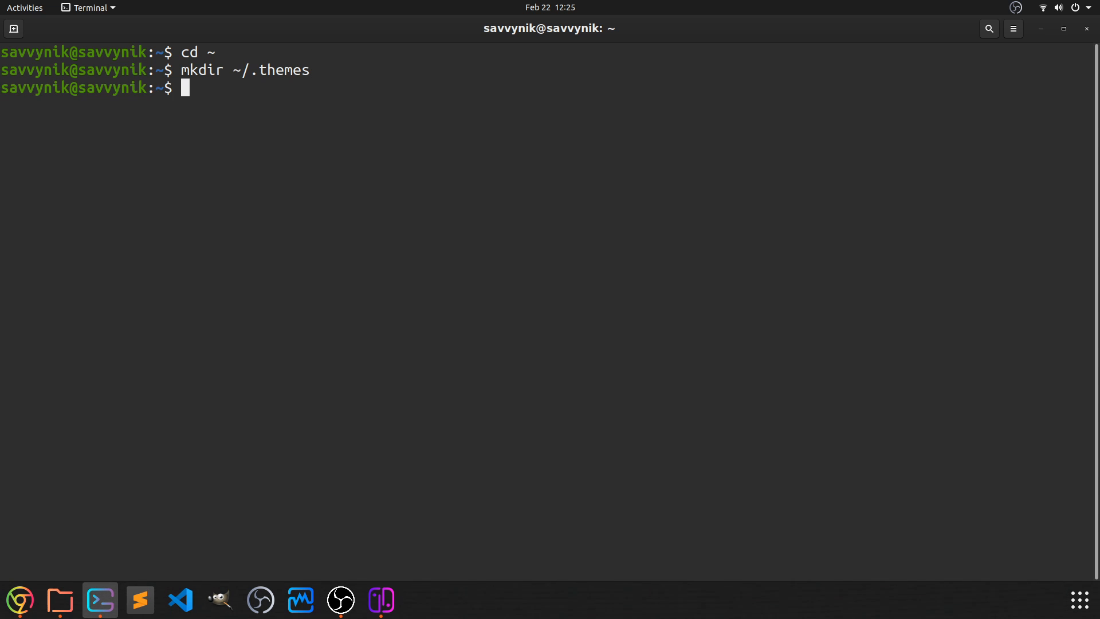
pyautogui.write('cd')
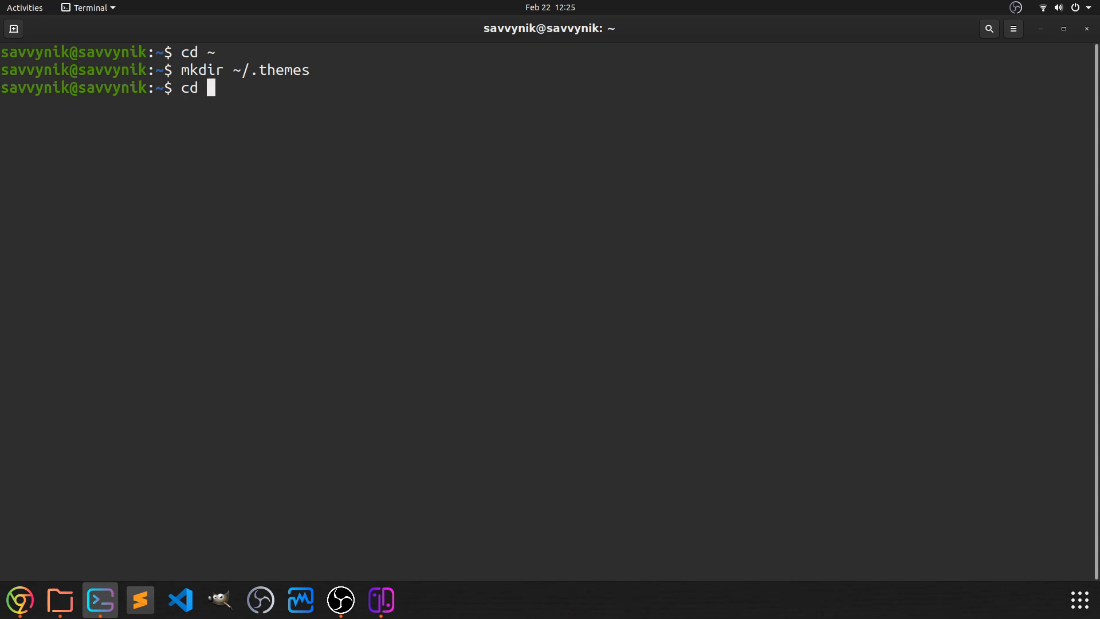
pyautogui.write('.themes/')
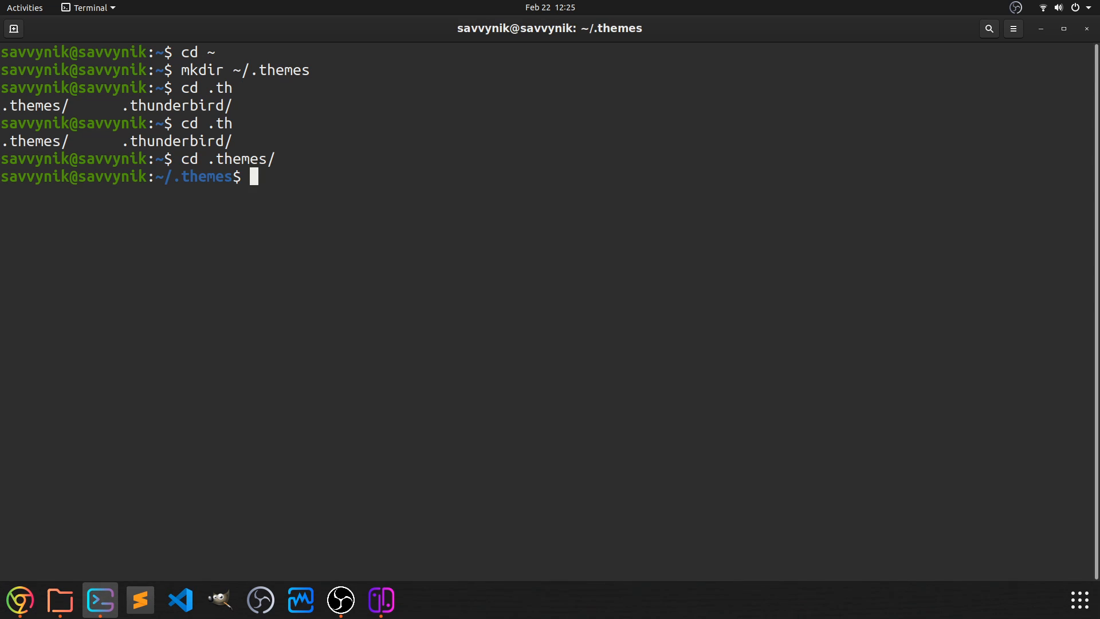
pyautogui.write('ls')
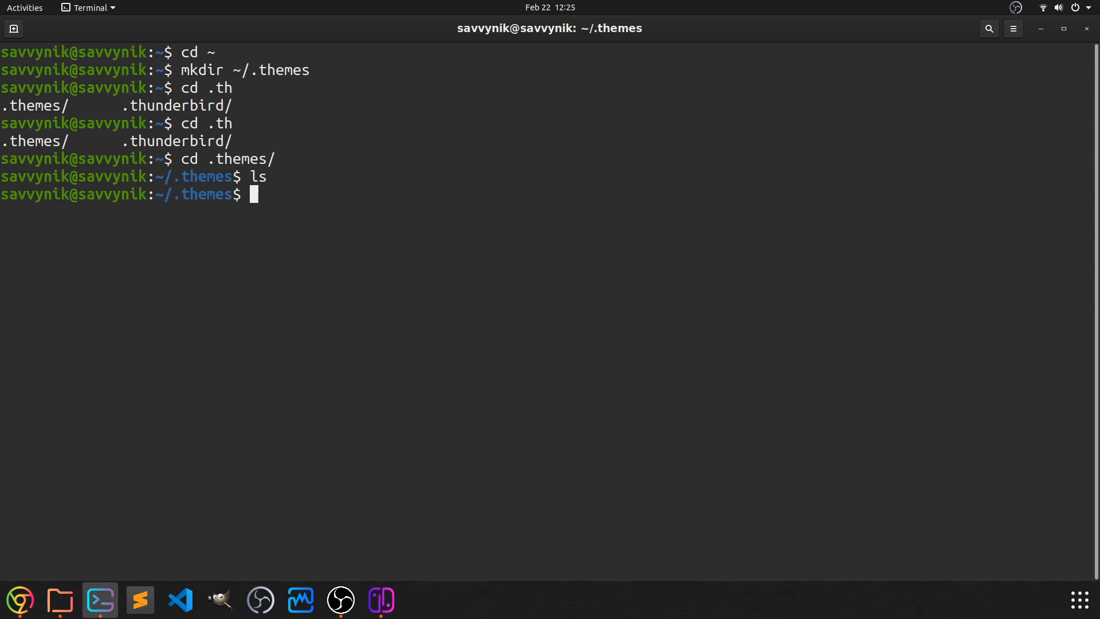
# - Write 'mv ~/Downloads/Transparent\ shell\ theme\ 3.7 ~/.themes' using Tab completion for the path
pyautogui.write('mv')
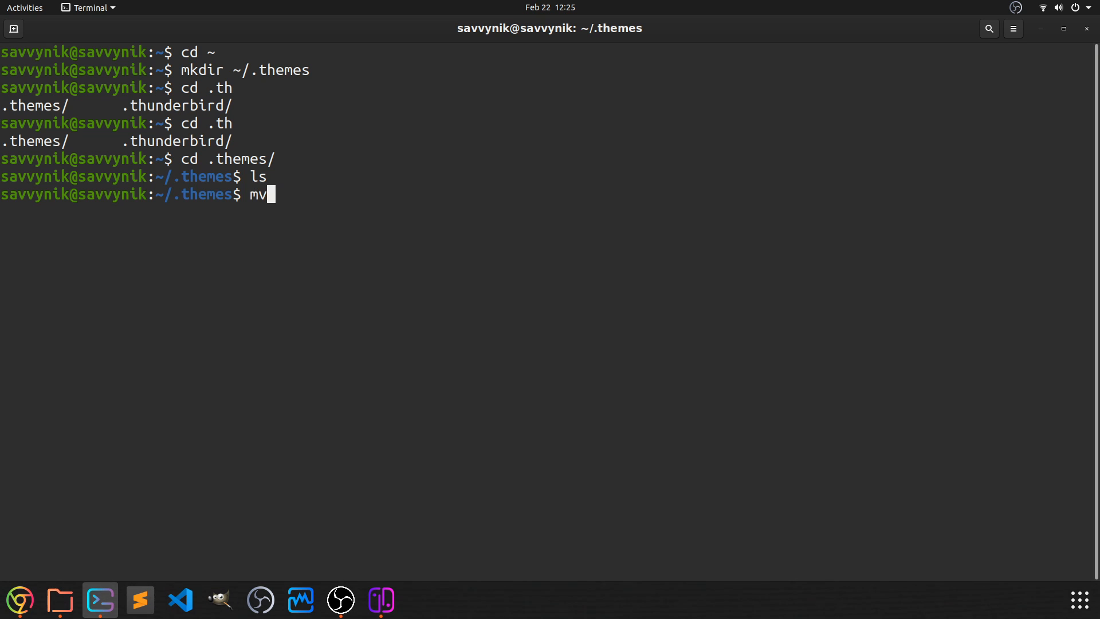
pyautogui.write('" "')
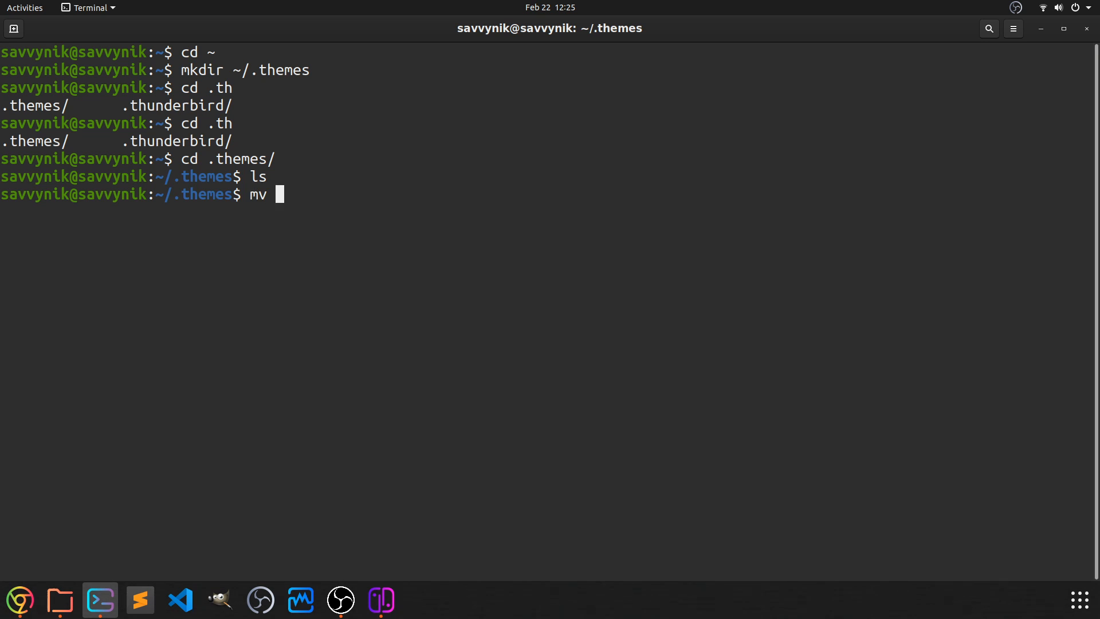
pyautogui.write('~/Do')
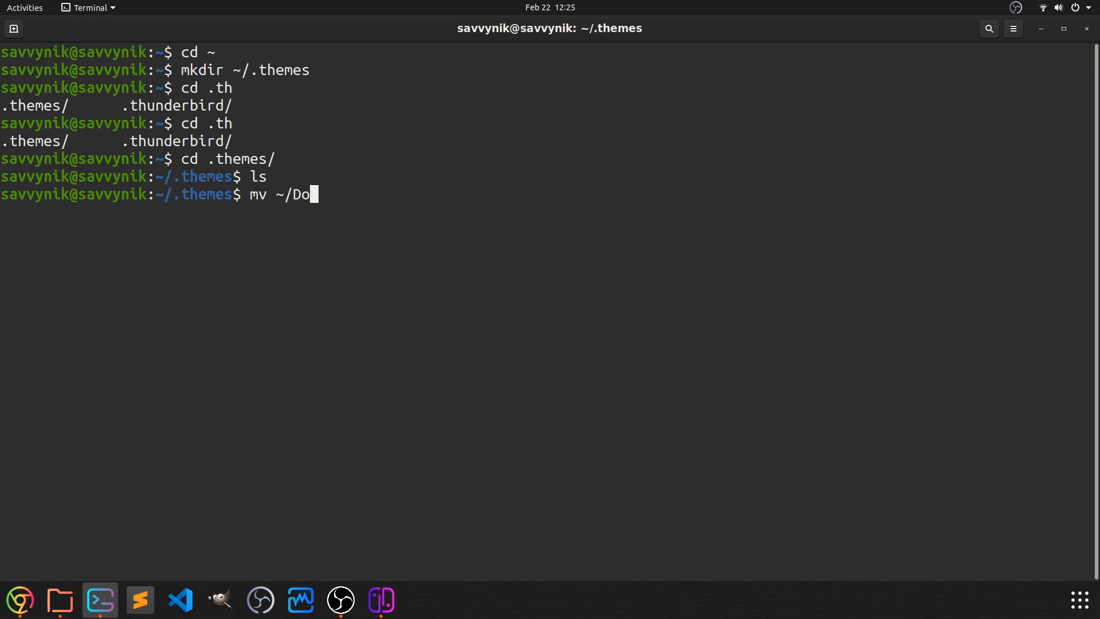
pyautogui.press('Tab')
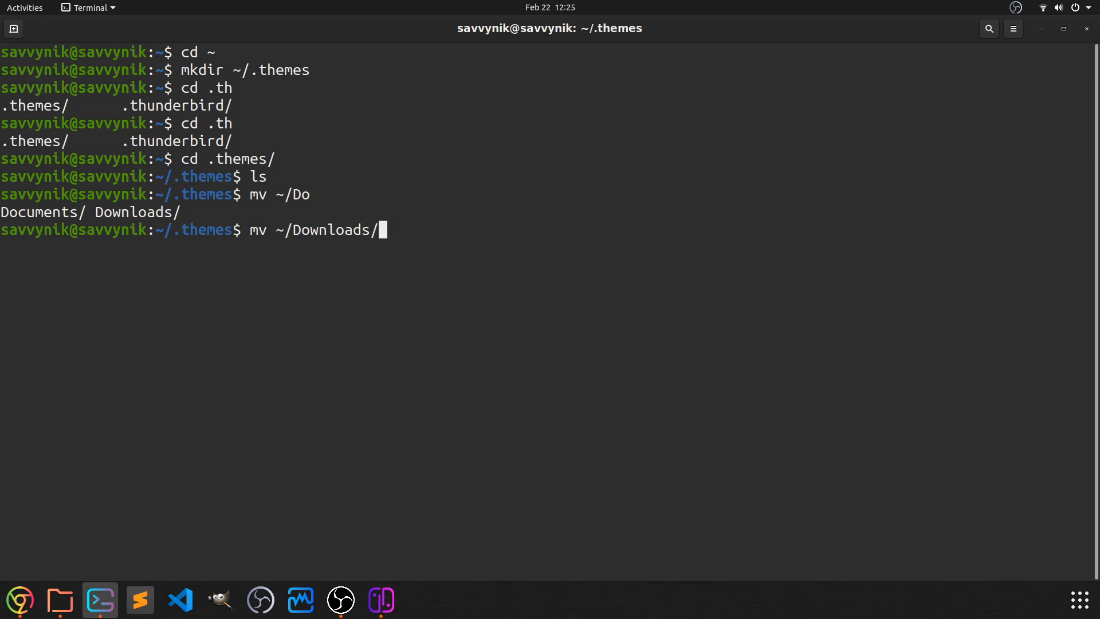
pyautogui.press('Tab')
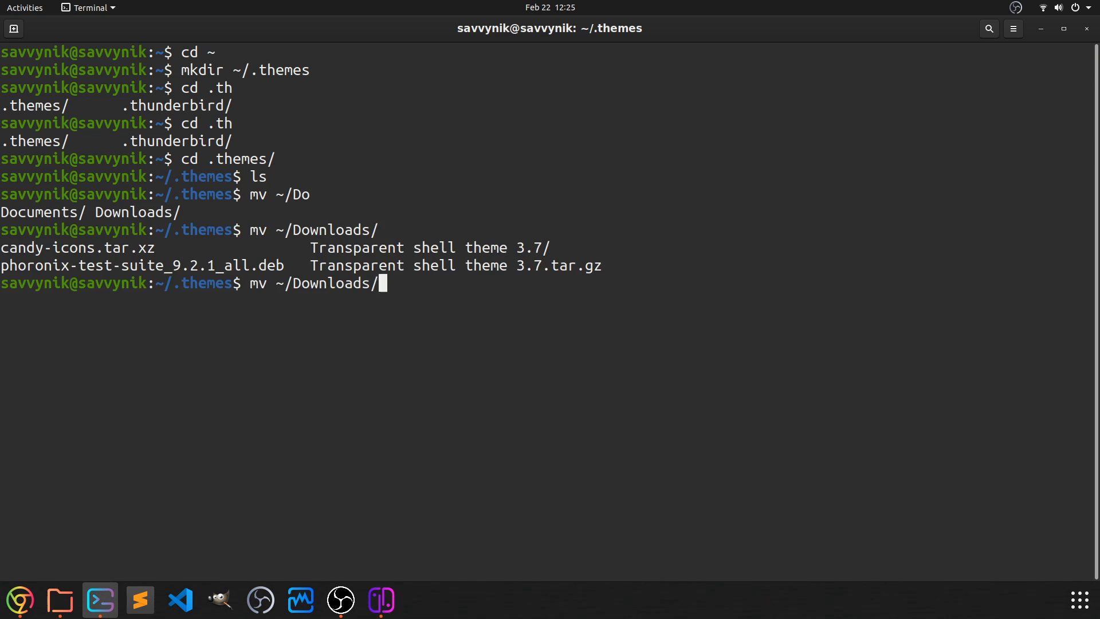
pyautogui.write('Transparent\\ shell\\ theme\\ 3.7 .')
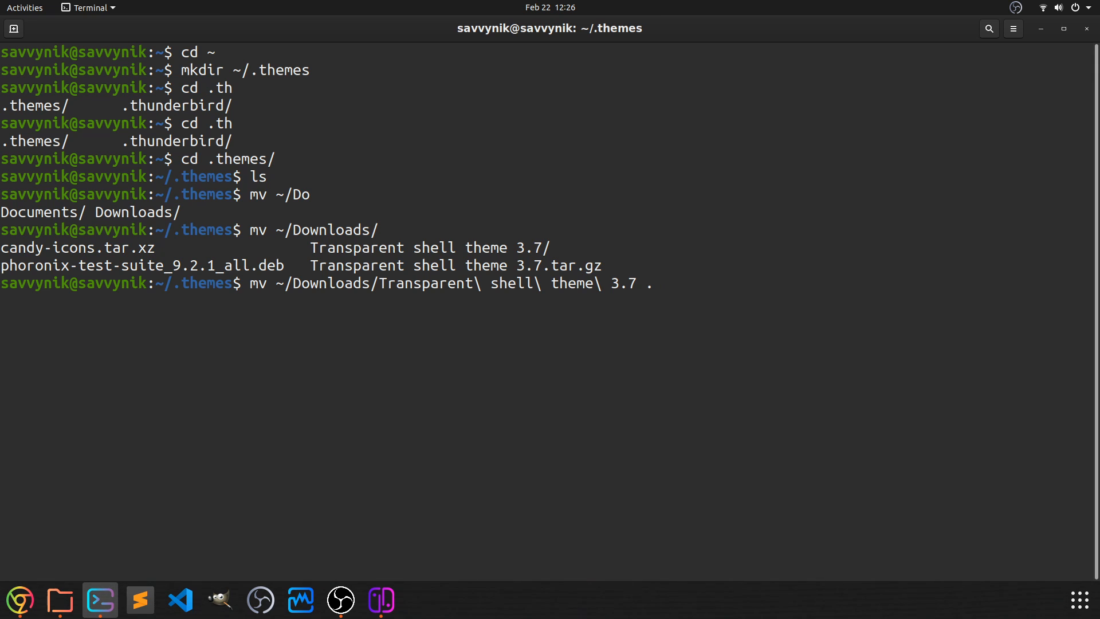
pyautogui.write('~')
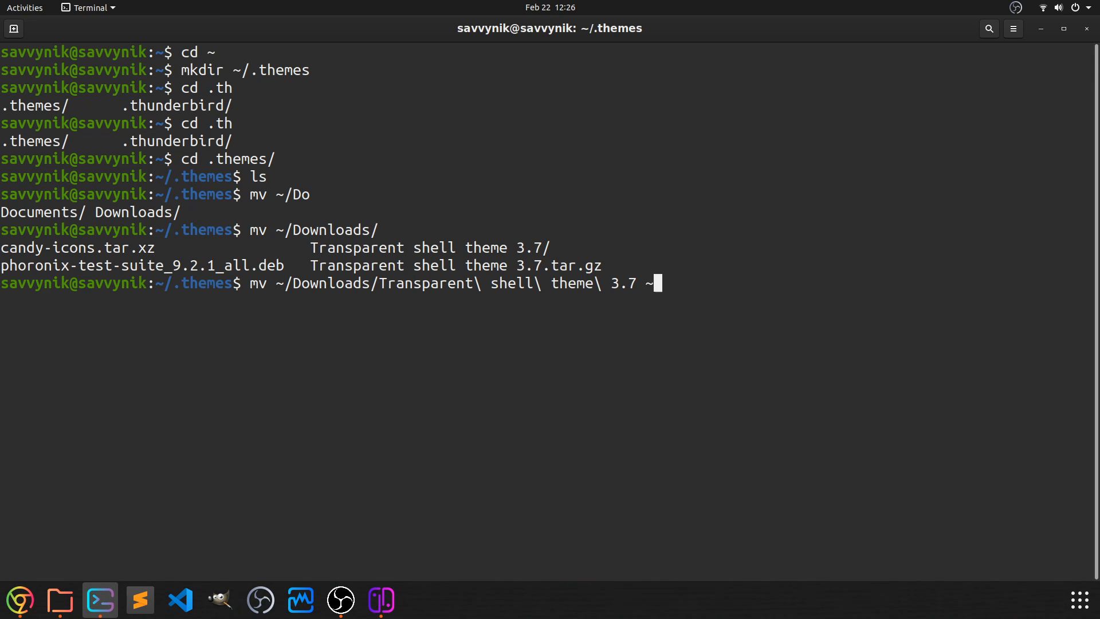
pyautogui.write('/.theme')
pyautogui.write('tw')
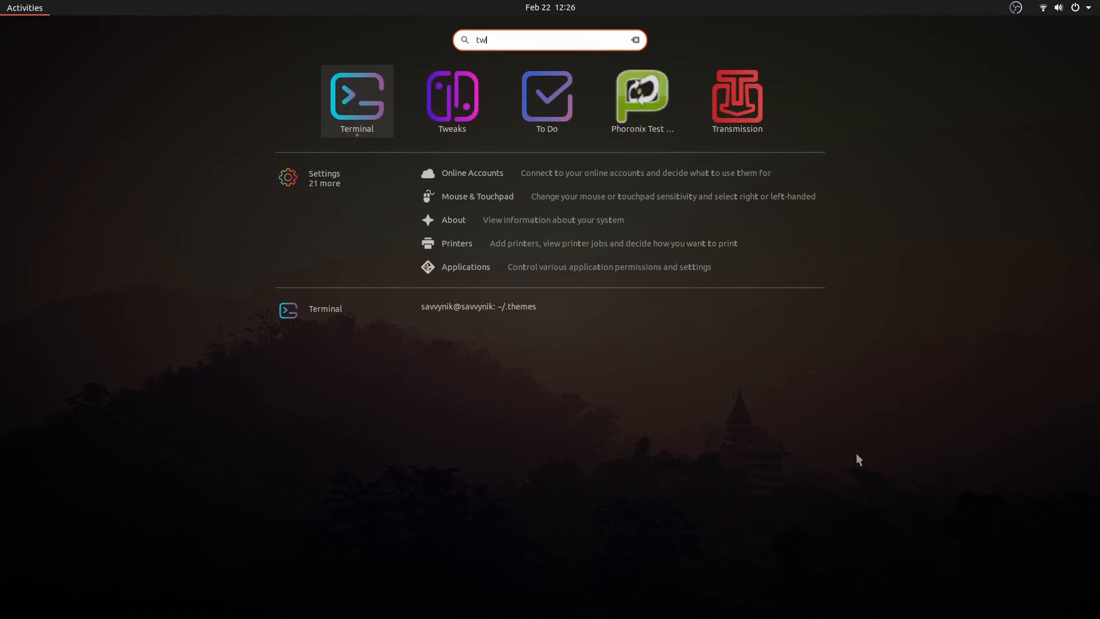
# - In Tweaks Appearance, set the Shell theme to Transparent shell theme 3.7
pyautogui.click(452, 101)
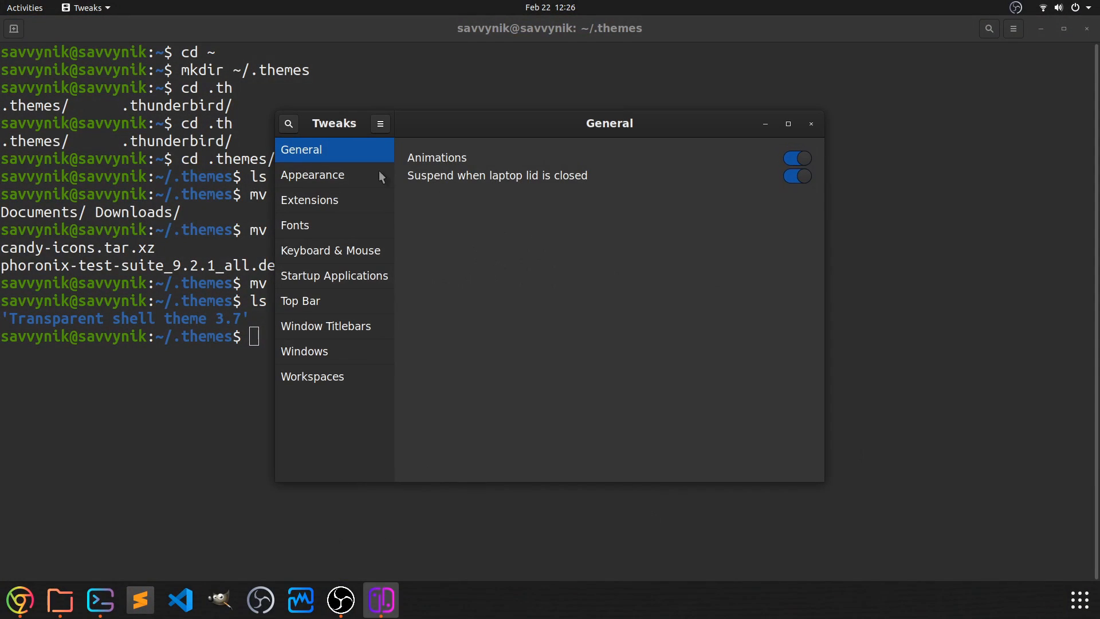
pyautogui.click(312, 174)
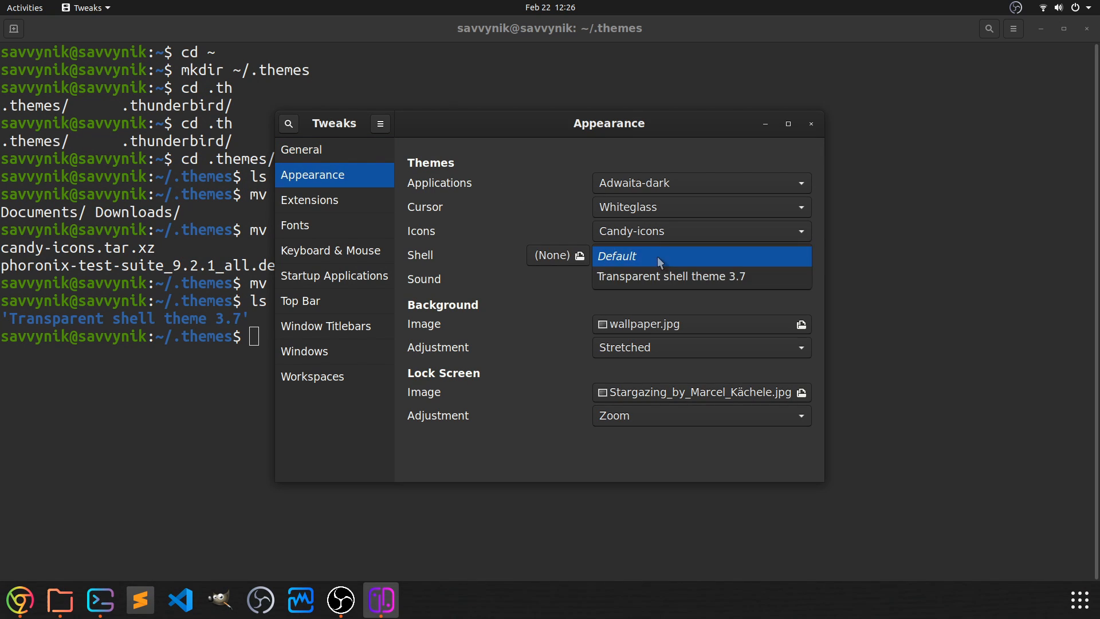
pyautogui.moveTo(672, 276)
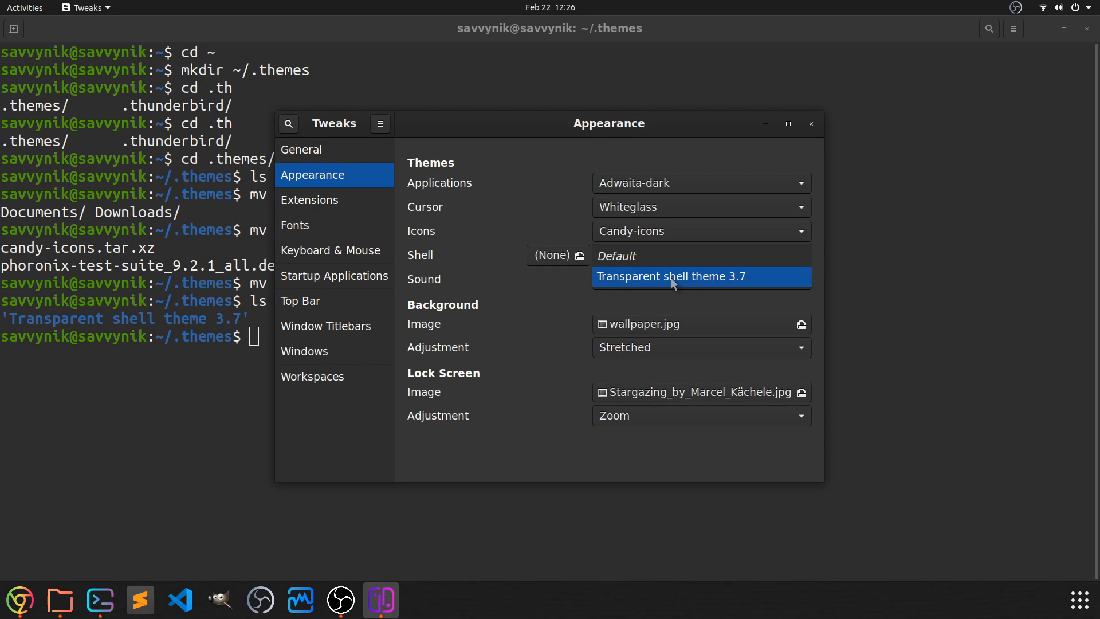
pyautogui.click(670, 276)
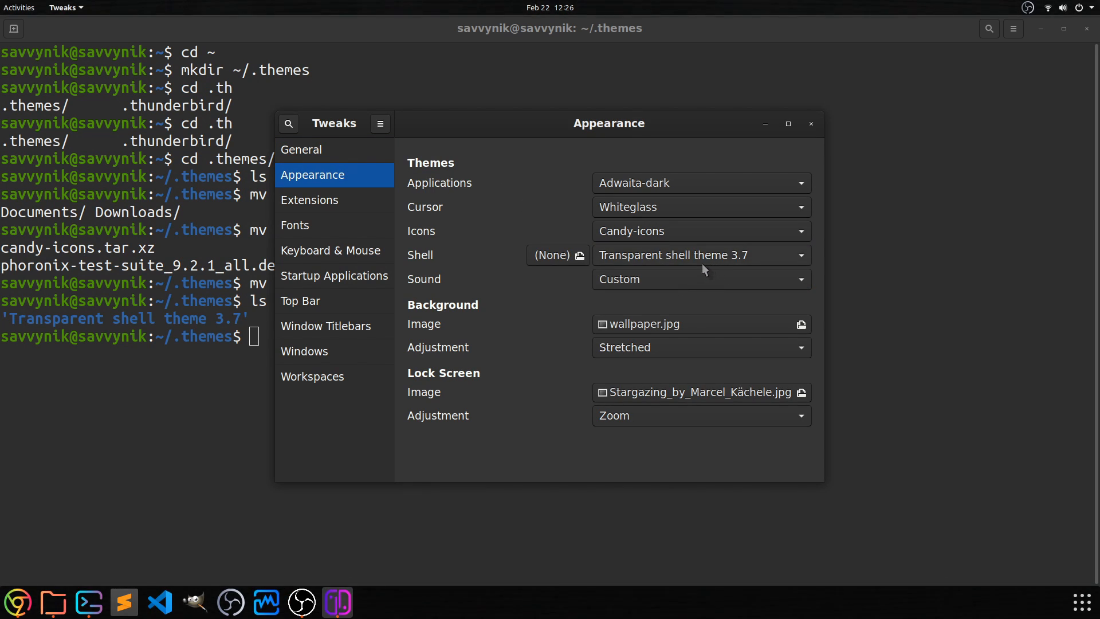
pyautogui.moveTo(1085, 38)
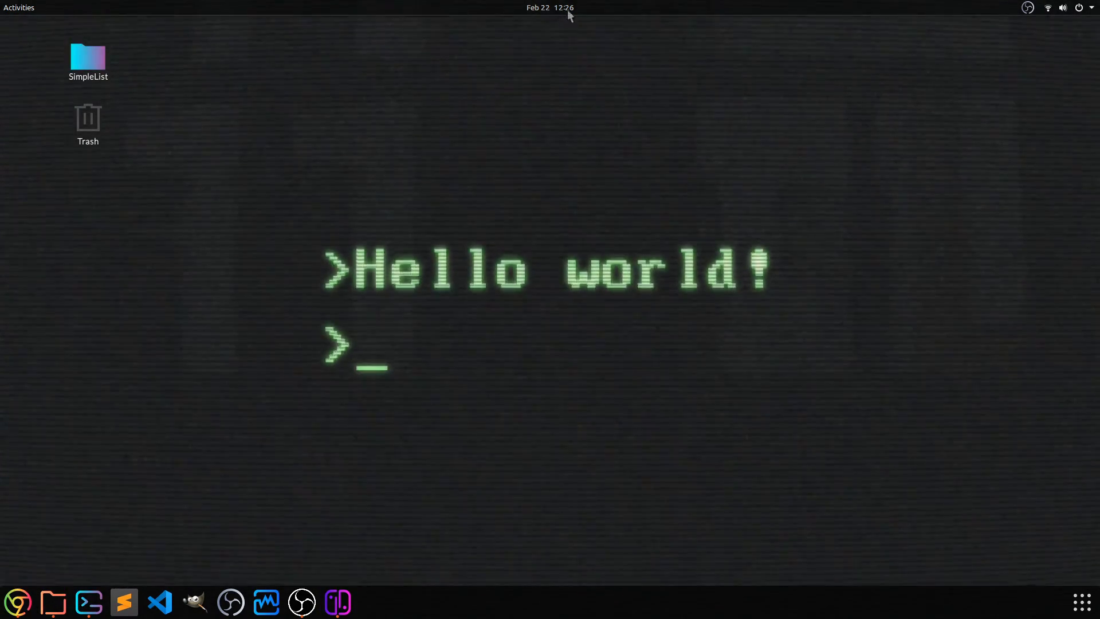
pyautogui.moveTo(421, 582)
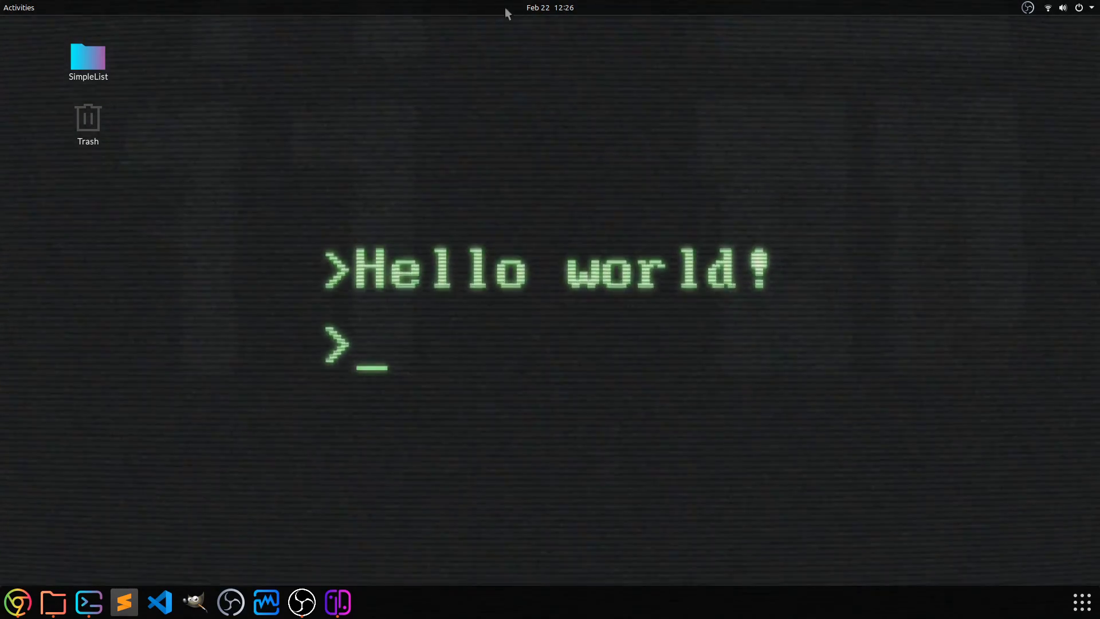
pyautogui.rightClick(551, 138)
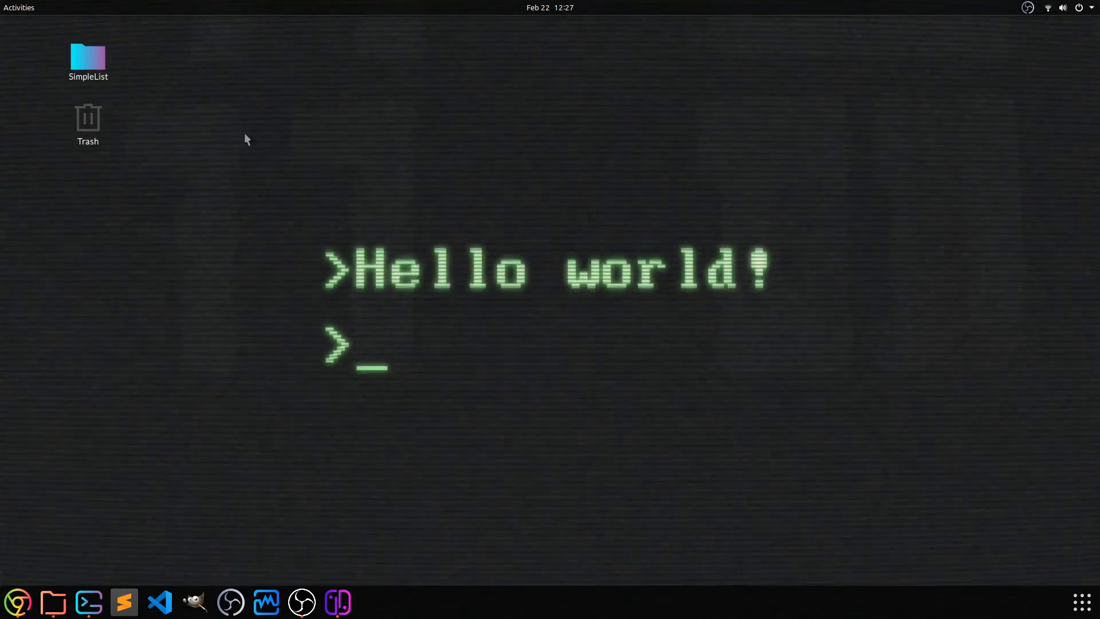
pyautogui.doubleClick(88, 57)
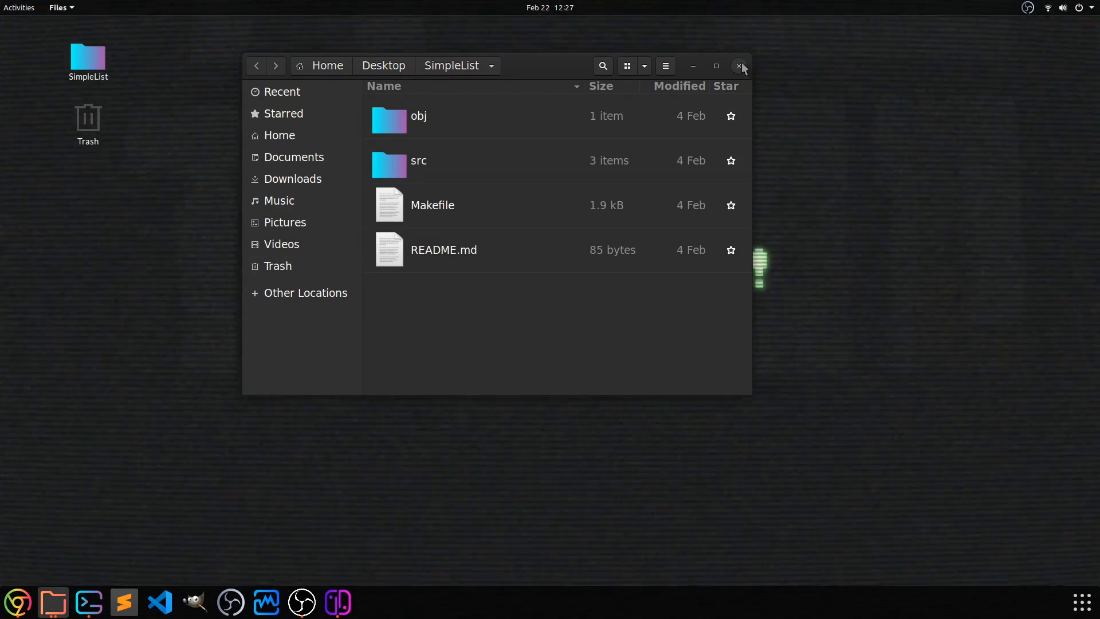
pyautogui.click(739, 66)
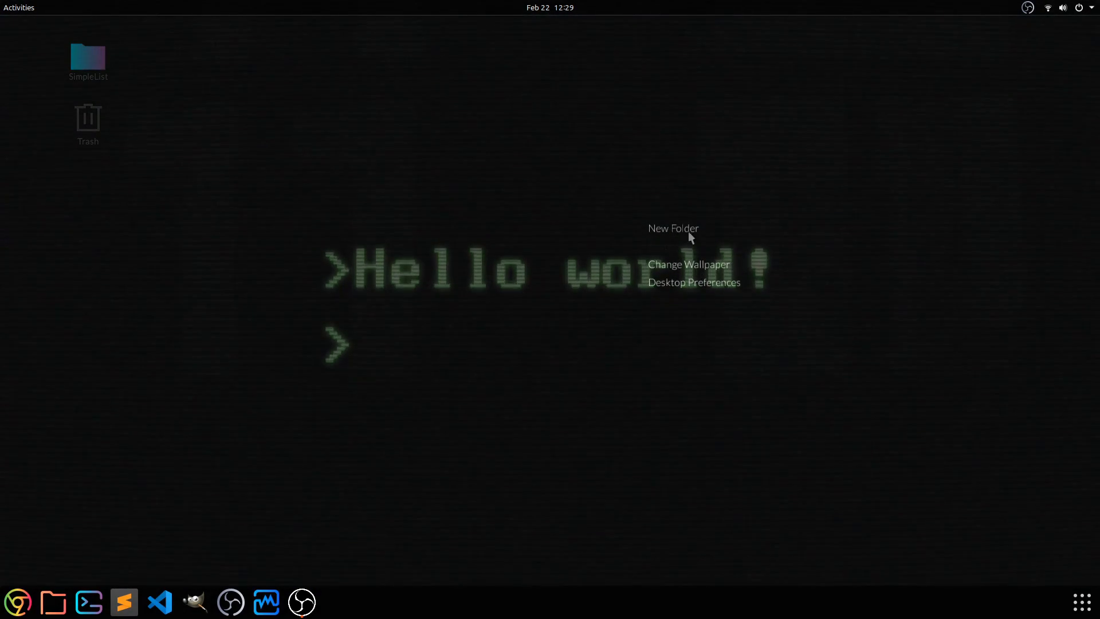
# - Leave the animated wallpaper for the pink mountain one and show the translucent desktop menu
pyautogui.click(692, 282)
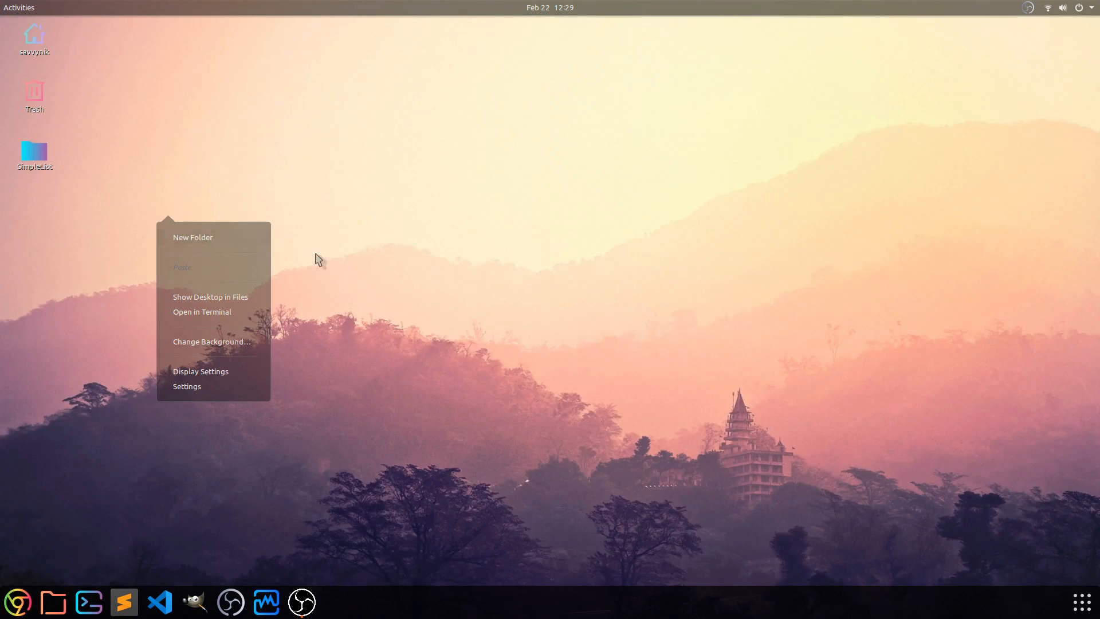
pyautogui.rightClick(720, 279)
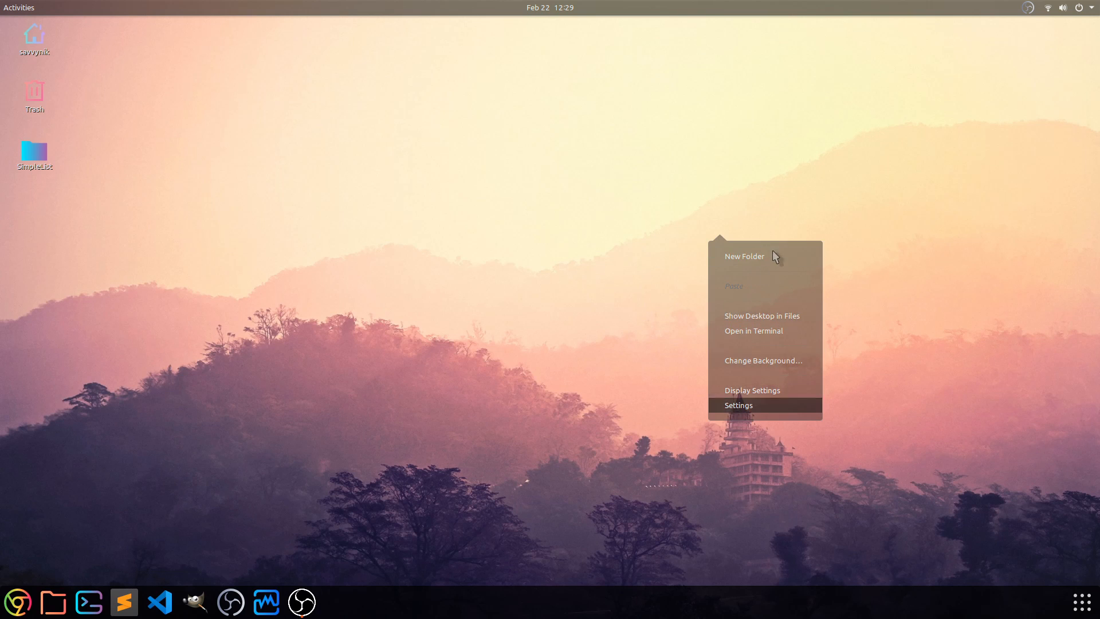
pyautogui.moveTo(746, 402)
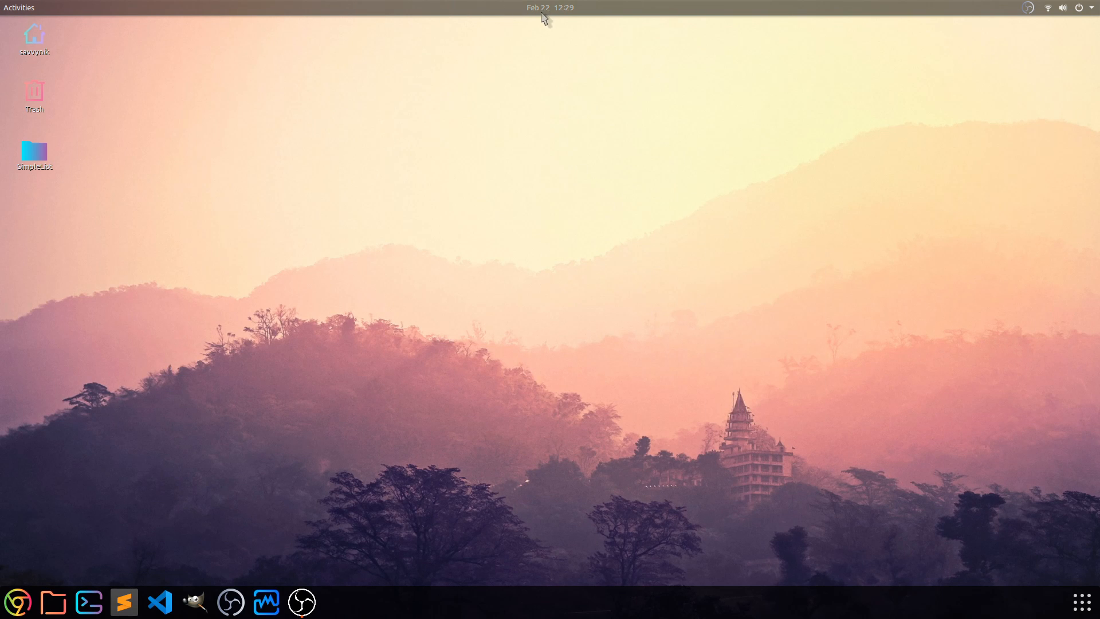
pyautogui.moveTo(805, 366)
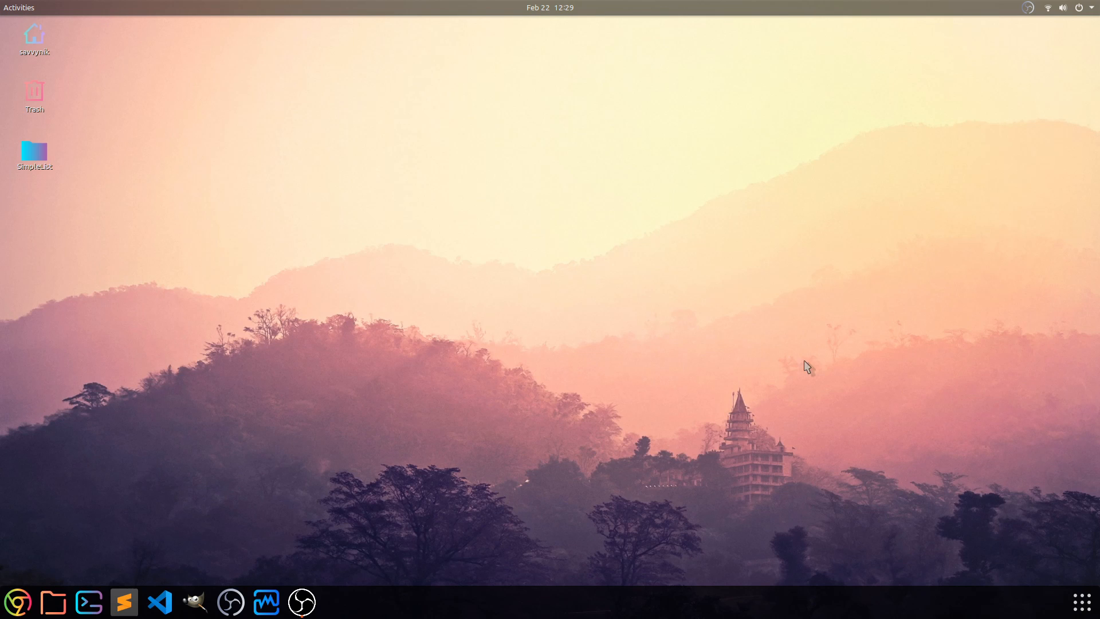
pyautogui.moveTo(274, 212)
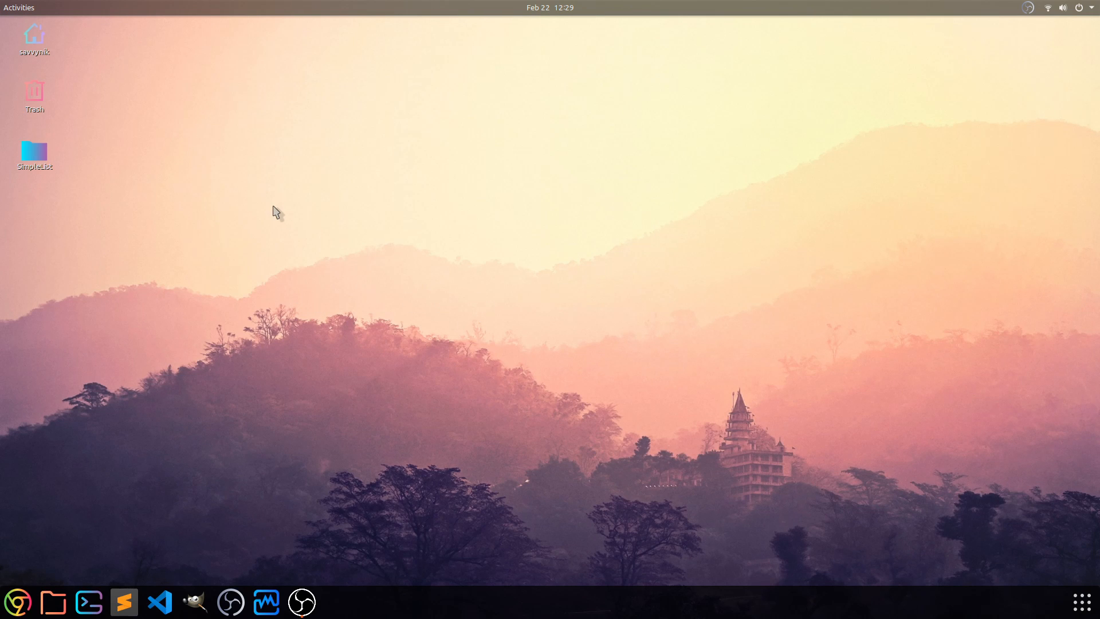
pyautogui.moveTo(623, 283)
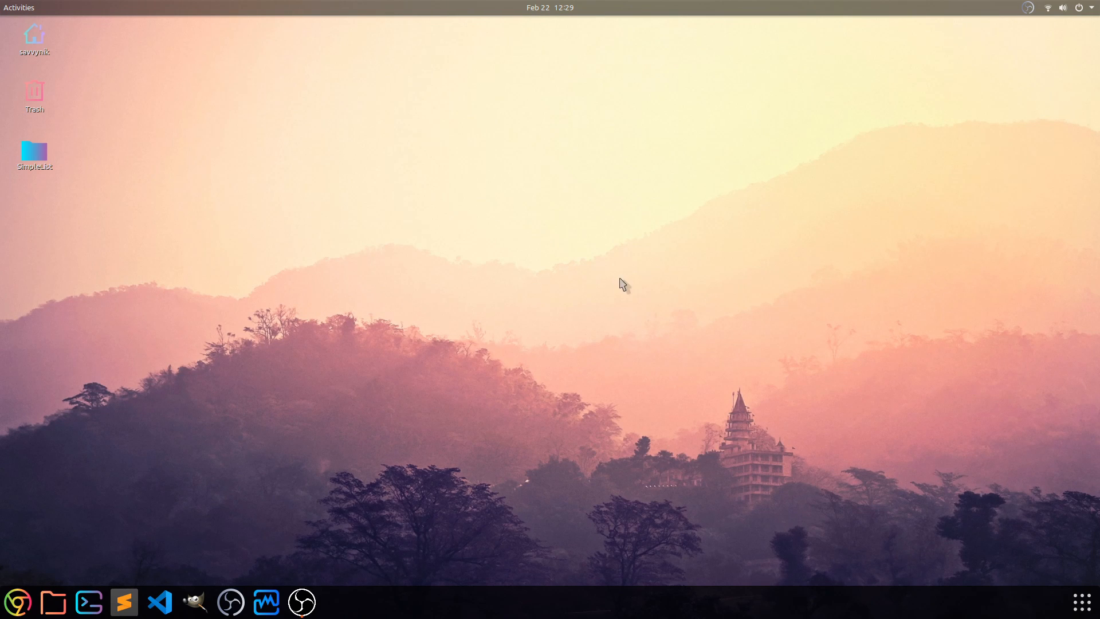
# - Show all applications from the dock and return to the first page of Candy-style icons
pyautogui.click(1083, 602)
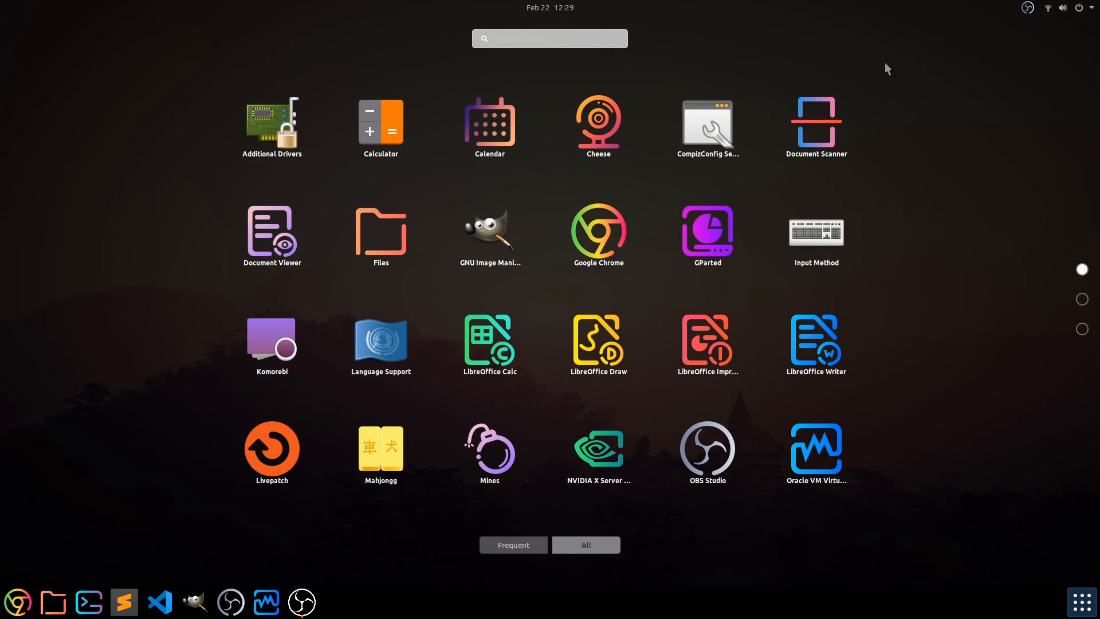
pyautogui.moveTo(678, 49)
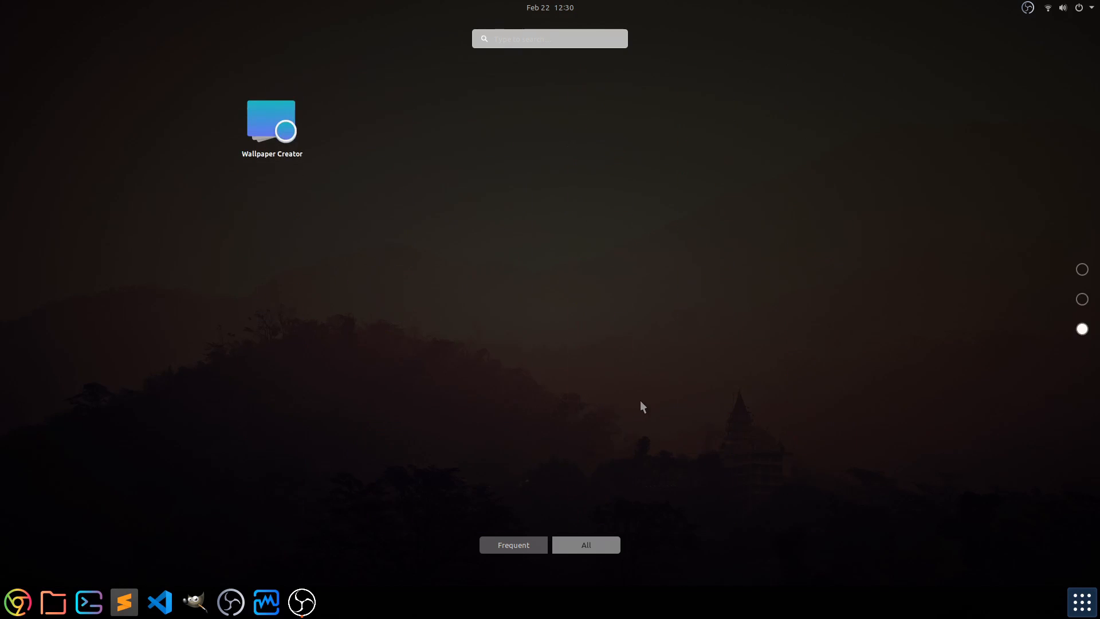
pyautogui.click(586, 544)
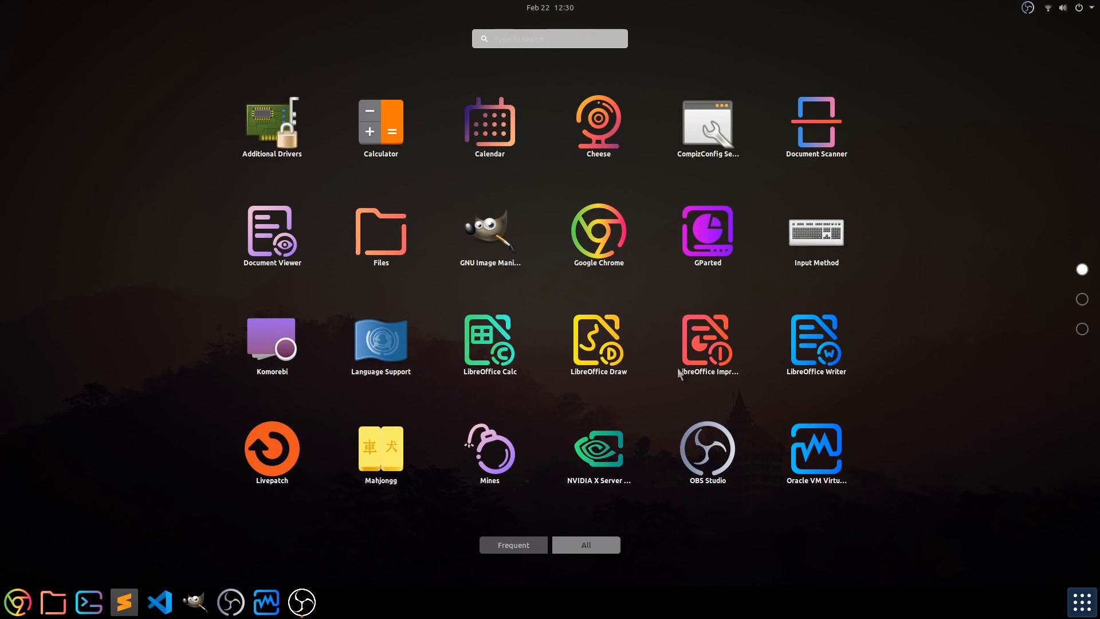
pyautogui.moveTo(713, 395)
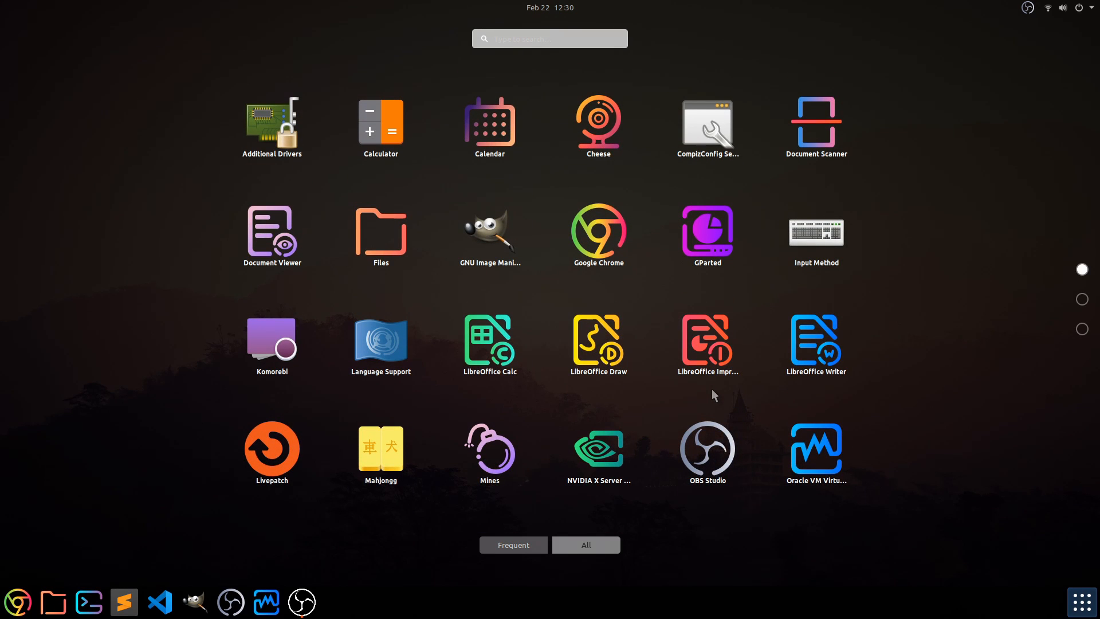